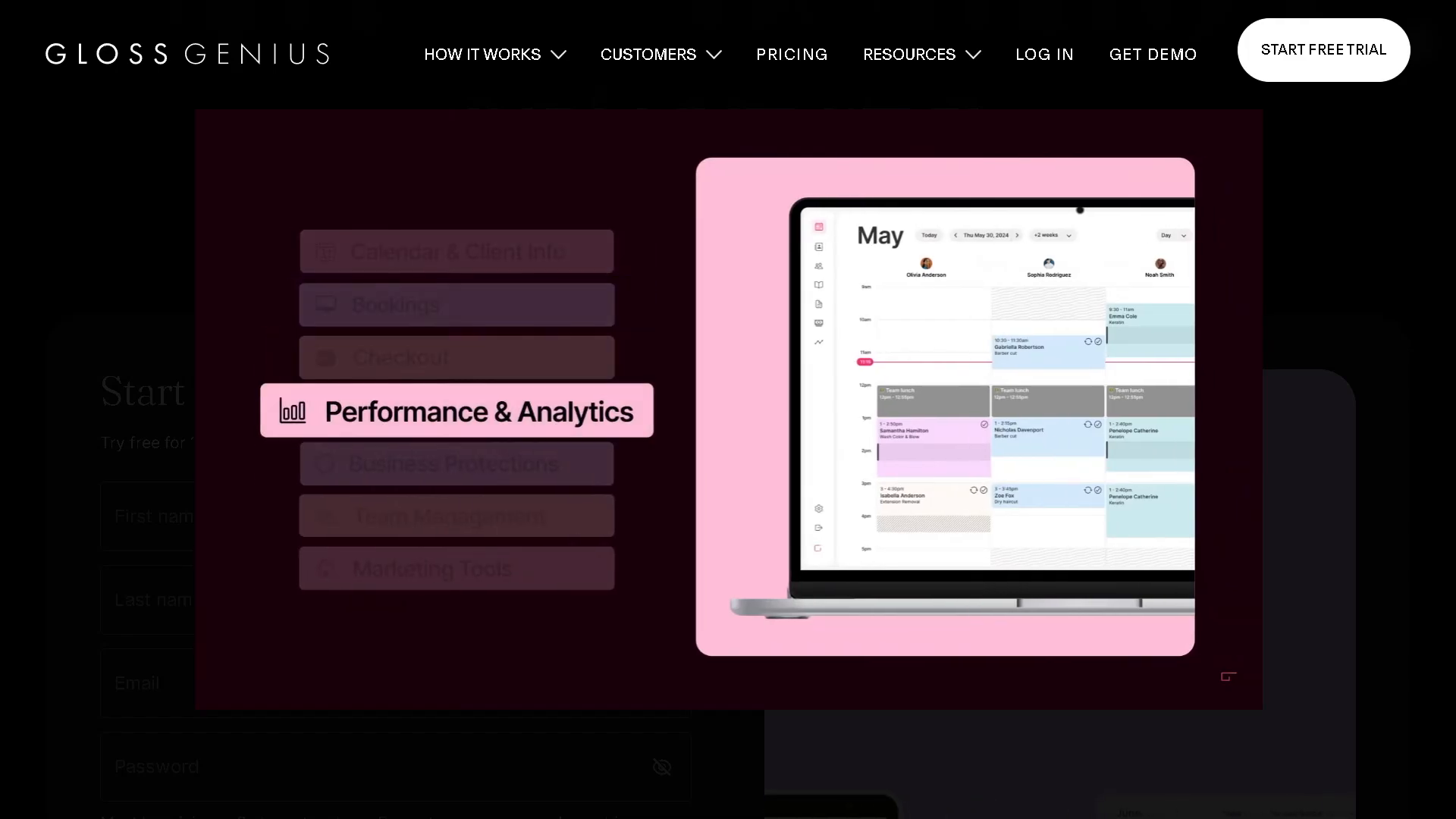
mouse_move(455, 567)
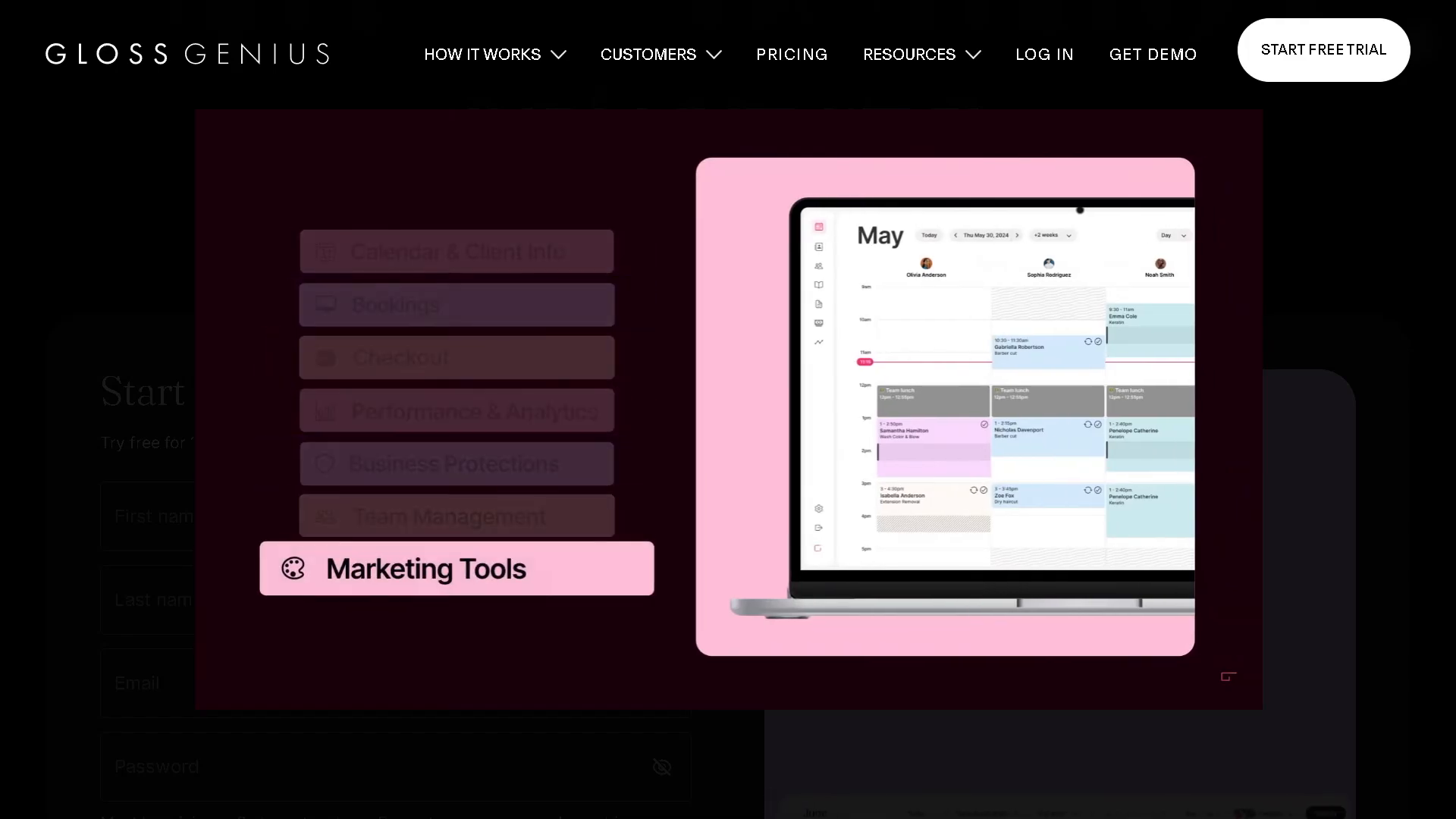
Play the key features video on the GlossGenius site and watch it through
click(456, 252)
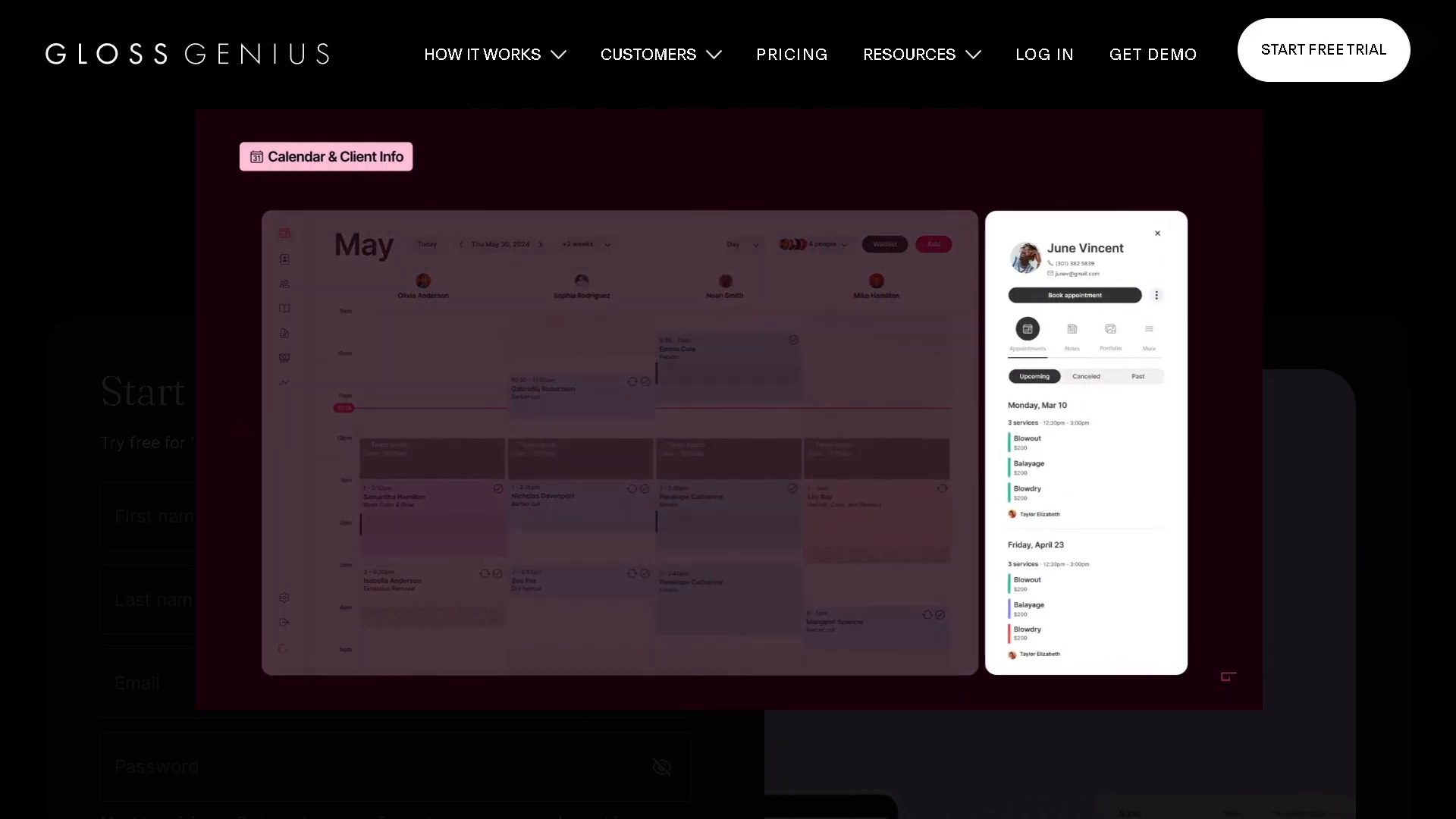
click(1071, 330)
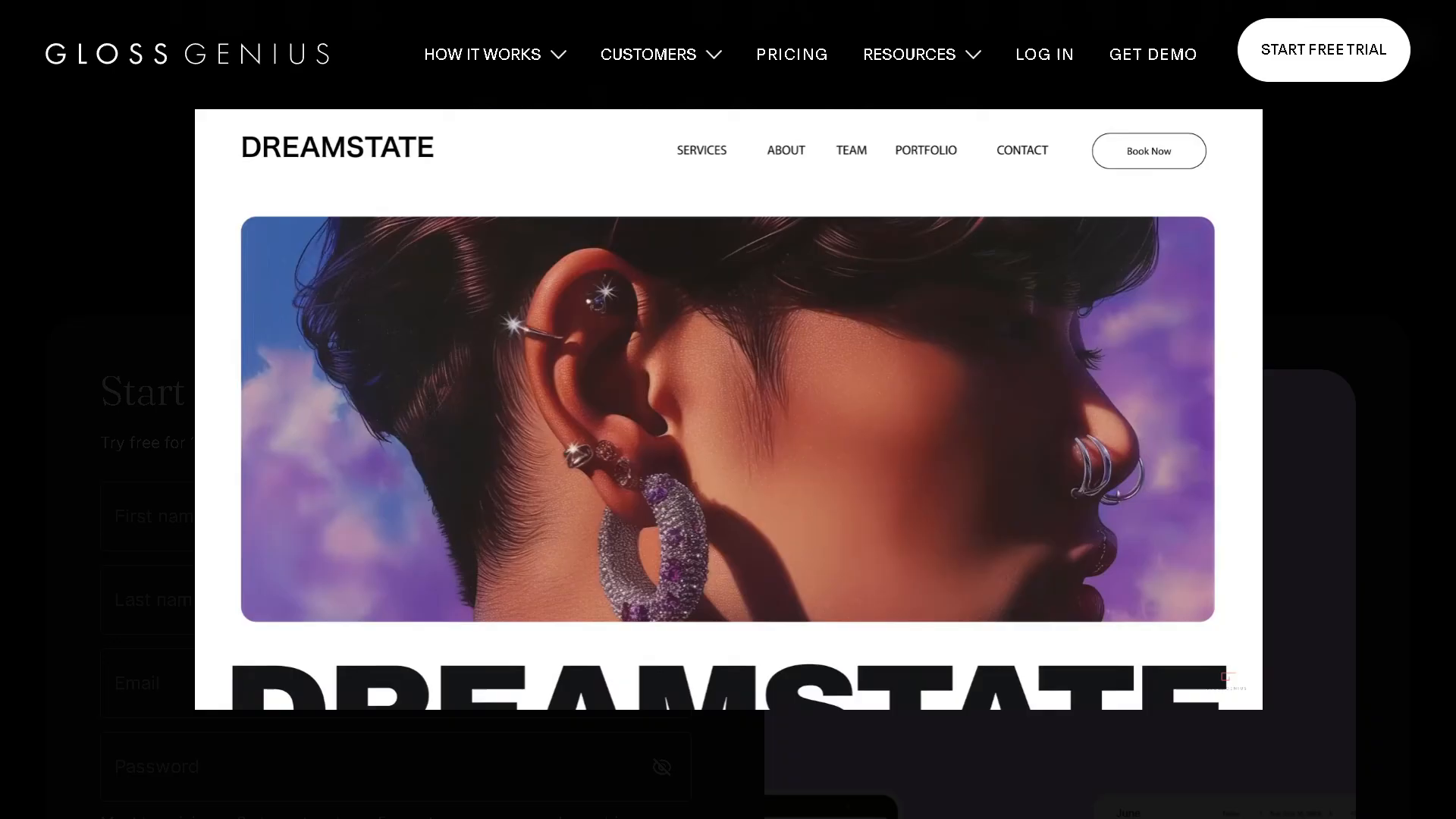
scroll(down, 3)
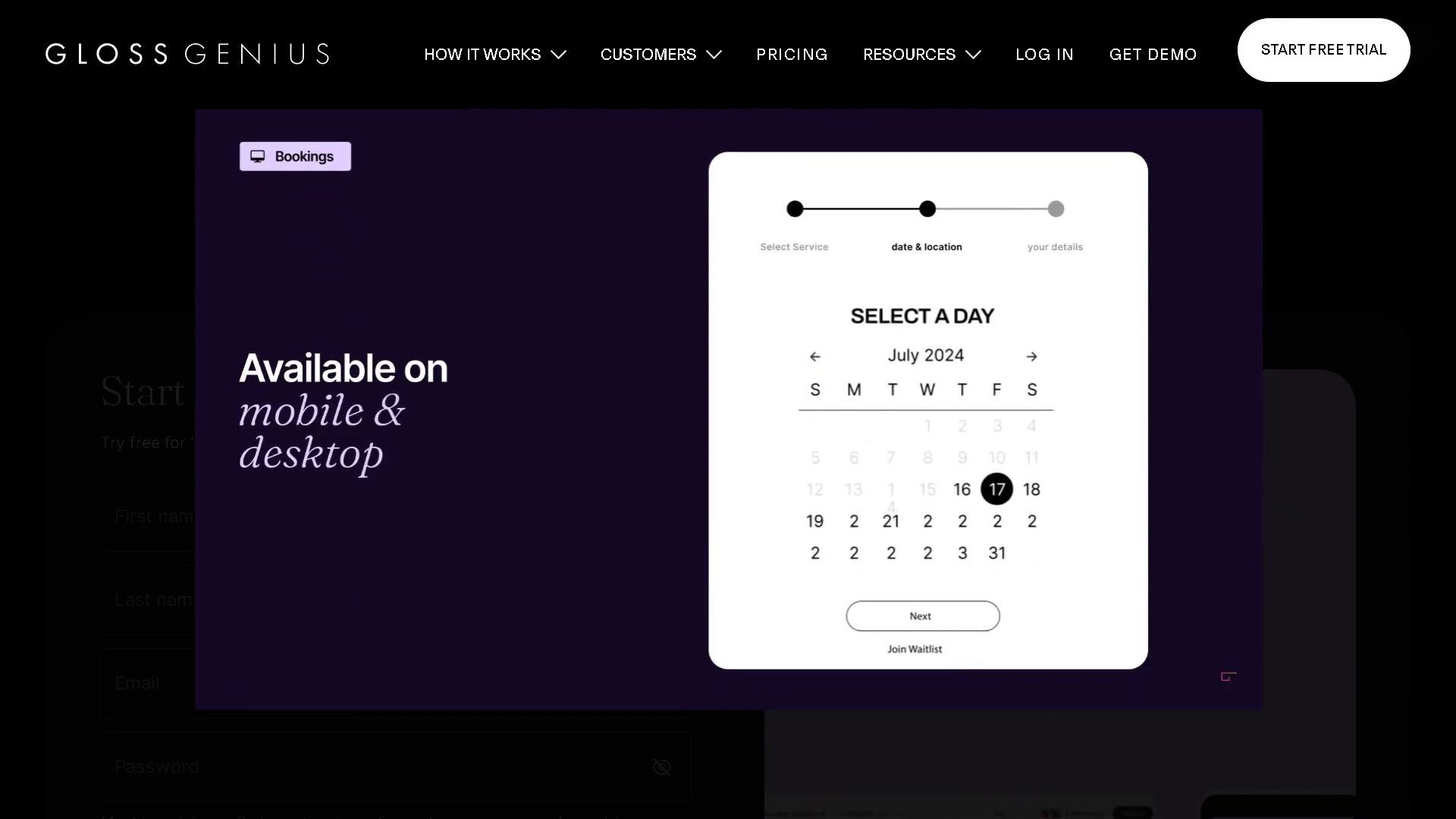
click(921, 615)
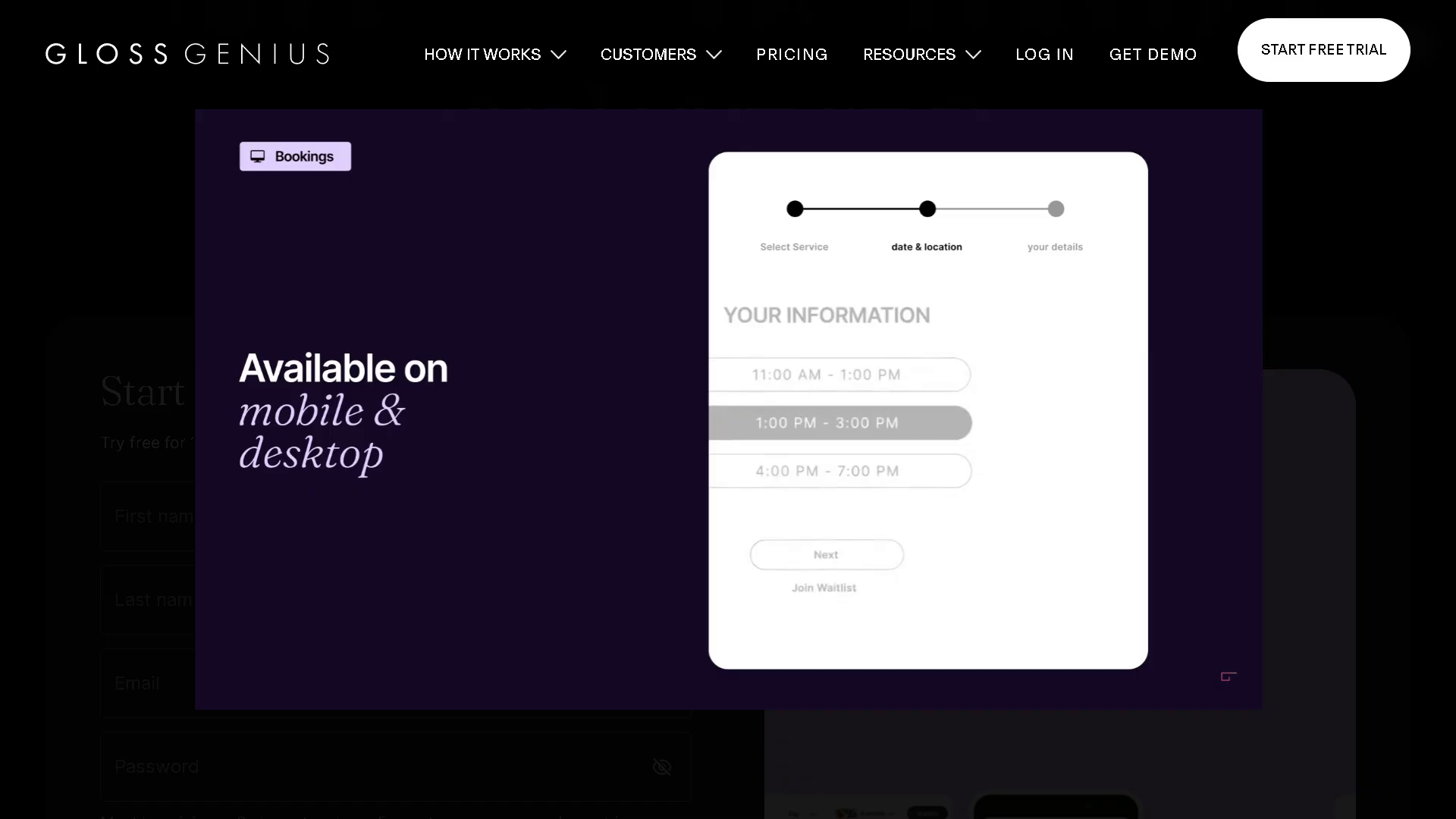
click(824, 554)
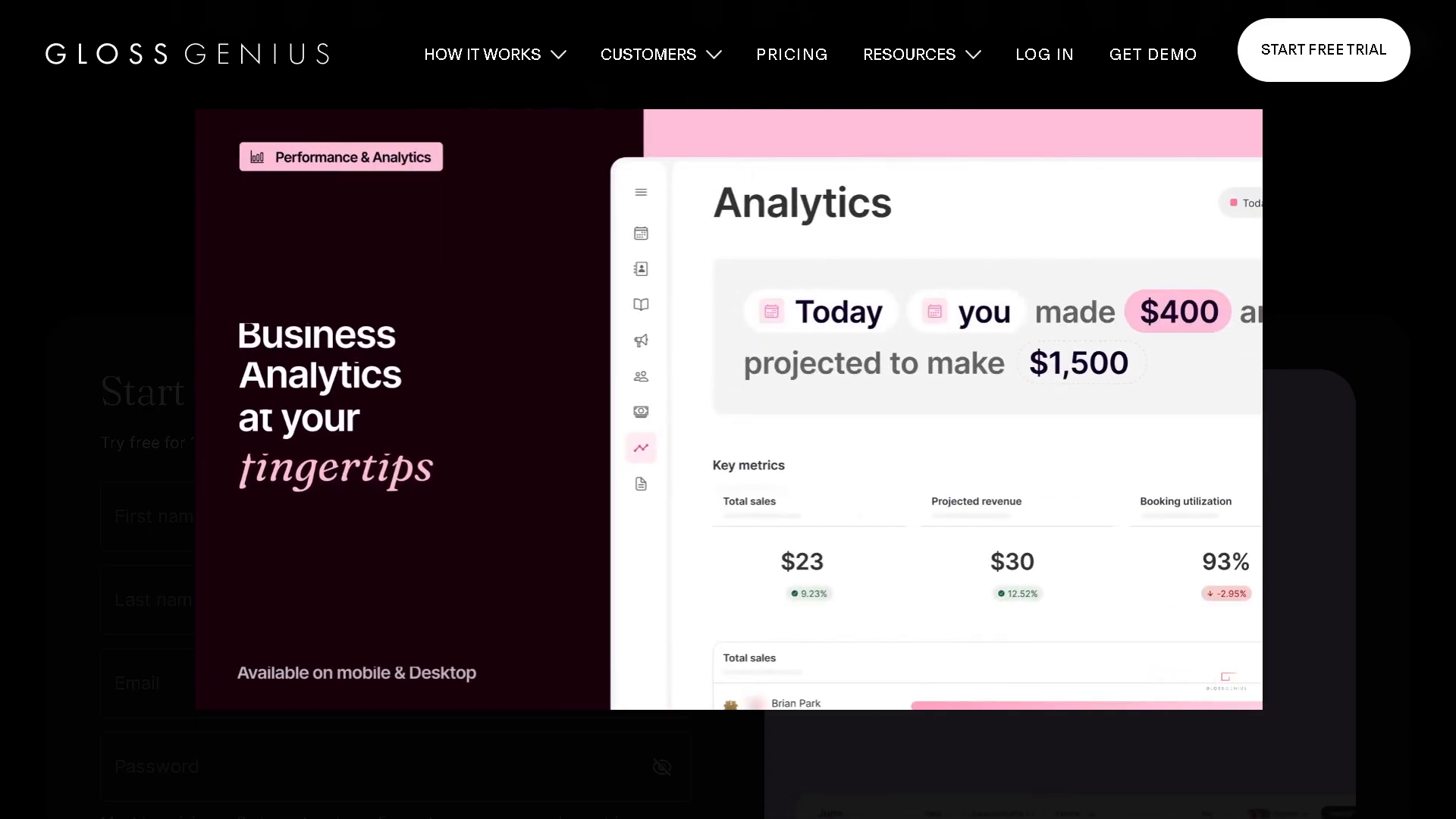
Close the video overlay and return to the GlossGenius homepage
click(914, 245)
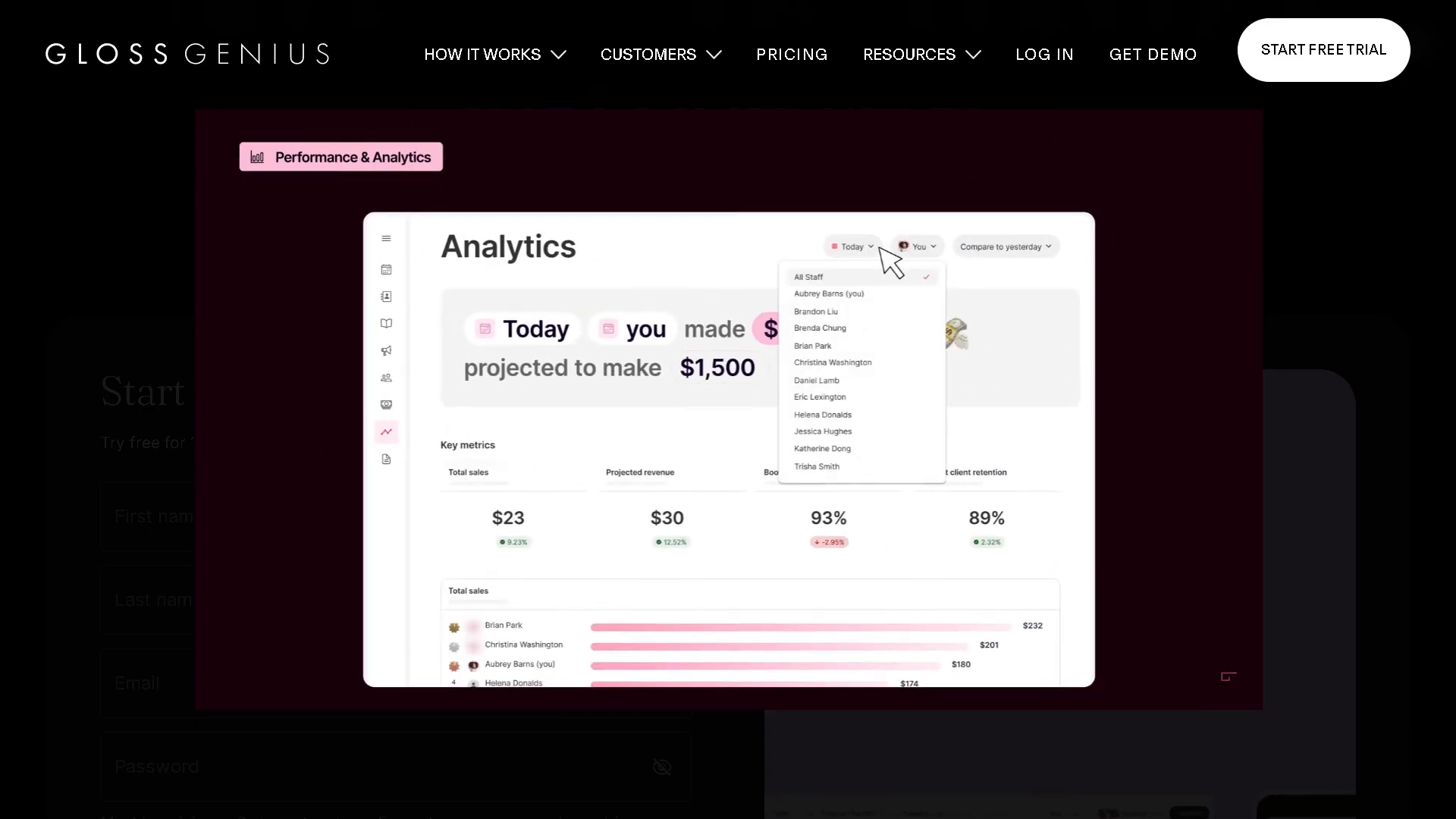
click(851, 245)
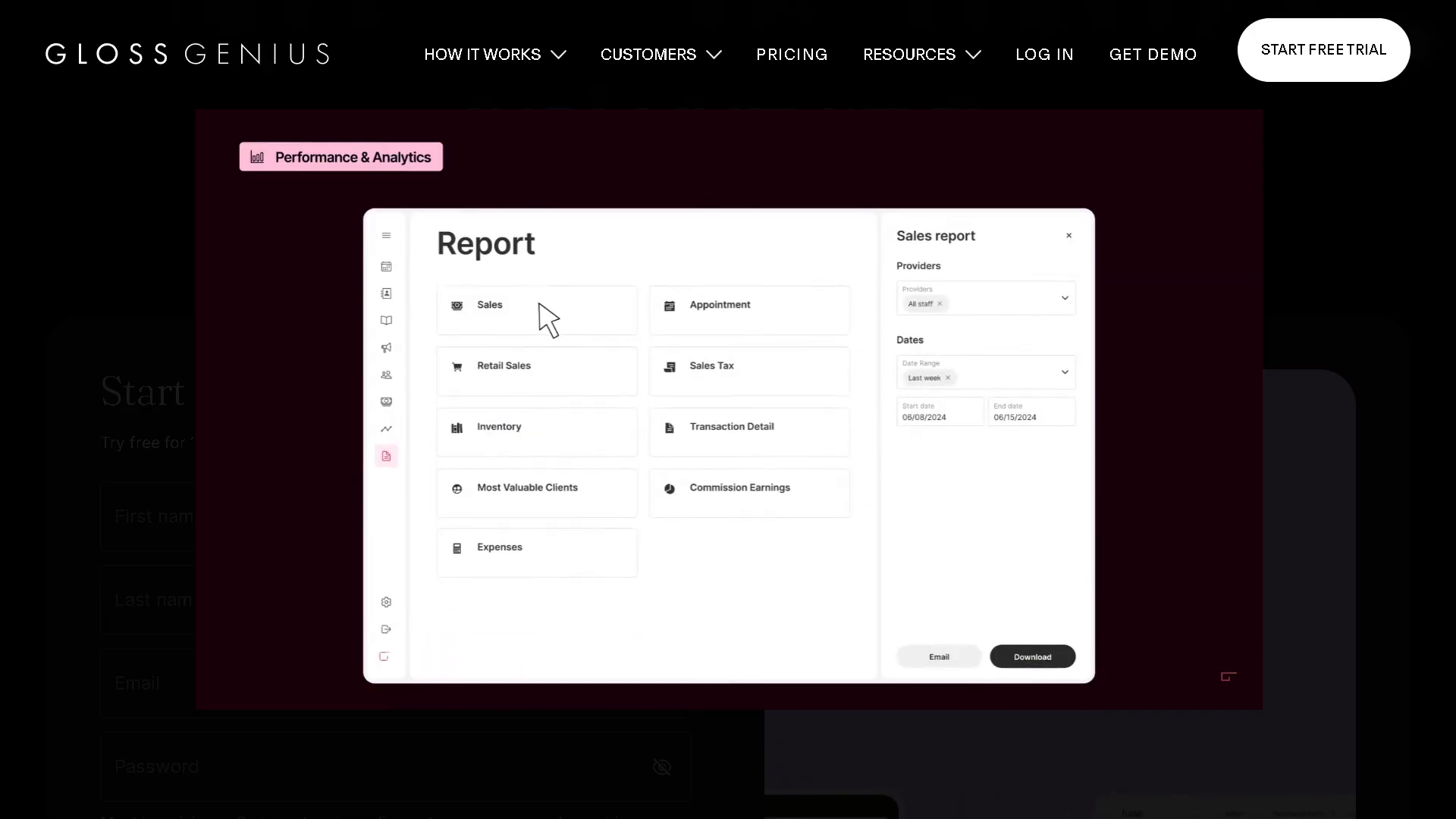
click(1032, 655)
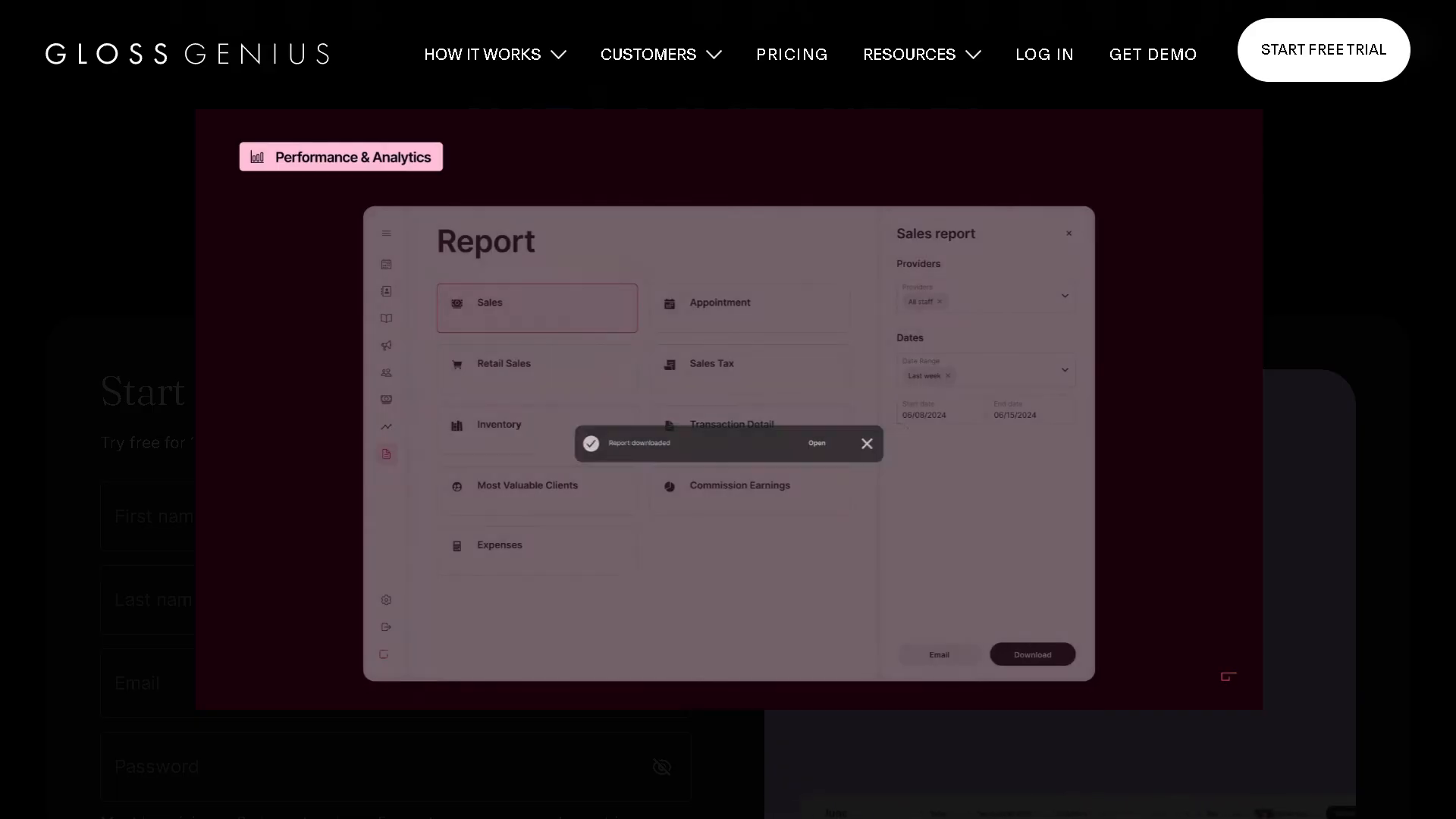
click(816, 443)
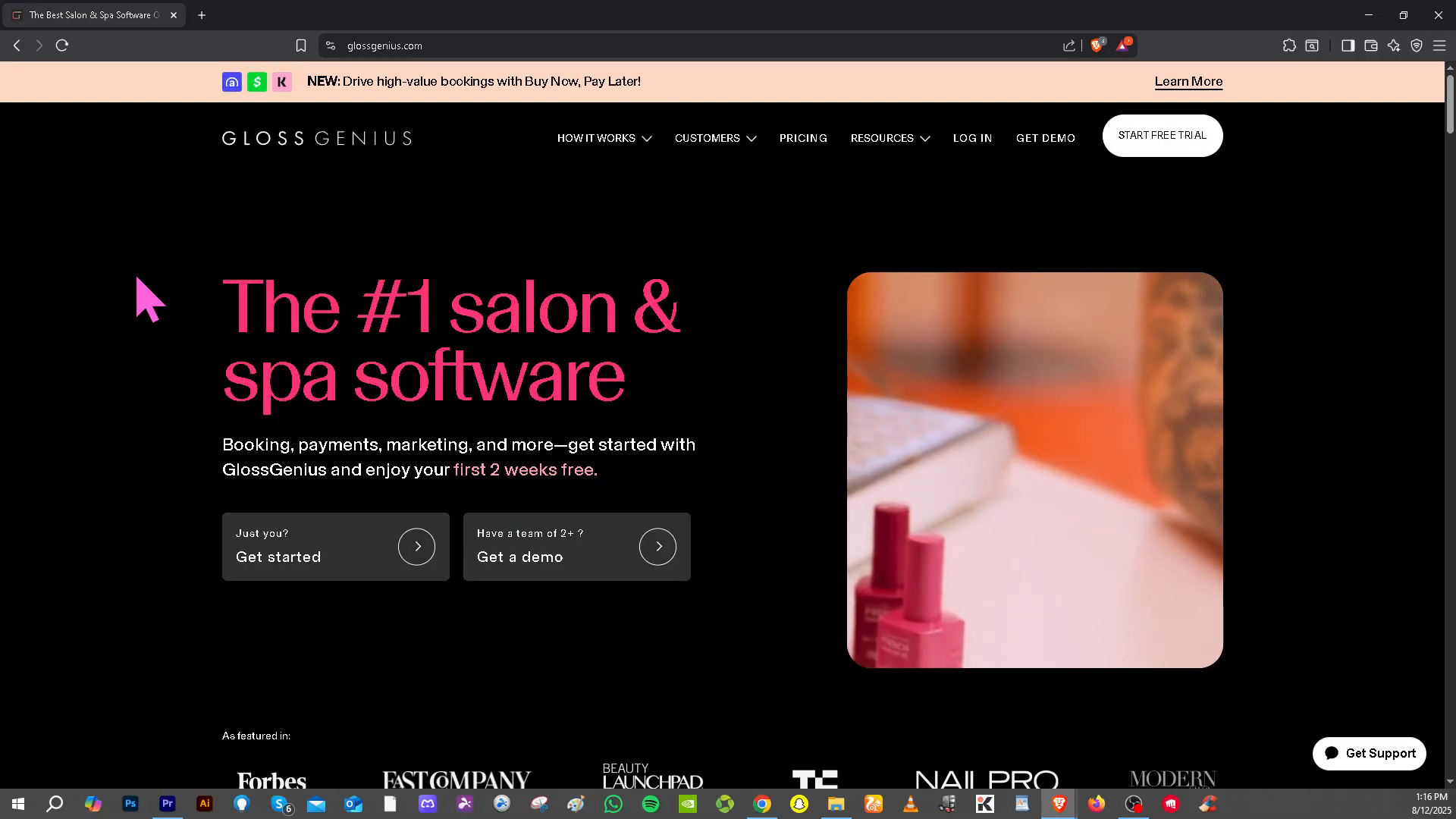
Go full screen, scroll to the Start free trial form and begin filling it in
key(F11)
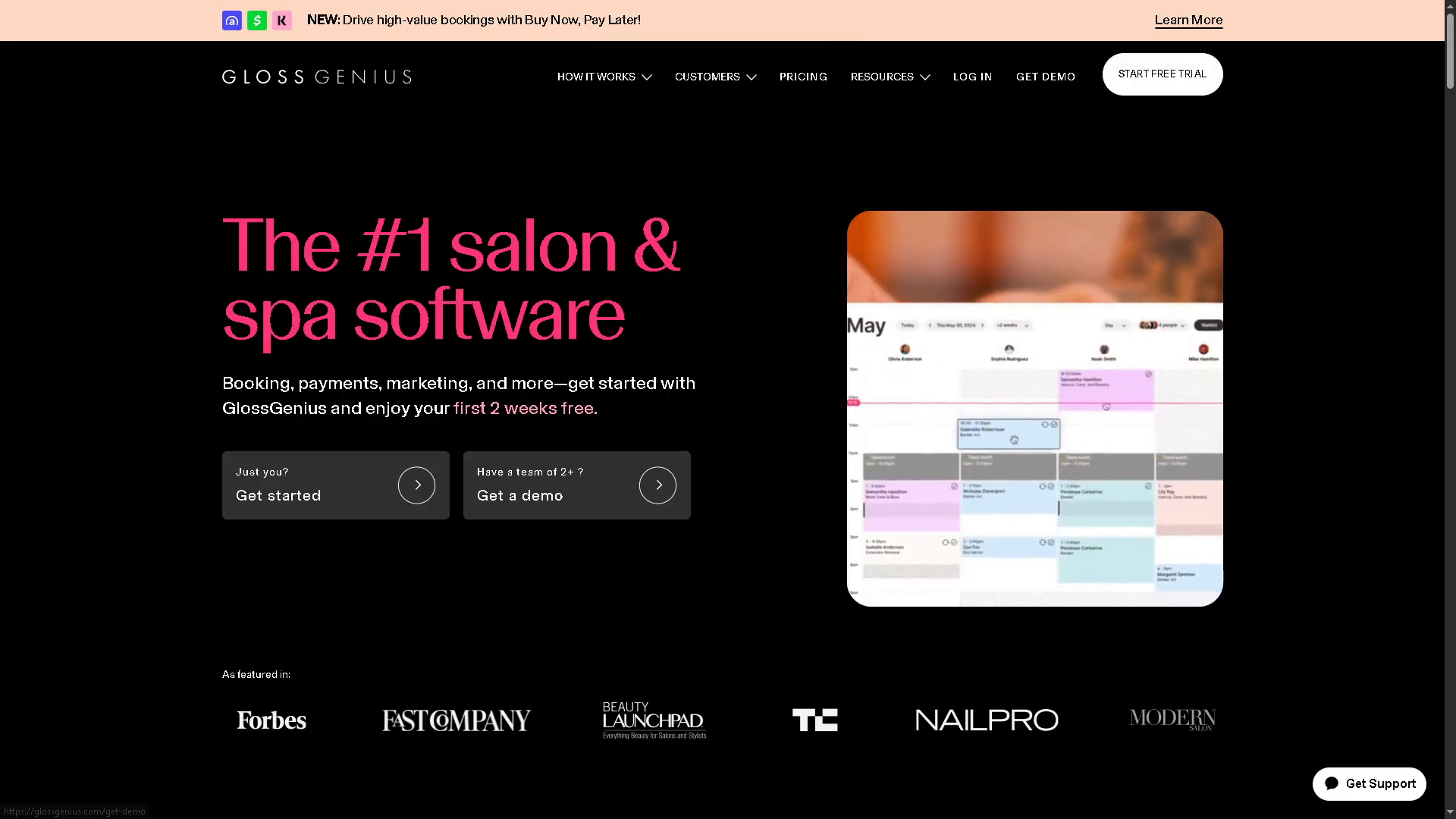
scroll(down, 3)
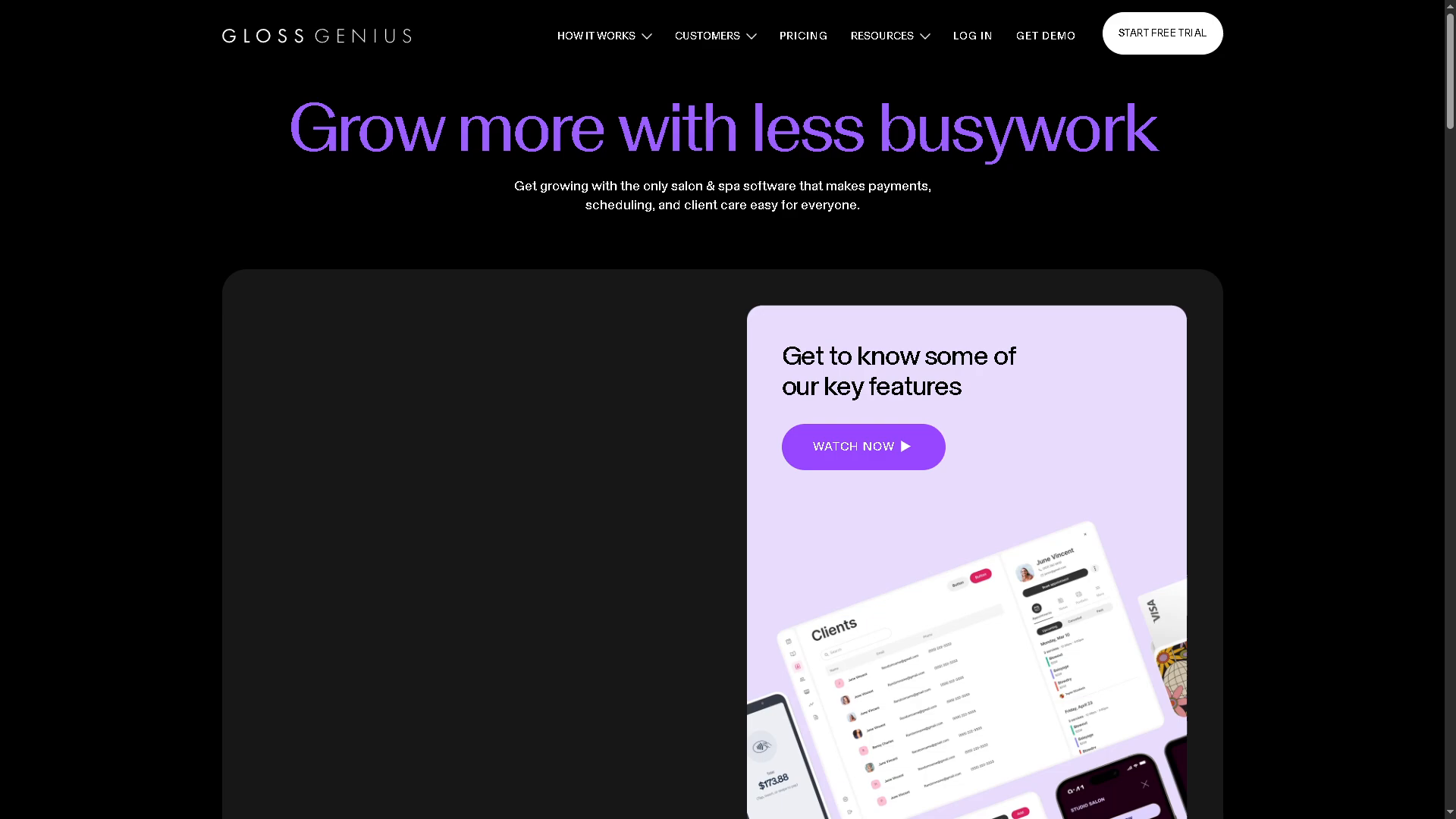
click(1161, 33)
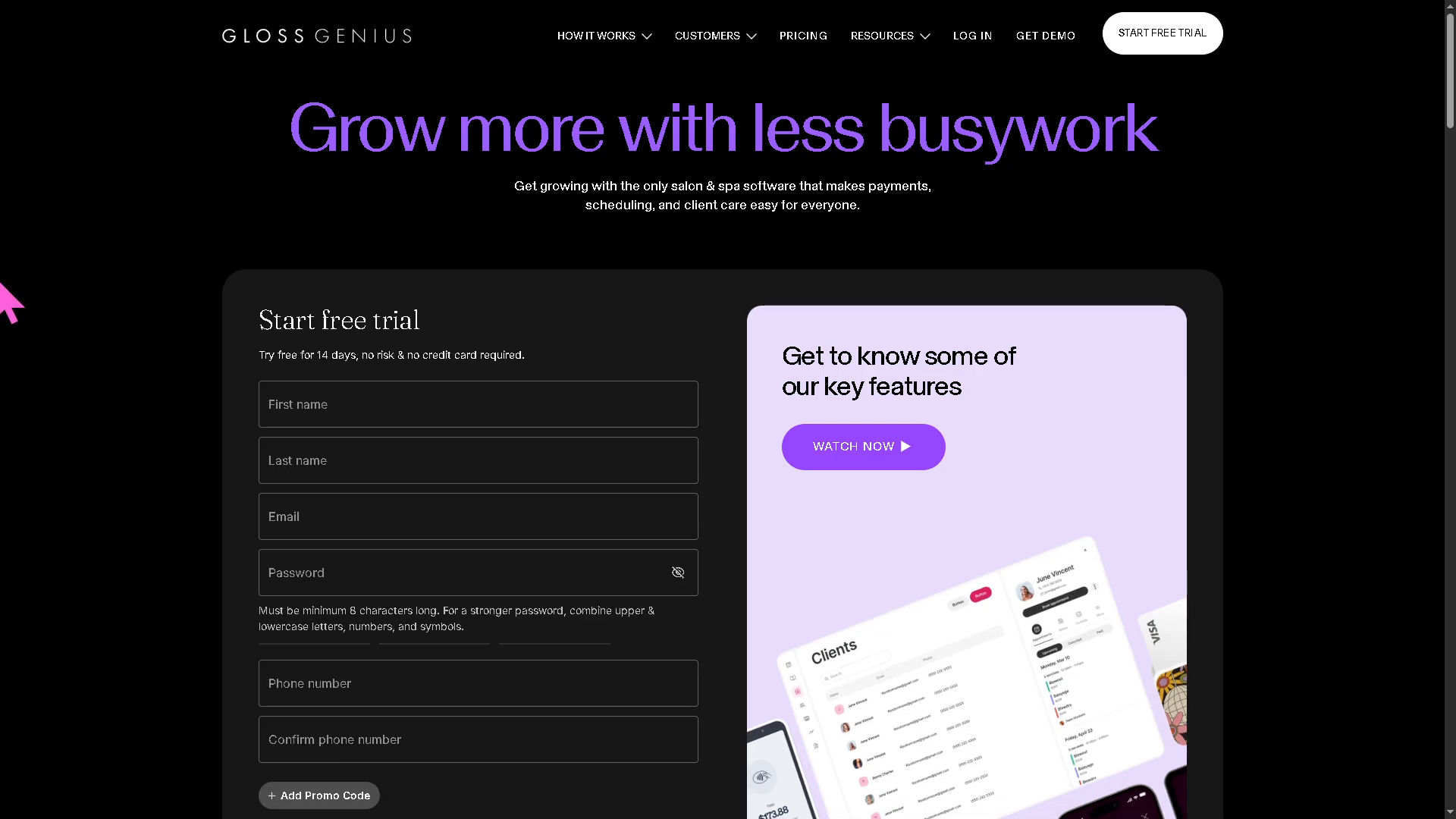
mouse_move(133, 357)
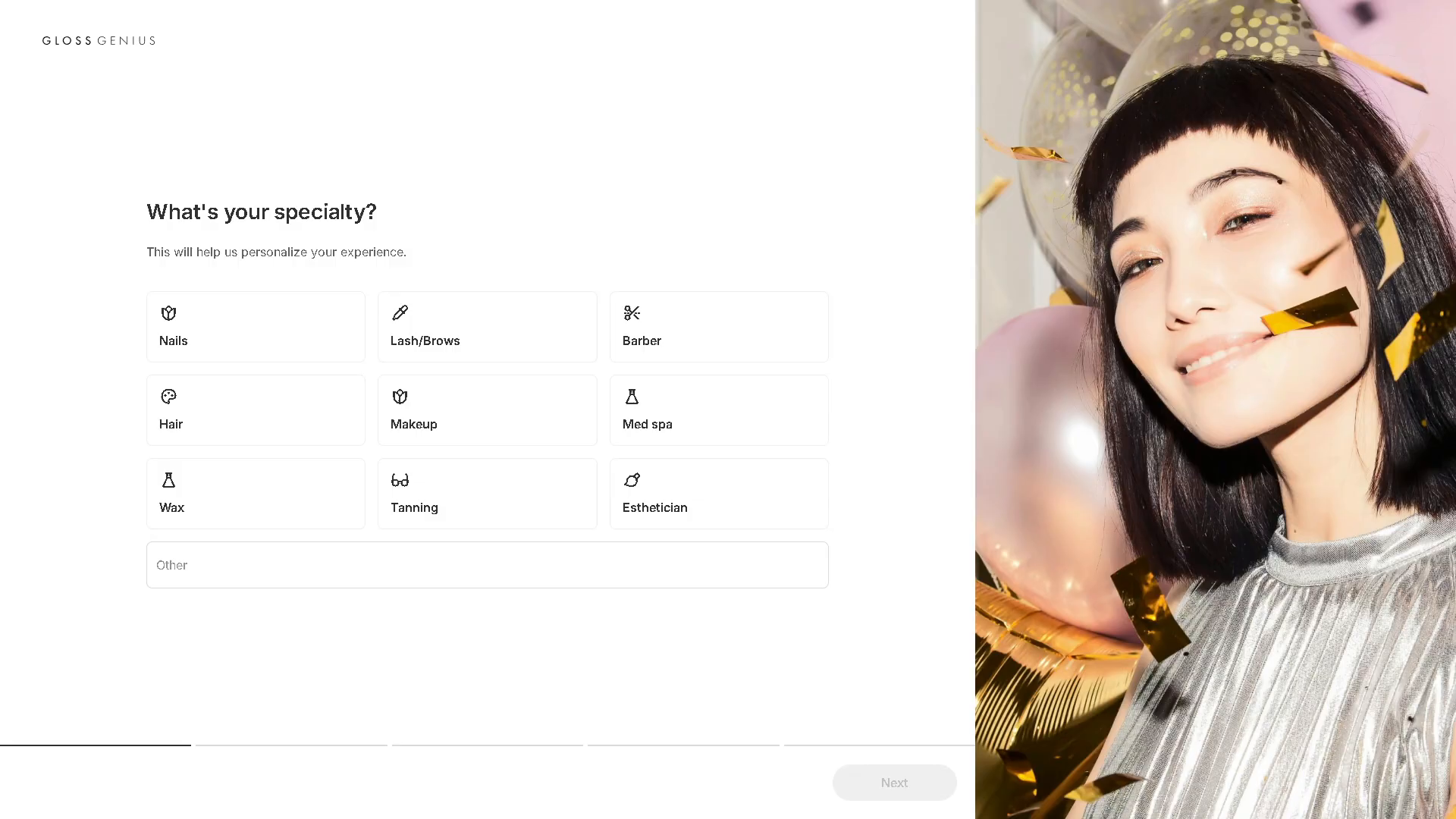
Enter Content Creation as a custom specialty in the Other field
click(487, 564)
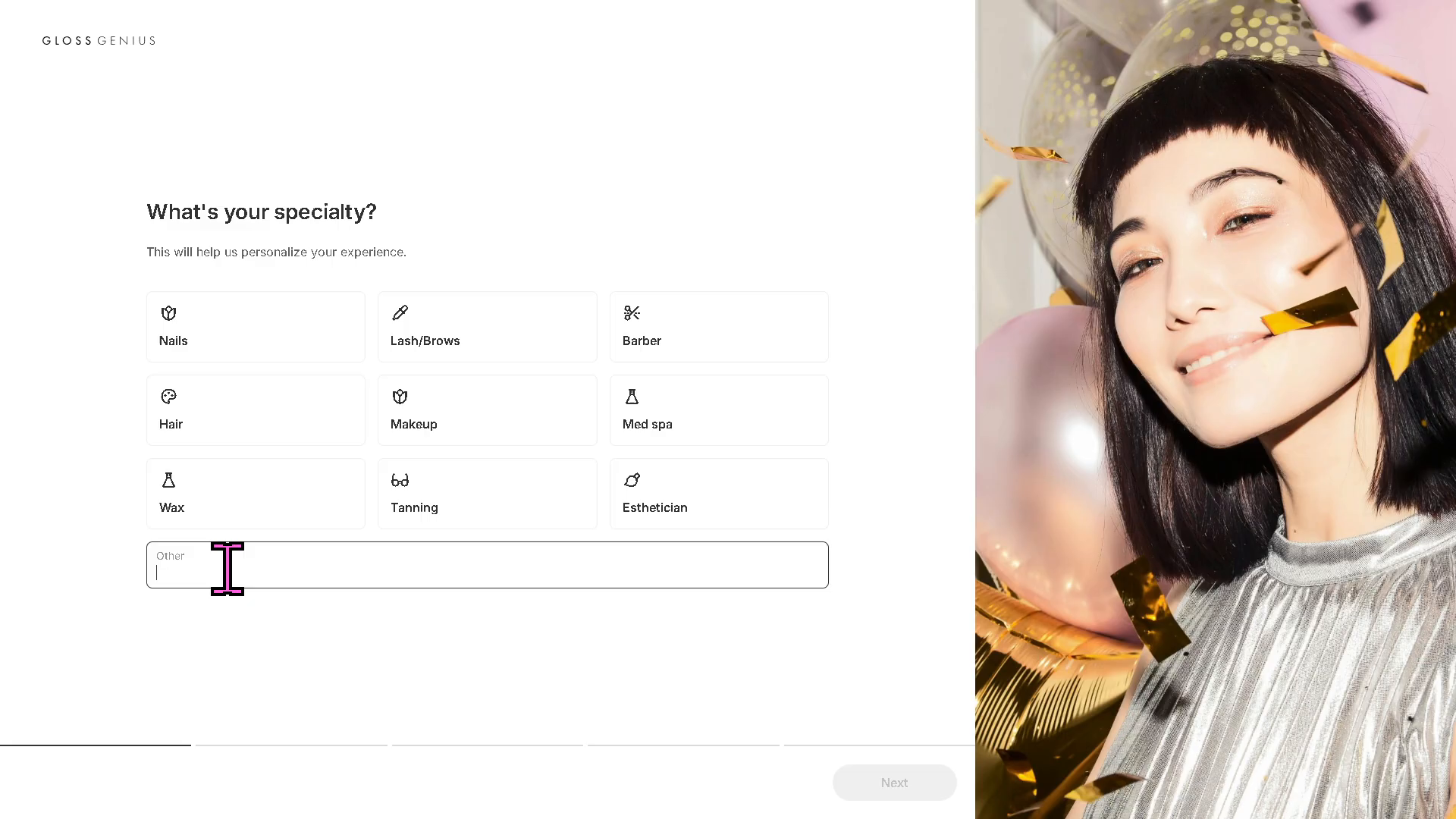
text(Conte)
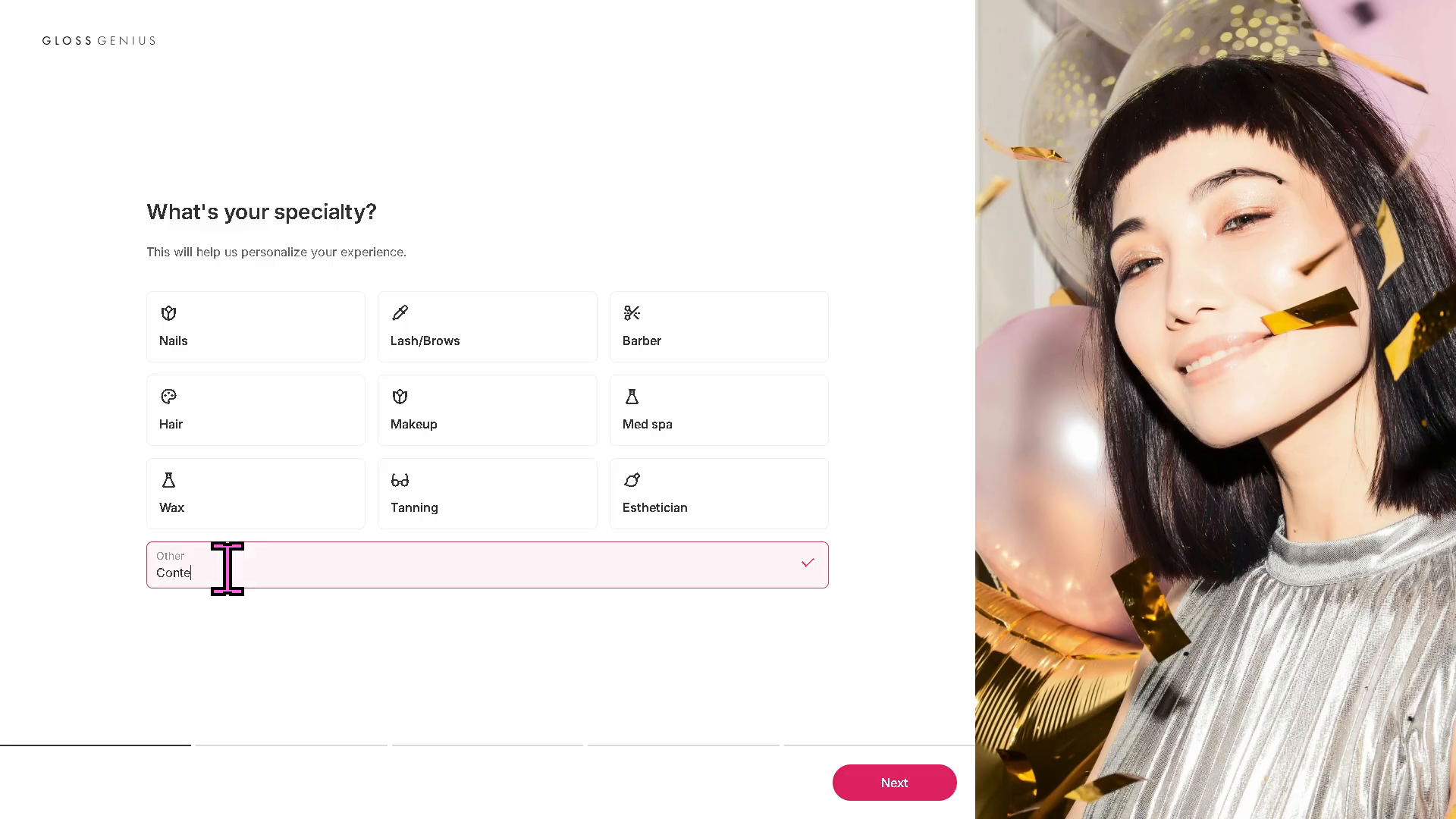
text(nt Cre)
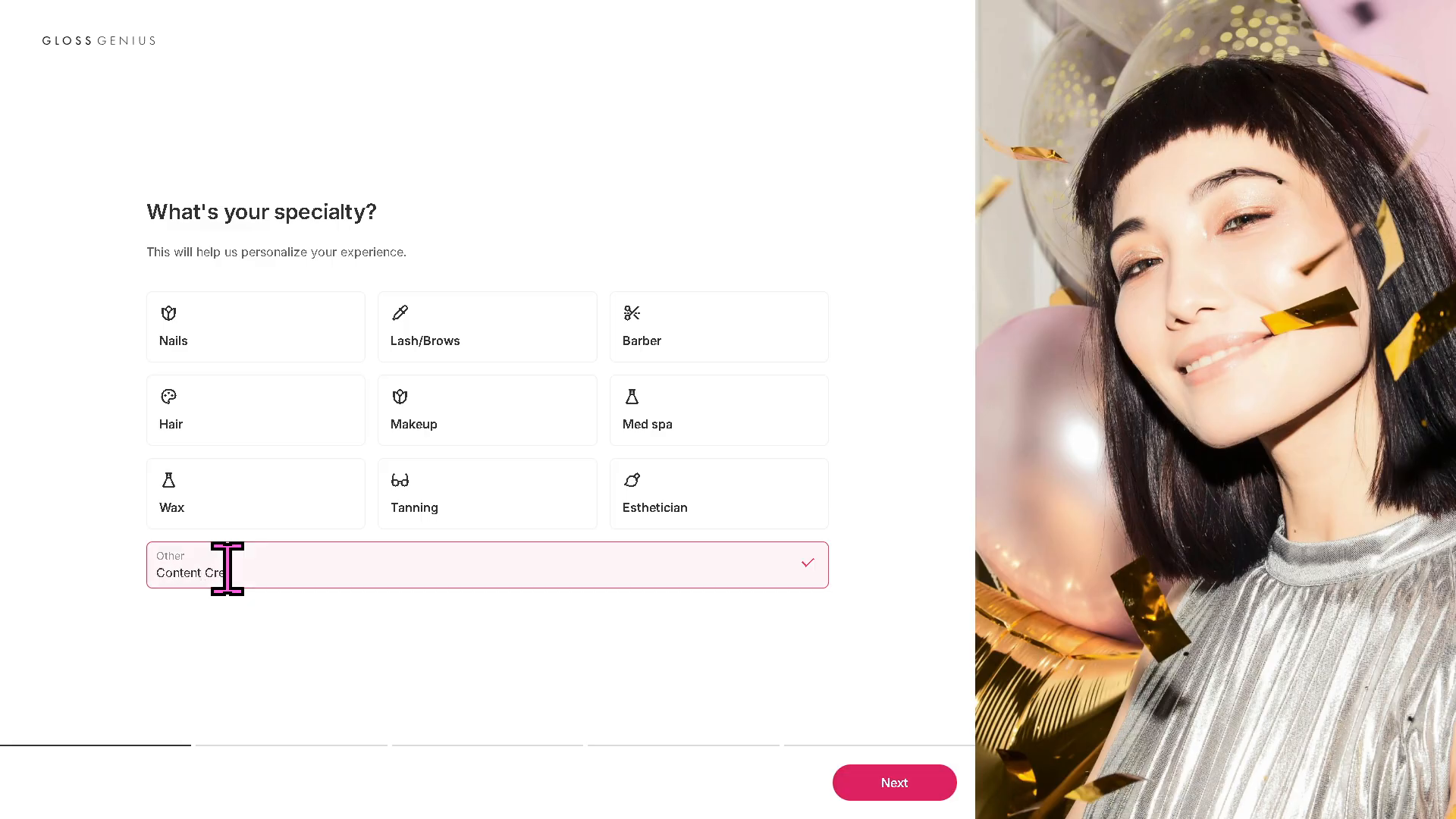
text(tion)
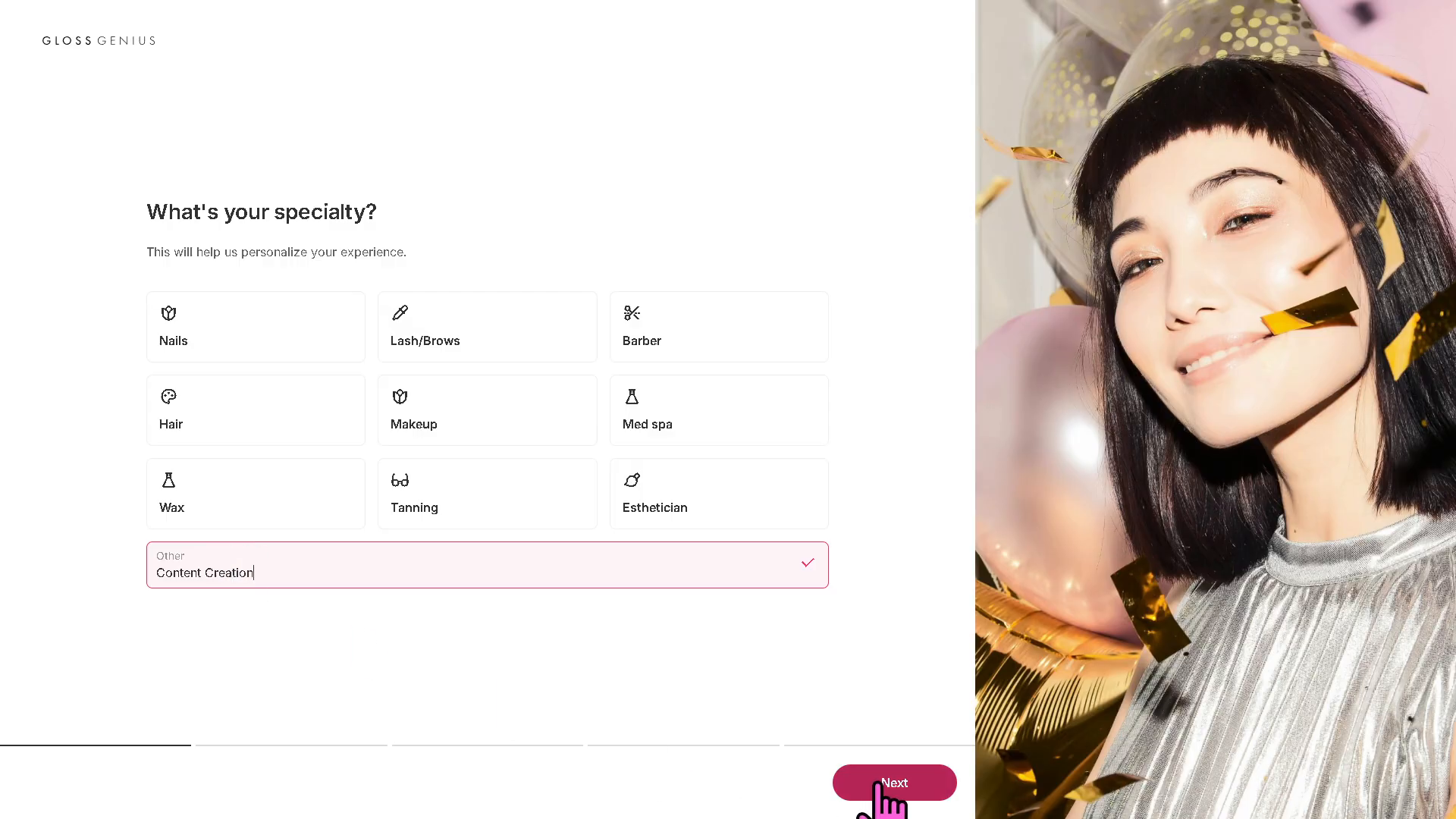
click(256, 326)
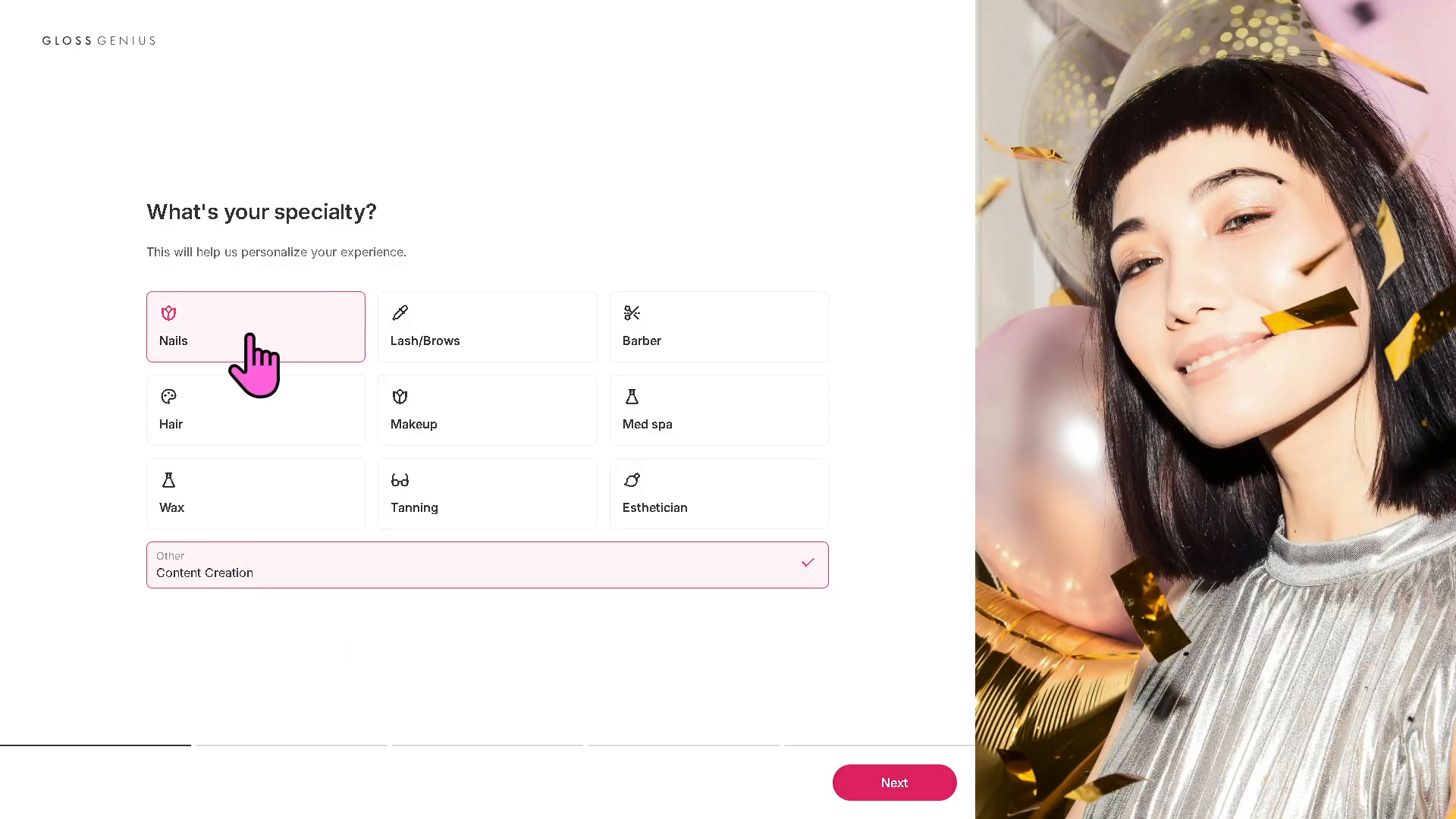
Continue and answer Just me! for the number of service providers
click(487, 326)
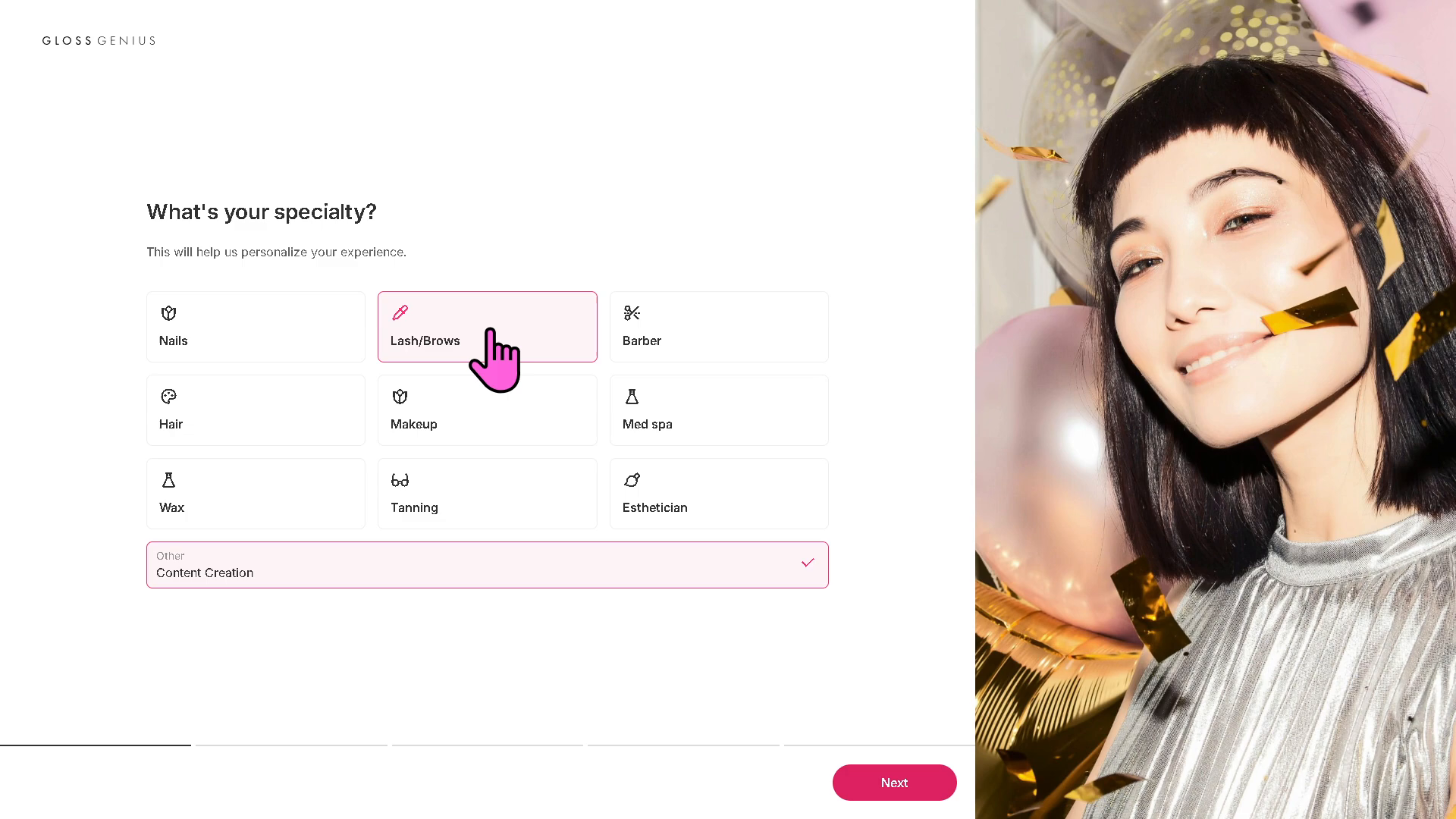
click(892, 782)
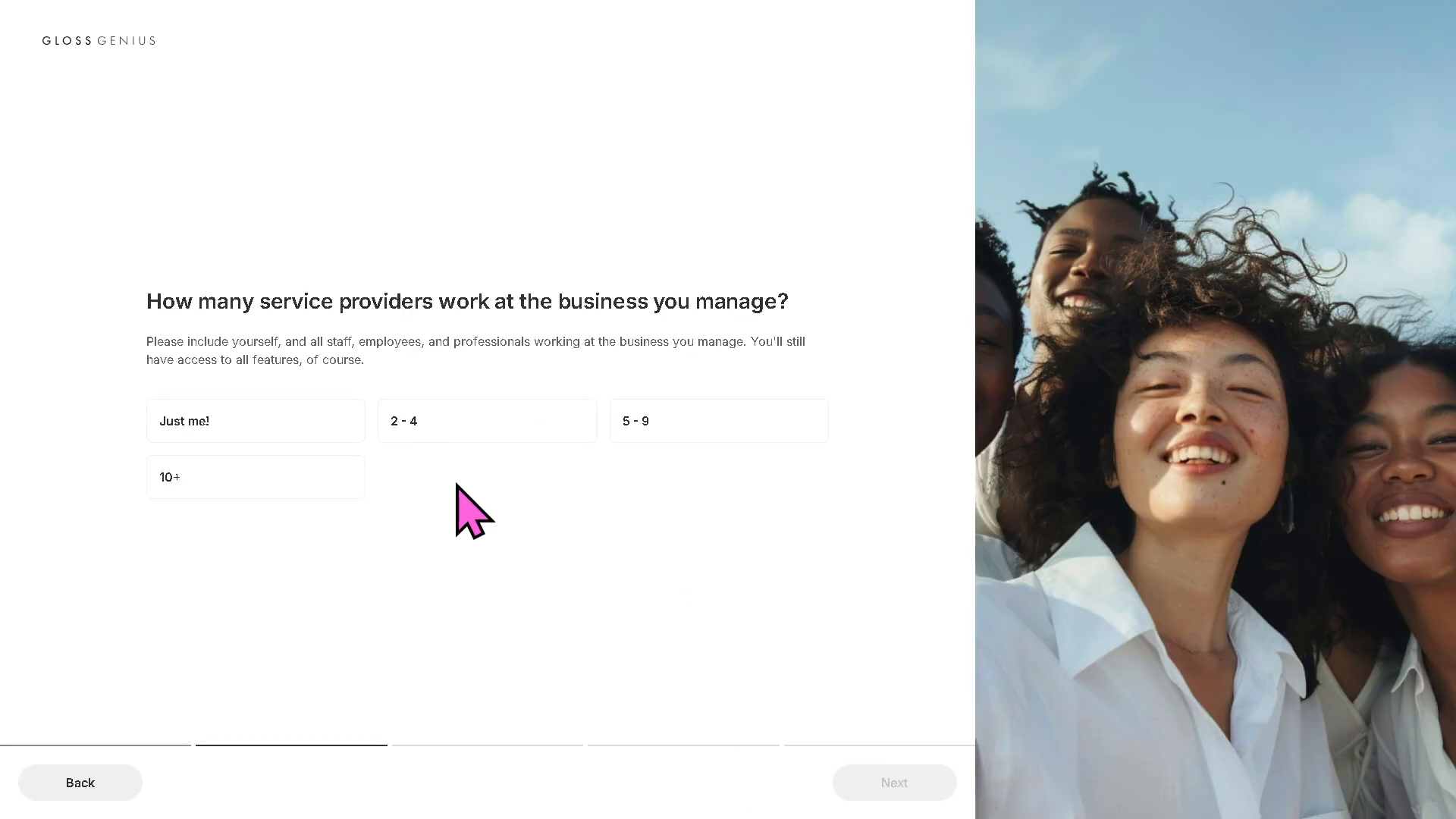
mouse_move(348, 558)
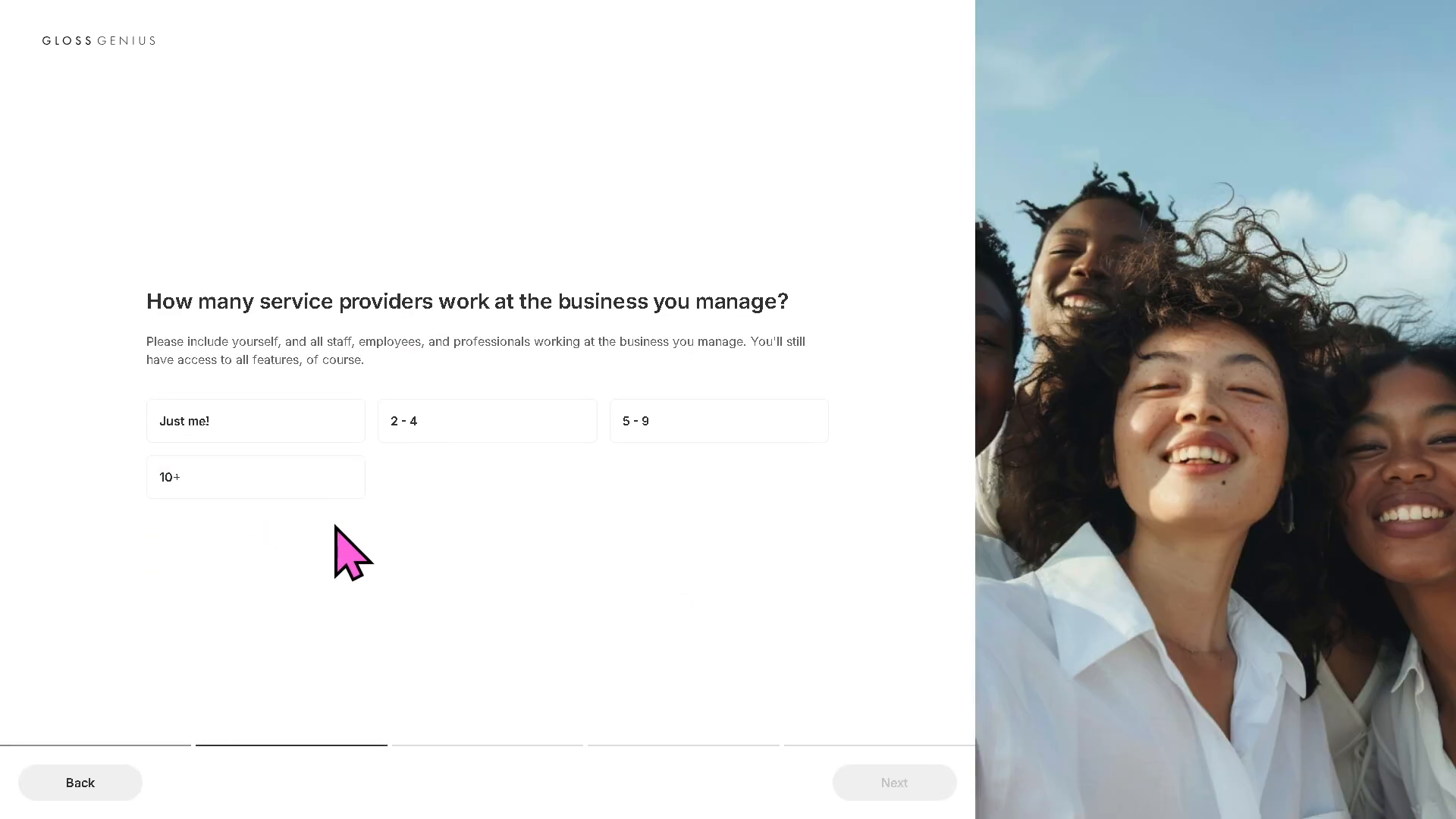
mouse_move(360, 562)
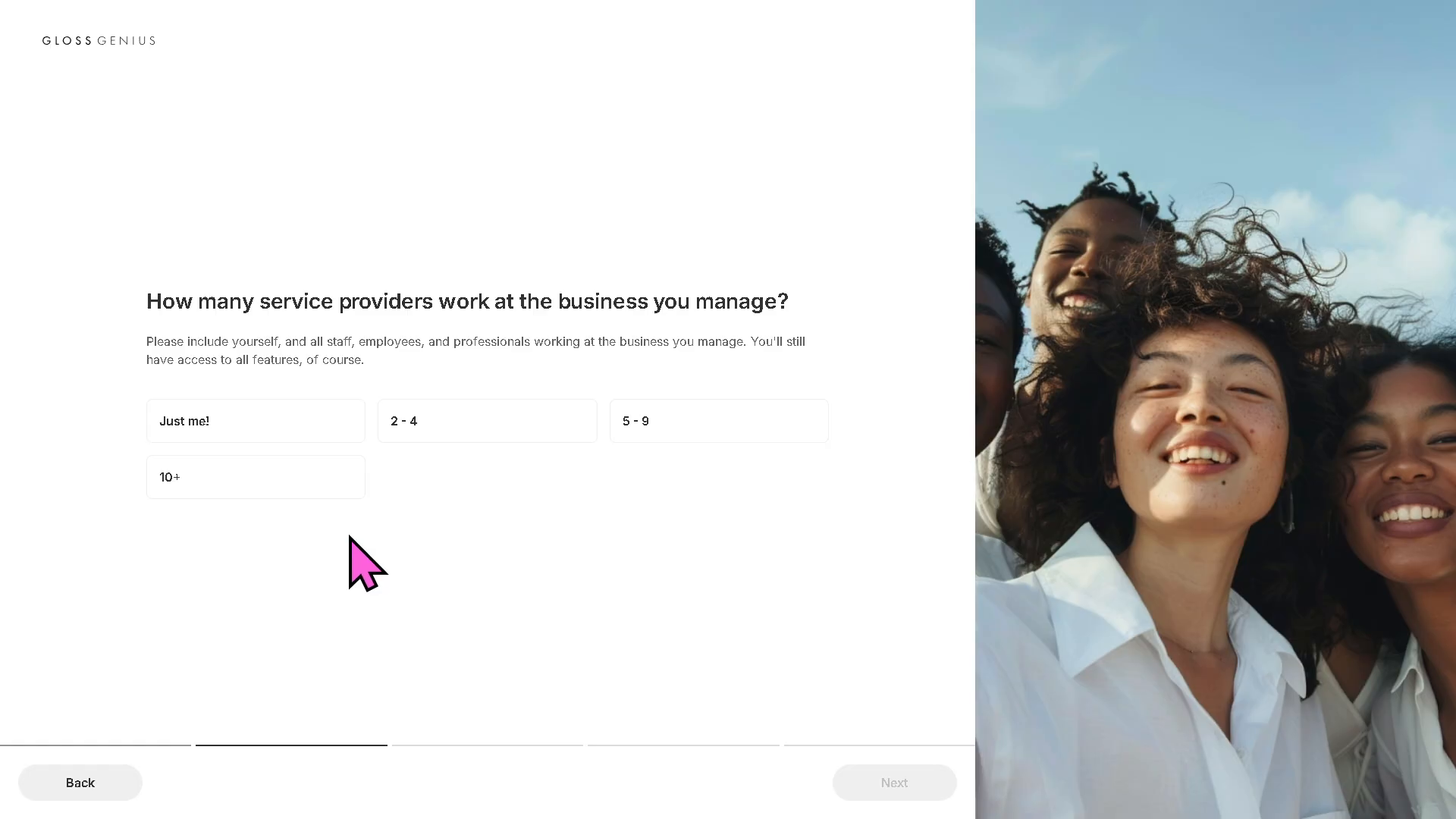
mouse_move(384, 563)
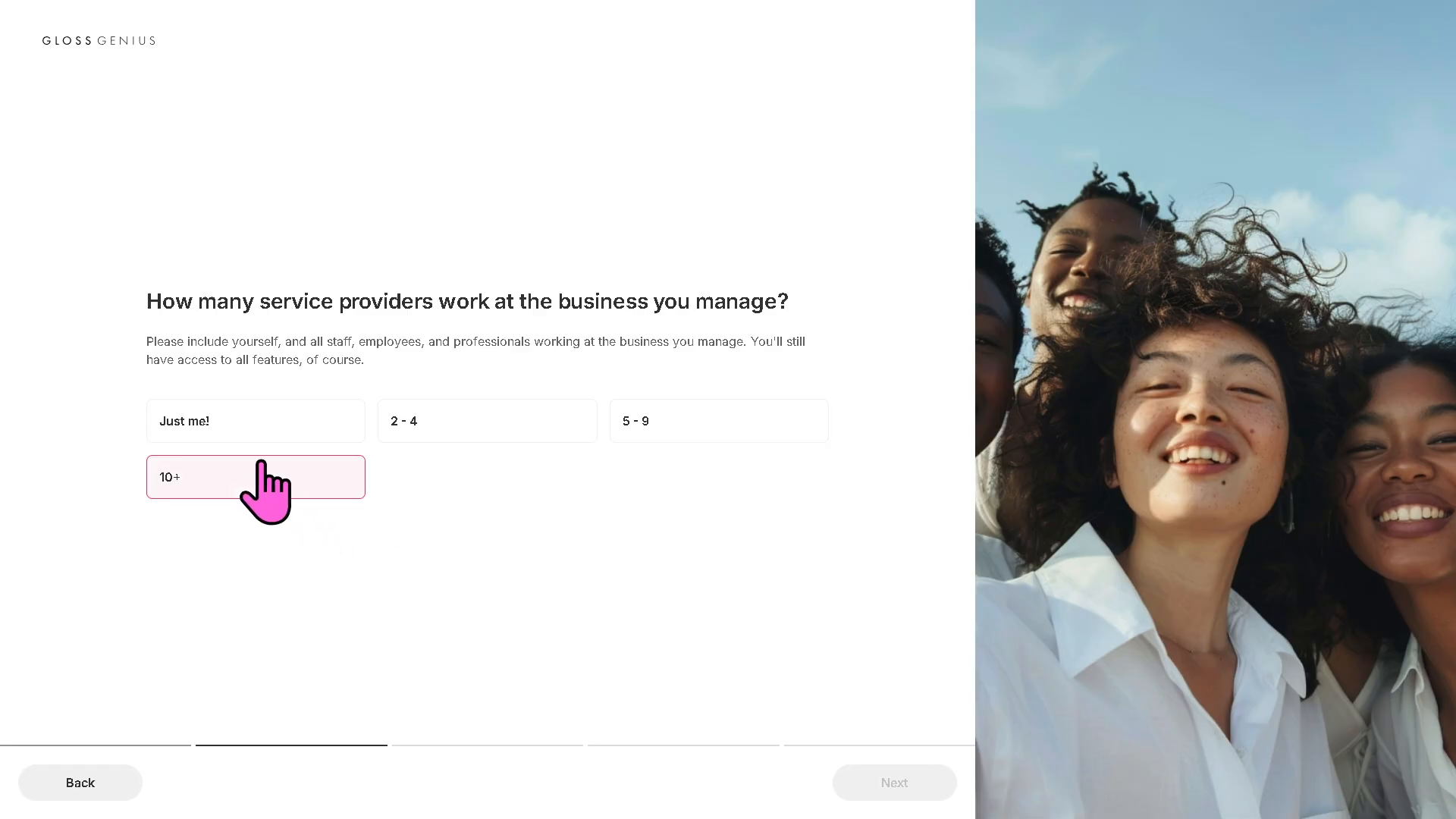
click(255, 421)
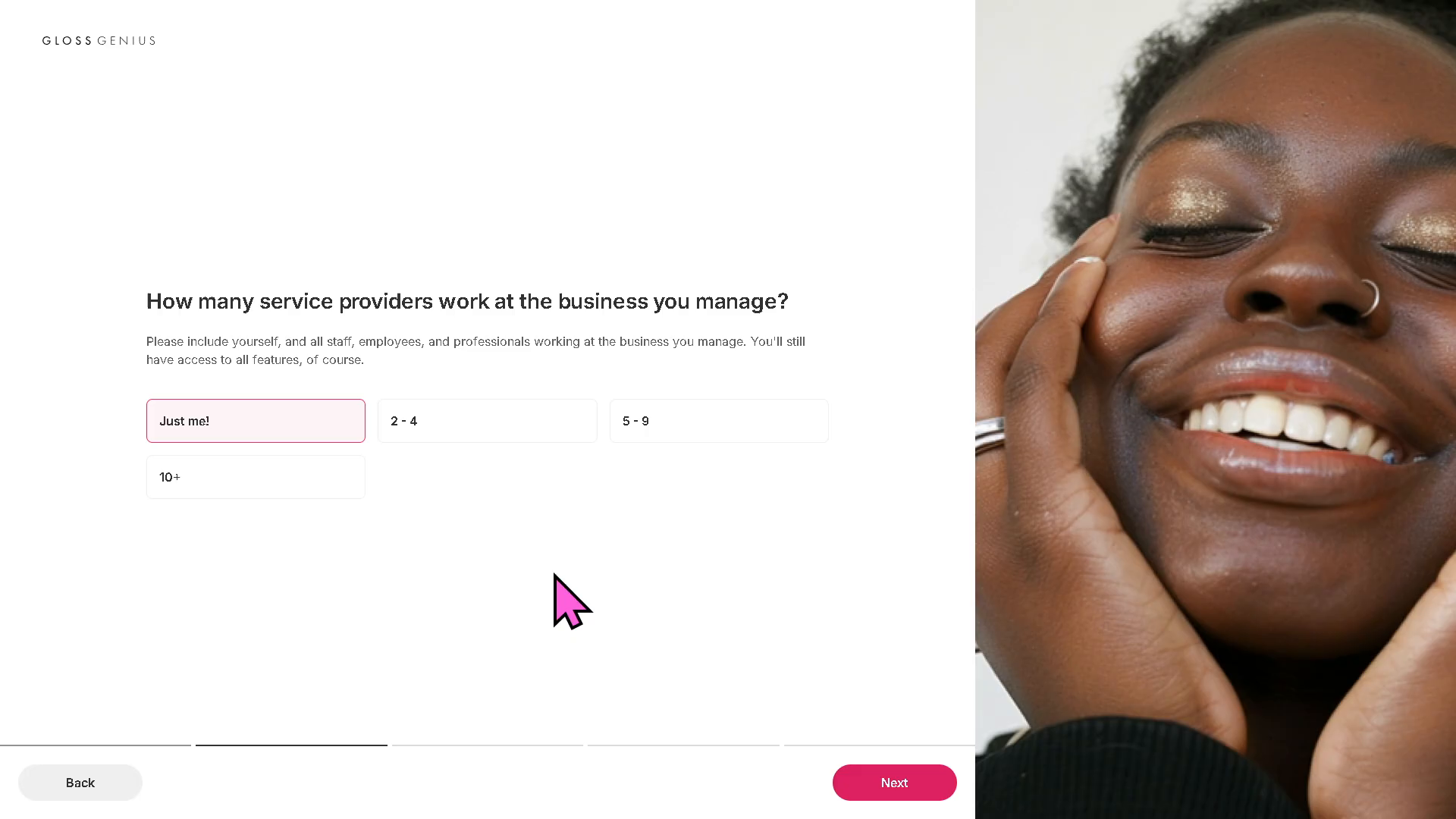
Pass the appointments question, add Simply running my business as a priority, and continue
click(894, 782)
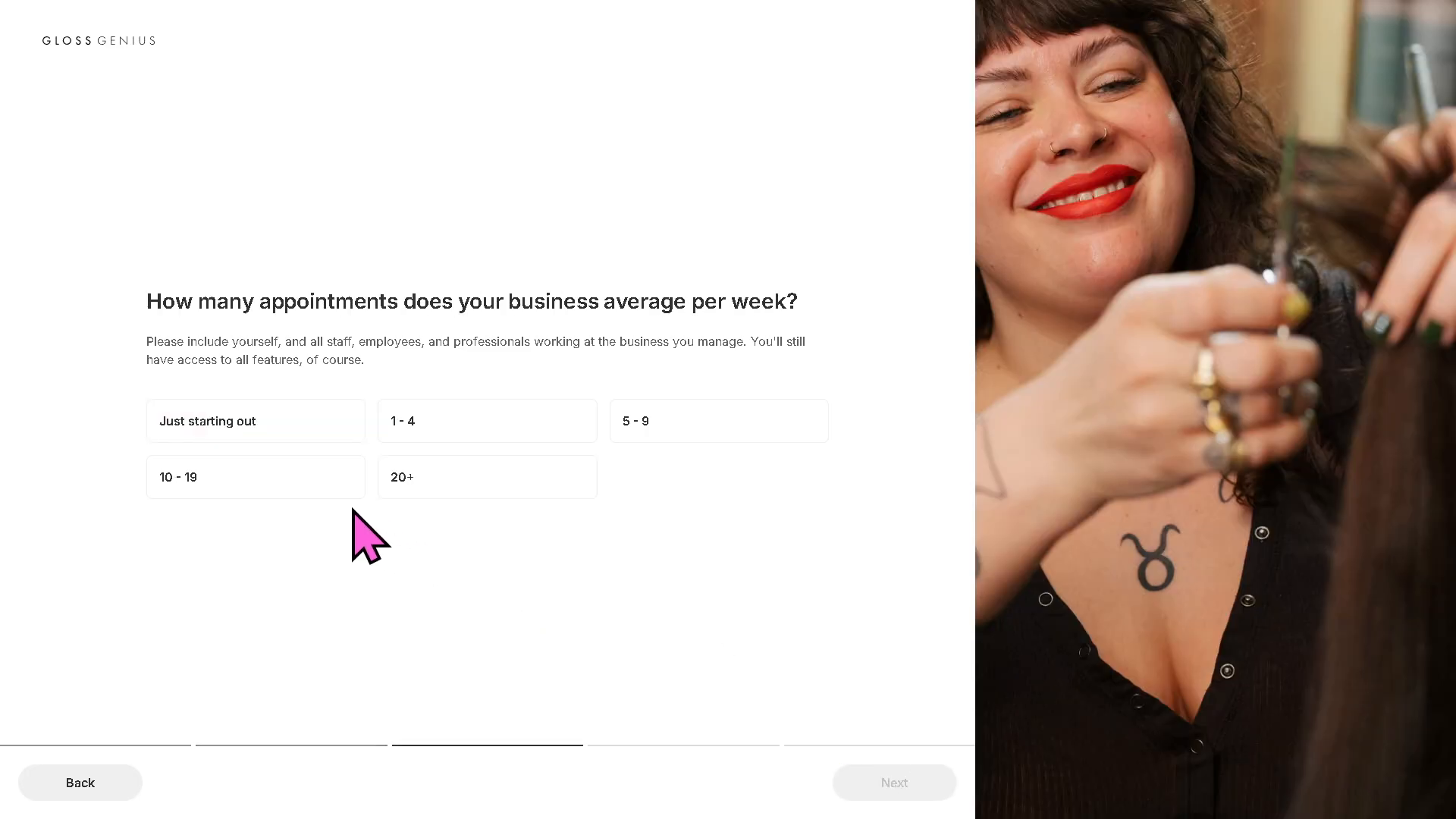
mouse_move(371, 479)
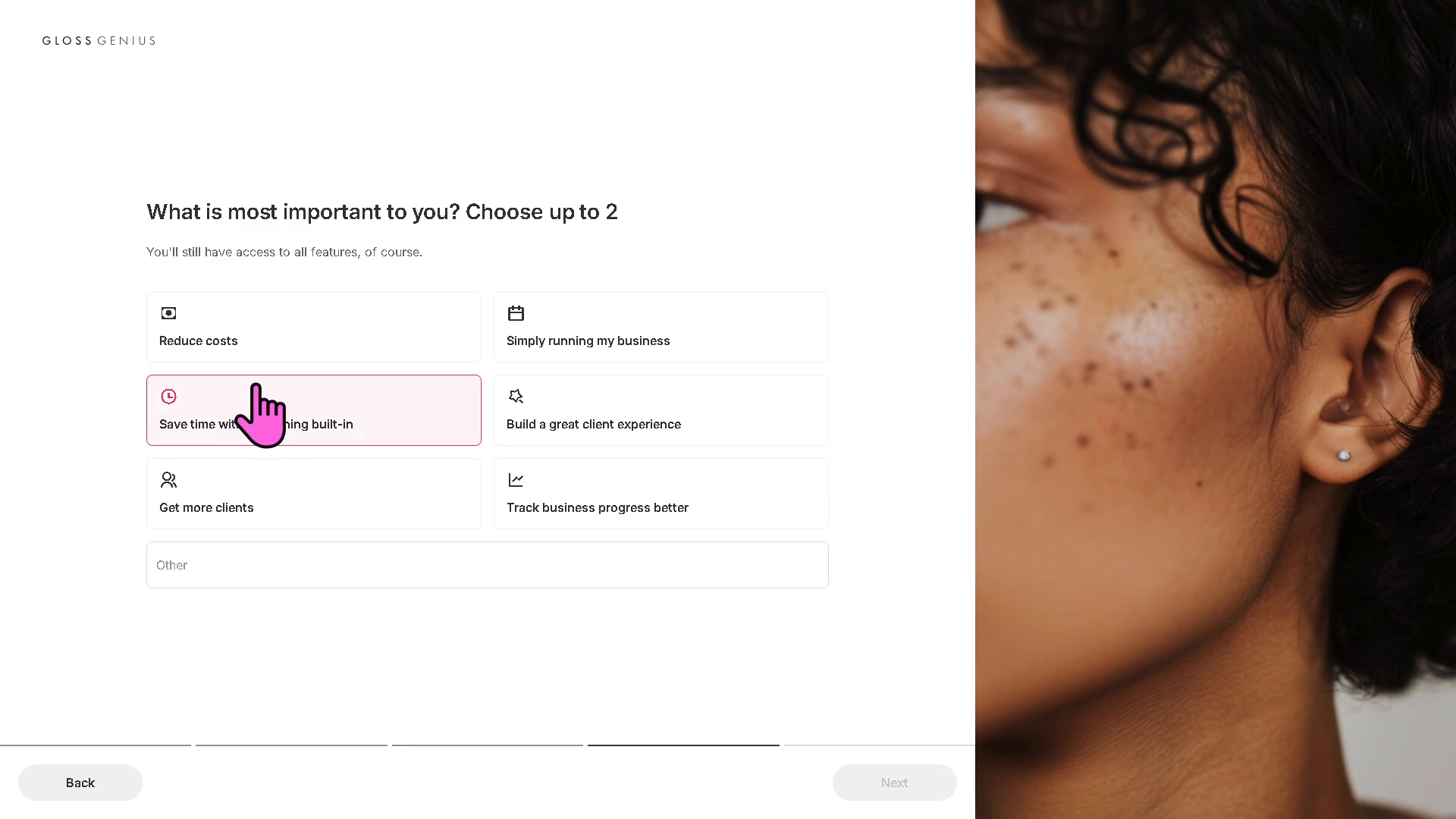
mouse_move(316, 469)
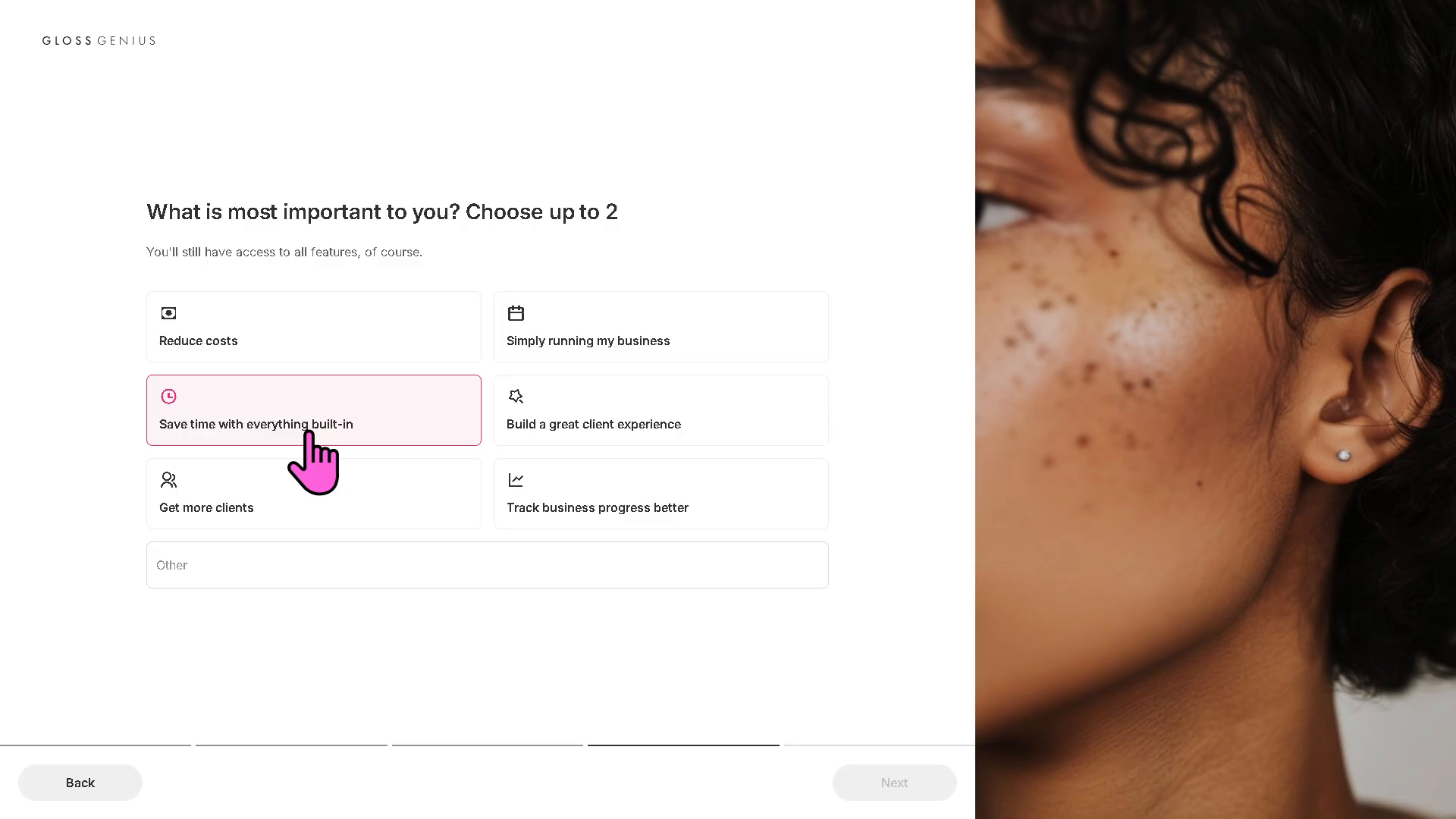
mouse_move(381, 483)
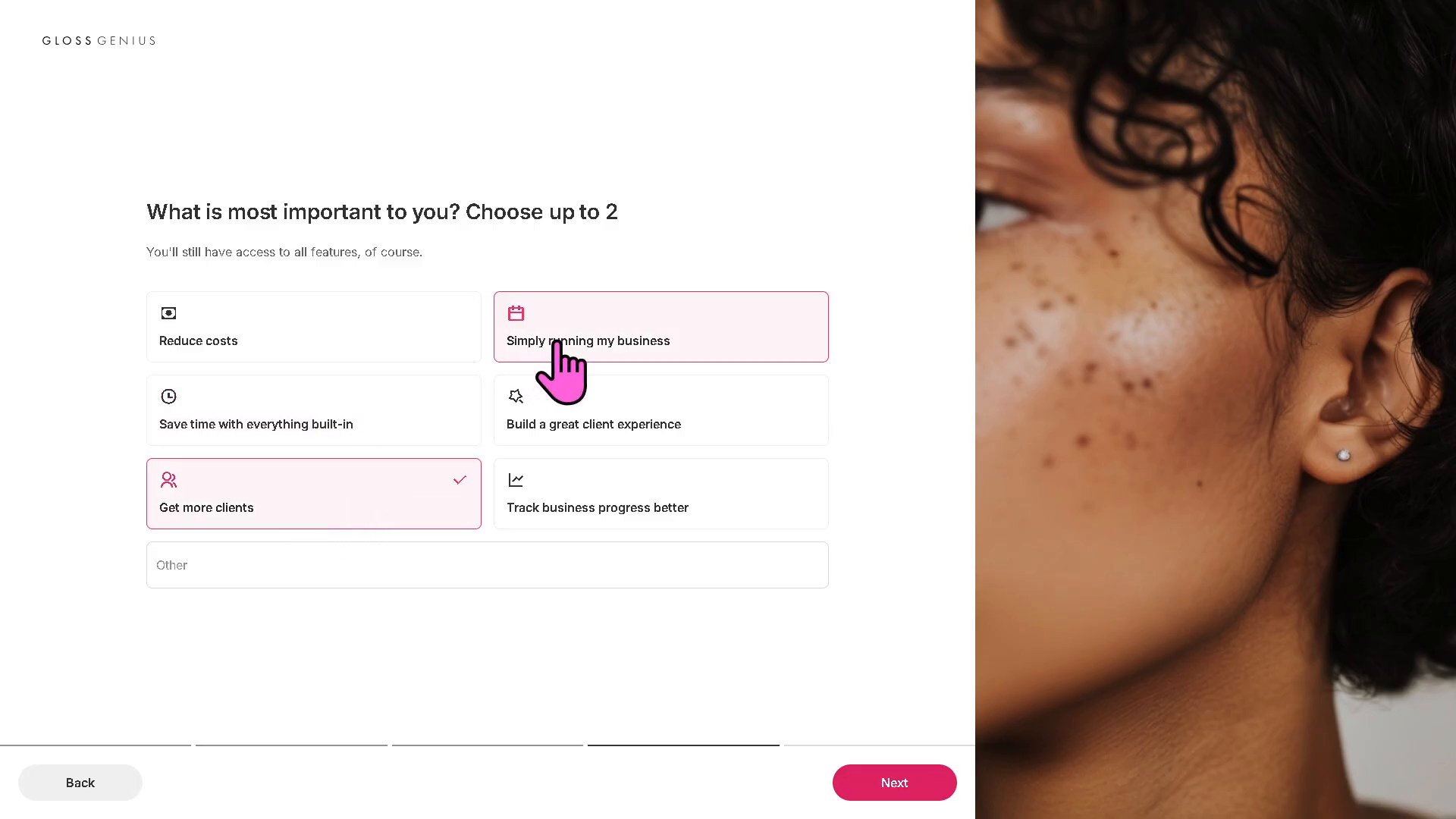
click(659, 326)
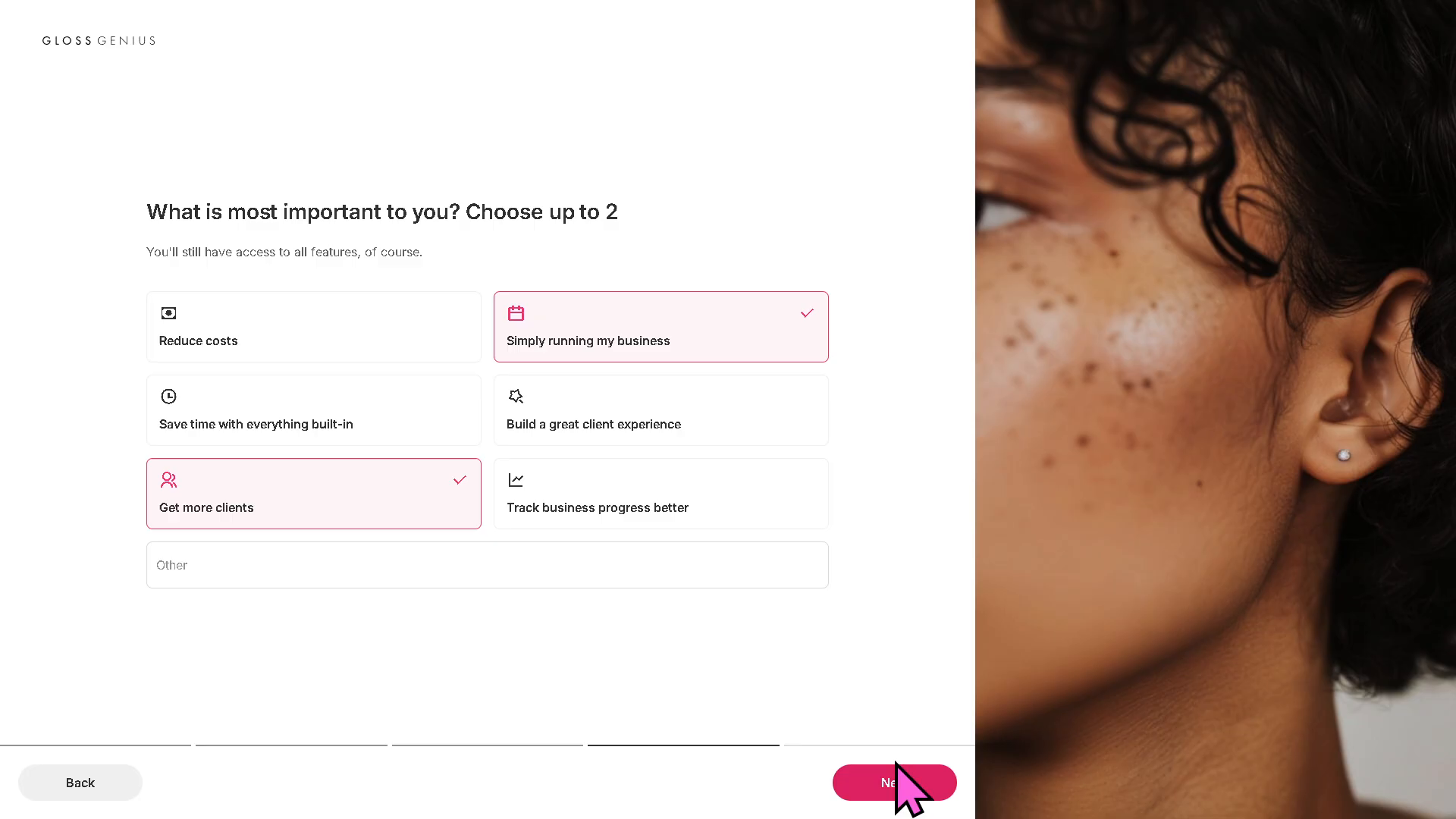
click(893, 782)
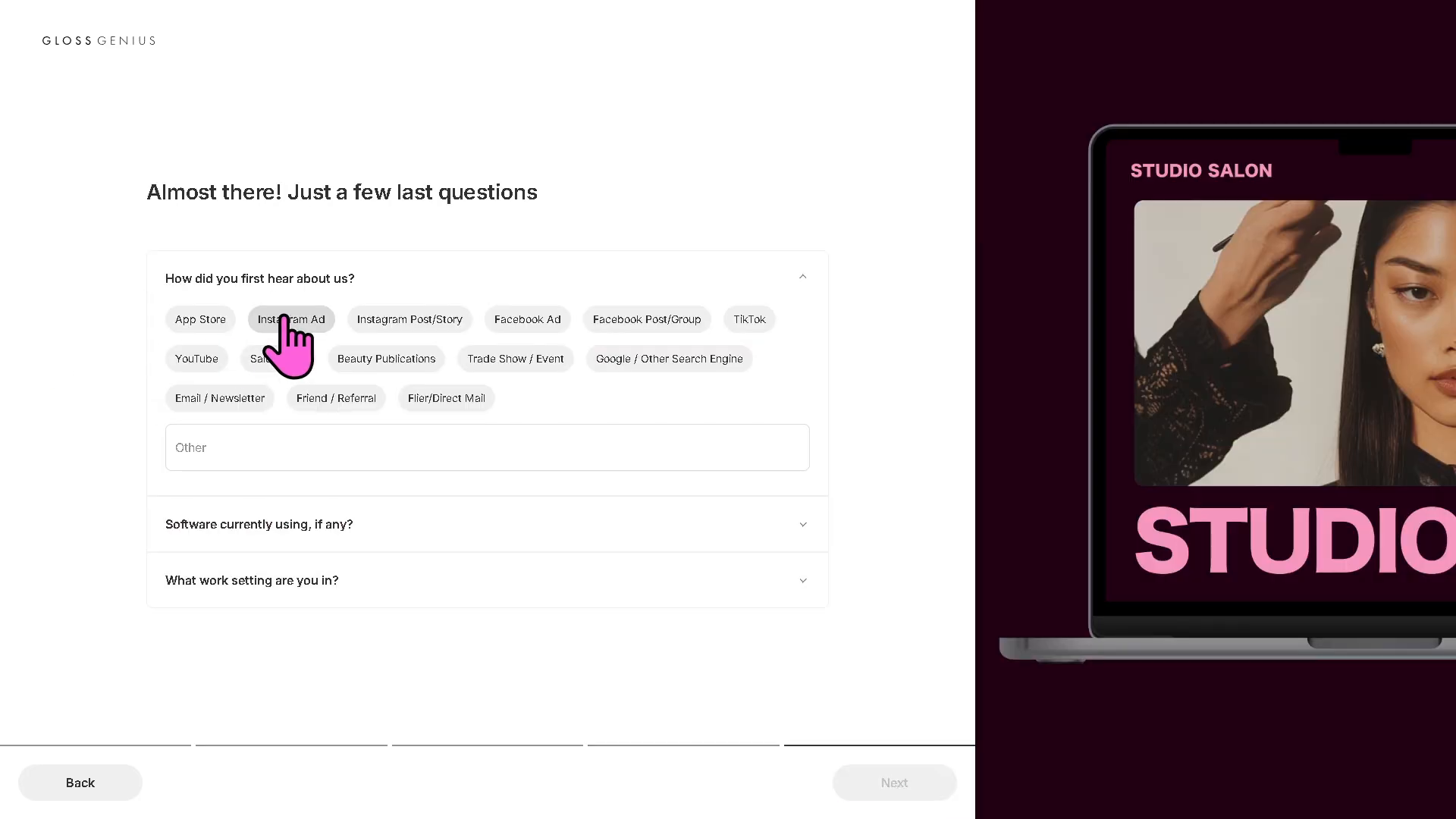
mouse_move(469, 459)
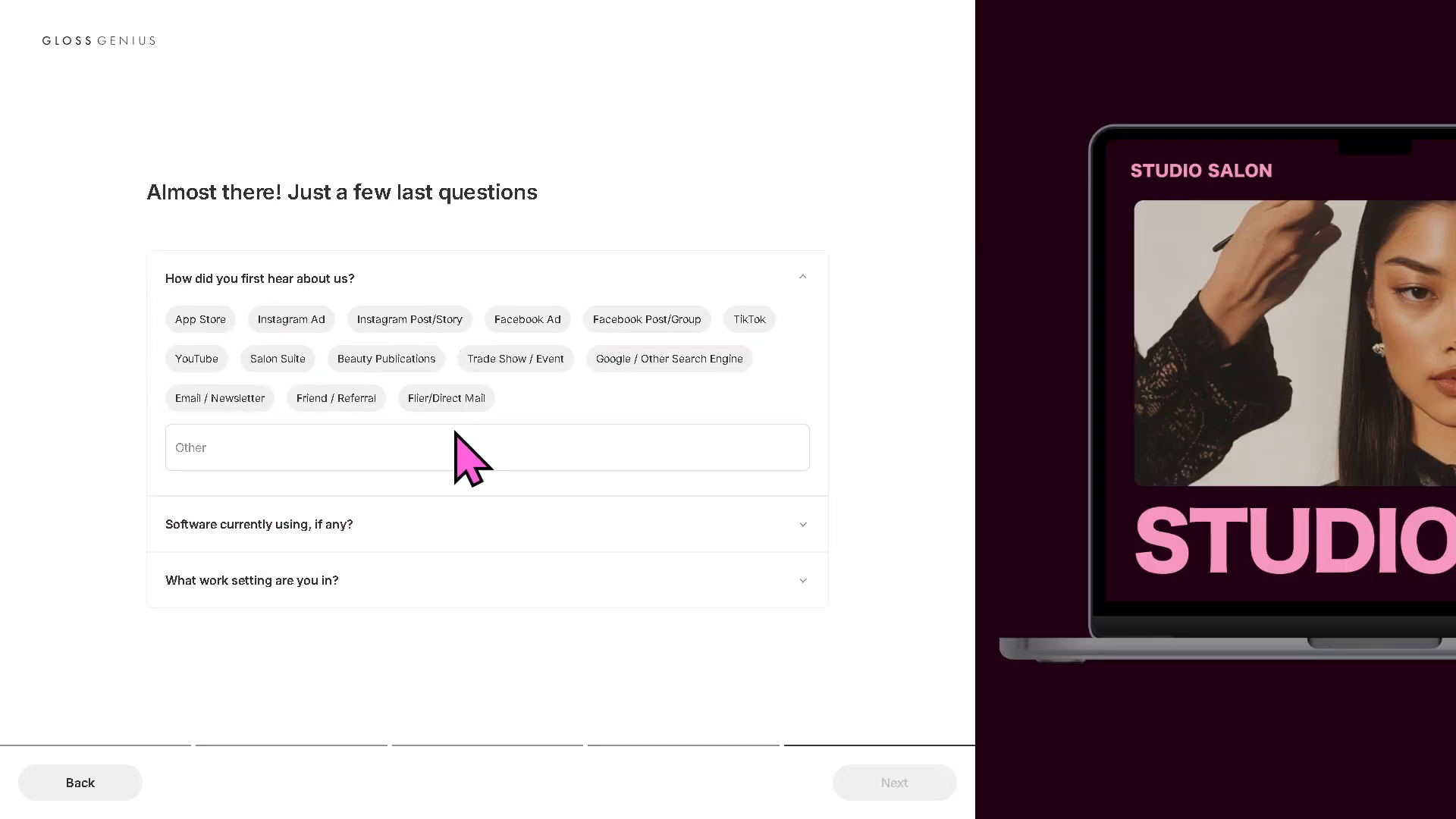
Answer YouTube for how you heard about GlossGenius and Home as work setting, then submit
click(487, 447)
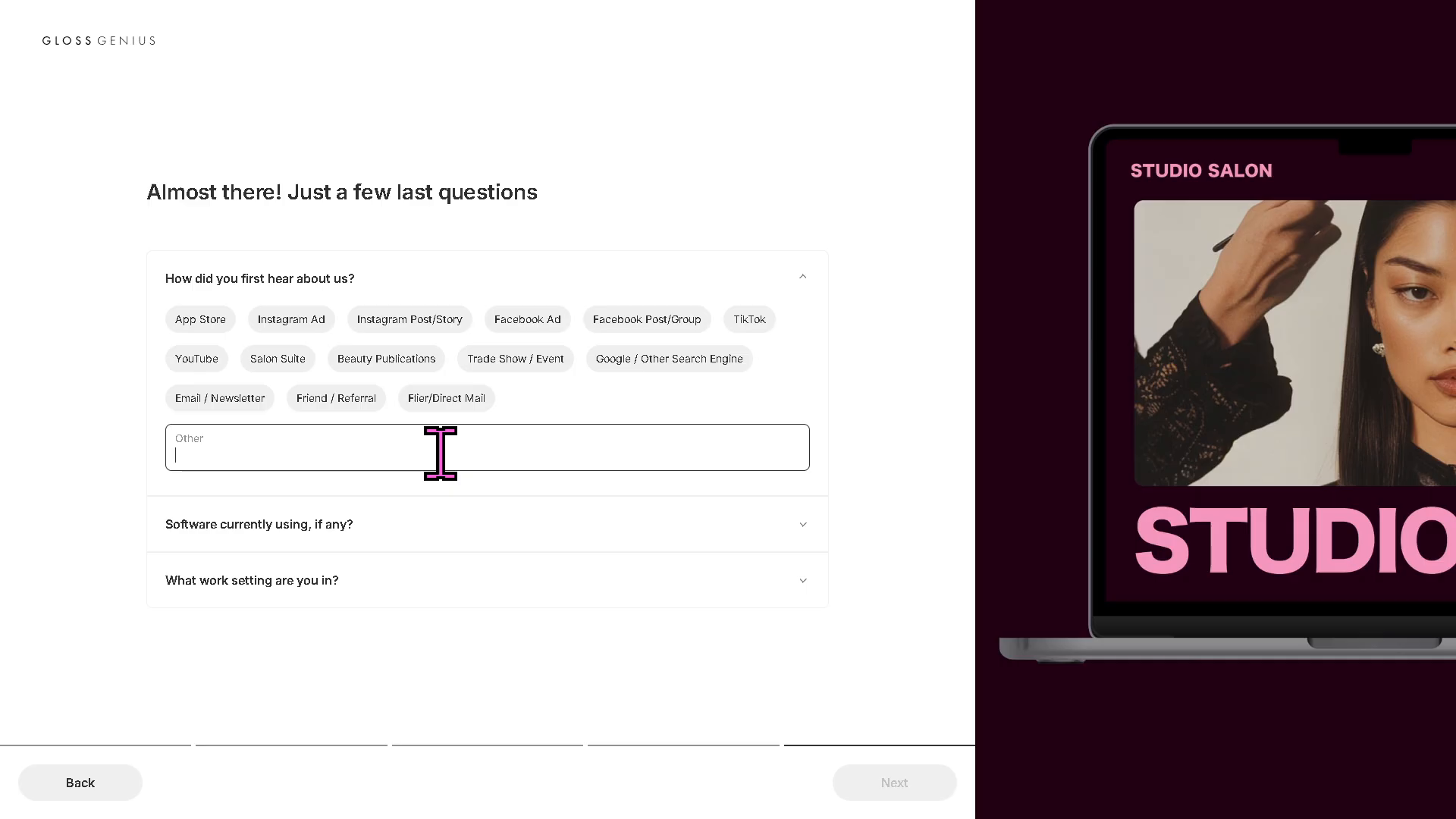
text(Youtuvbe)
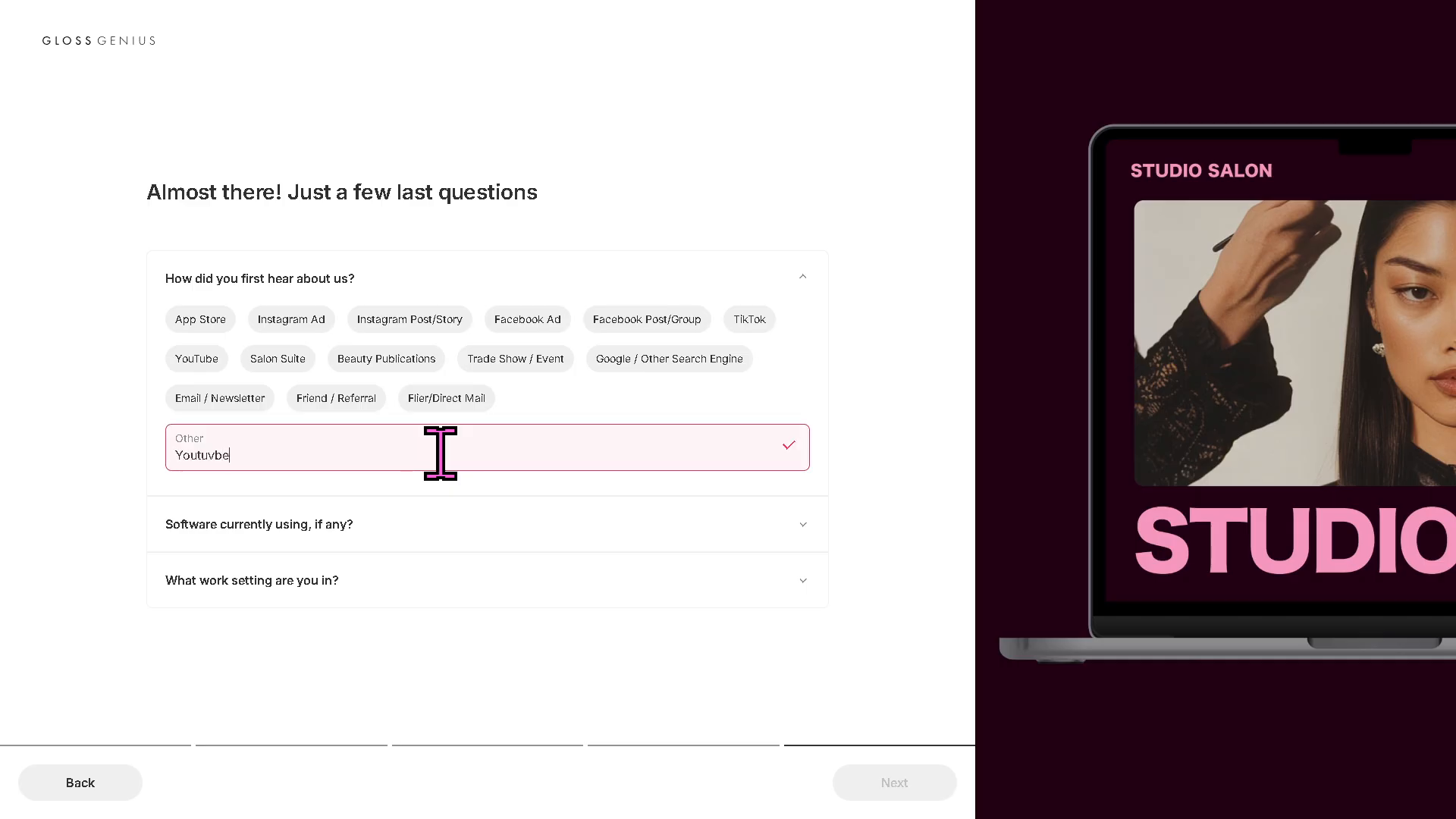
key(Backspace)
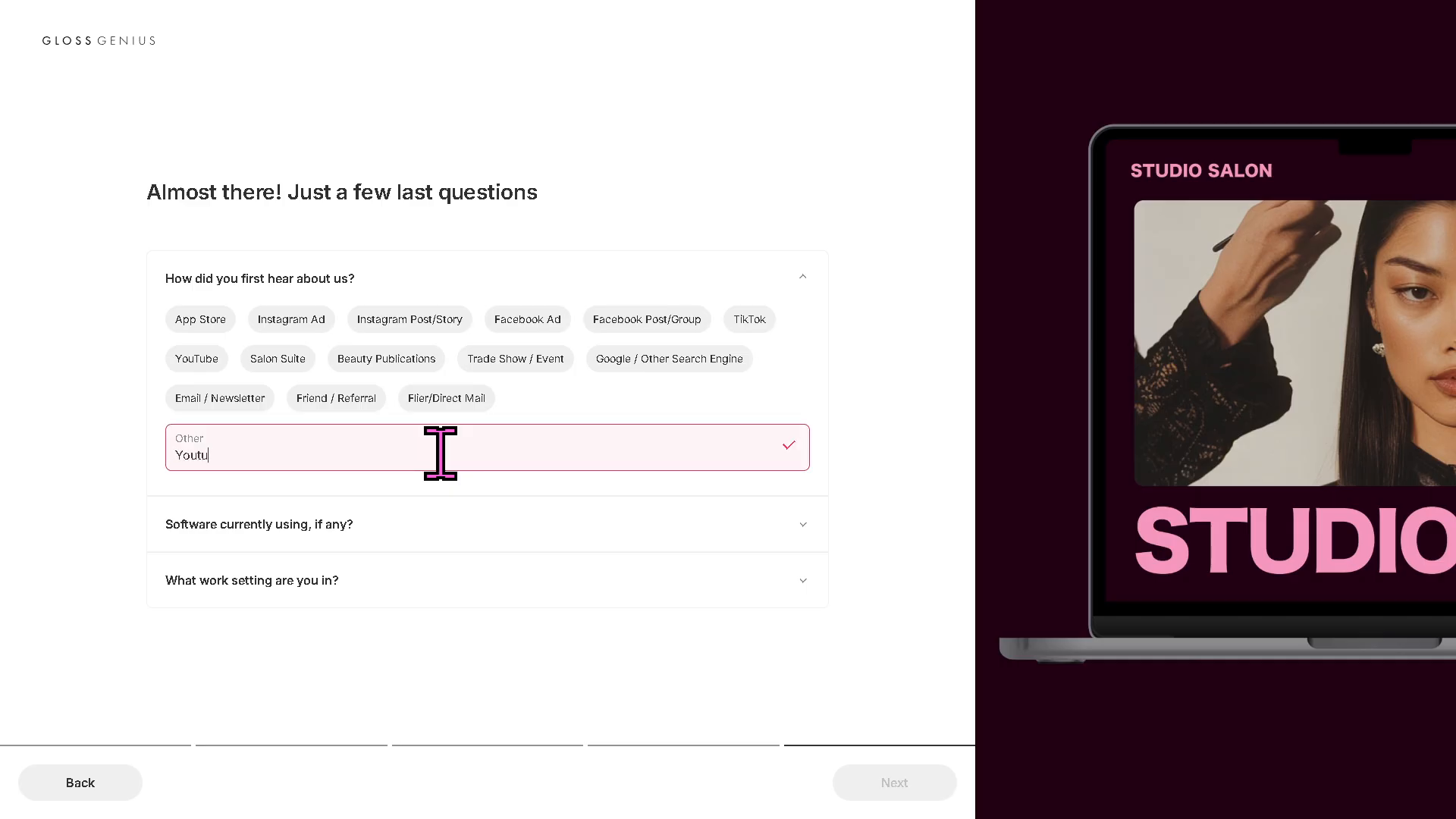
click(257, 524)
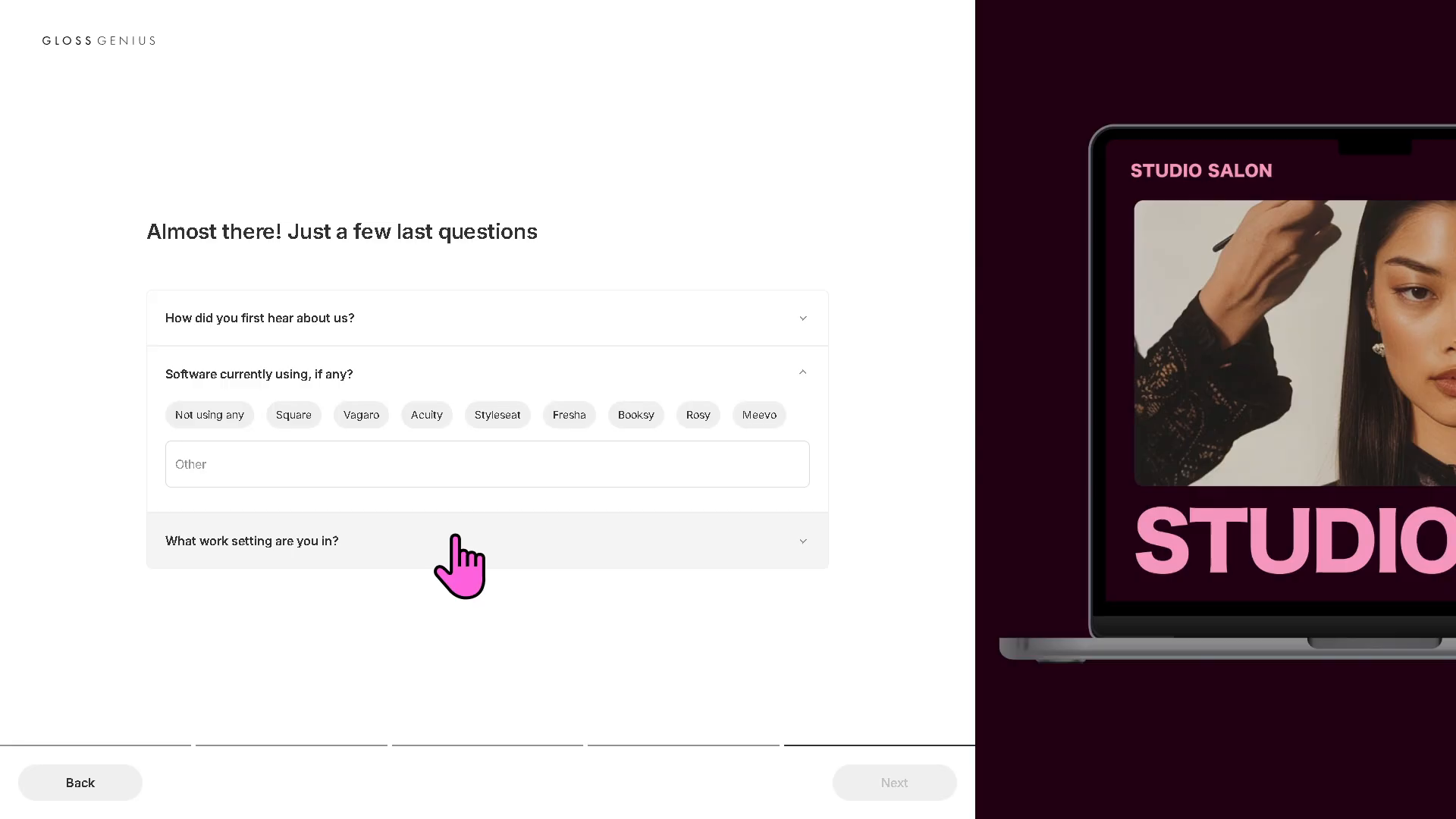
click(485, 463)
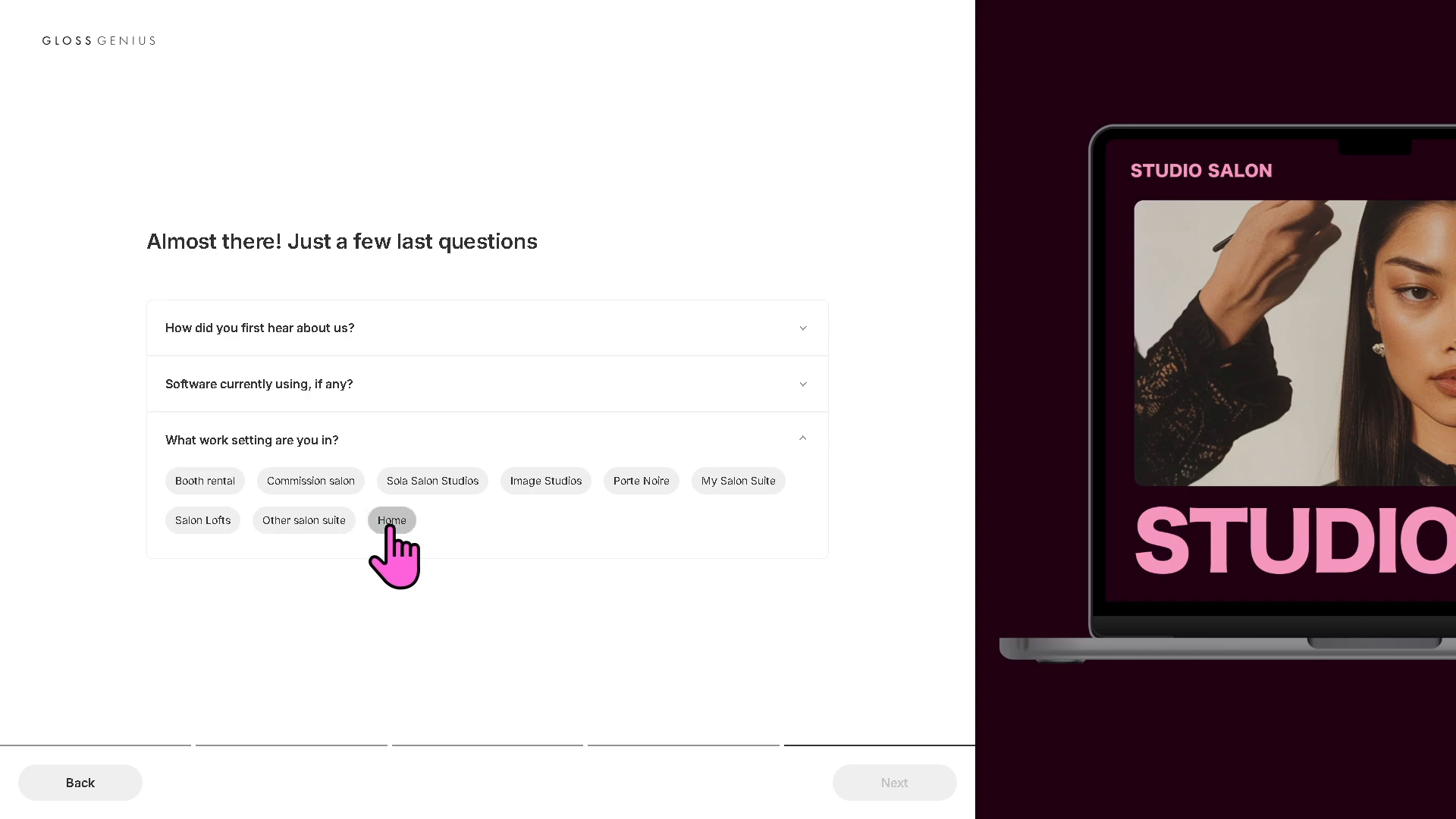
click(392, 521)
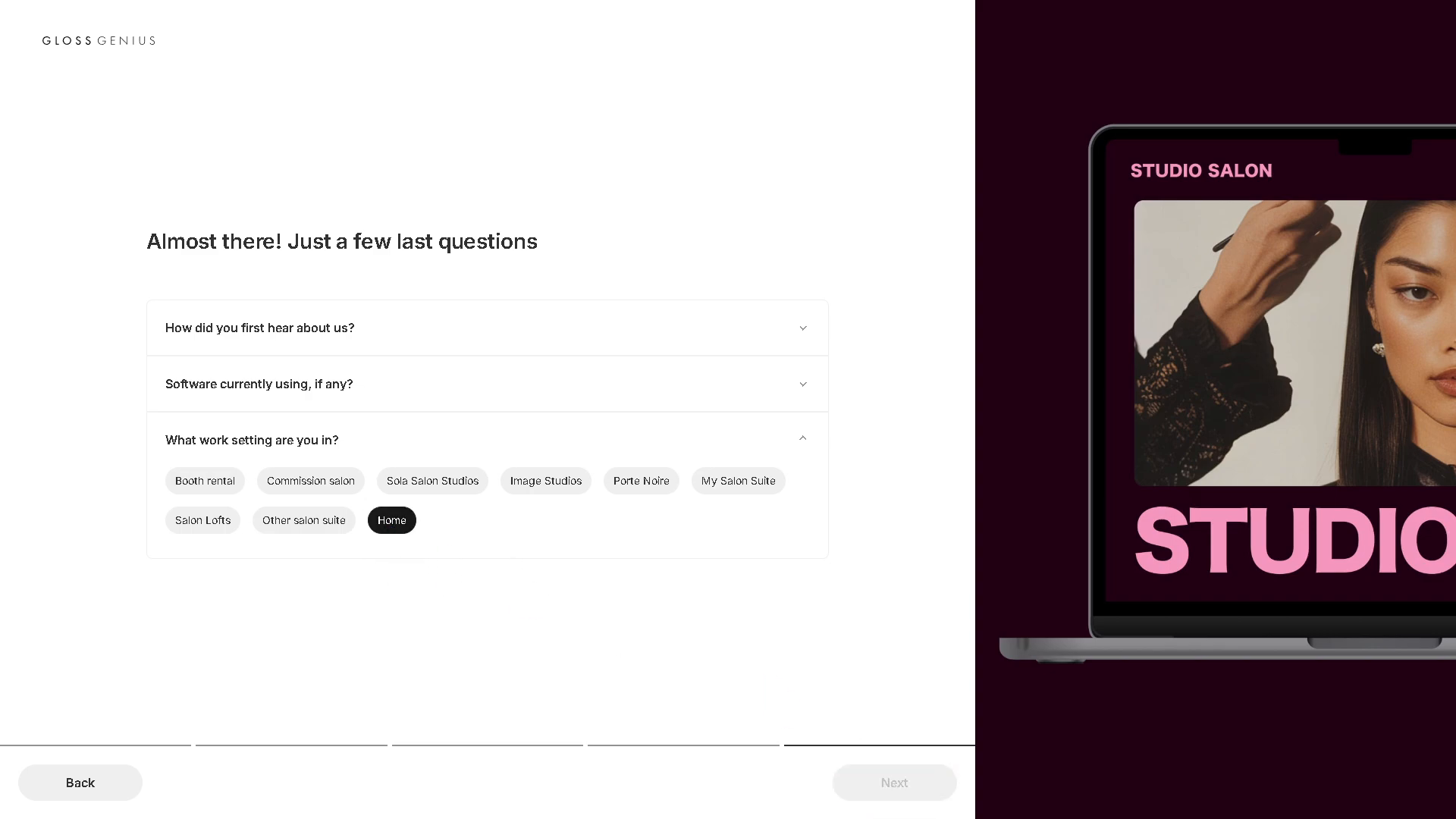
click(391, 520)
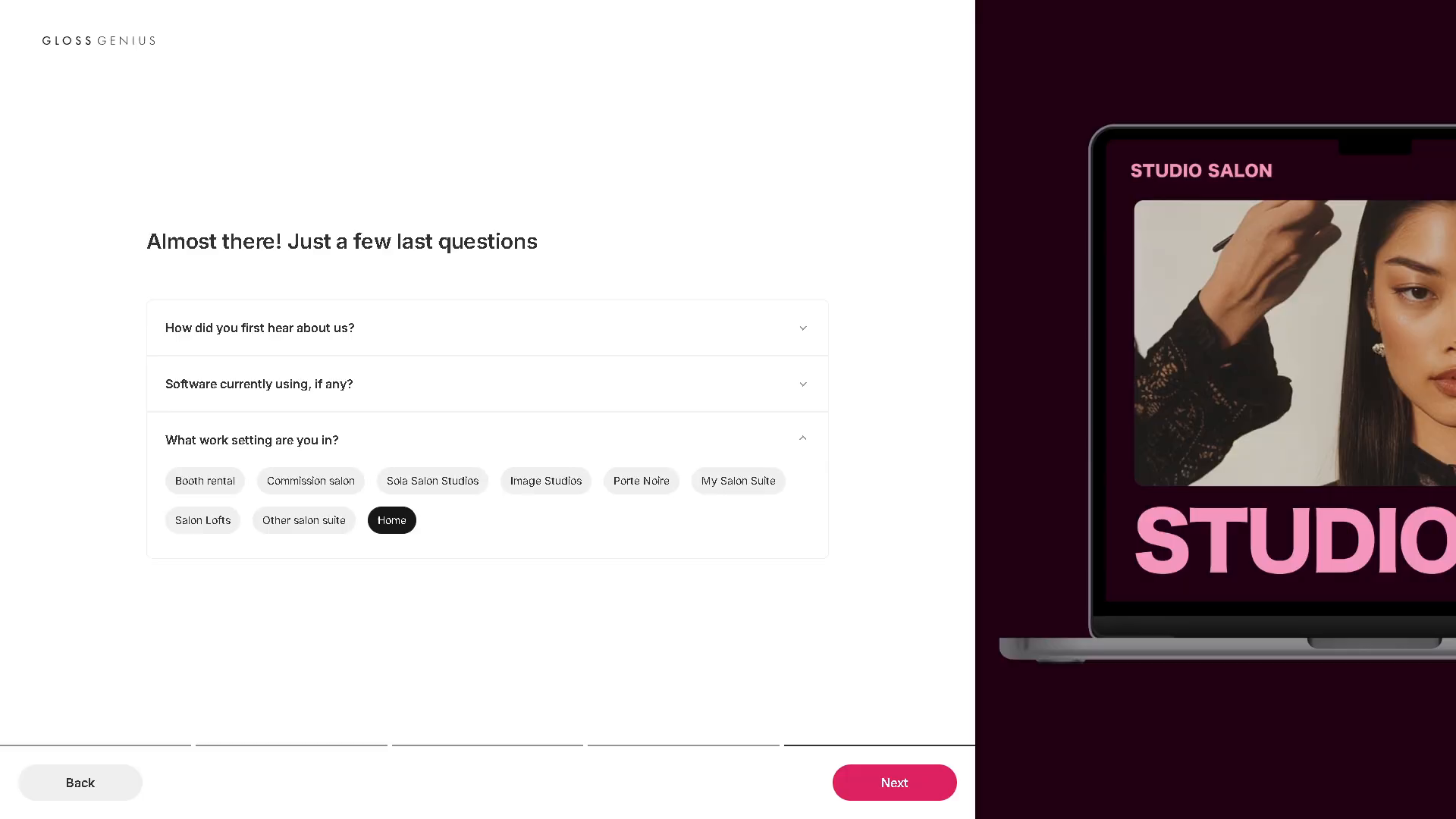
click(894, 782)
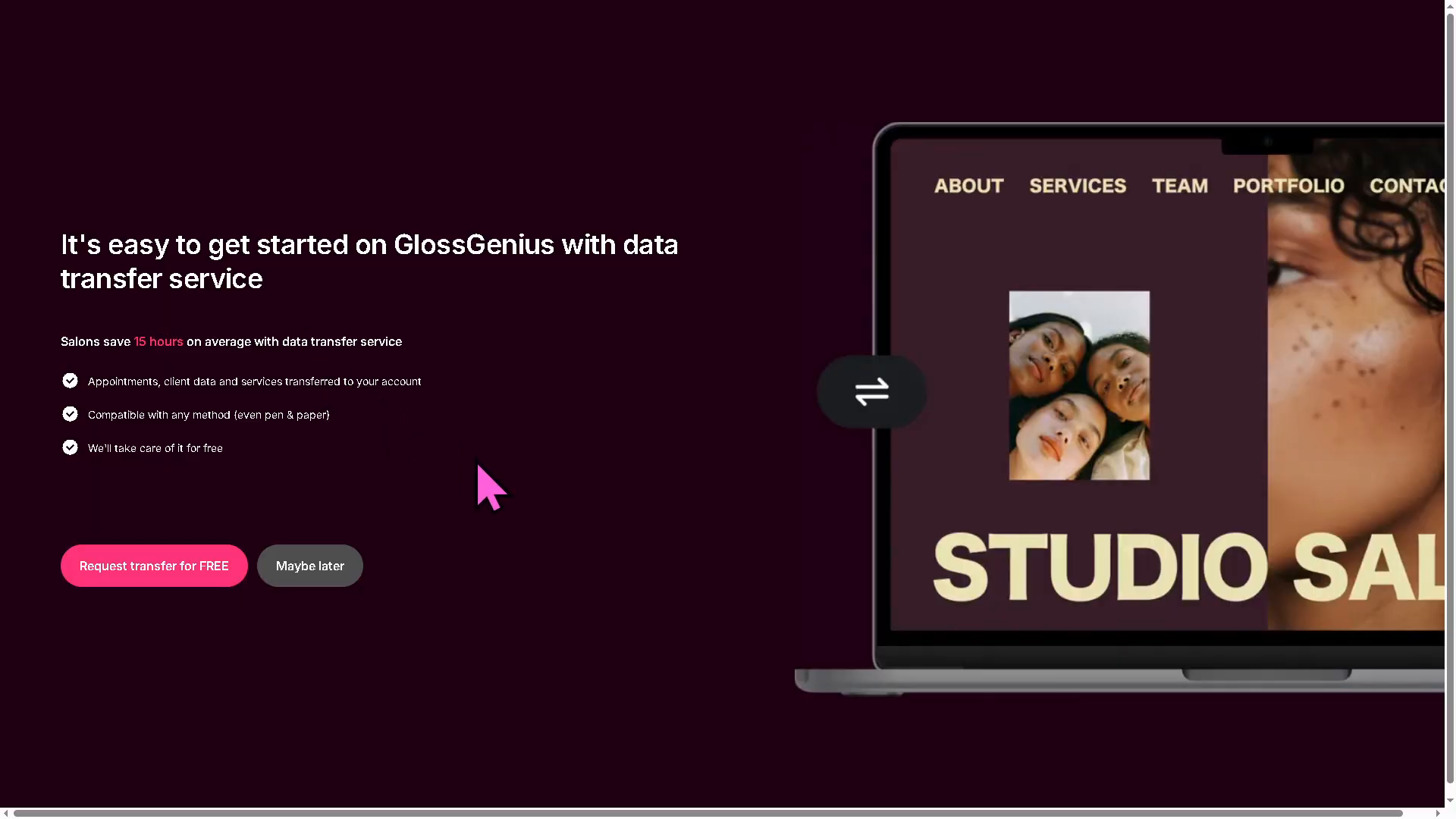
mouse_move(535, 509)
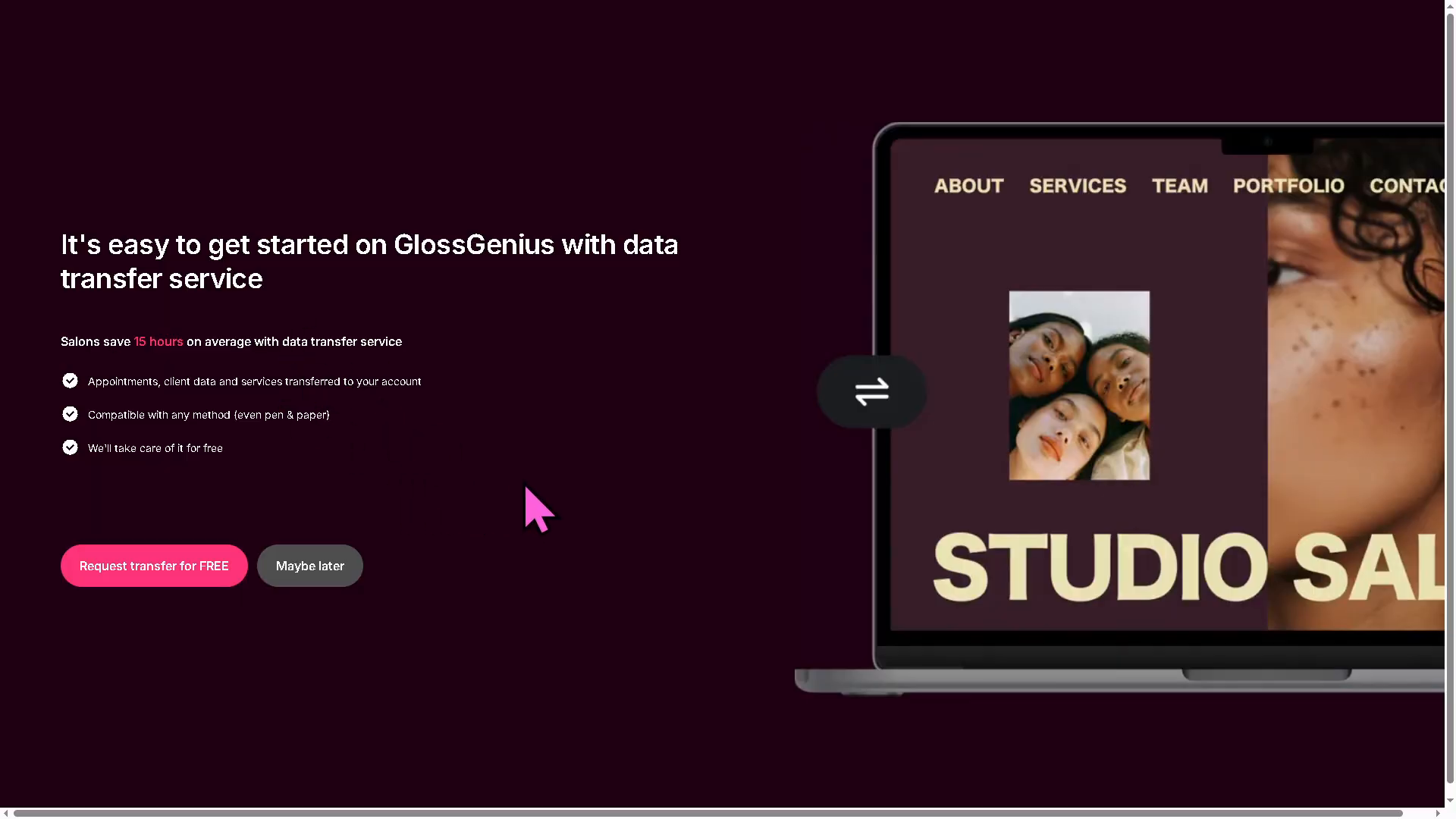
mouse_move(310, 566)
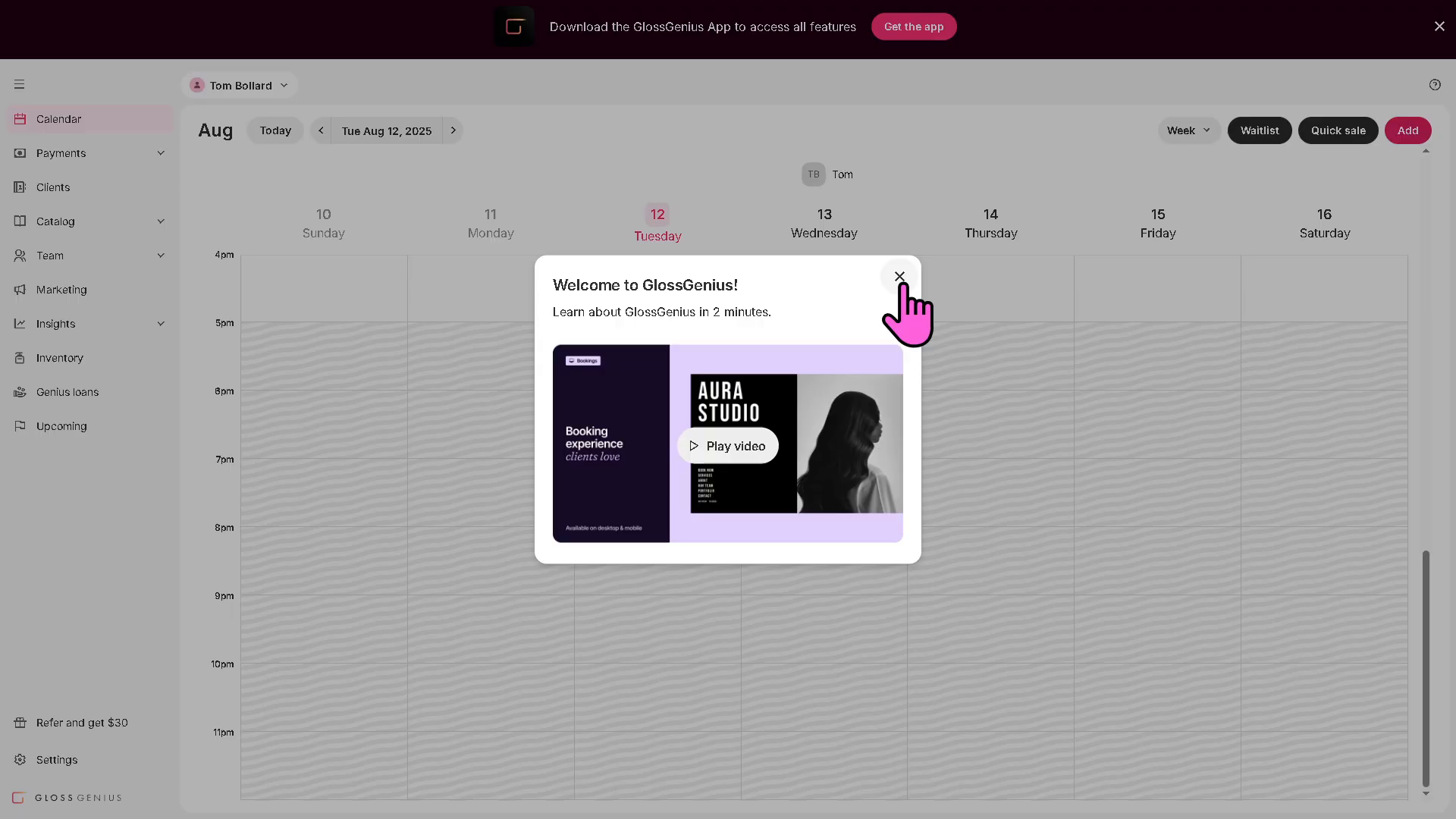
Close the Welcome to GlossGenius video popup over the Aug 10–16 calendar
click(898, 278)
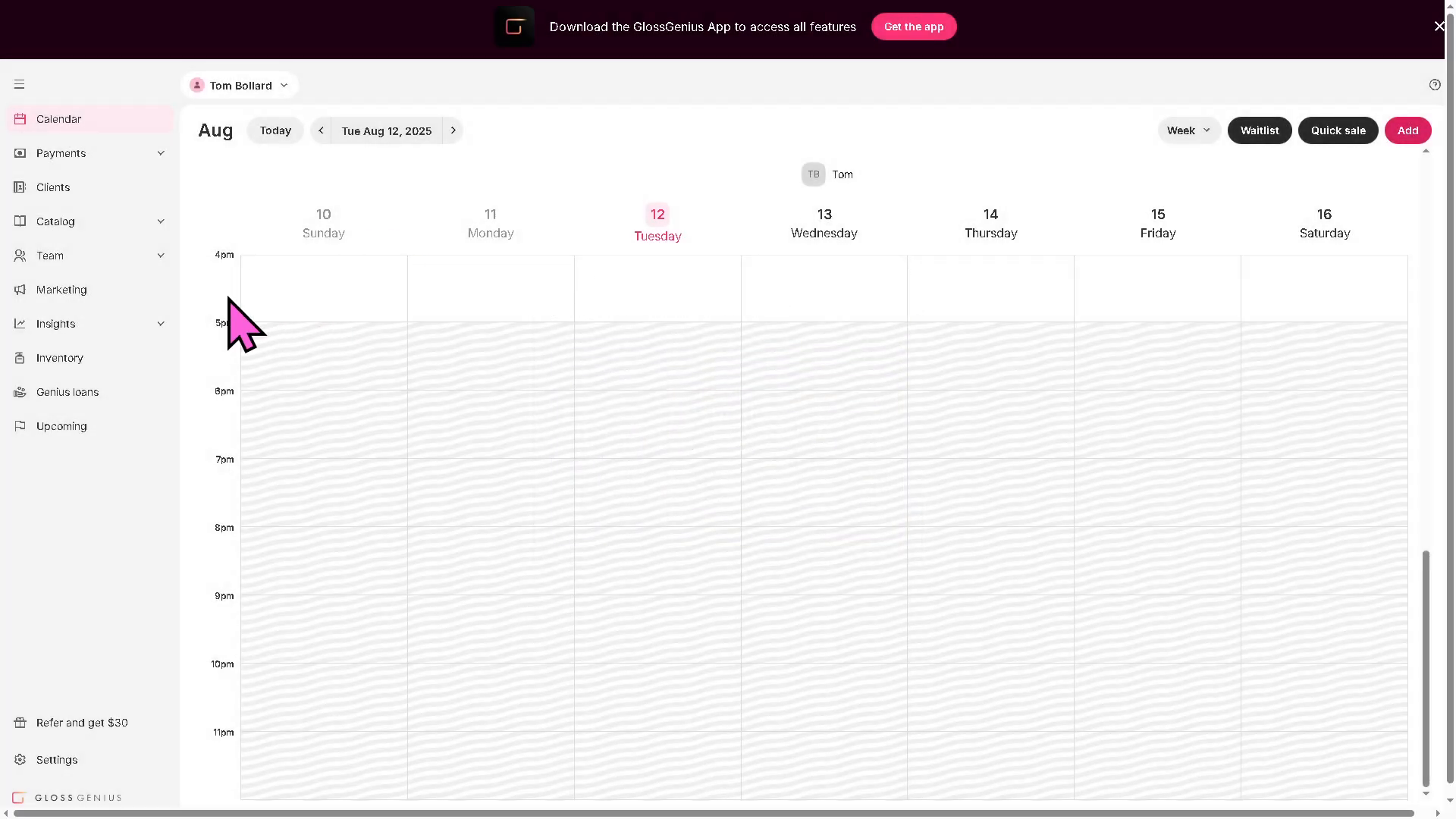
mouse_move(446, 293)
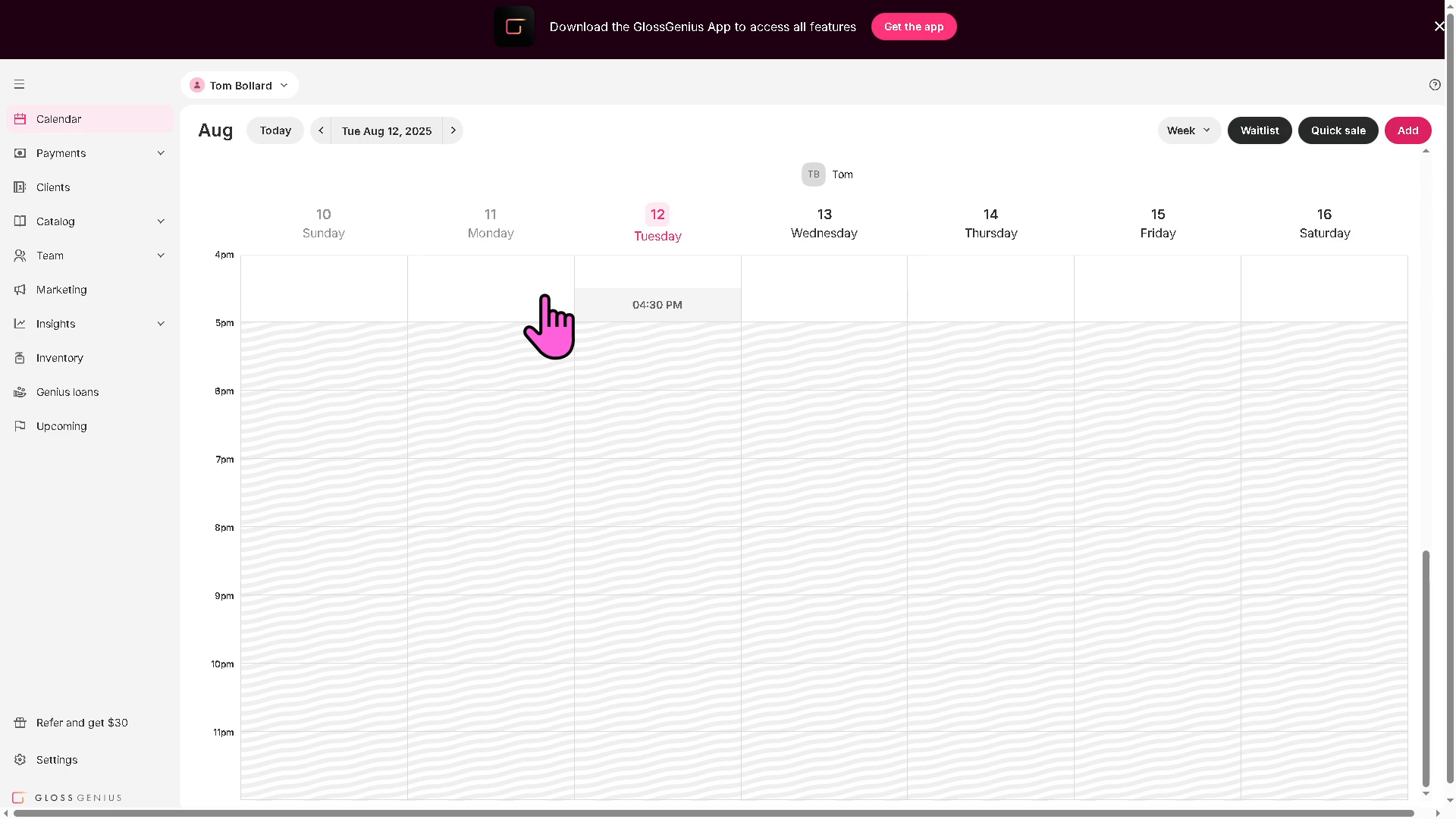
mouse_move(524, 409)
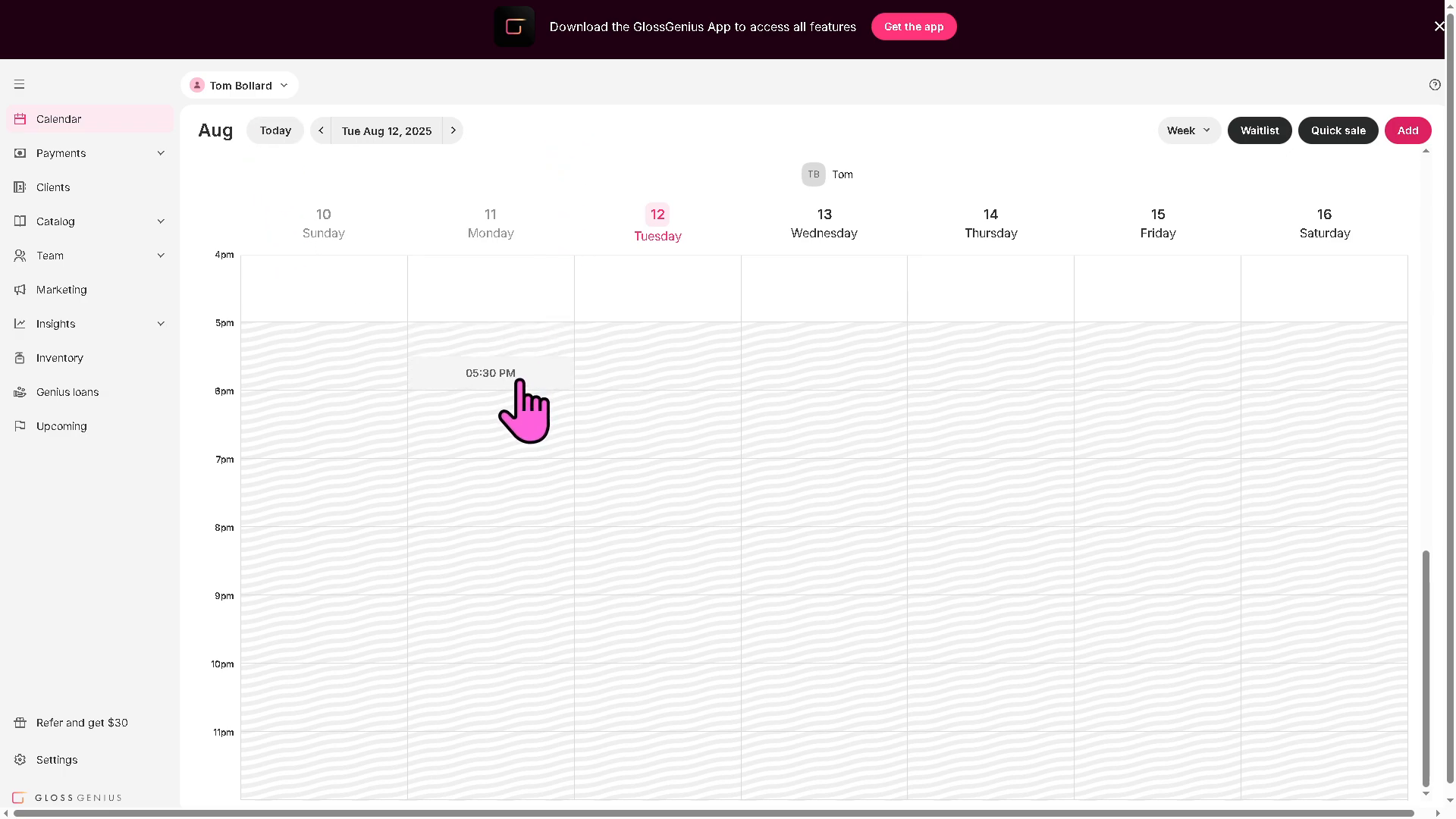
mouse_move(377, 553)
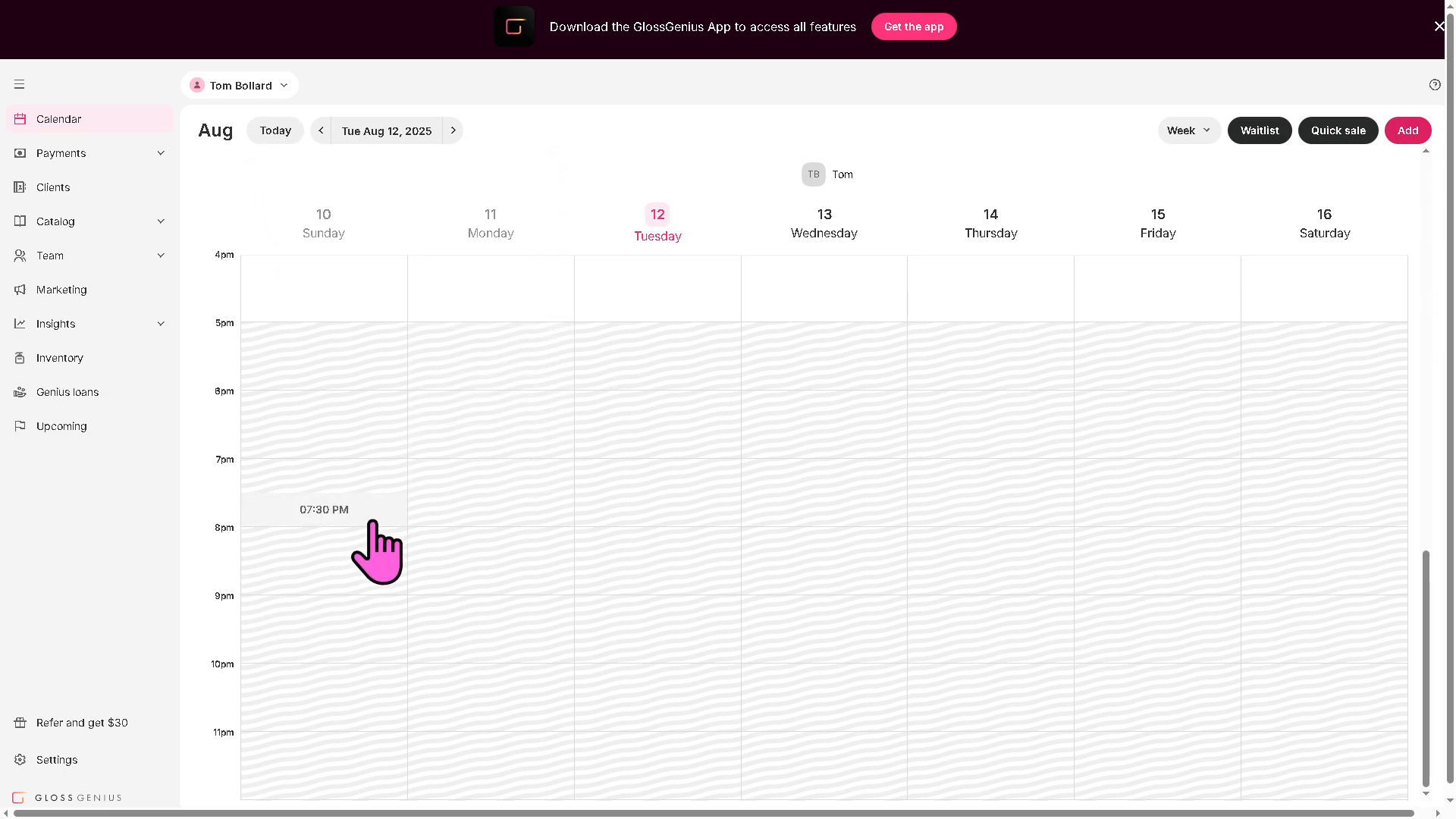
mouse_move(1356, 93)
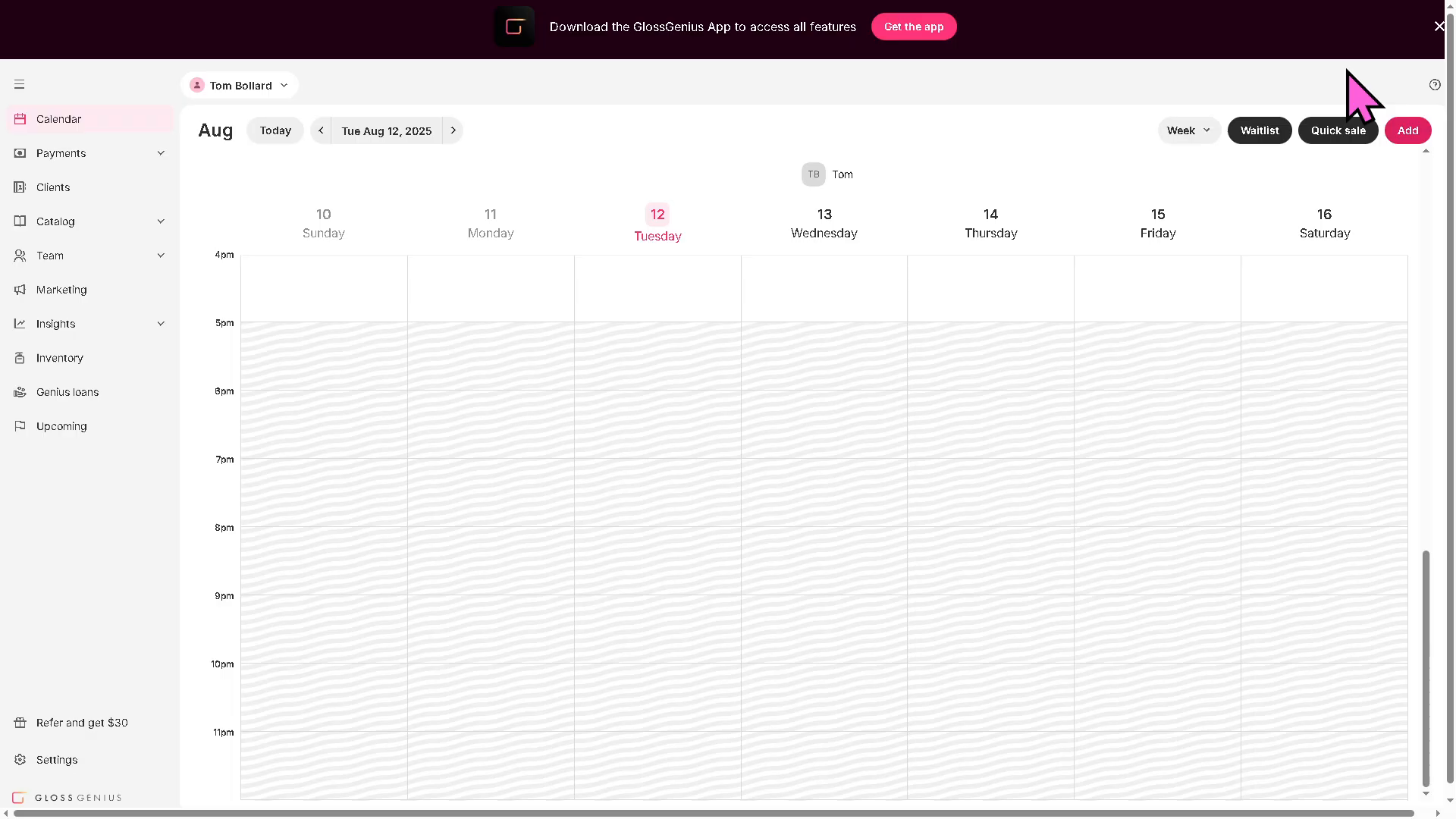
mouse_move(729, 92)
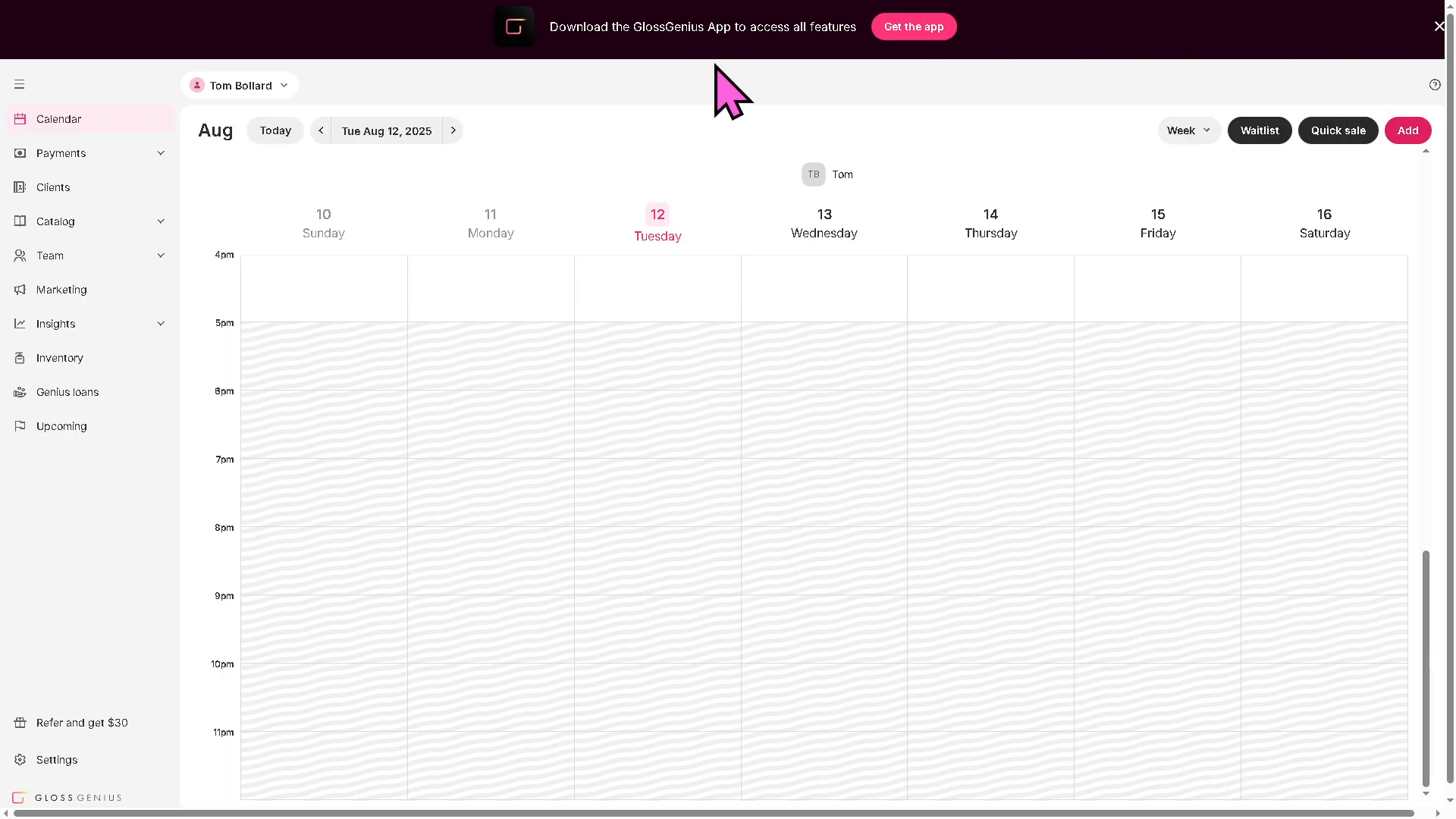
mouse_move(732, 26)
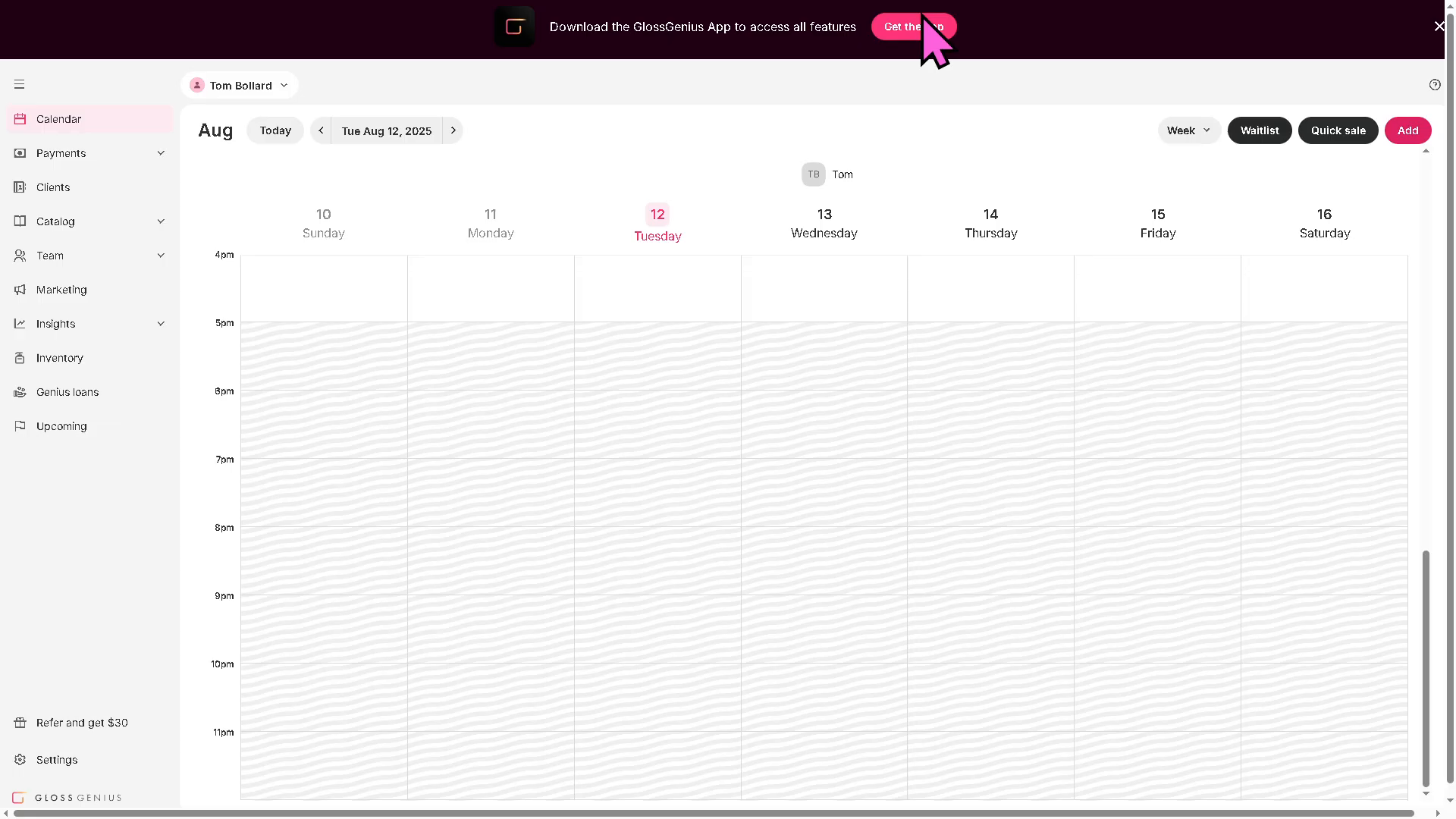
click(913, 25)
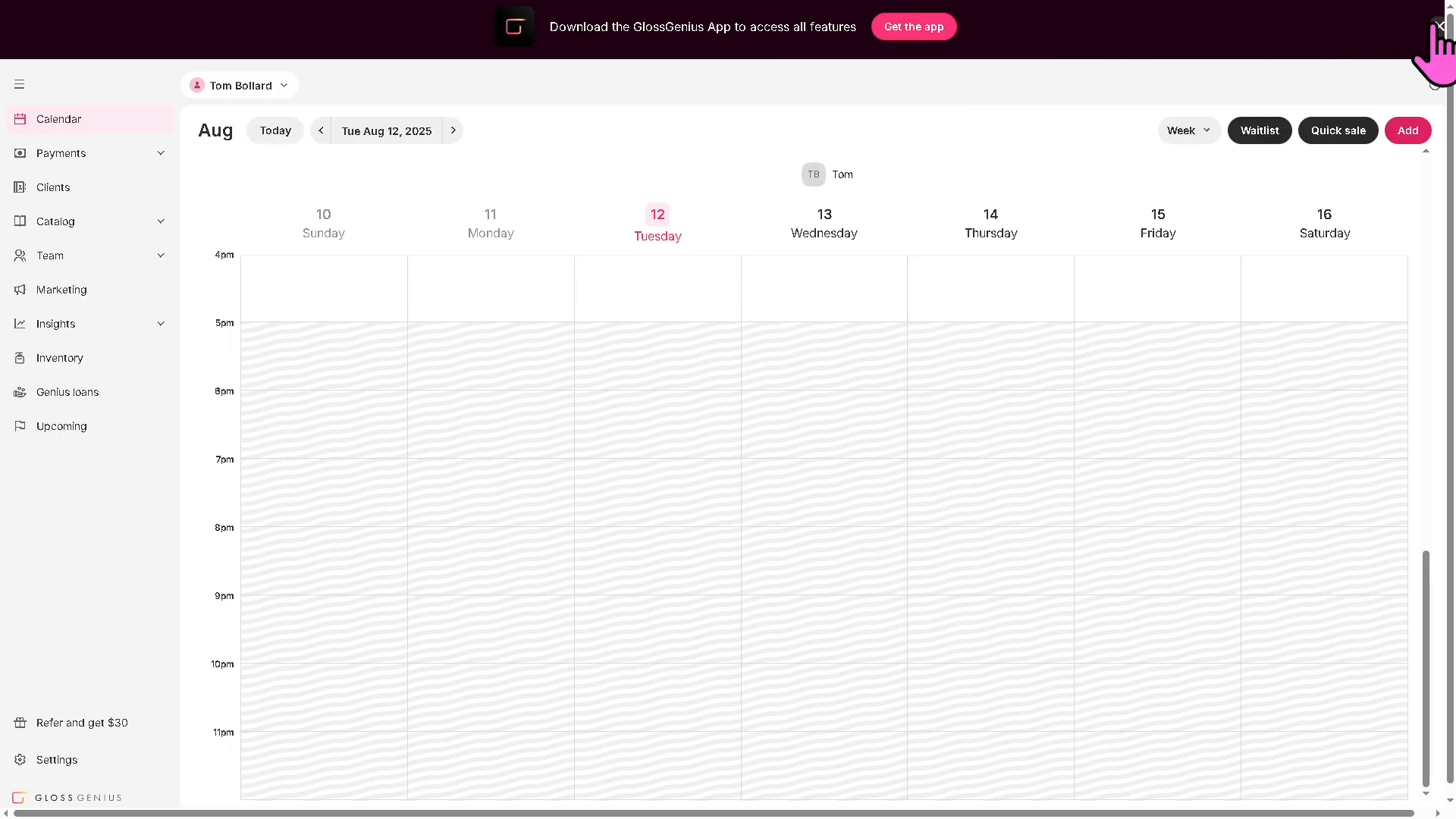
Dismiss the Get the app banner above the Aug 10–16 week calendar
click(1439, 21)
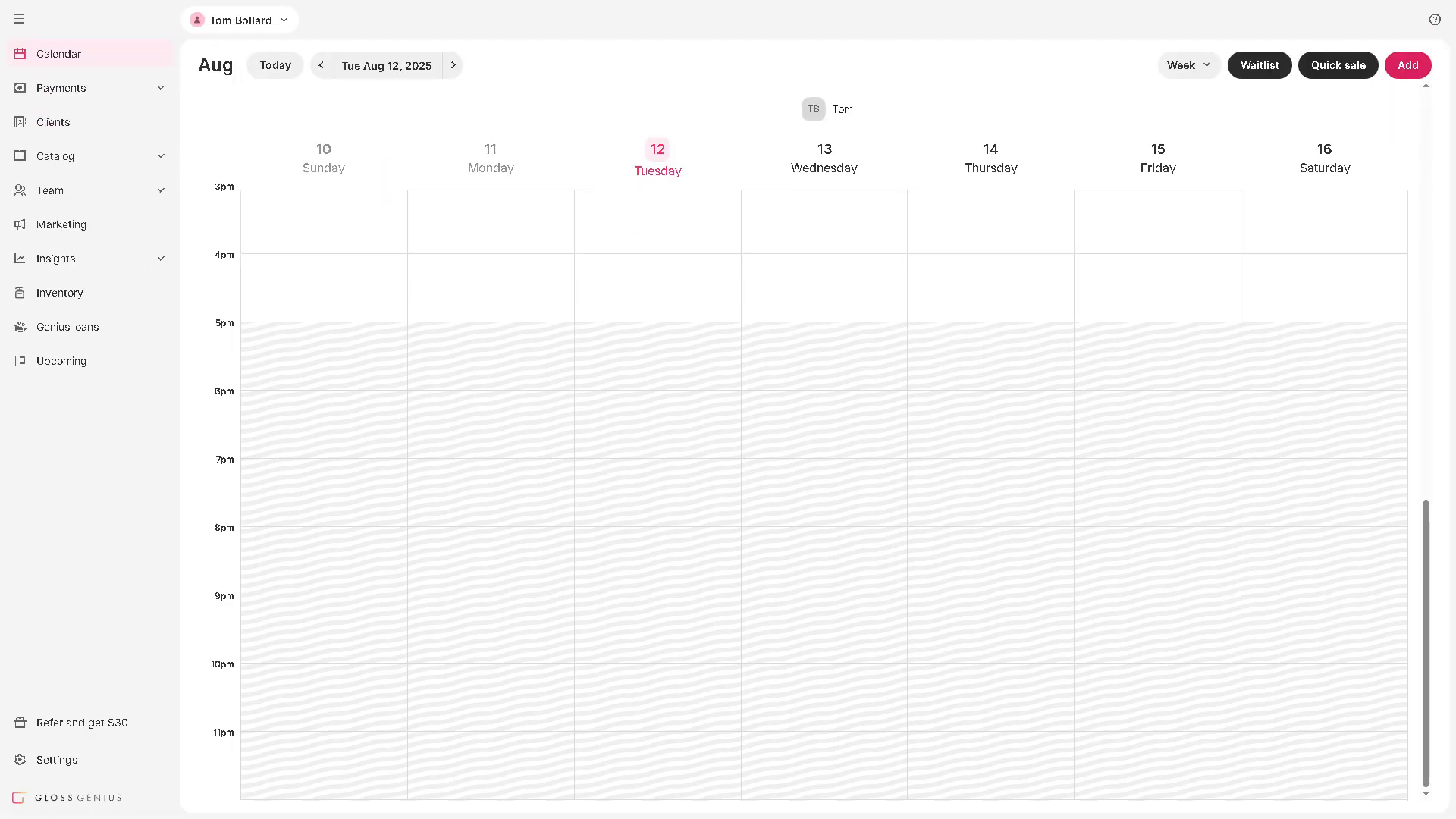
mouse_move(138, 401)
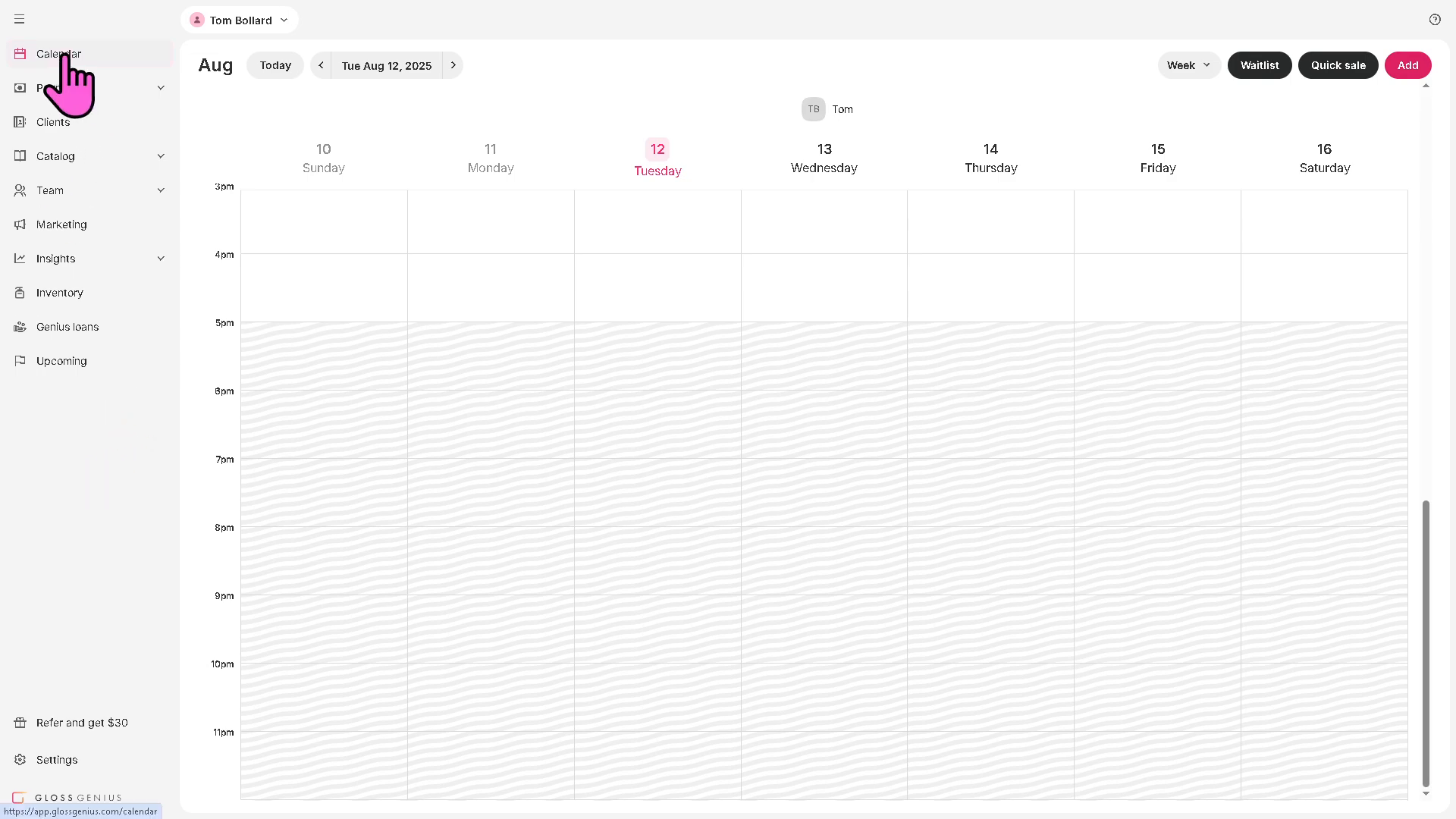
mouse_move(107, 190)
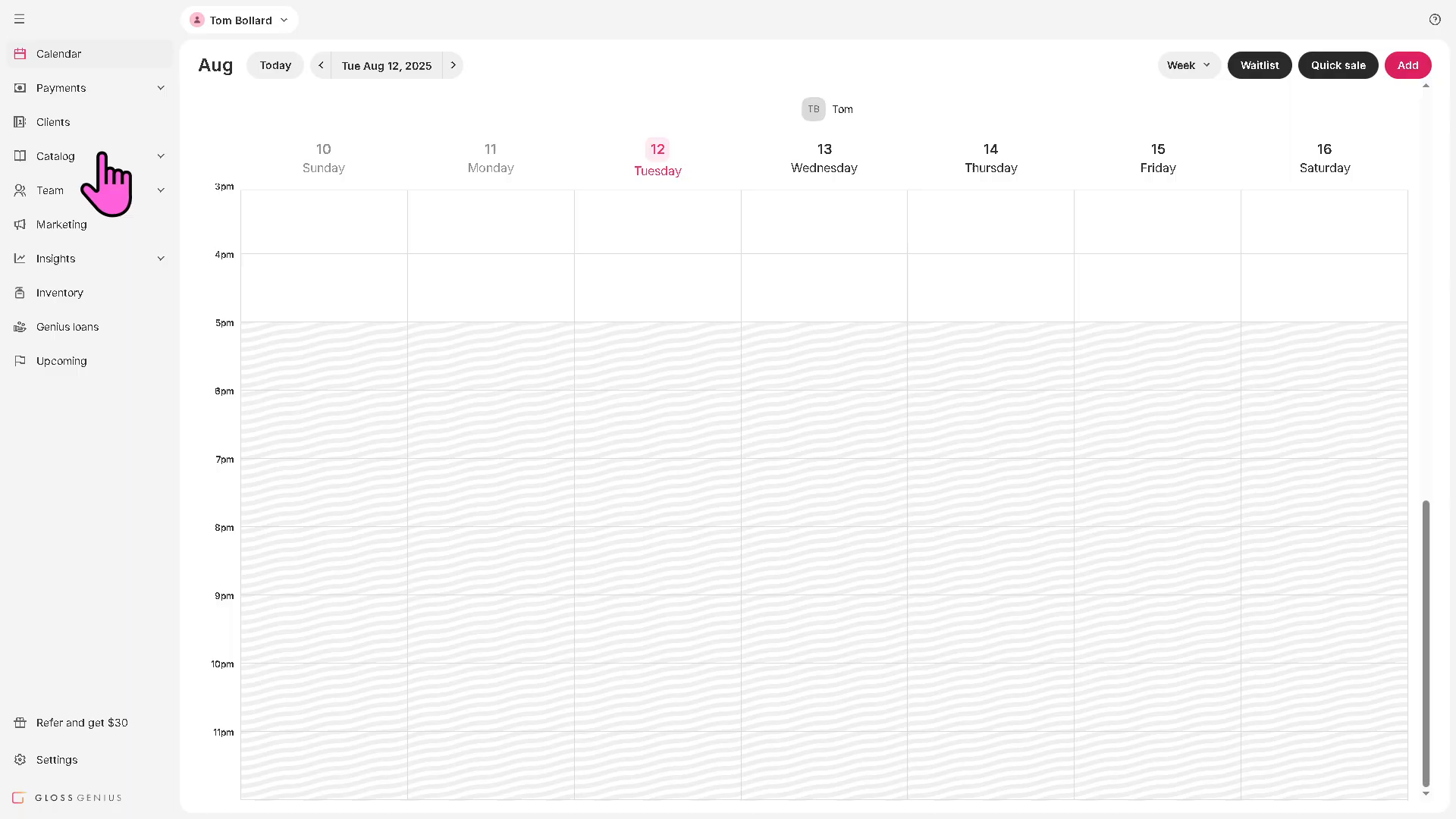
mouse_move(427, 293)
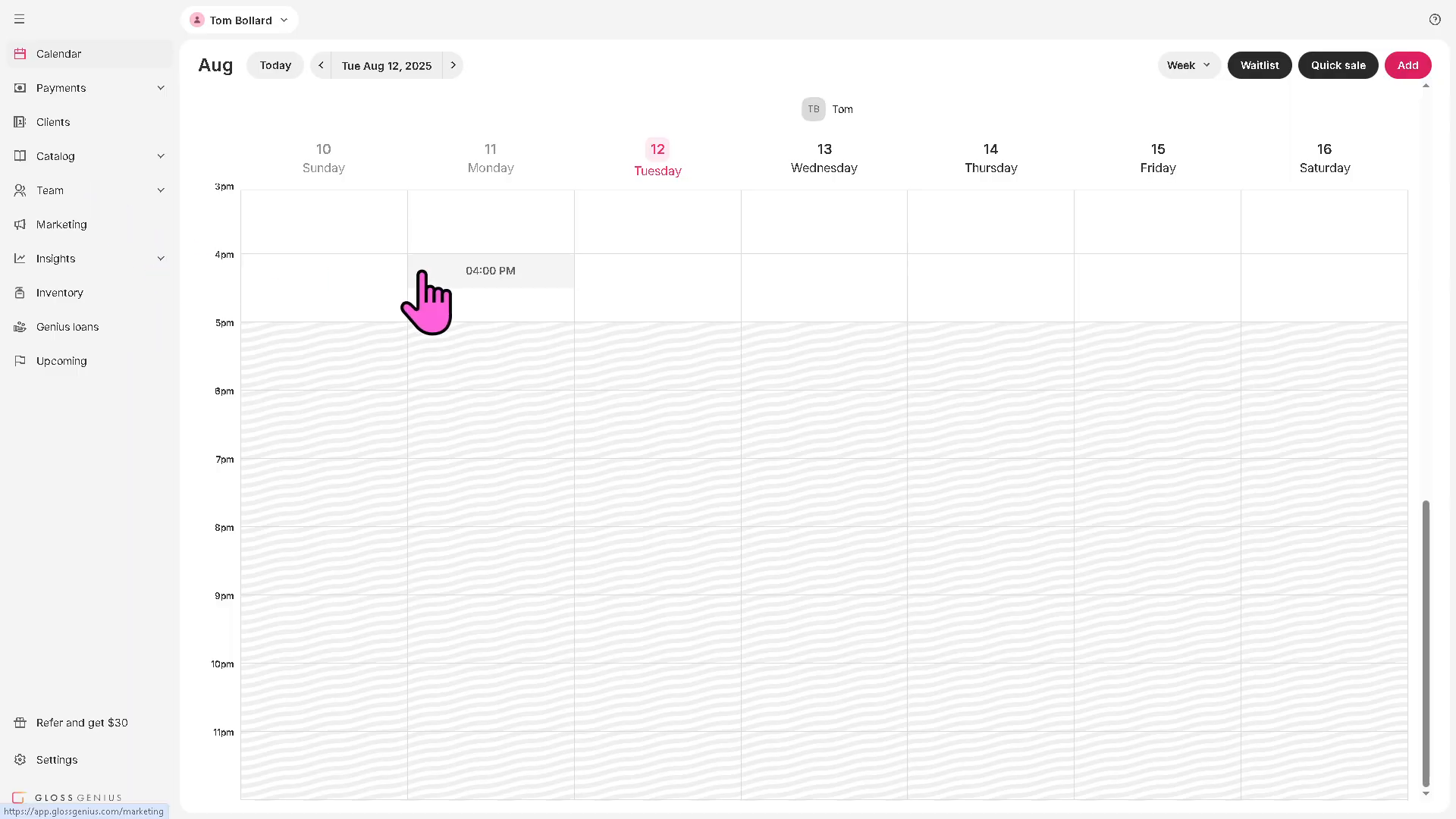
mouse_move(657, 274)
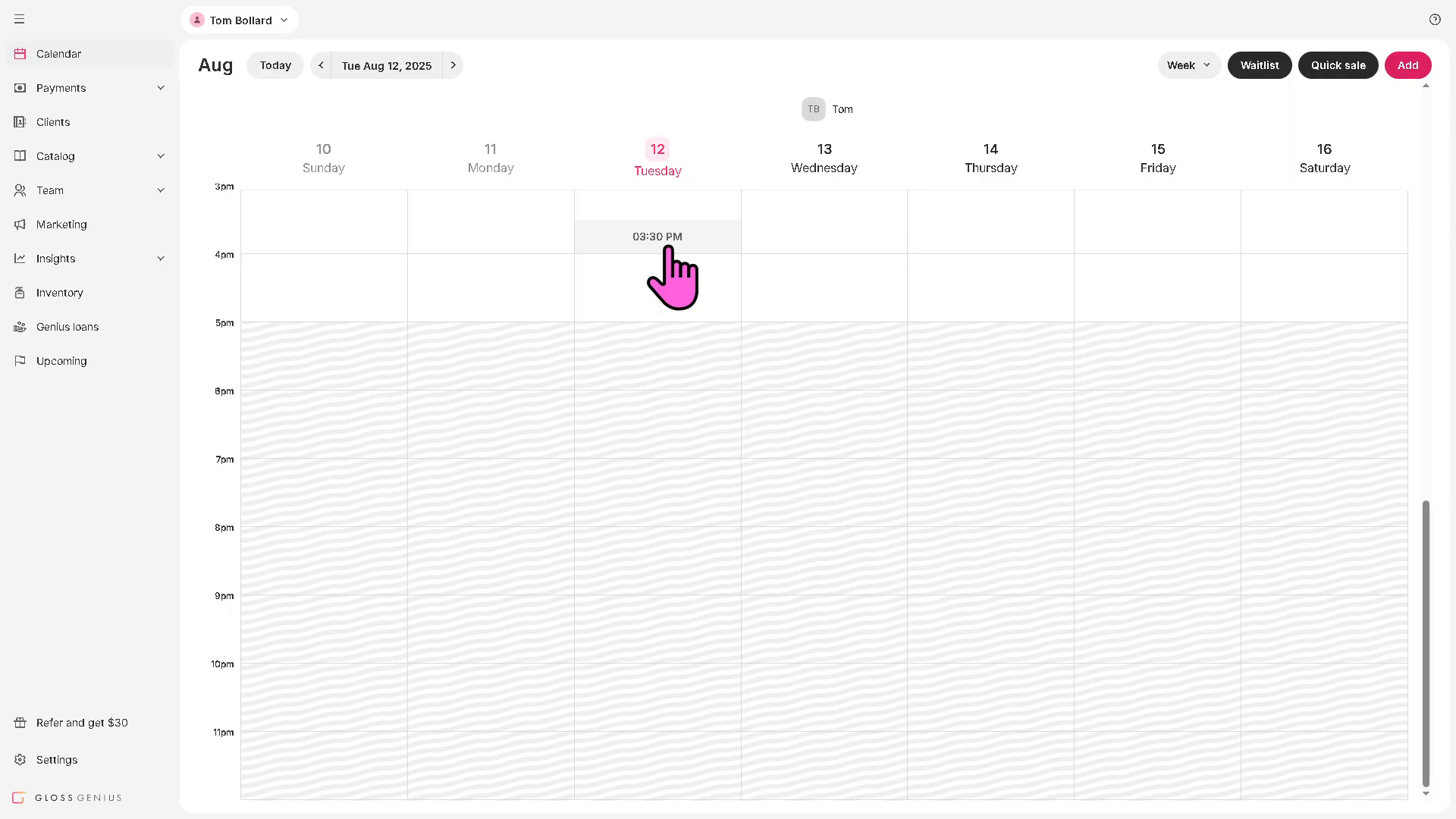
click(1408, 65)
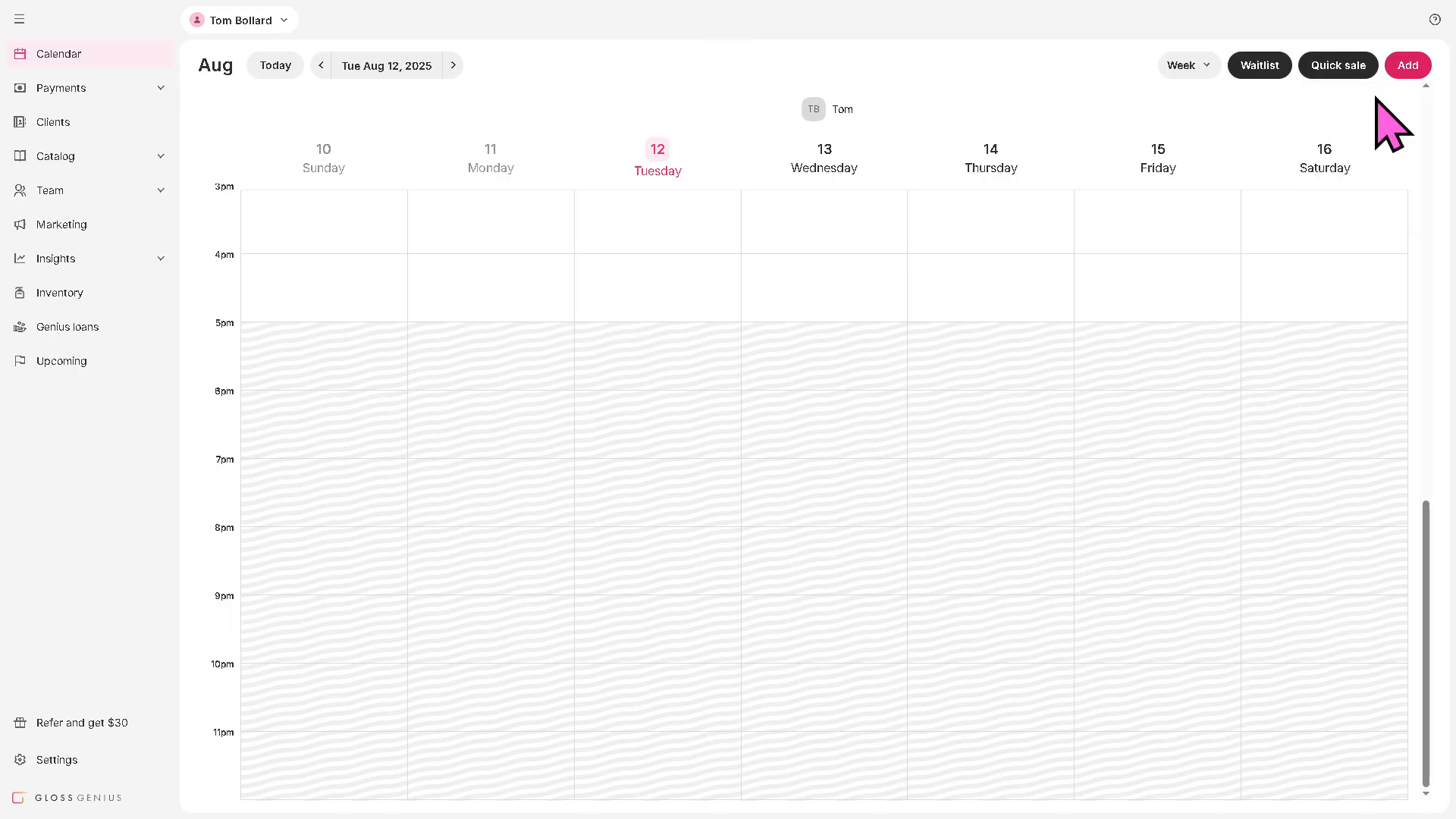
Start a new appointment dated August 20, 2025 and try booking it
click(1407, 65)
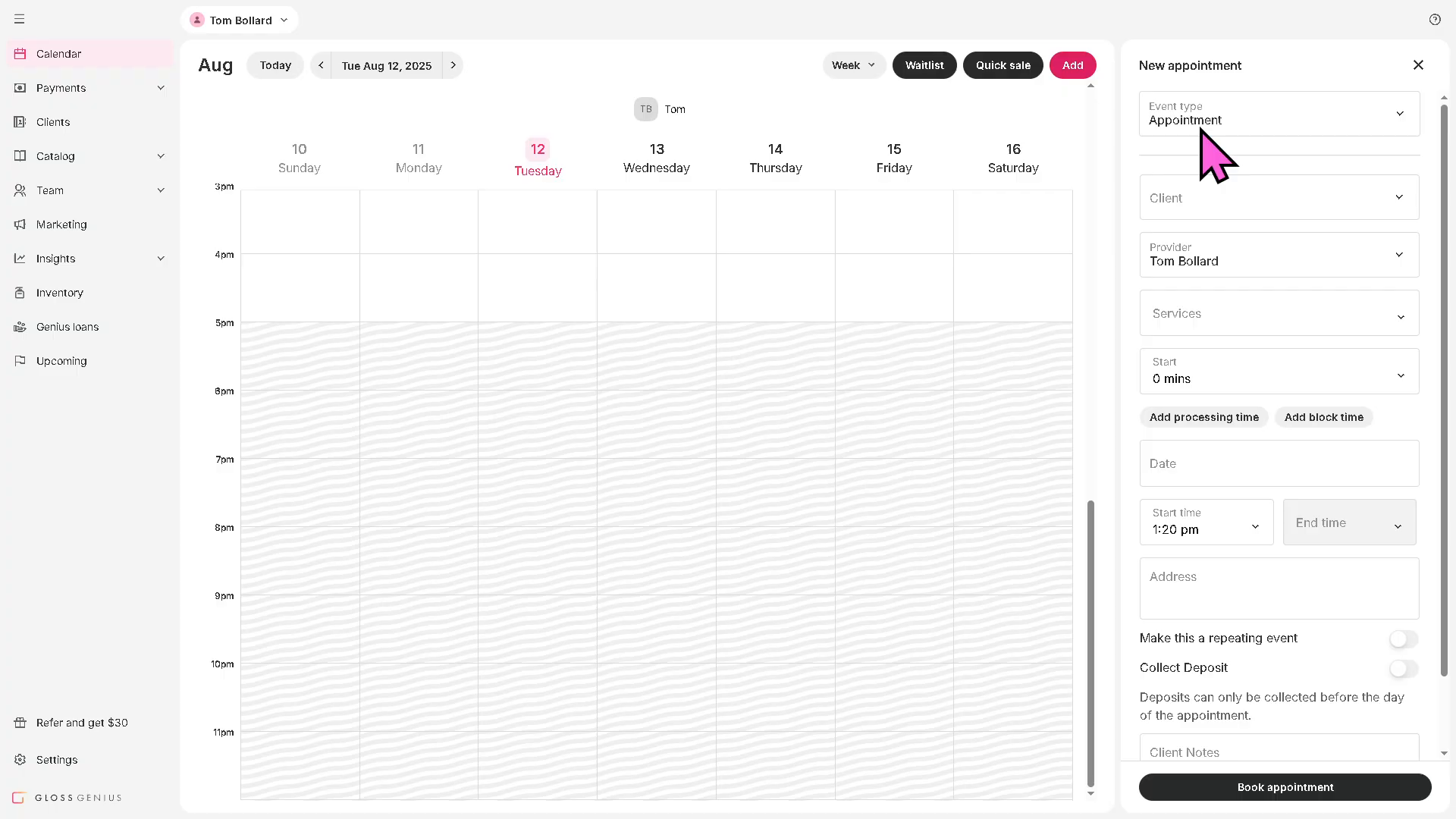
mouse_move(1226, 372)
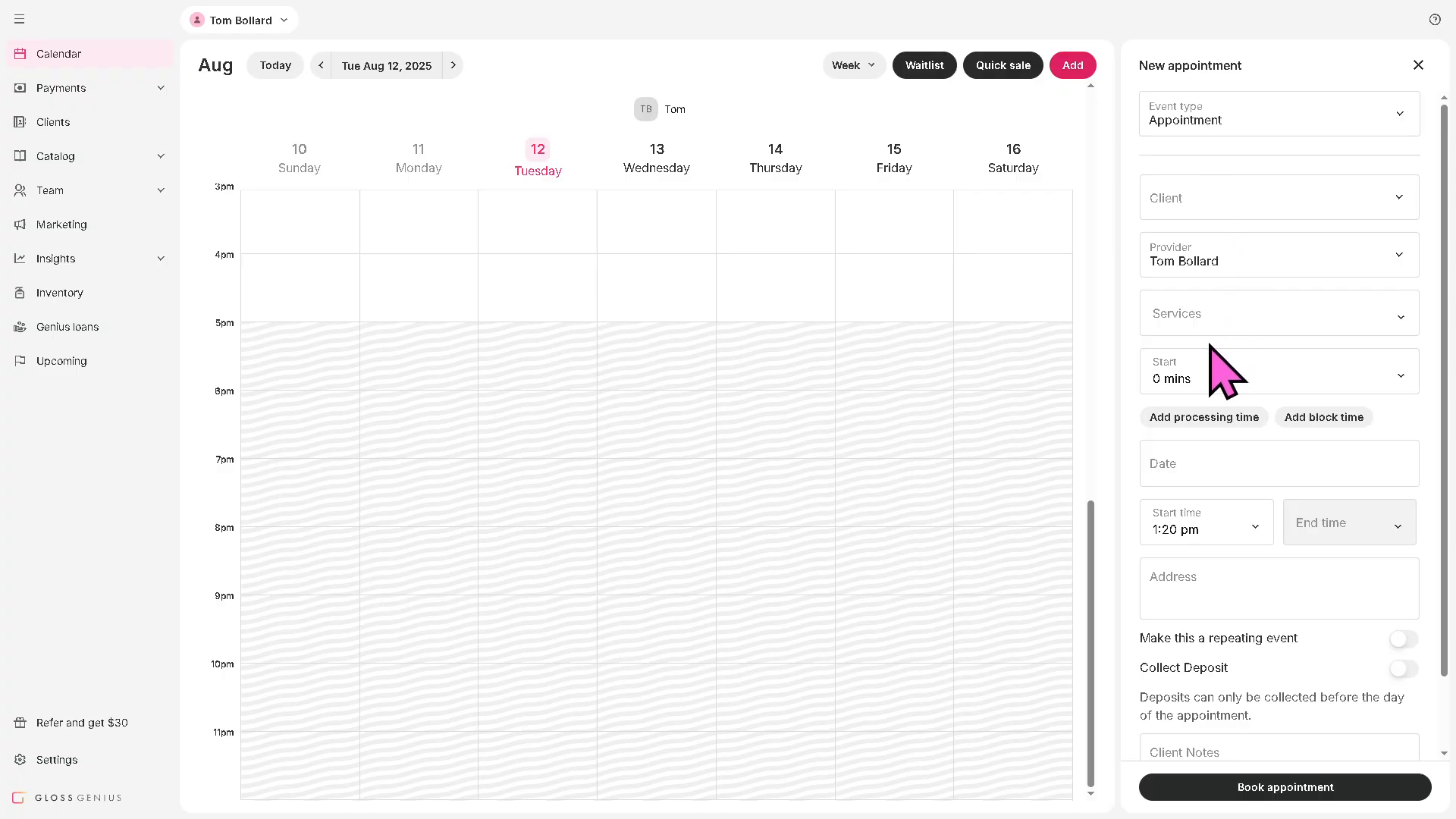
click(1279, 464)
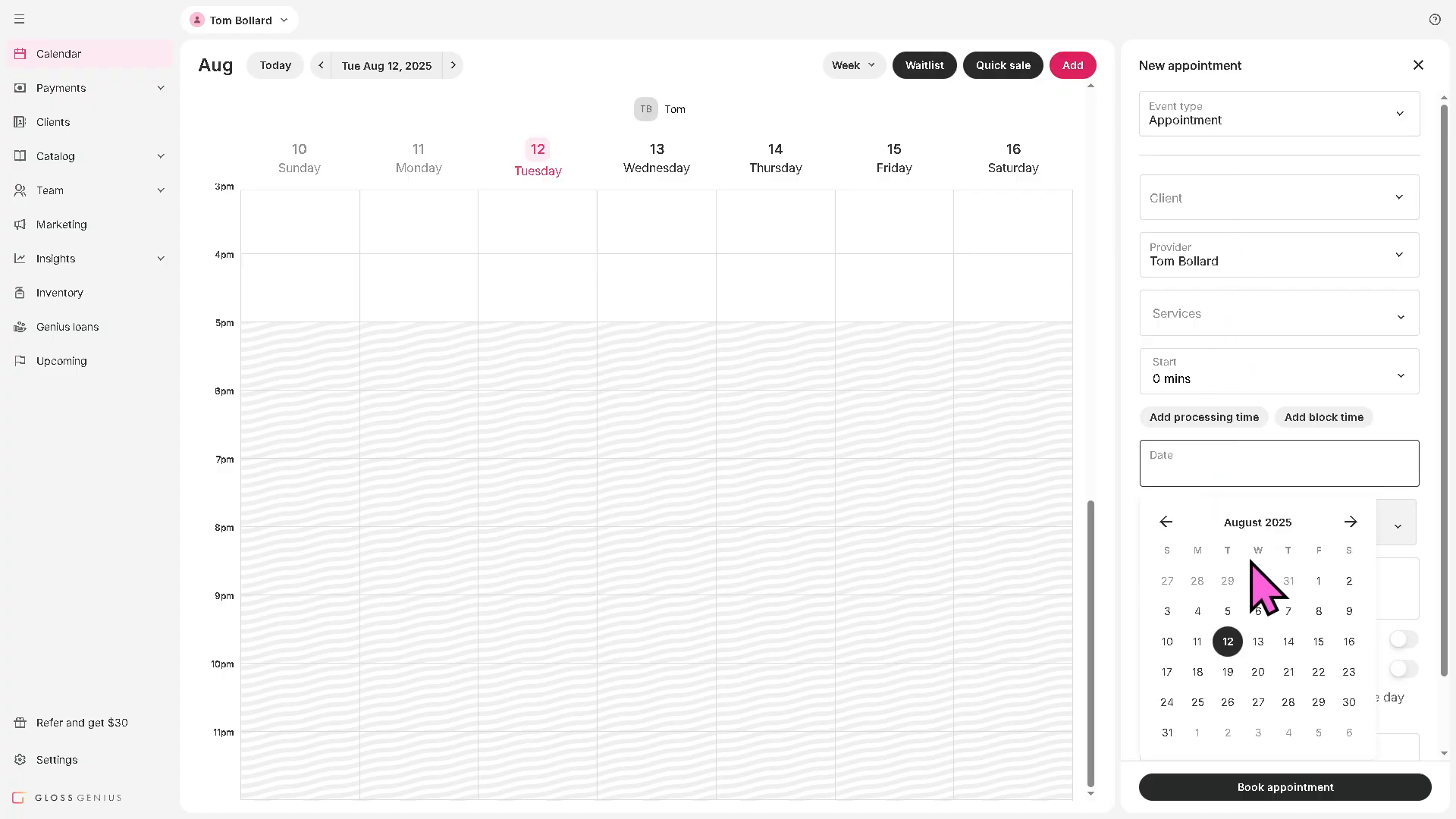
mouse_move(1259, 671)
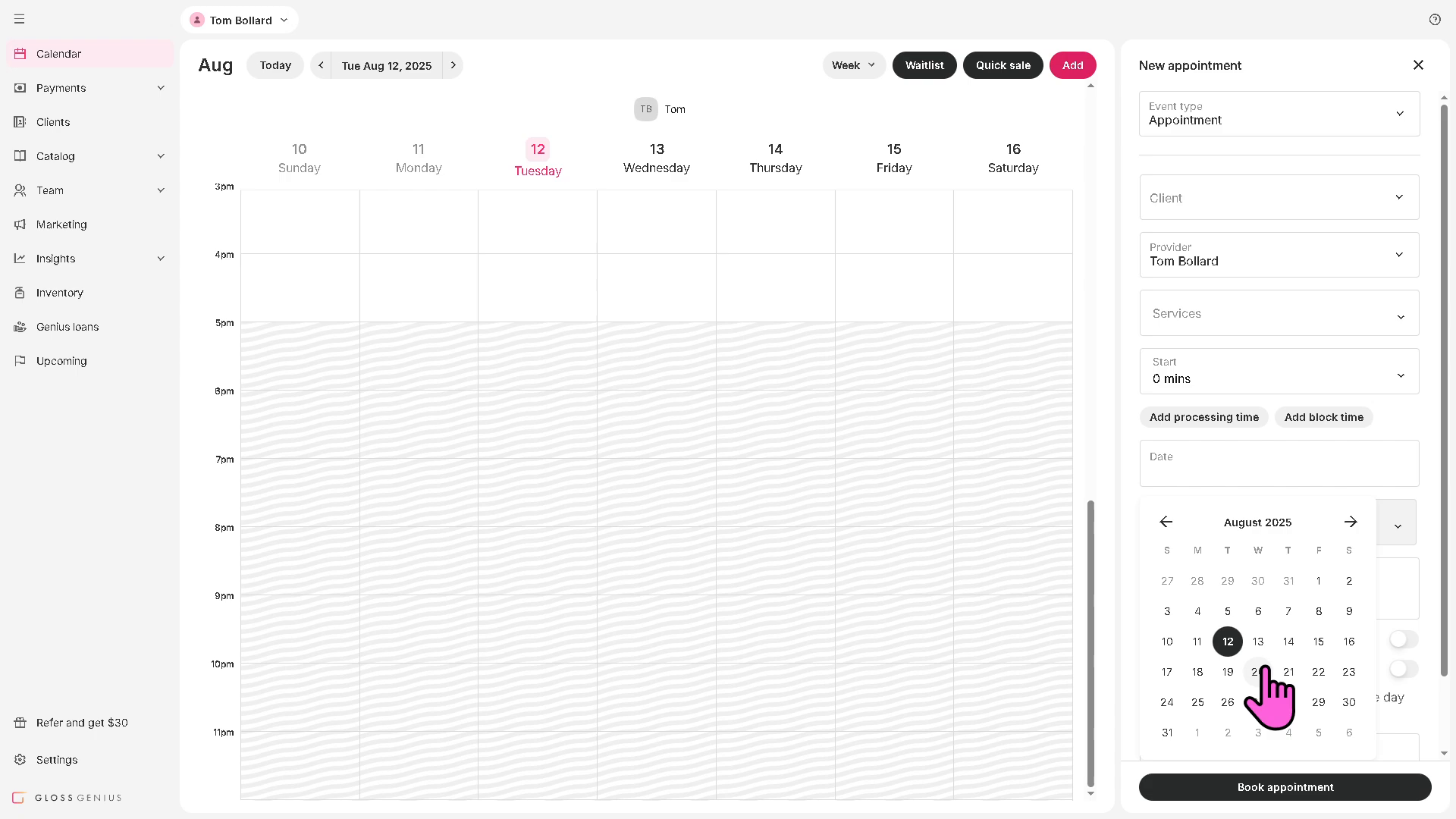
click(1257, 671)
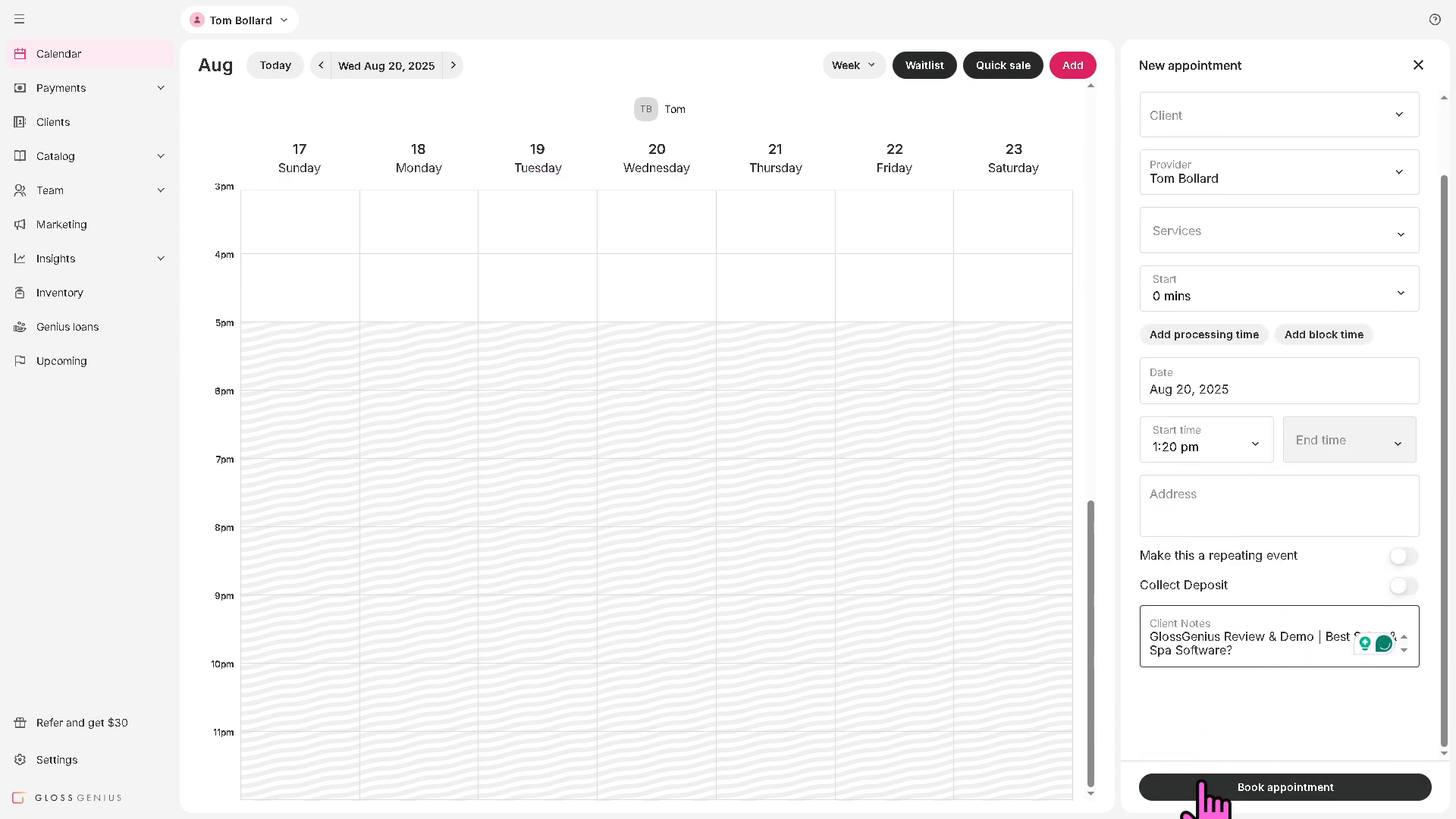
click(1283, 786)
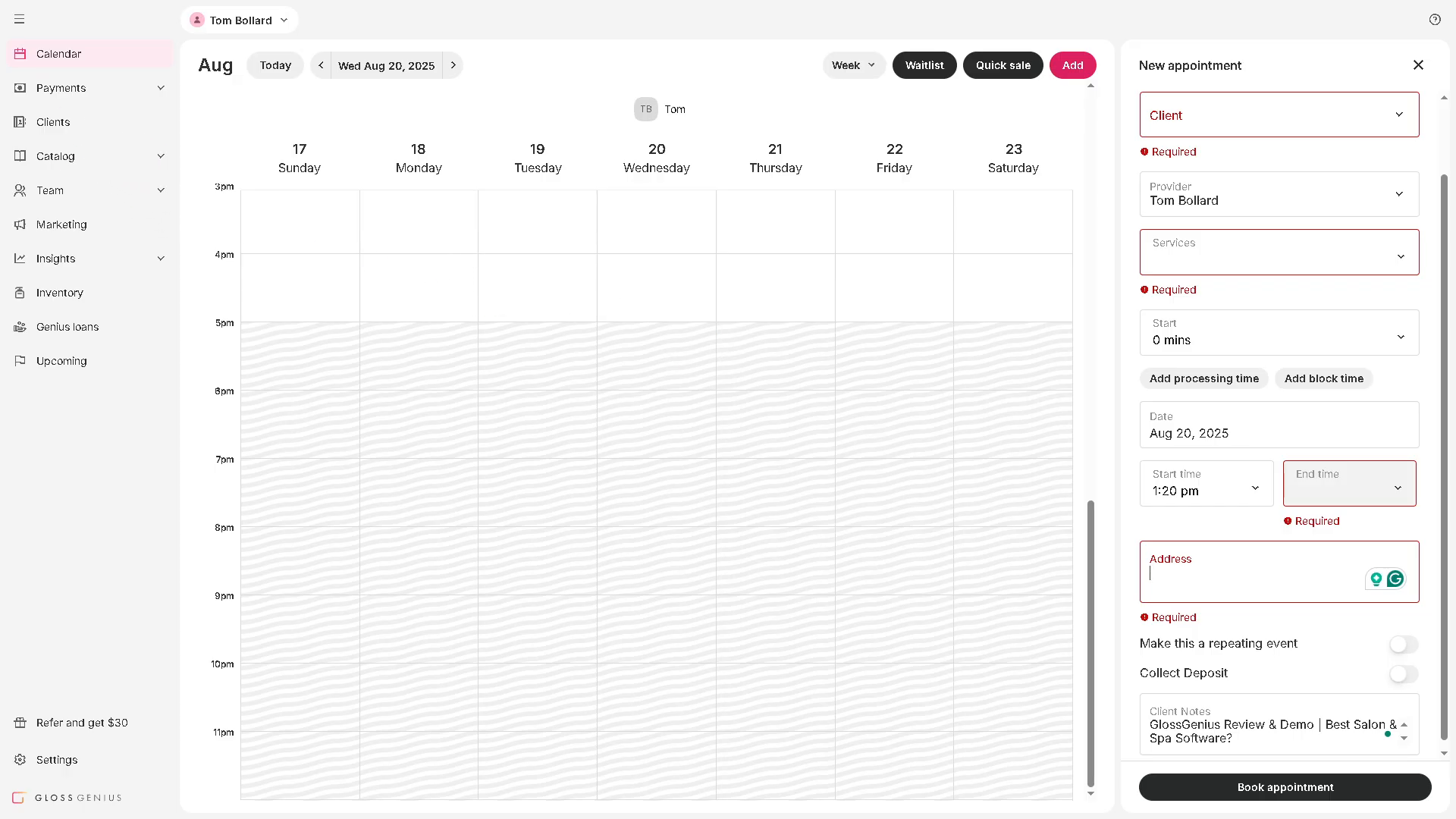
mouse_move(144, 274)
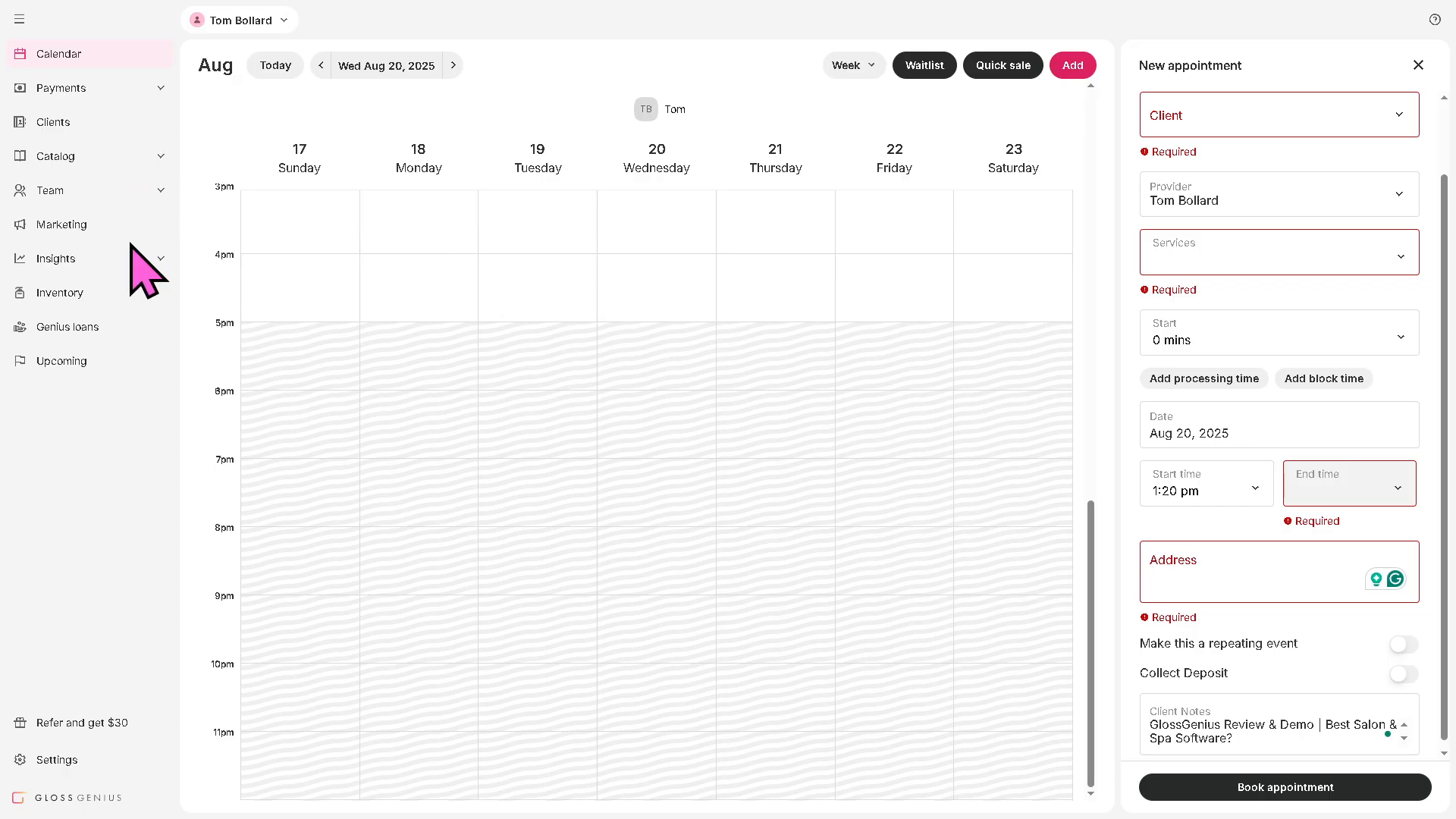
mouse_move(65, 125)
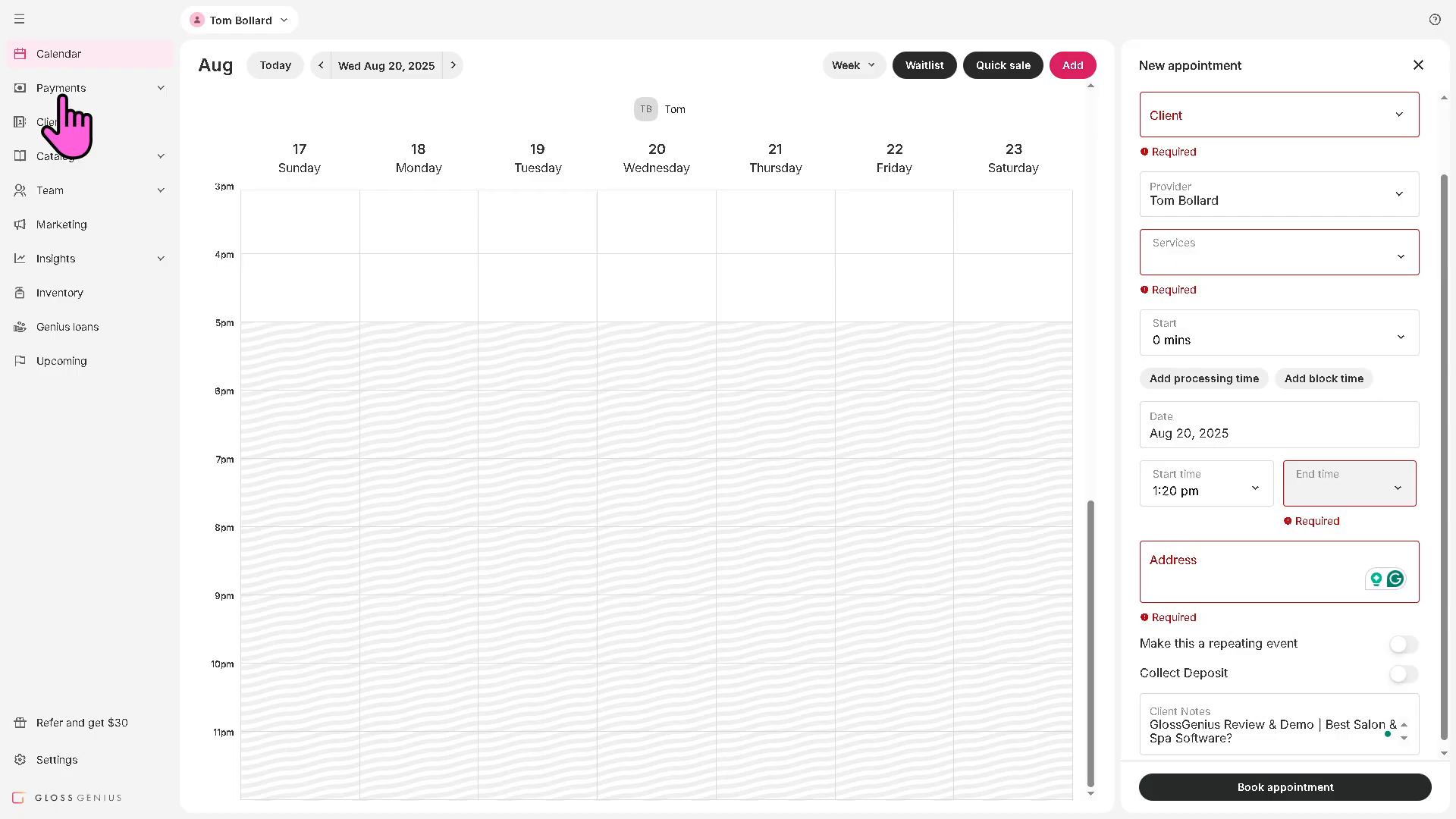
mouse_move(53, 128)
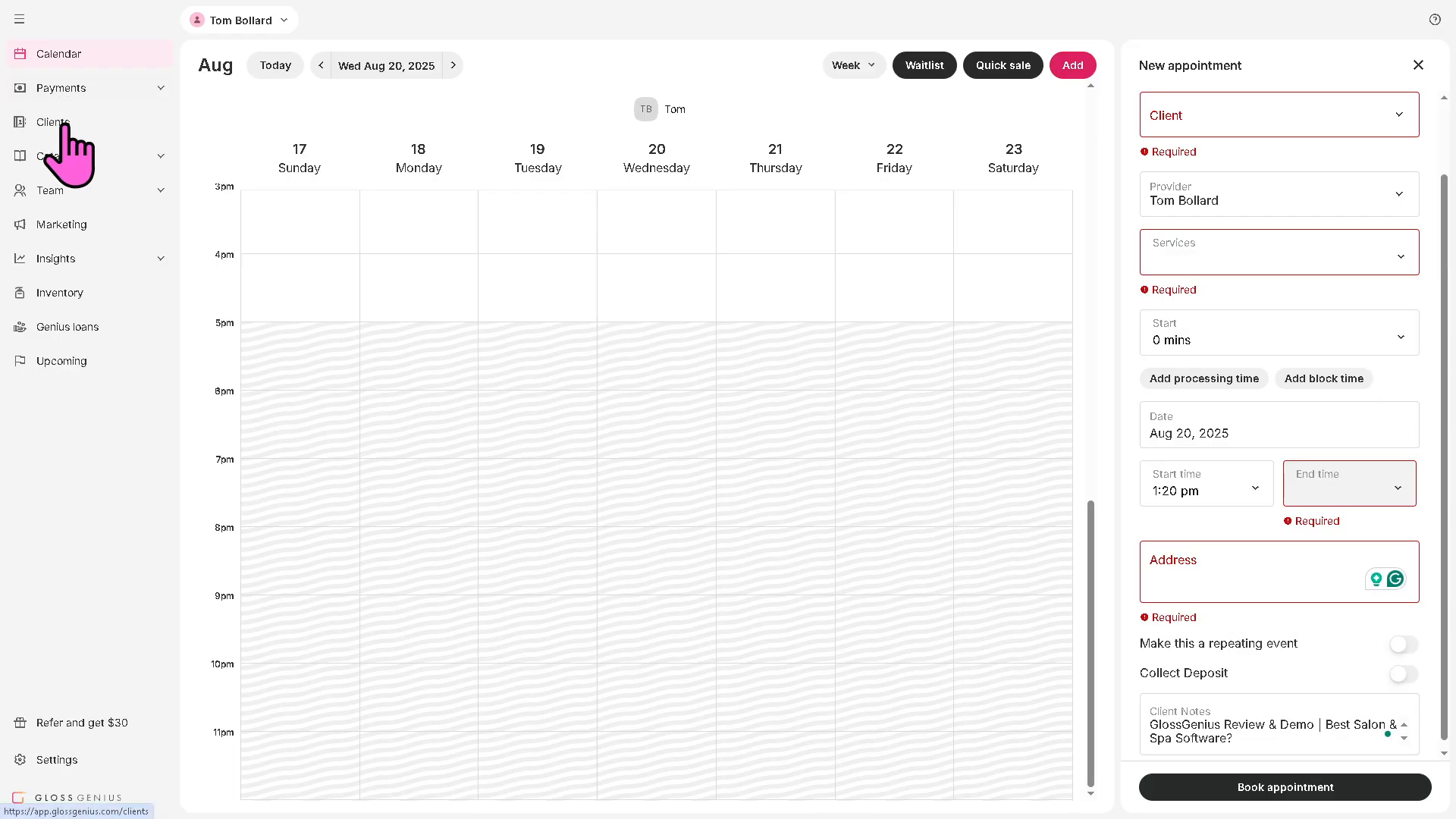
View the Clients overview, then expand the Payments section
click(53, 121)
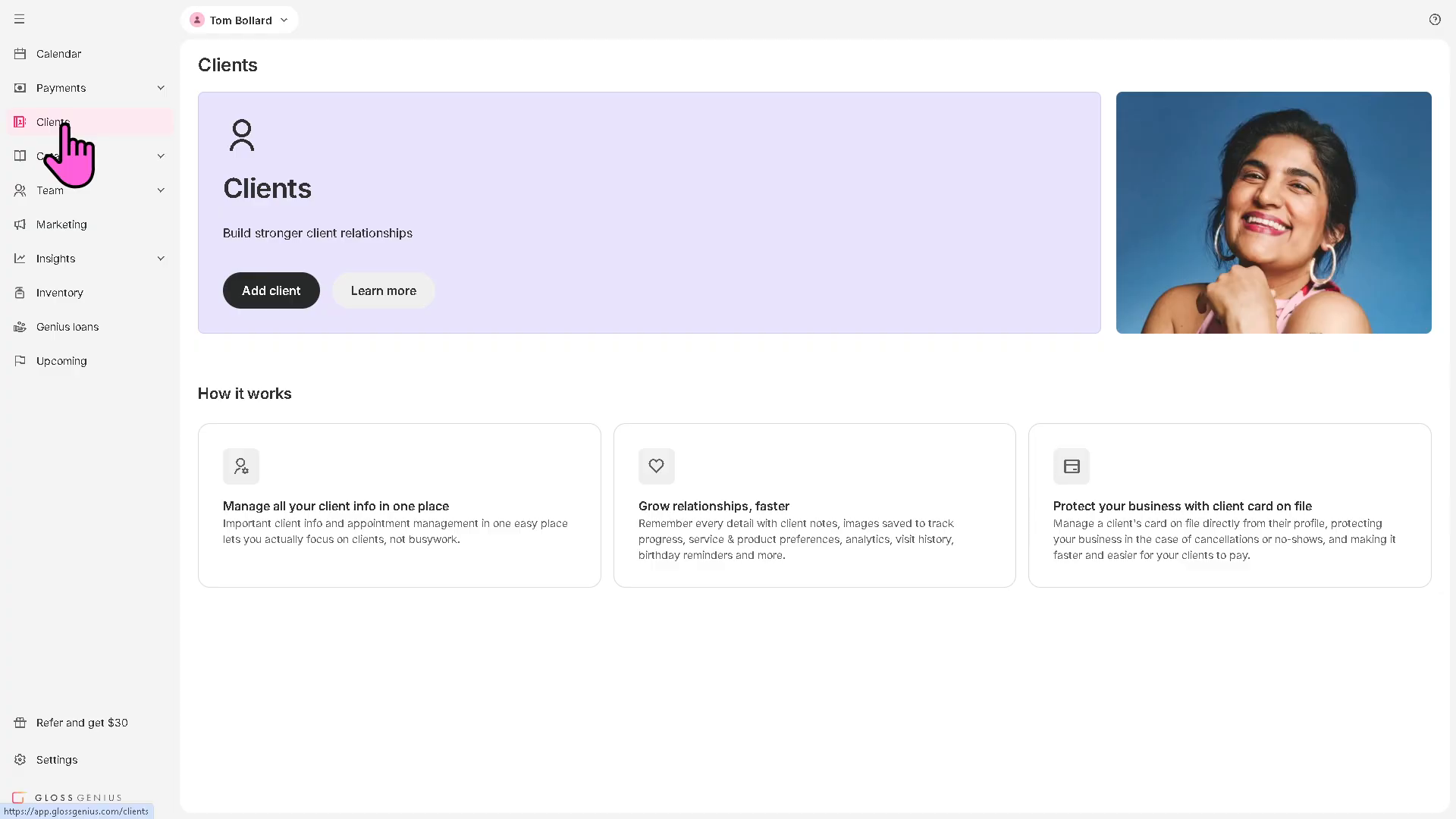
mouse_move(88, 177)
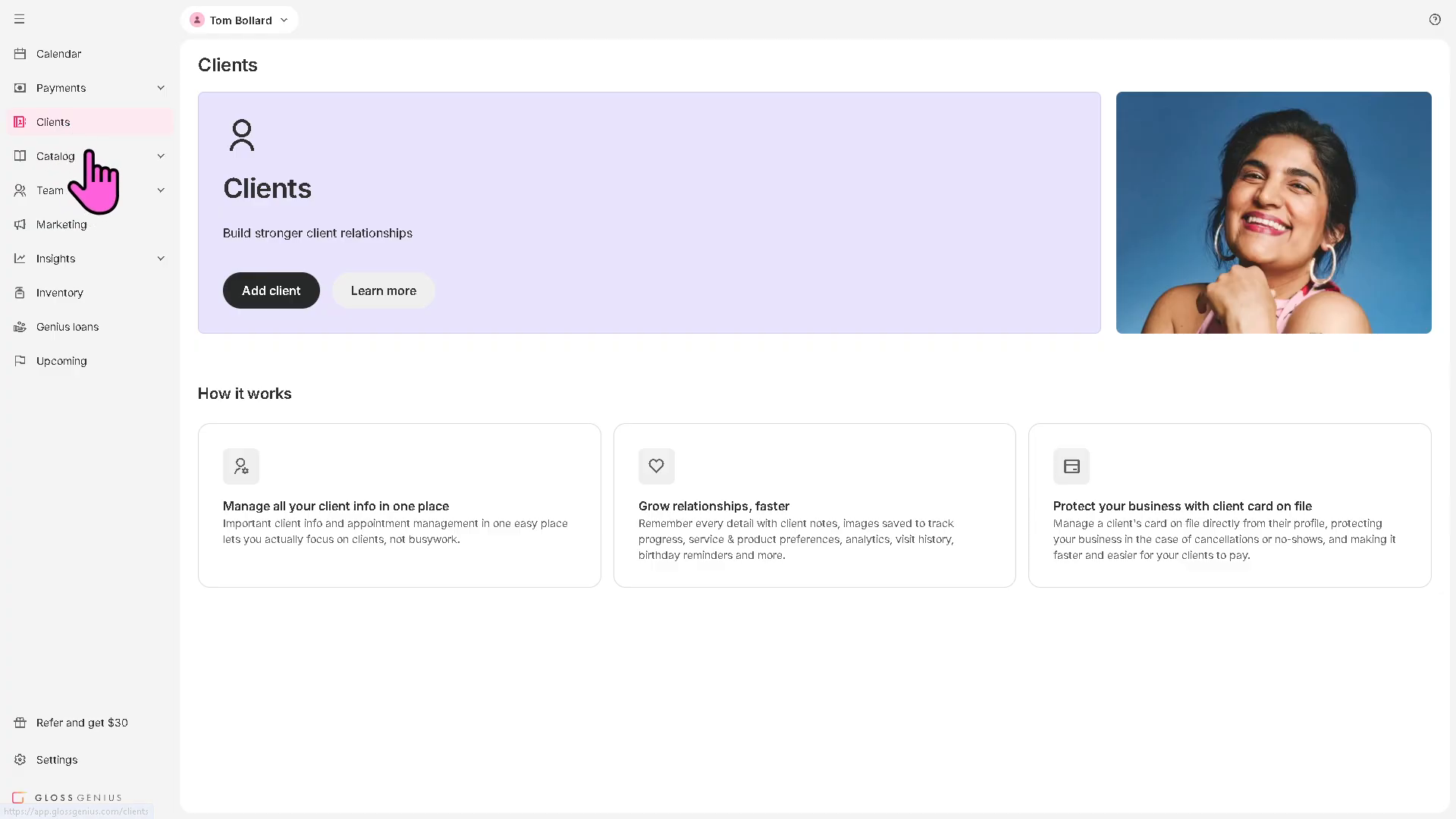
click(62, 87)
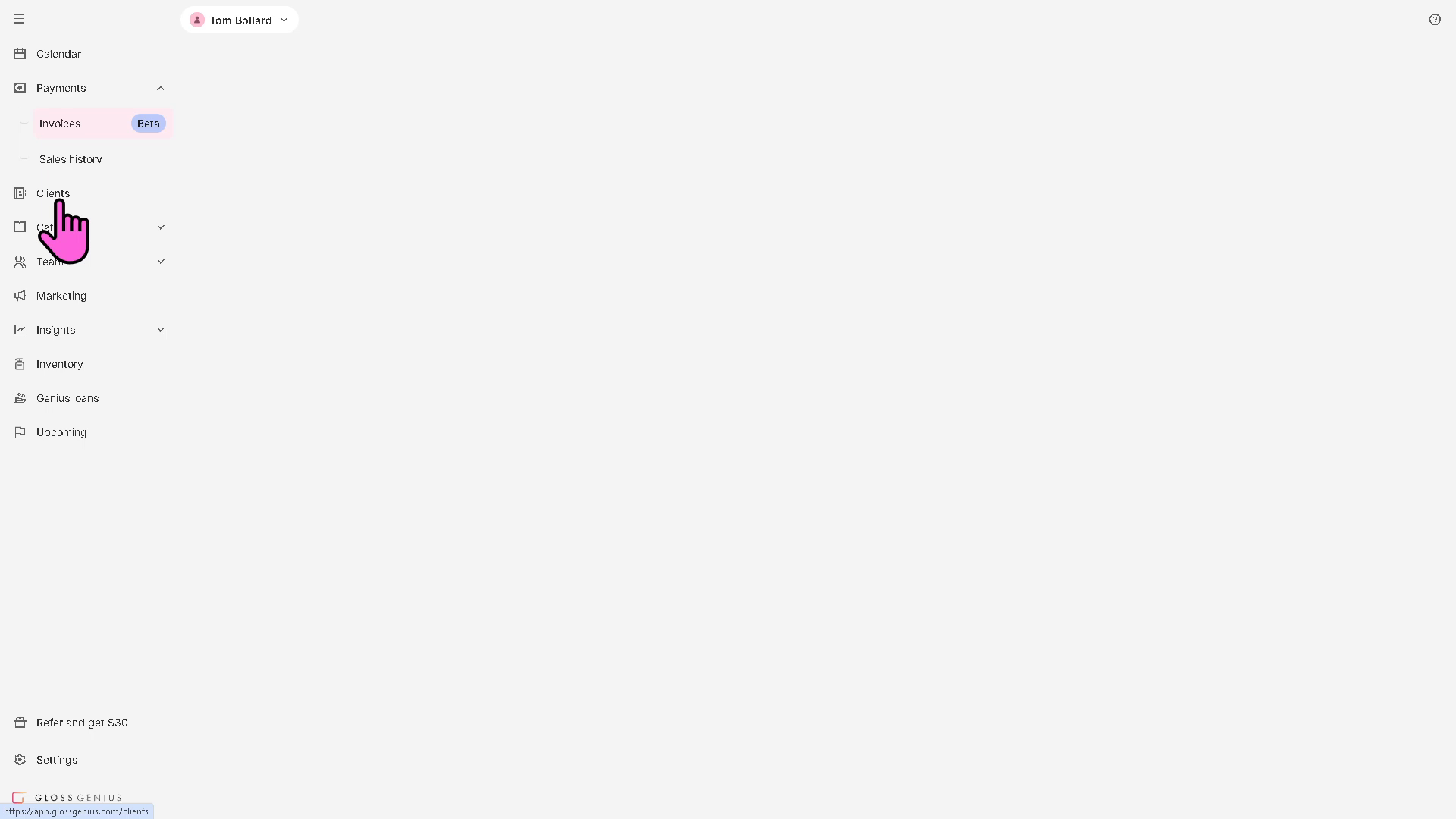
Open the Invoices page and create a new blank invoice
click(59, 123)
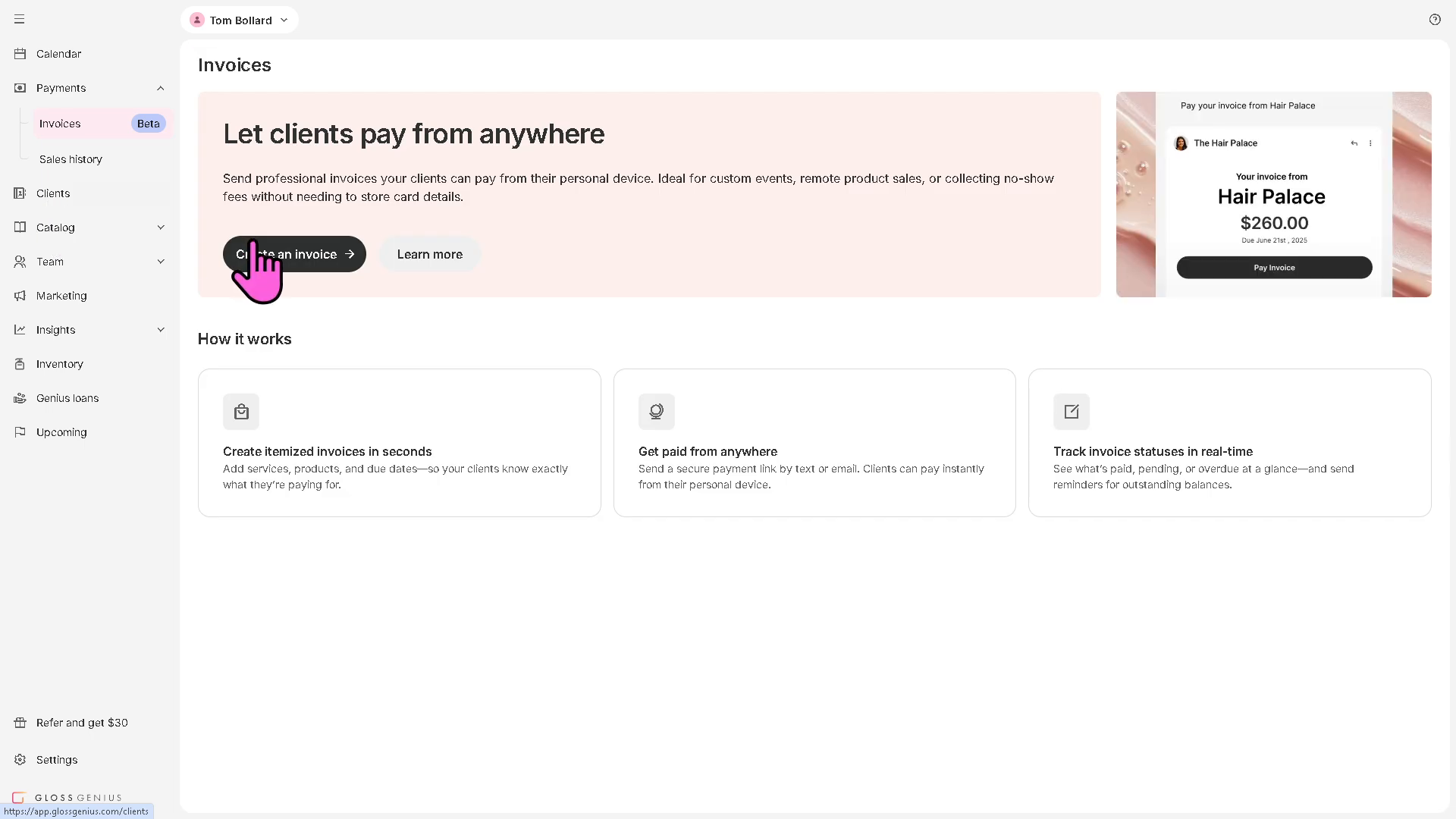
click(293, 253)
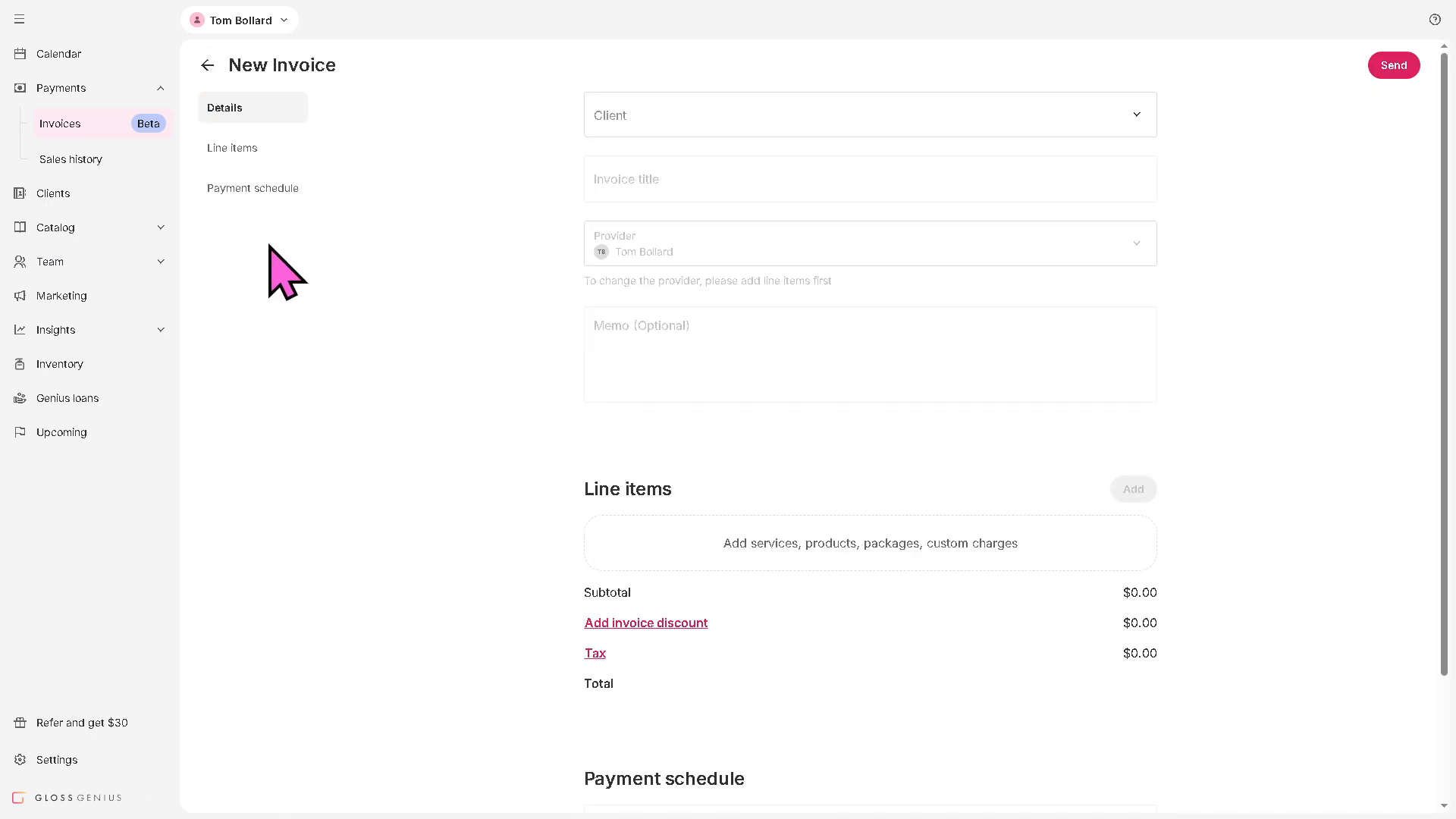
mouse_move(692, 332)
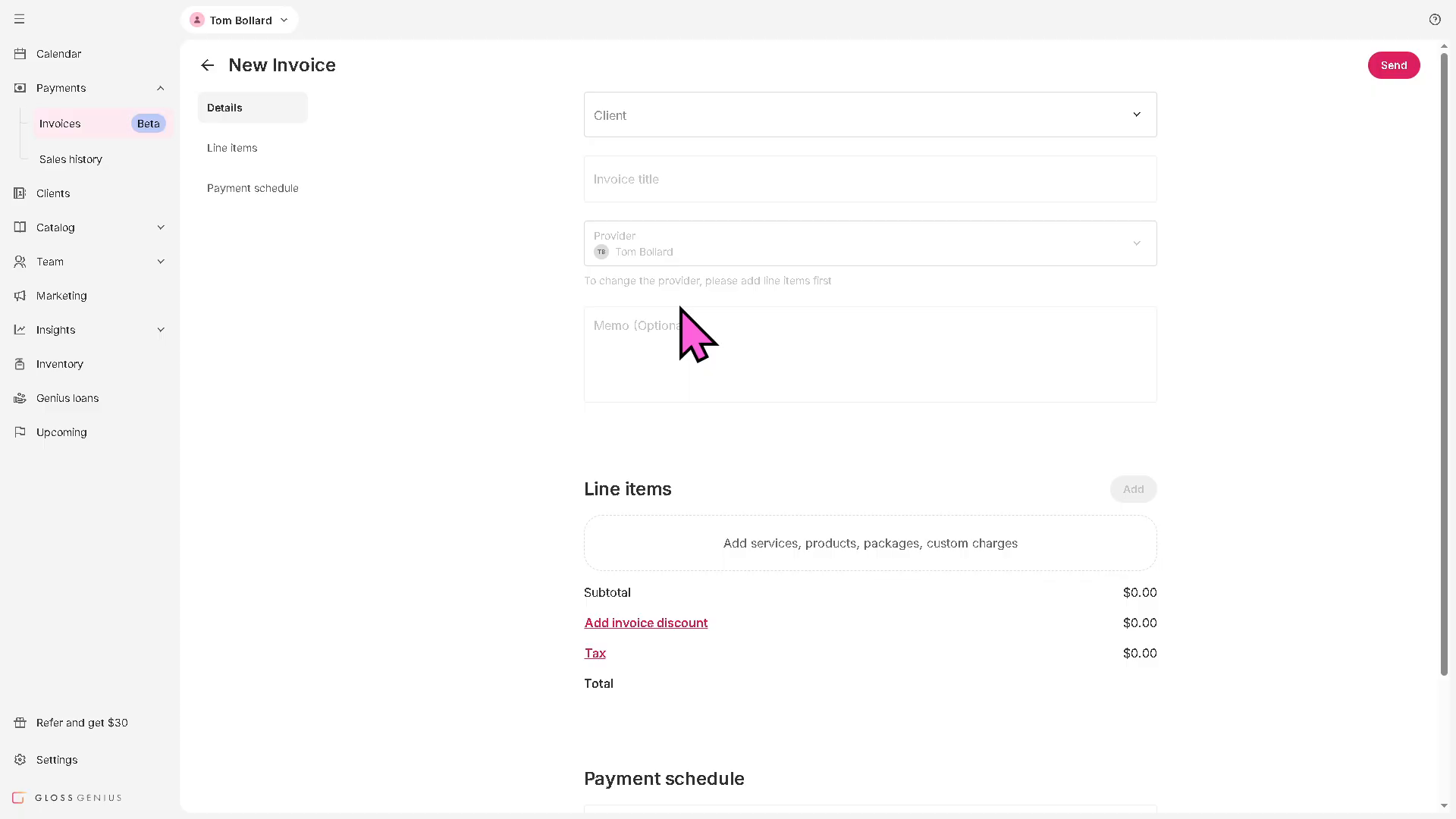
mouse_move(720, 363)
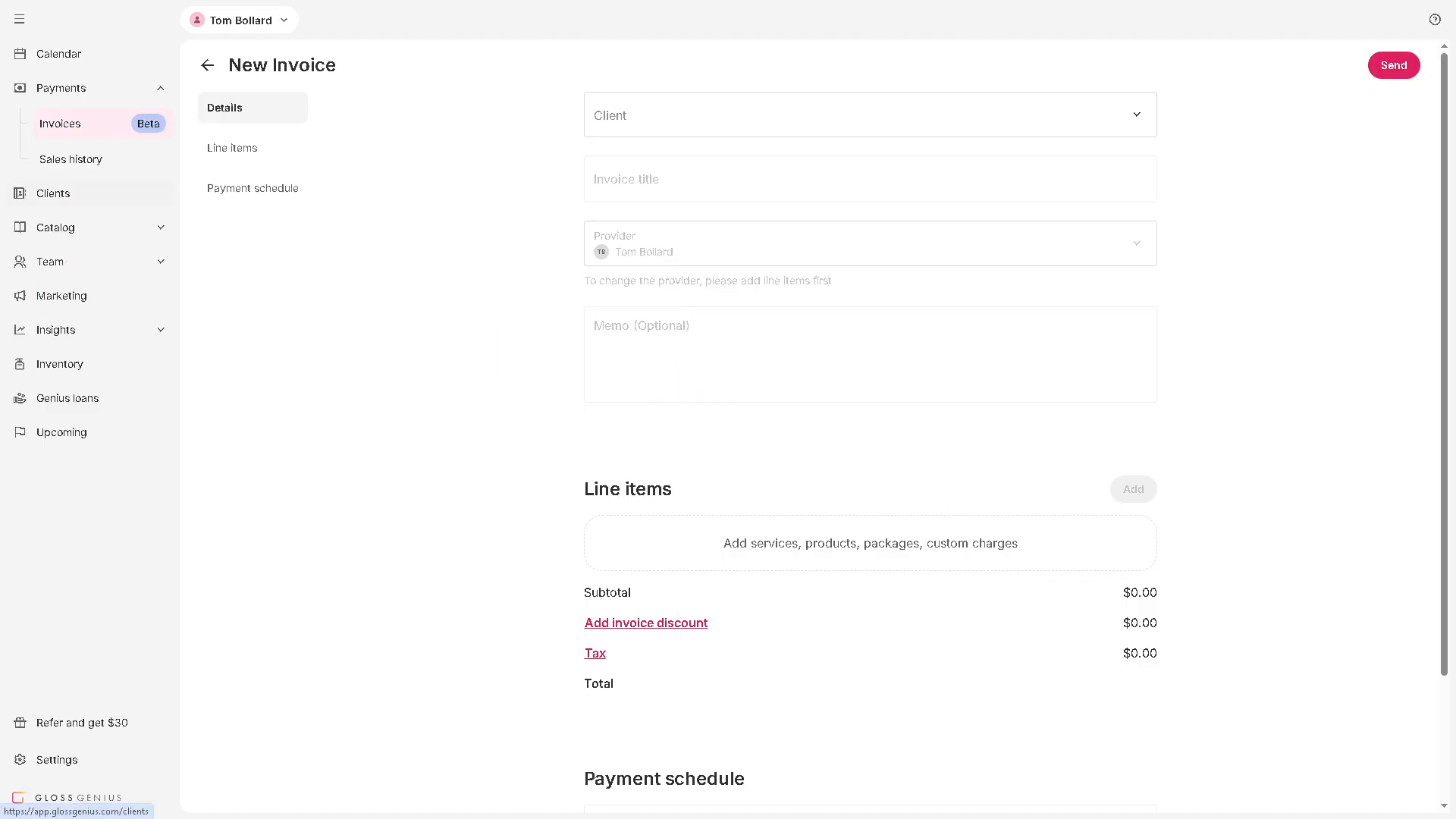
Leave the blank invoice for Clients and expand Catalog to show Services and Packages
click(53, 193)
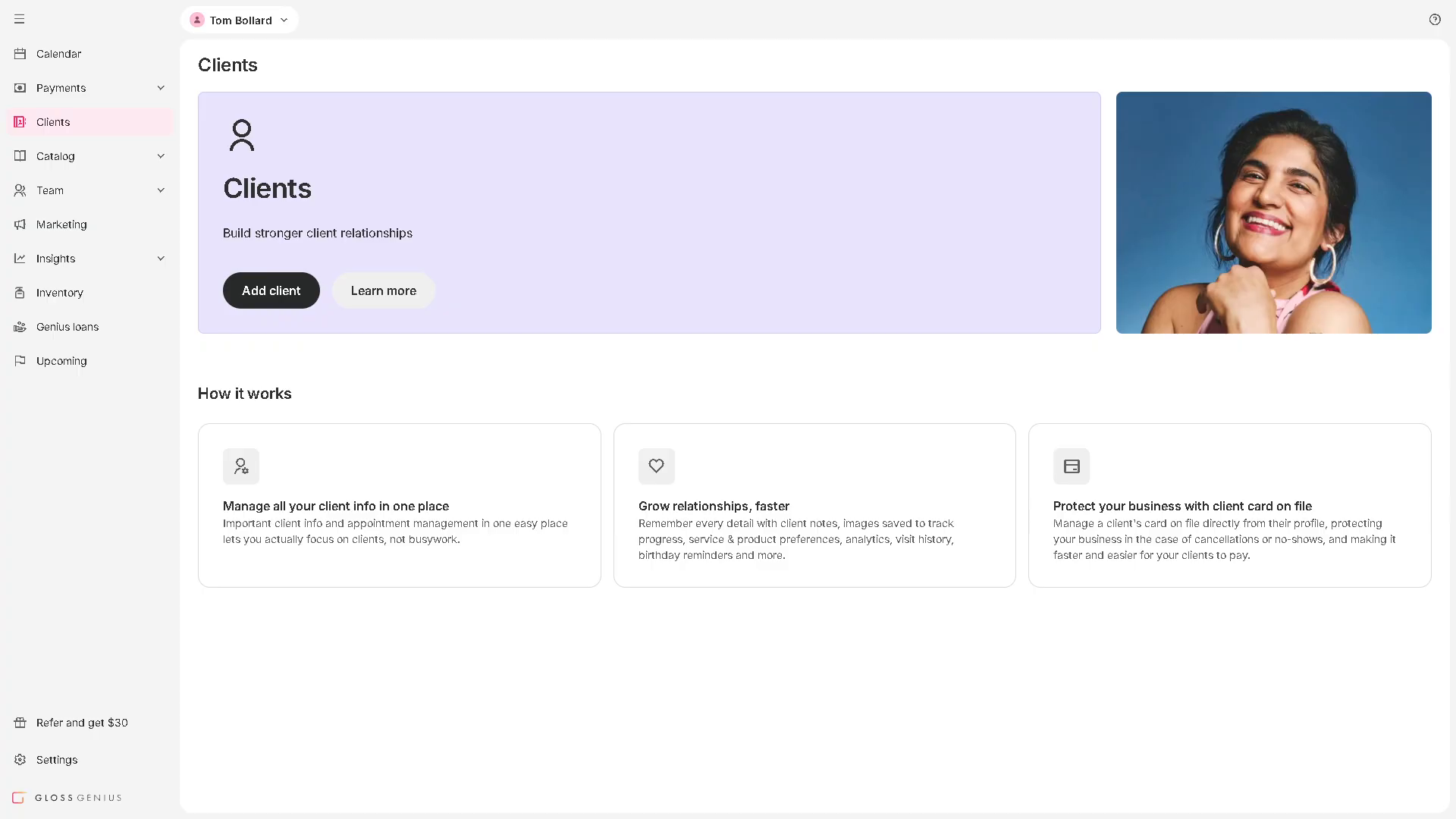
mouse_move(513, 432)
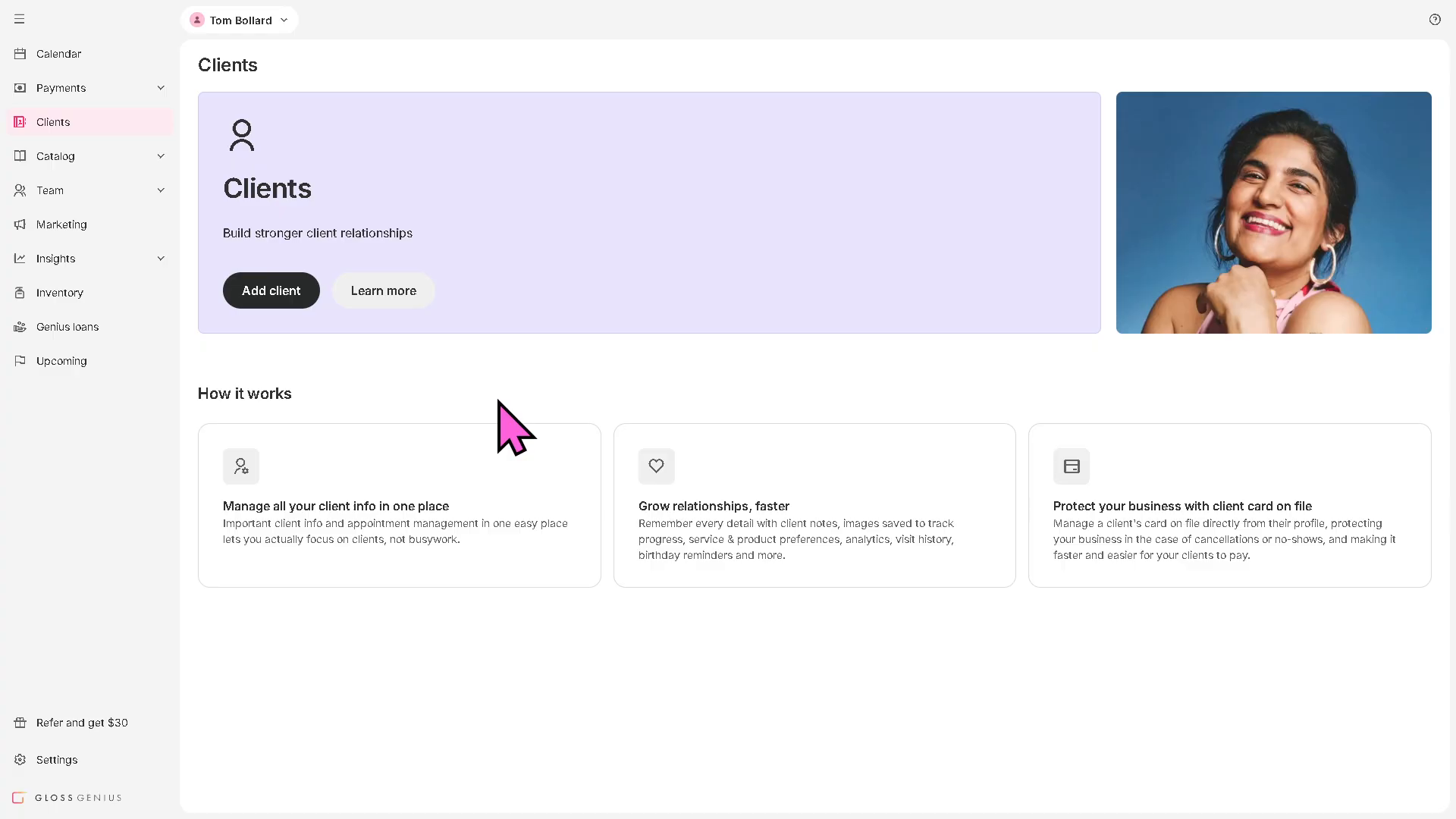
mouse_move(555, 427)
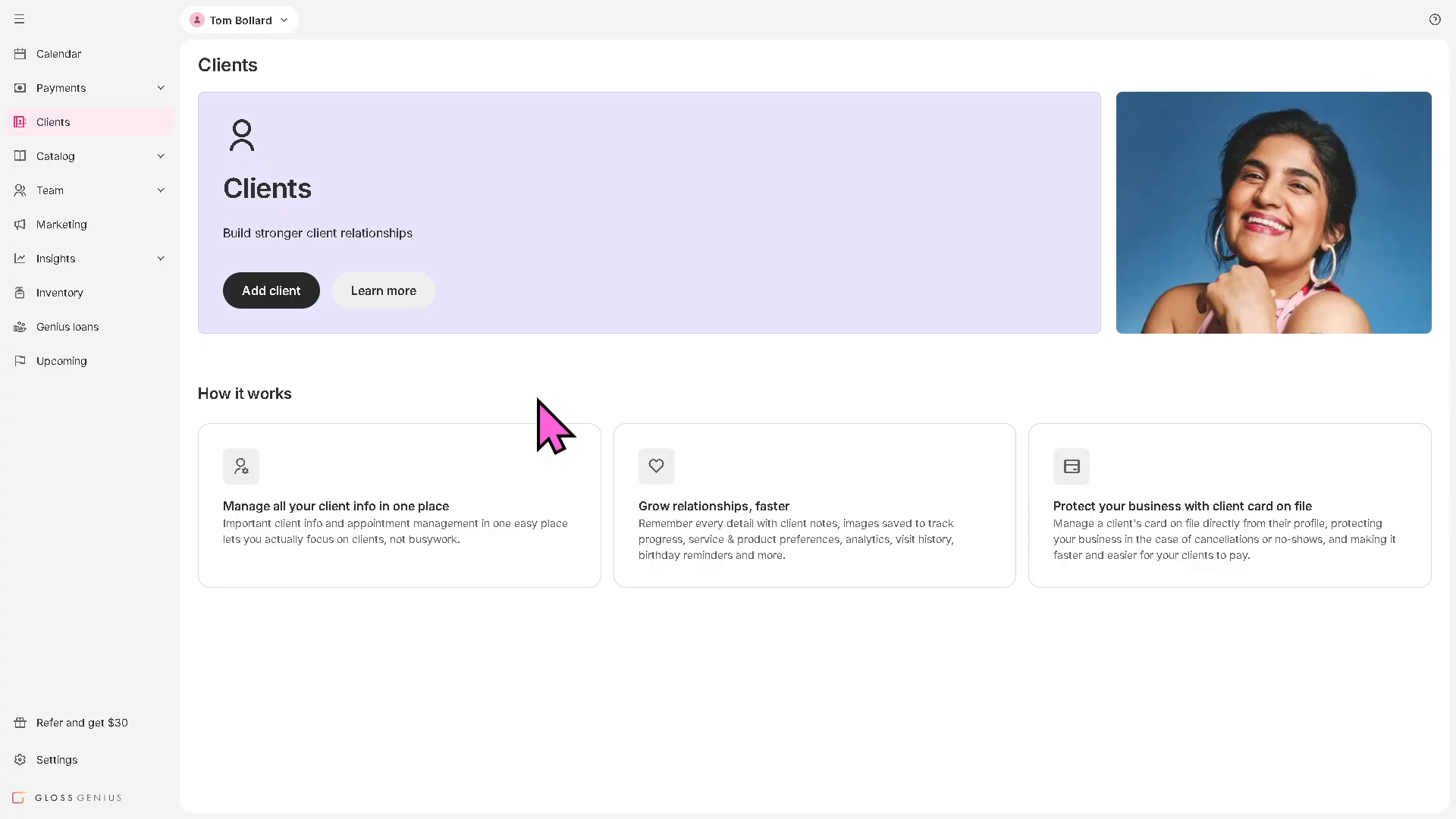
mouse_move(557, 436)
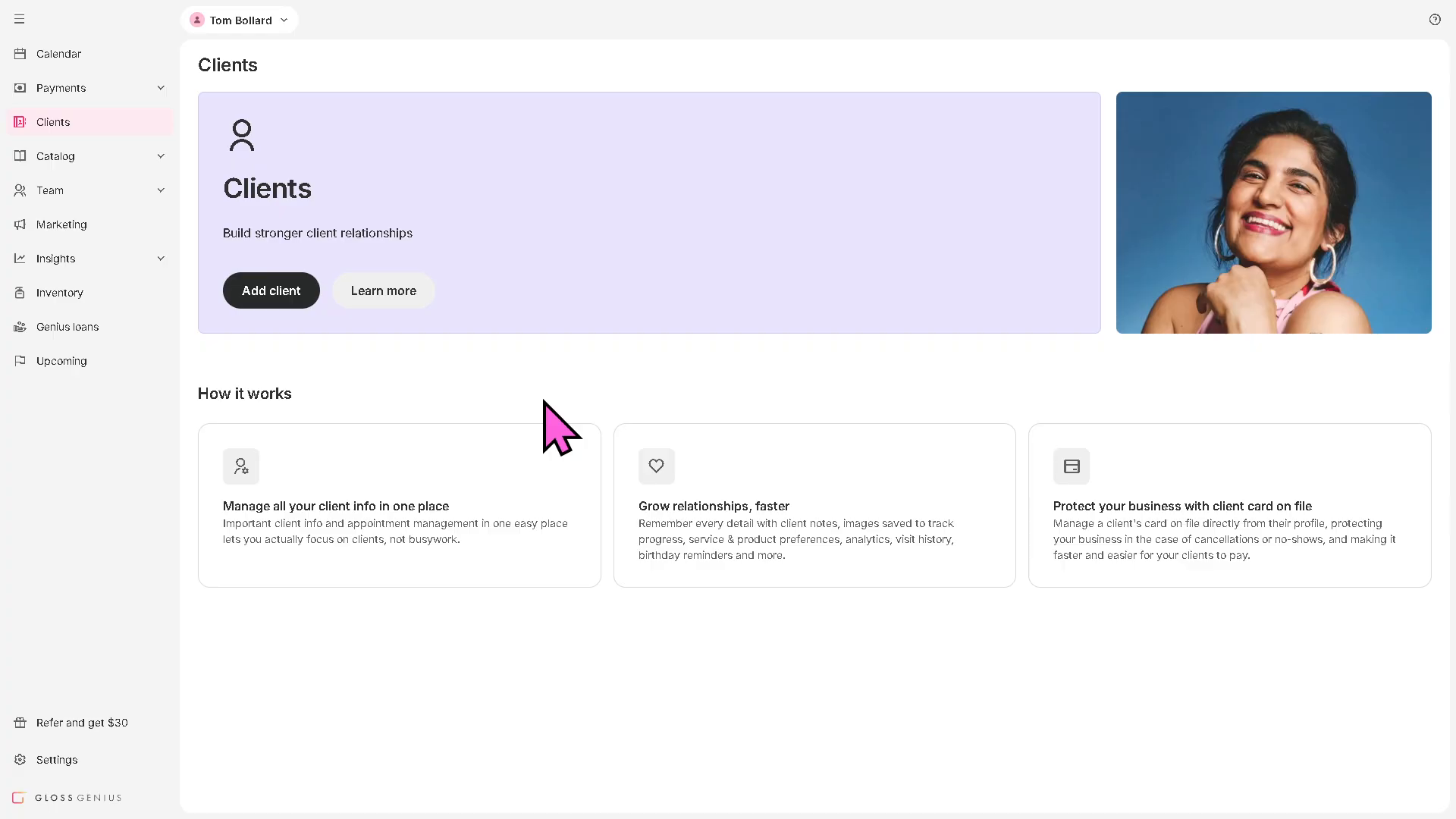
mouse_move(90, 186)
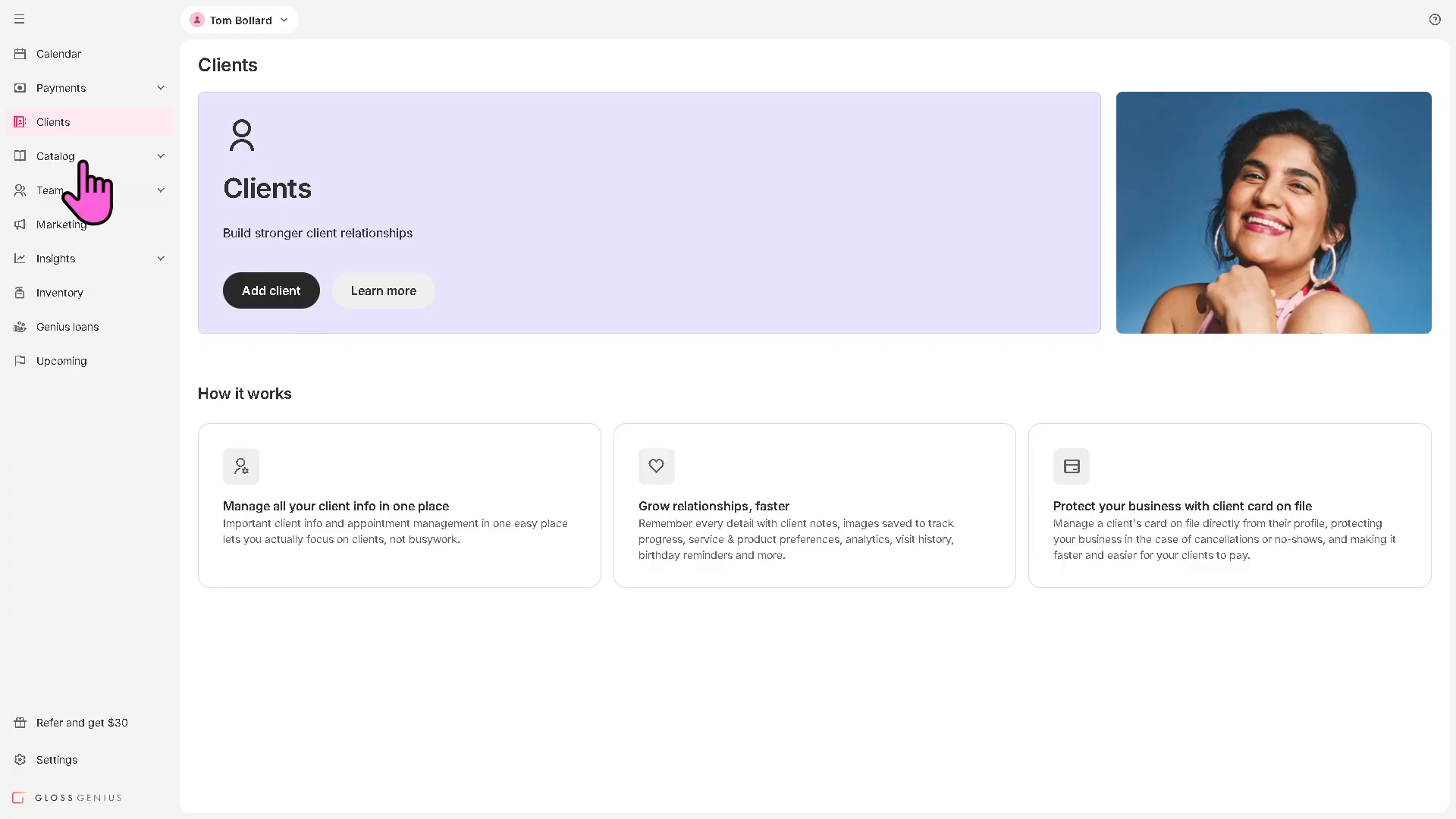
click(57, 155)
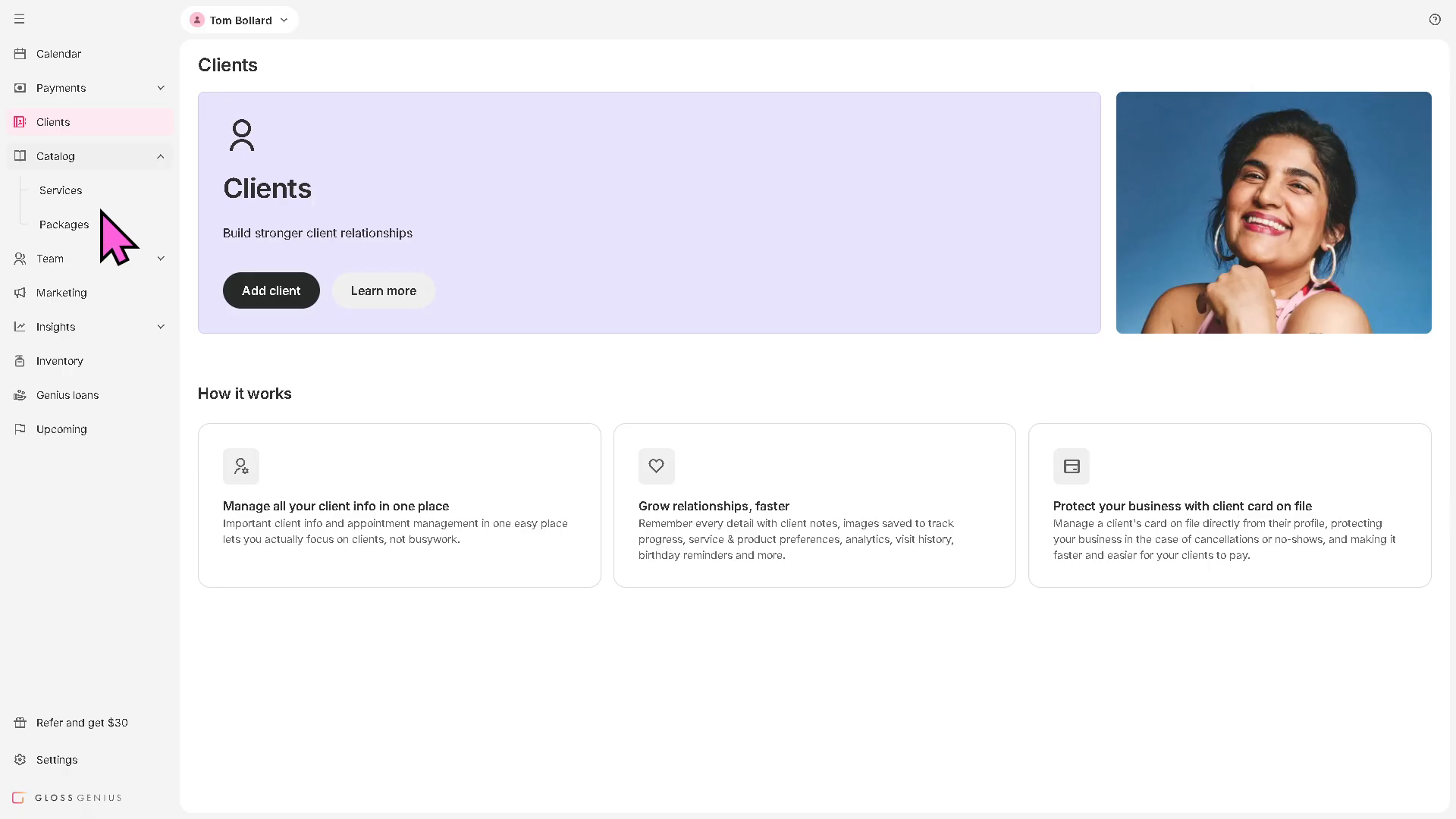
Open the Services catalog, which has no services and shows suggested services
click(59, 191)
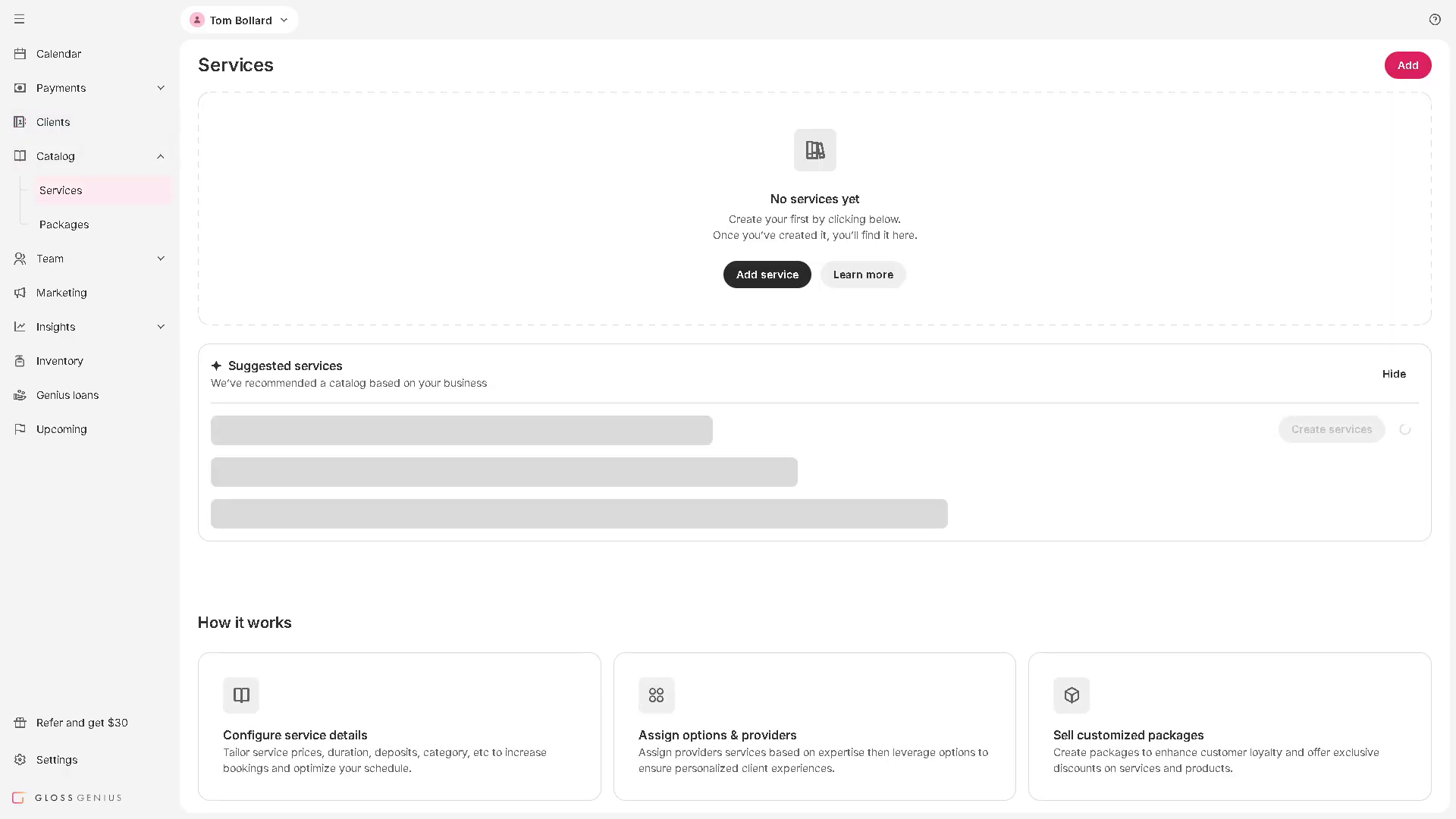
mouse_move(236, 431)
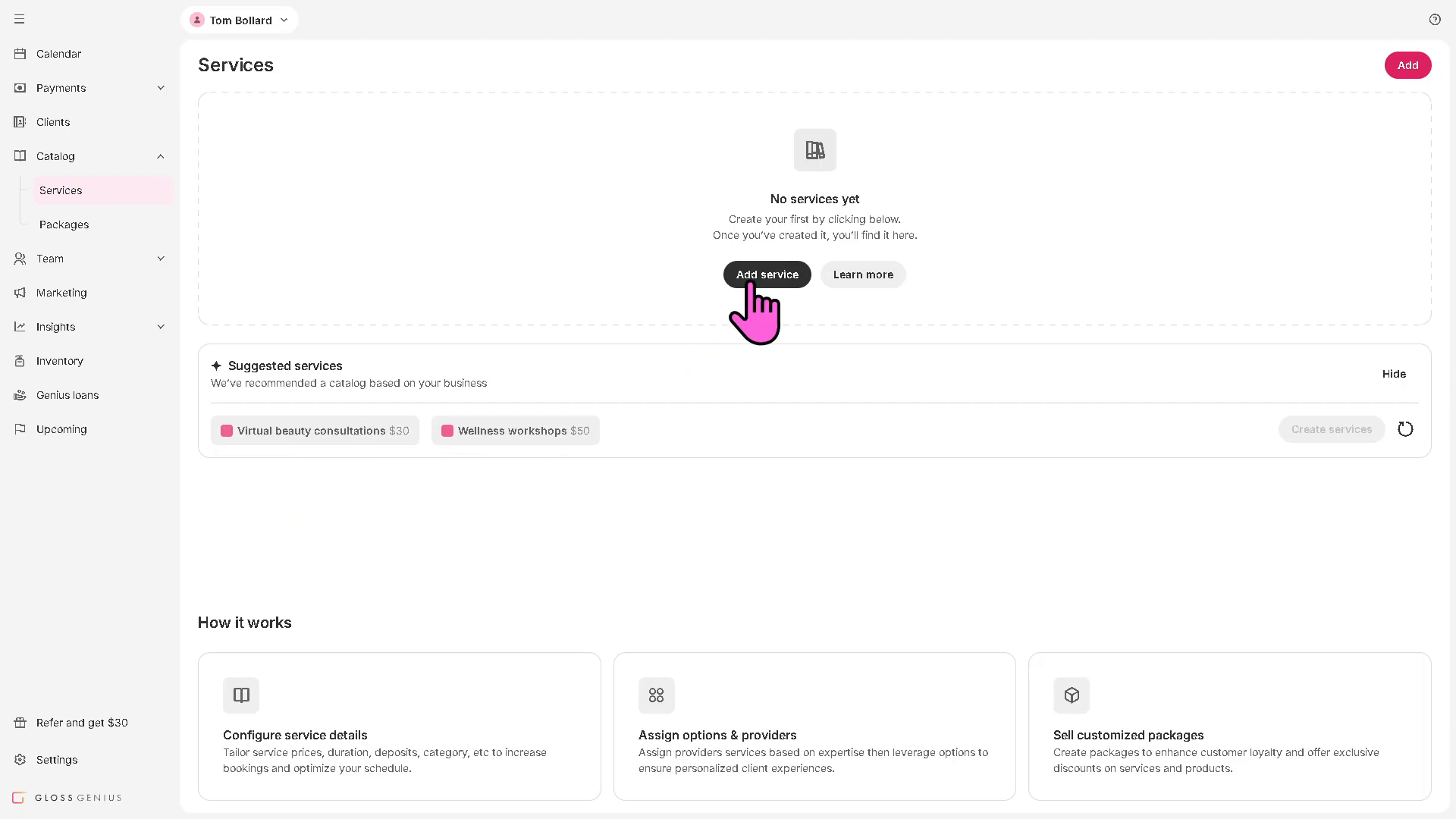
Start a new service, scroll its form, and try leaving for Packages to trigger the discard warning
click(767, 274)
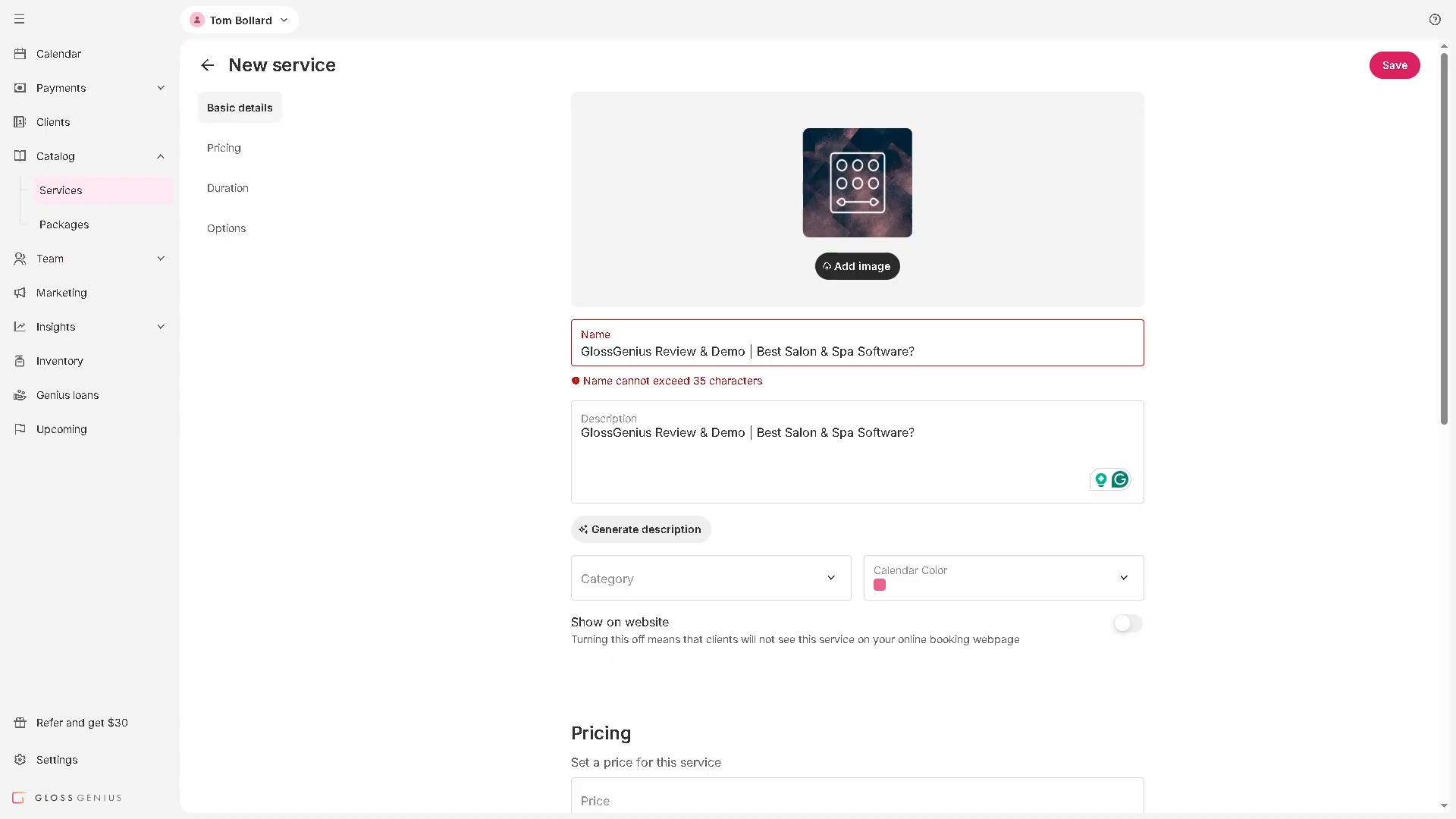
scroll(down, 3)
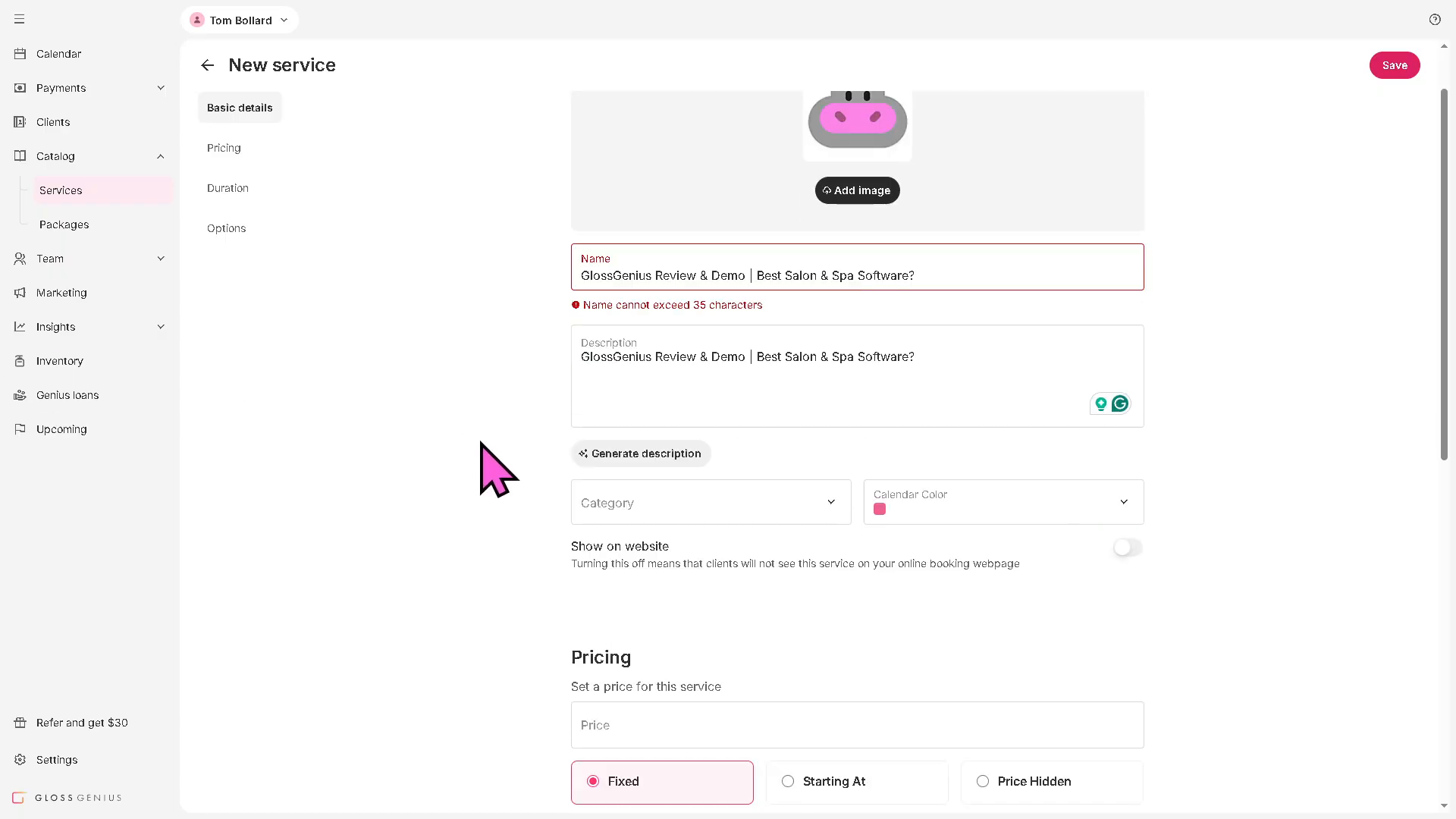
click(1393, 65)
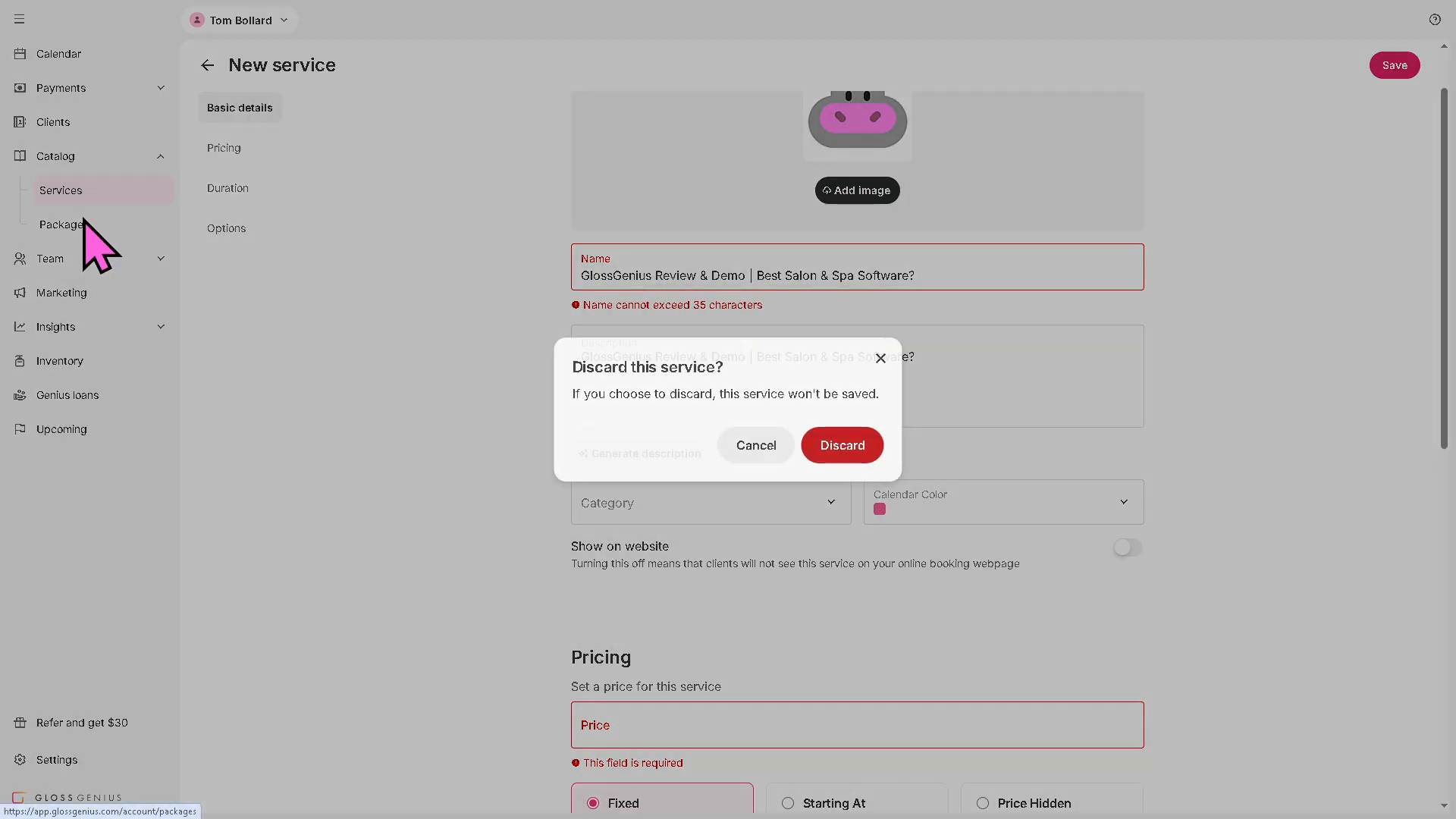
Discard the service, create a new package, and attempt saving it, getting validation errors
click(755, 445)
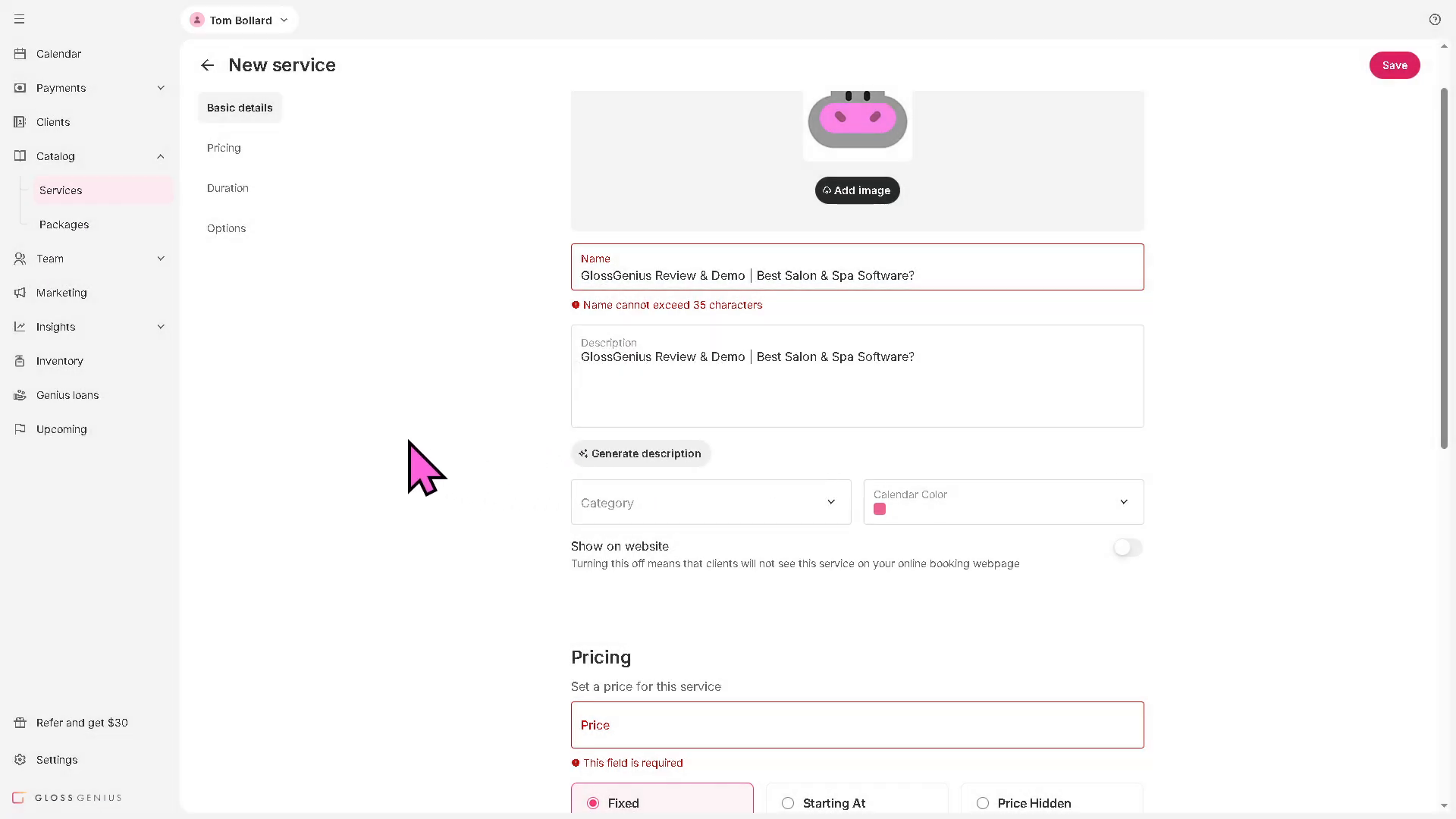
click(64, 223)
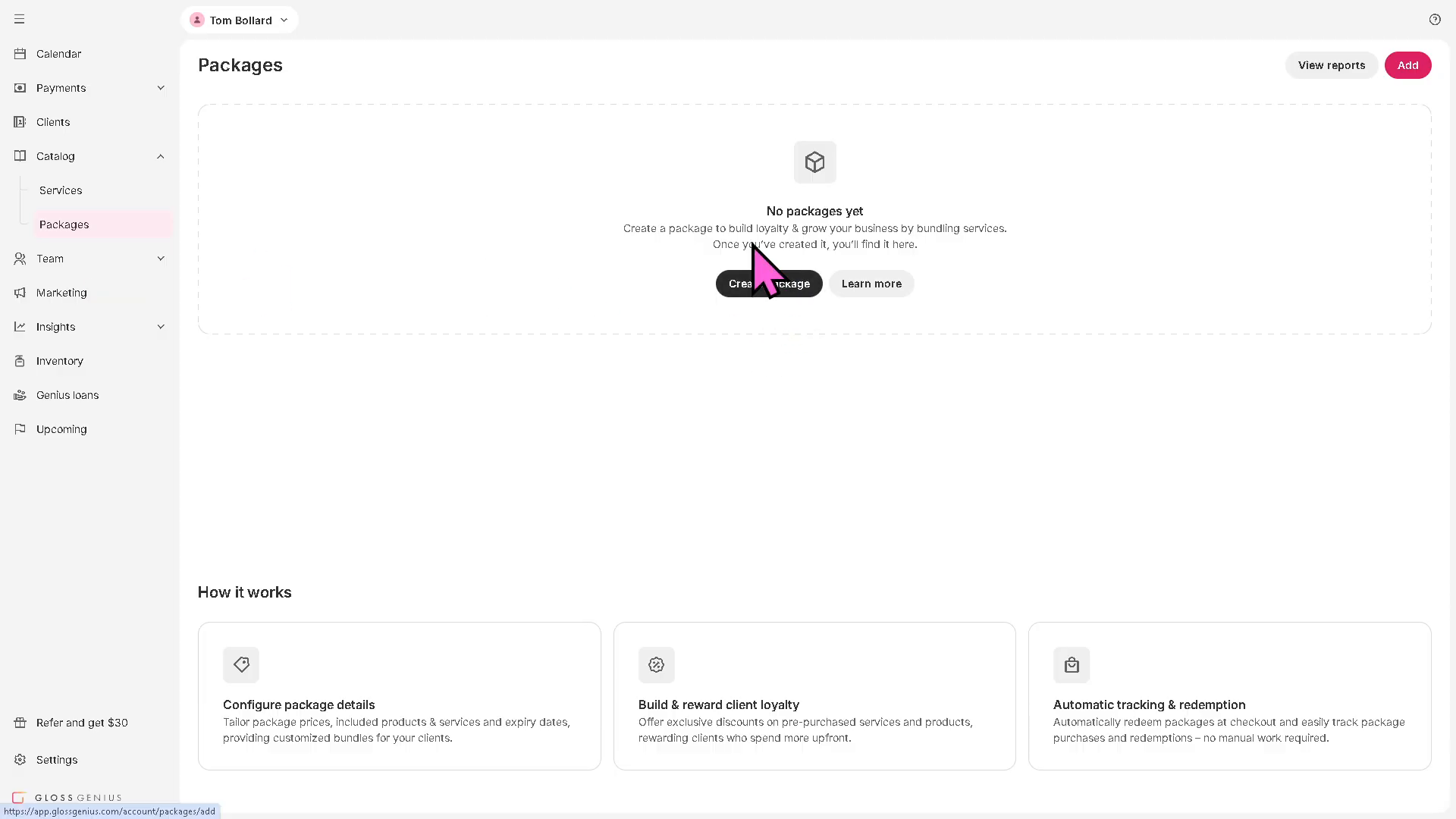
click(767, 283)
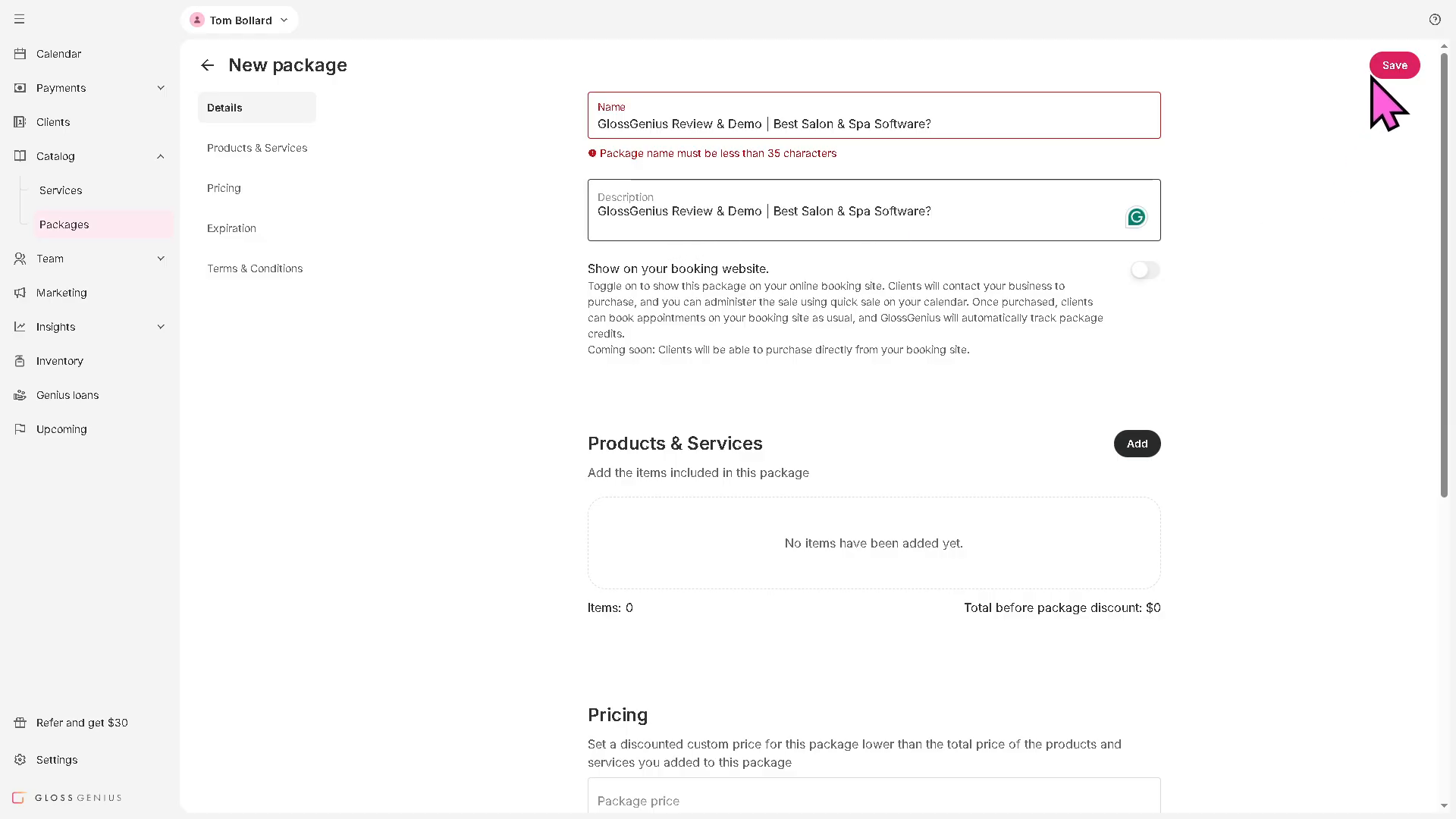
click(1394, 66)
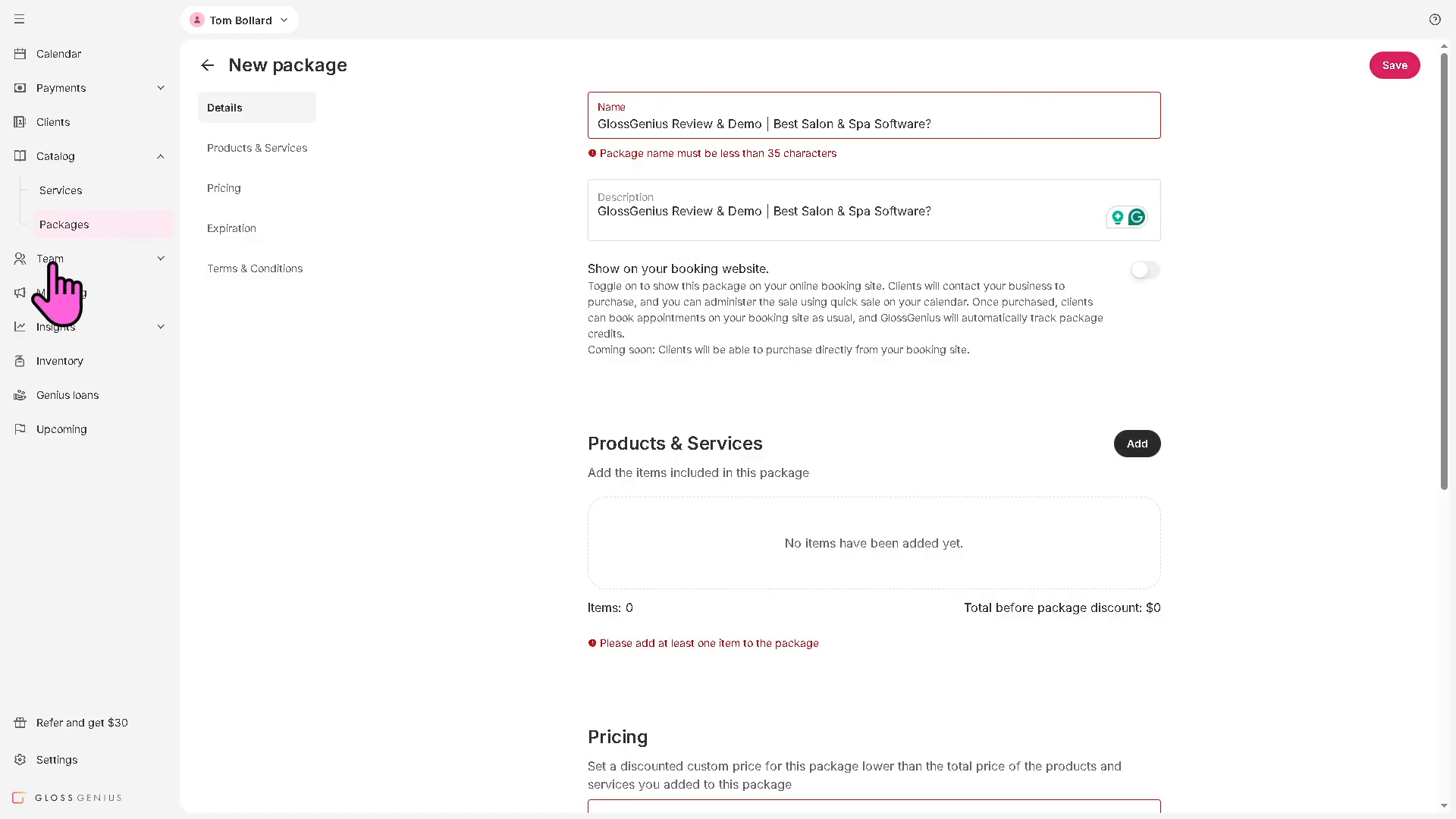
Try leaving for Team, choose Continue creating, and toggle the Team section twice
click(49, 258)
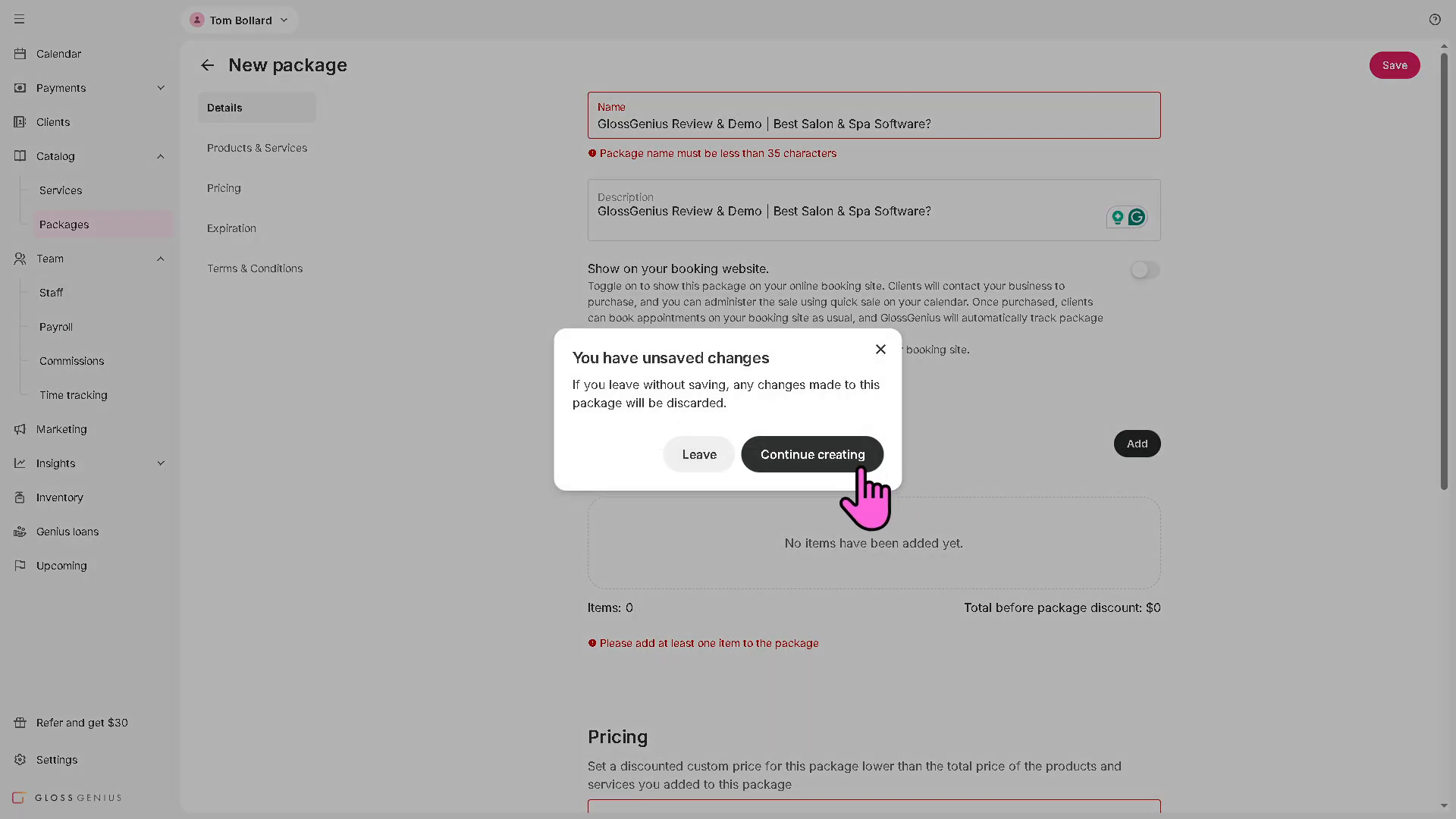
click(810, 455)
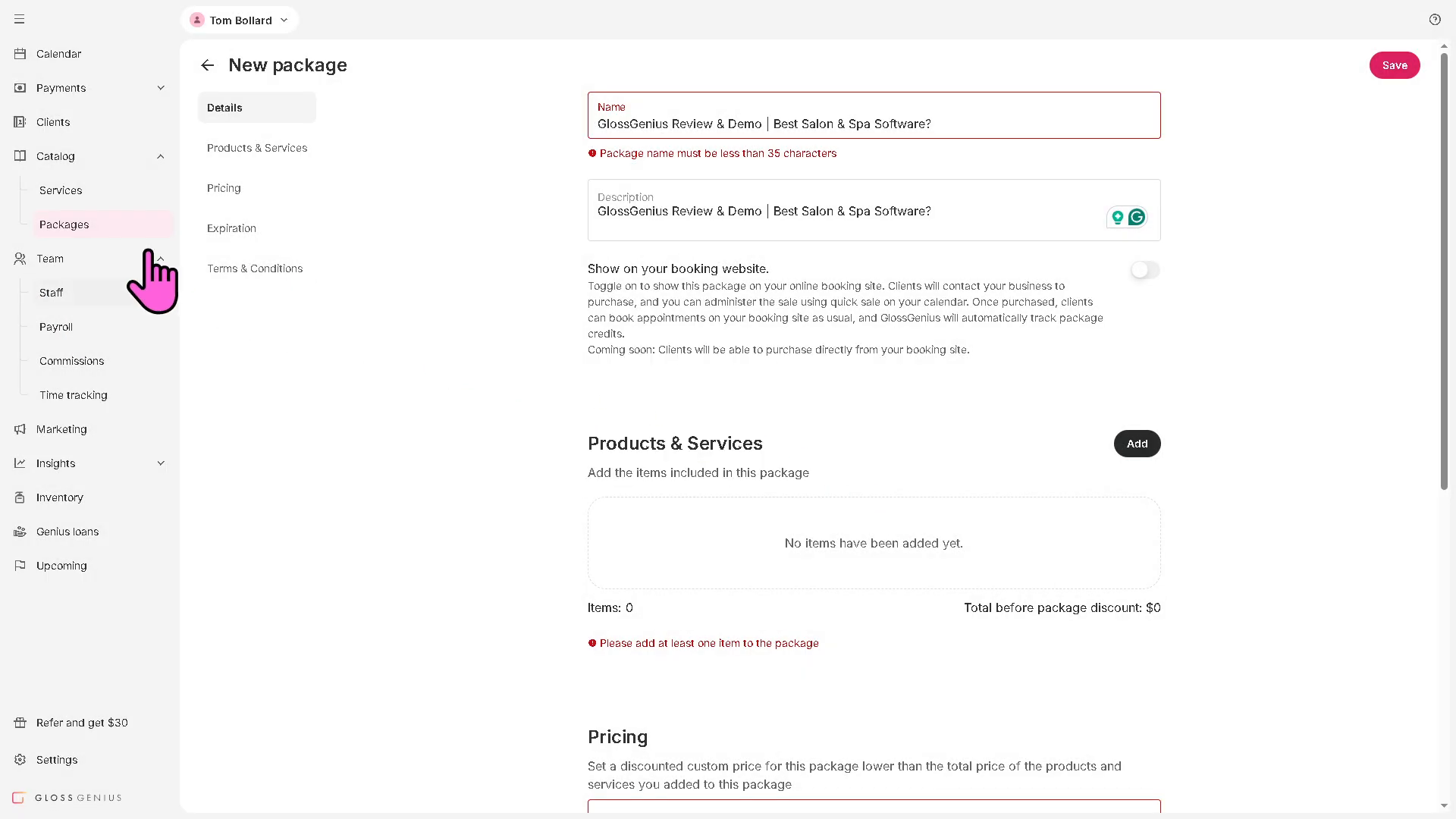
click(50, 258)
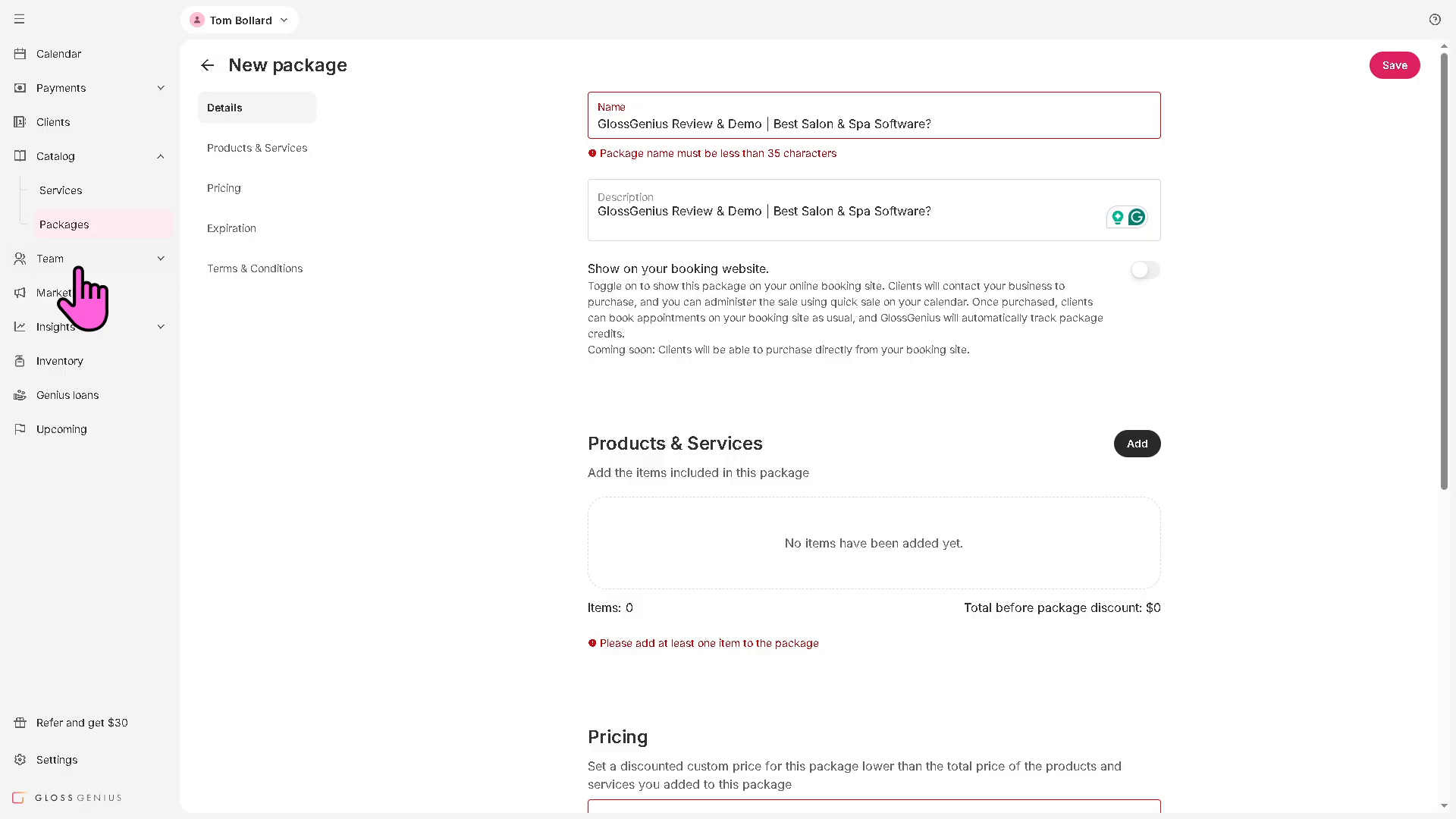
click(50, 258)
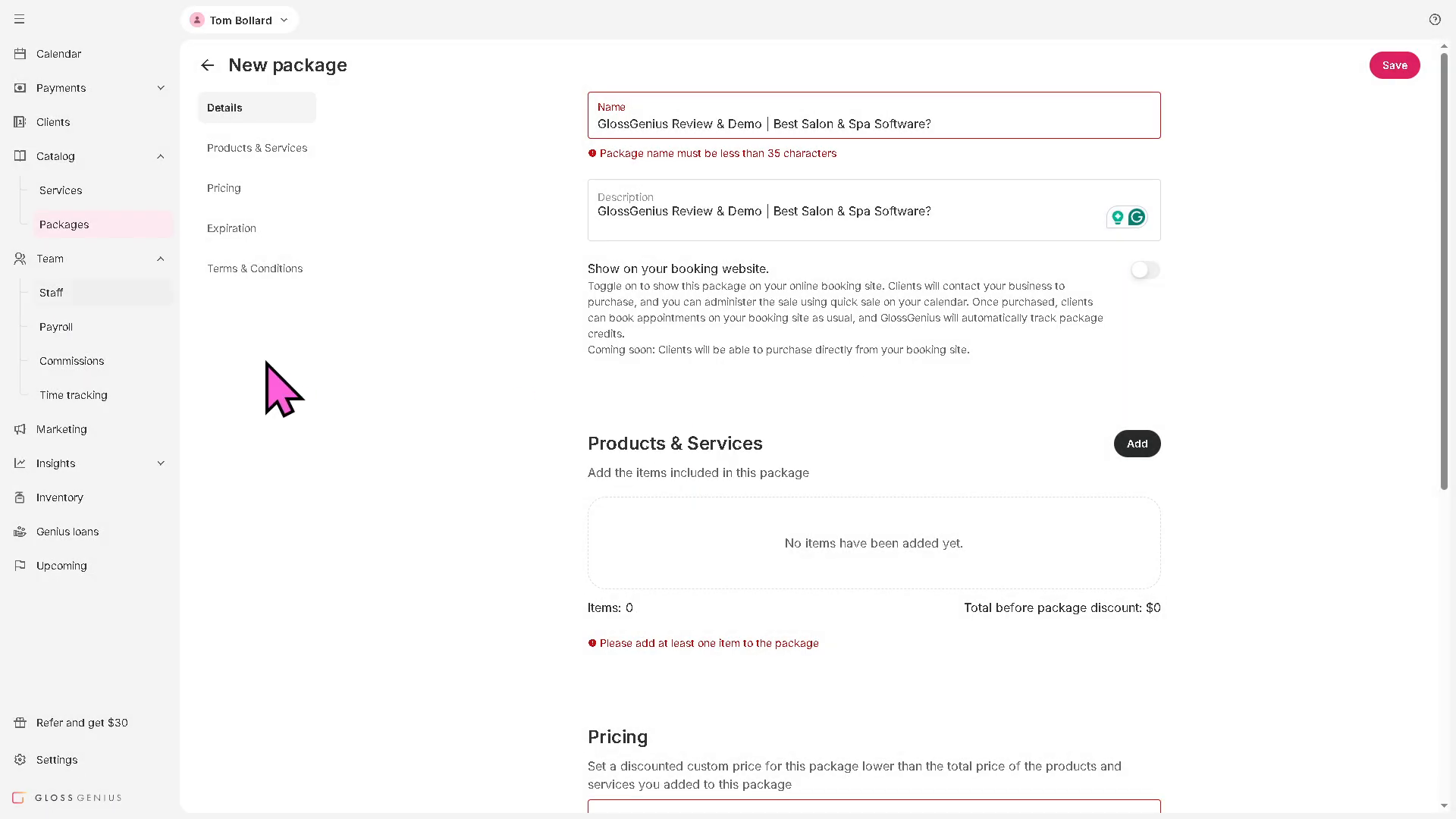
Visit Staff, Payroll and Commissions, close the commission notice, then open Time tracking
click(51, 293)
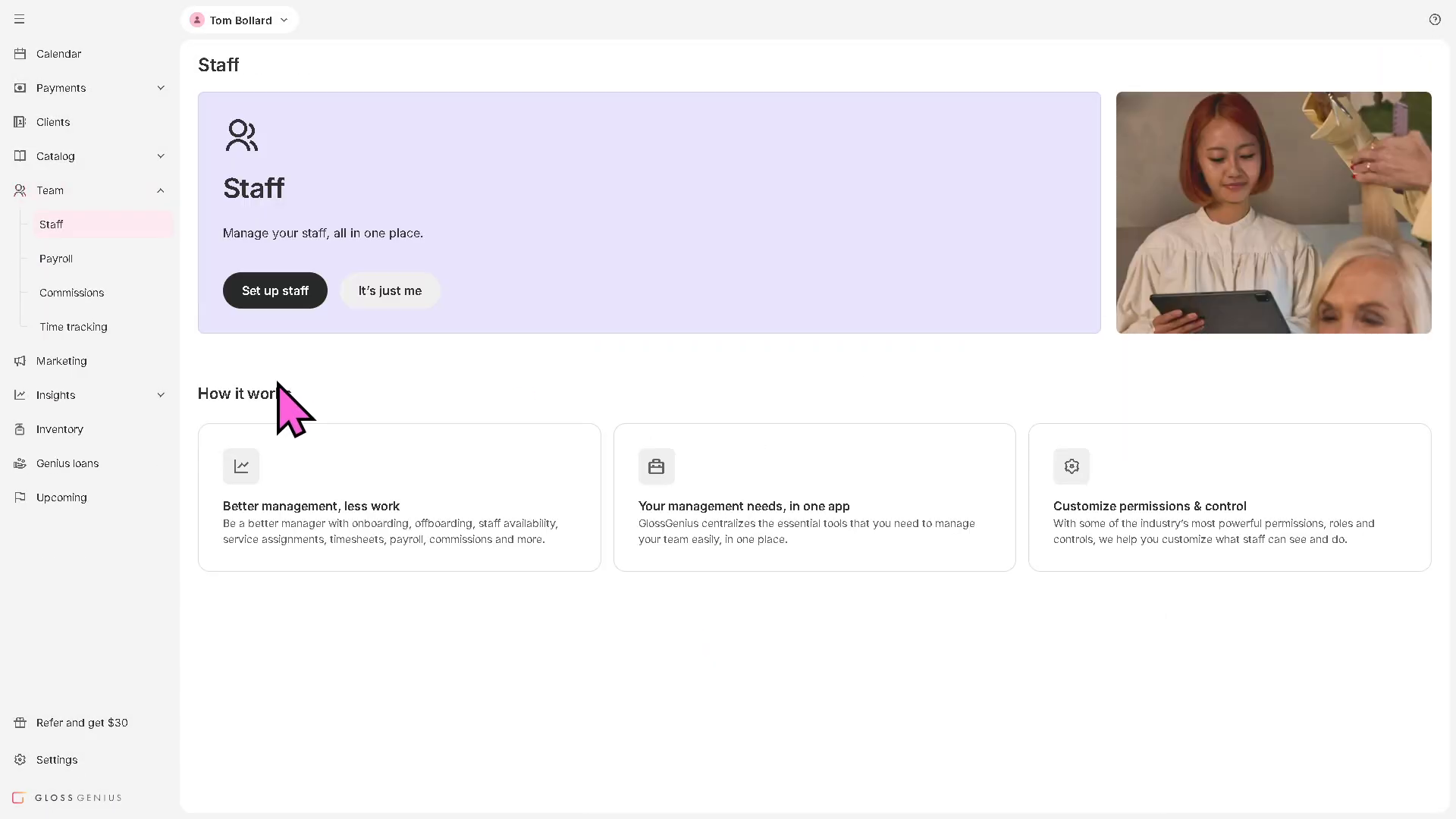
mouse_move(353, 357)
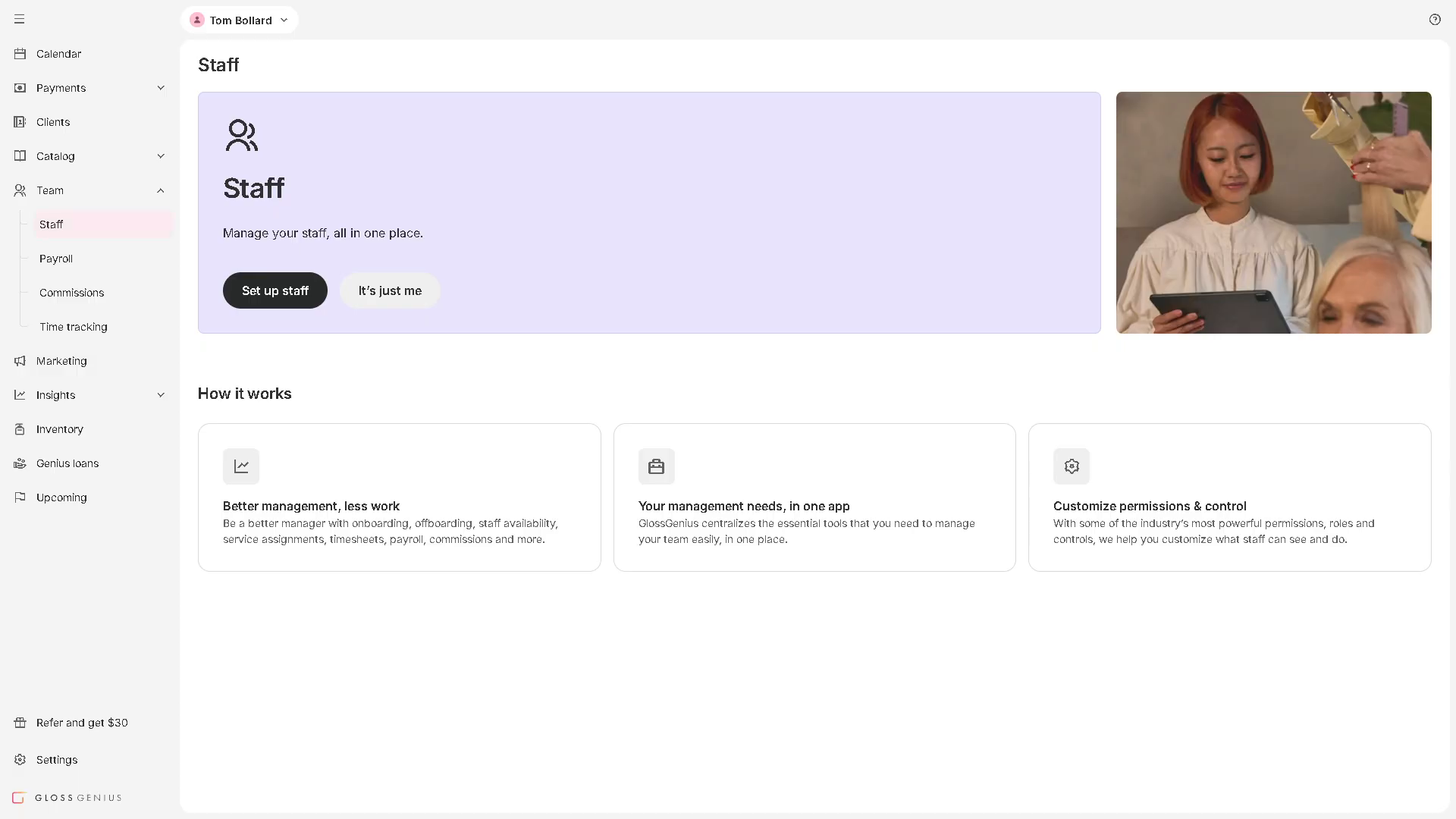
mouse_move(55, 258)
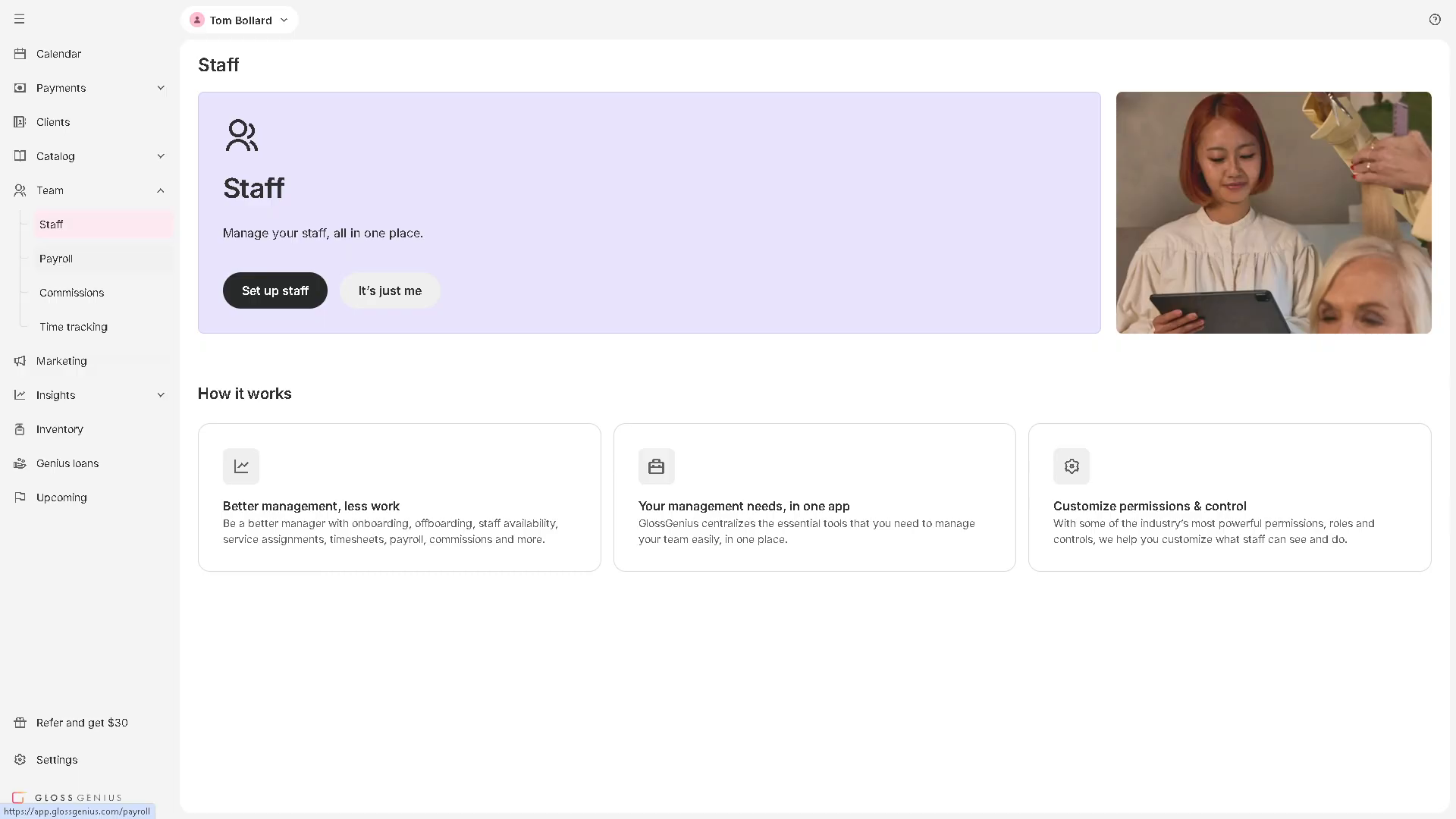
click(55, 258)
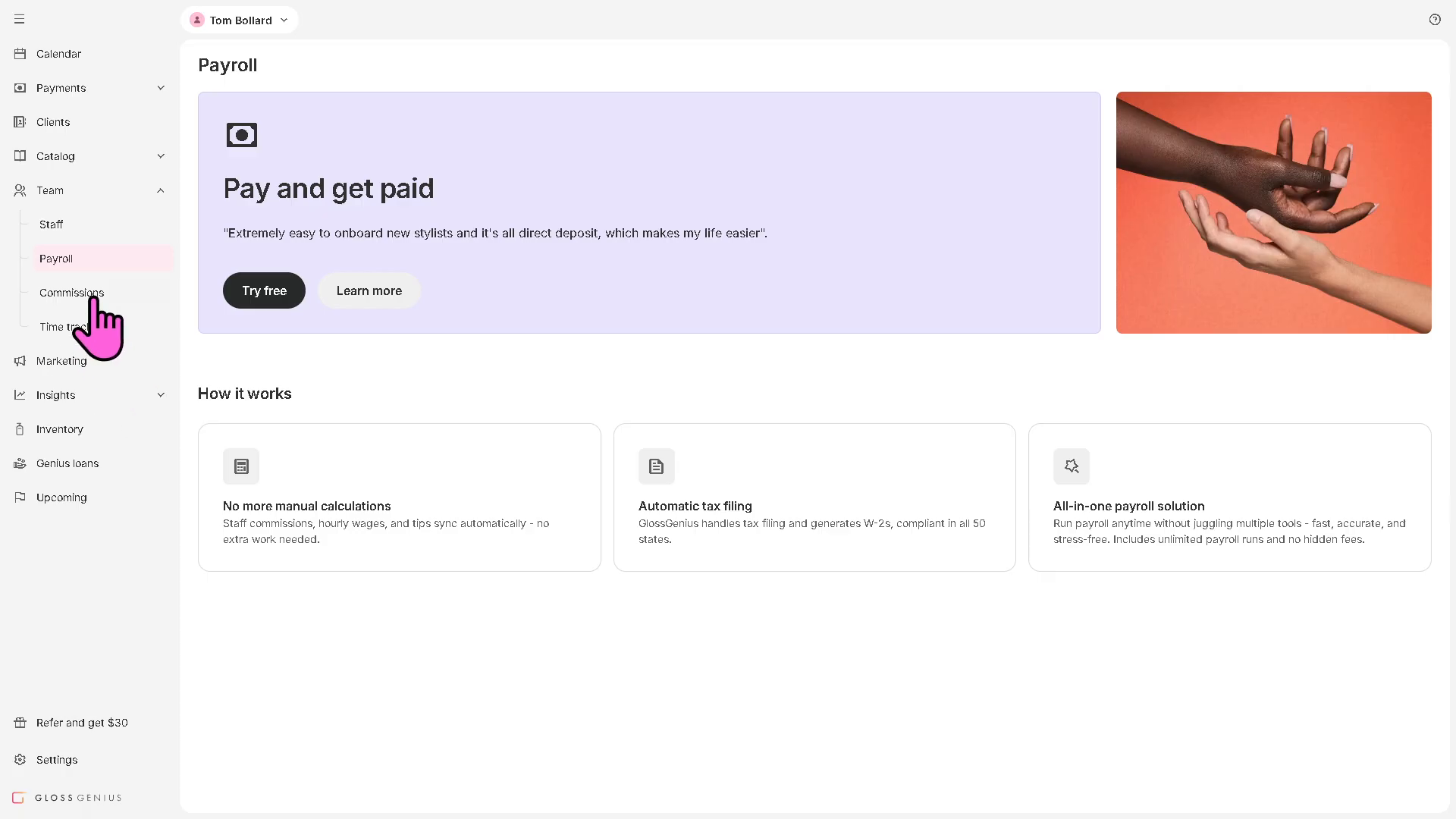
click(71, 291)
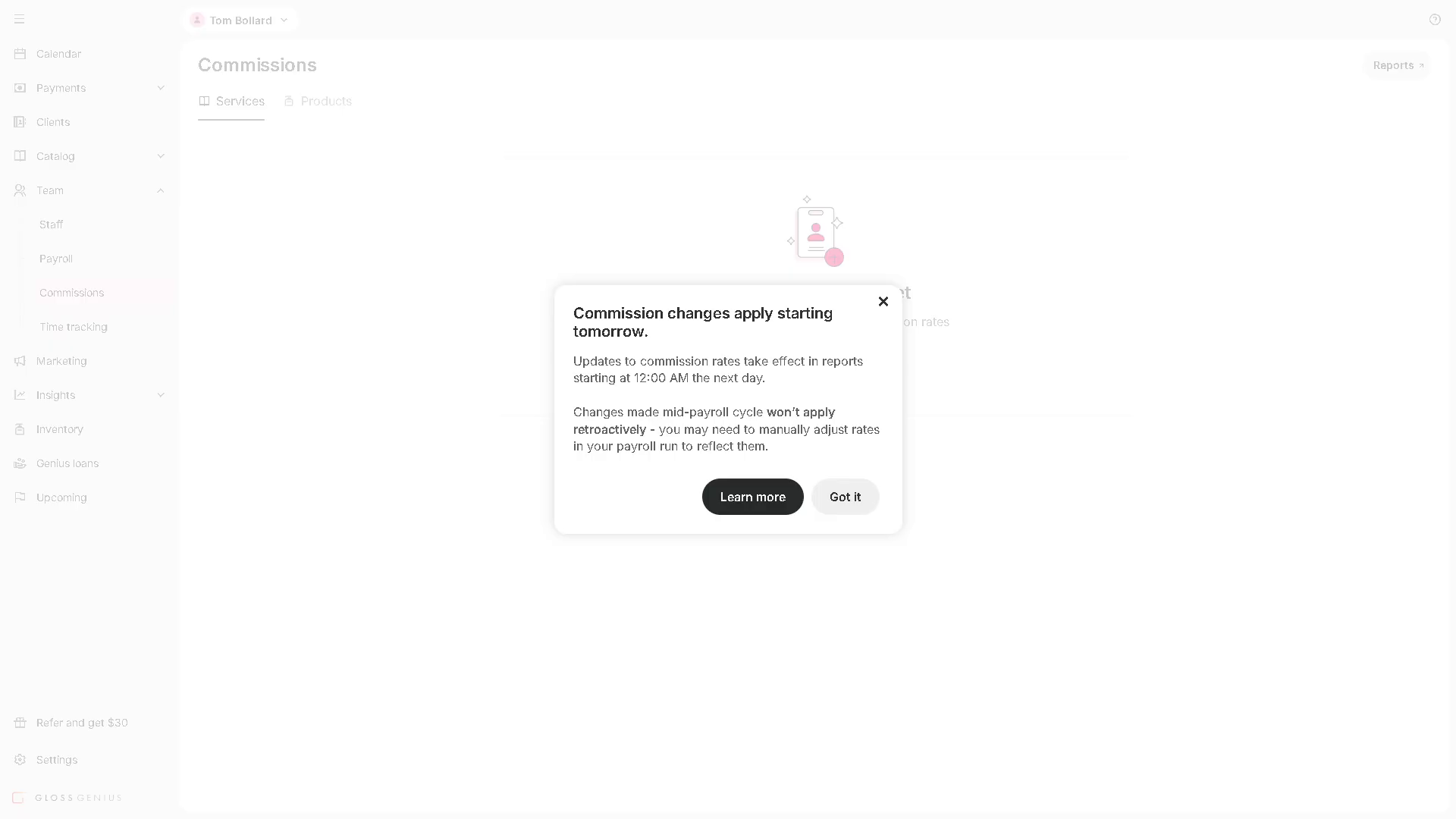
mouse_move(914, 339)
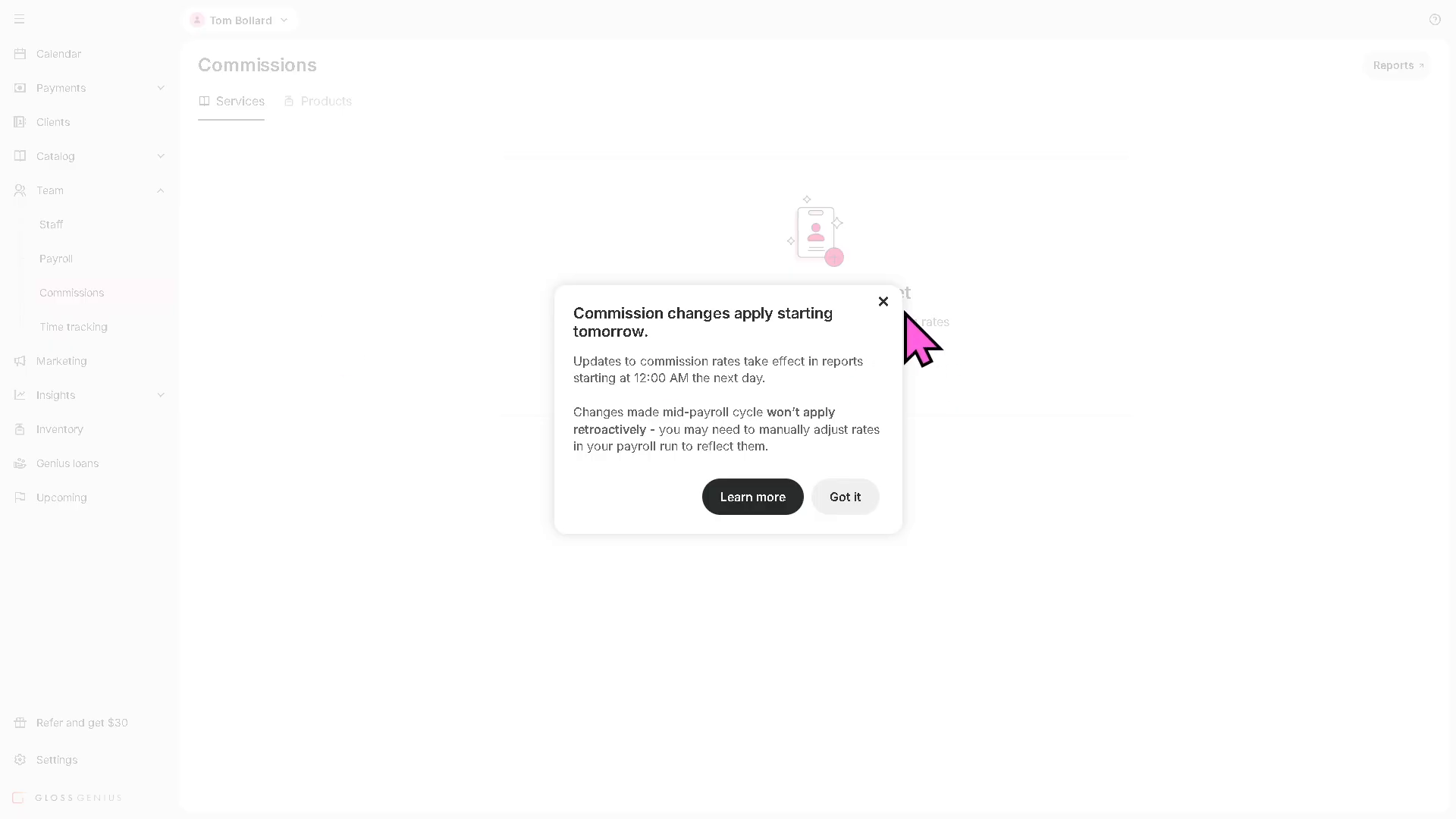
click(843, 496)
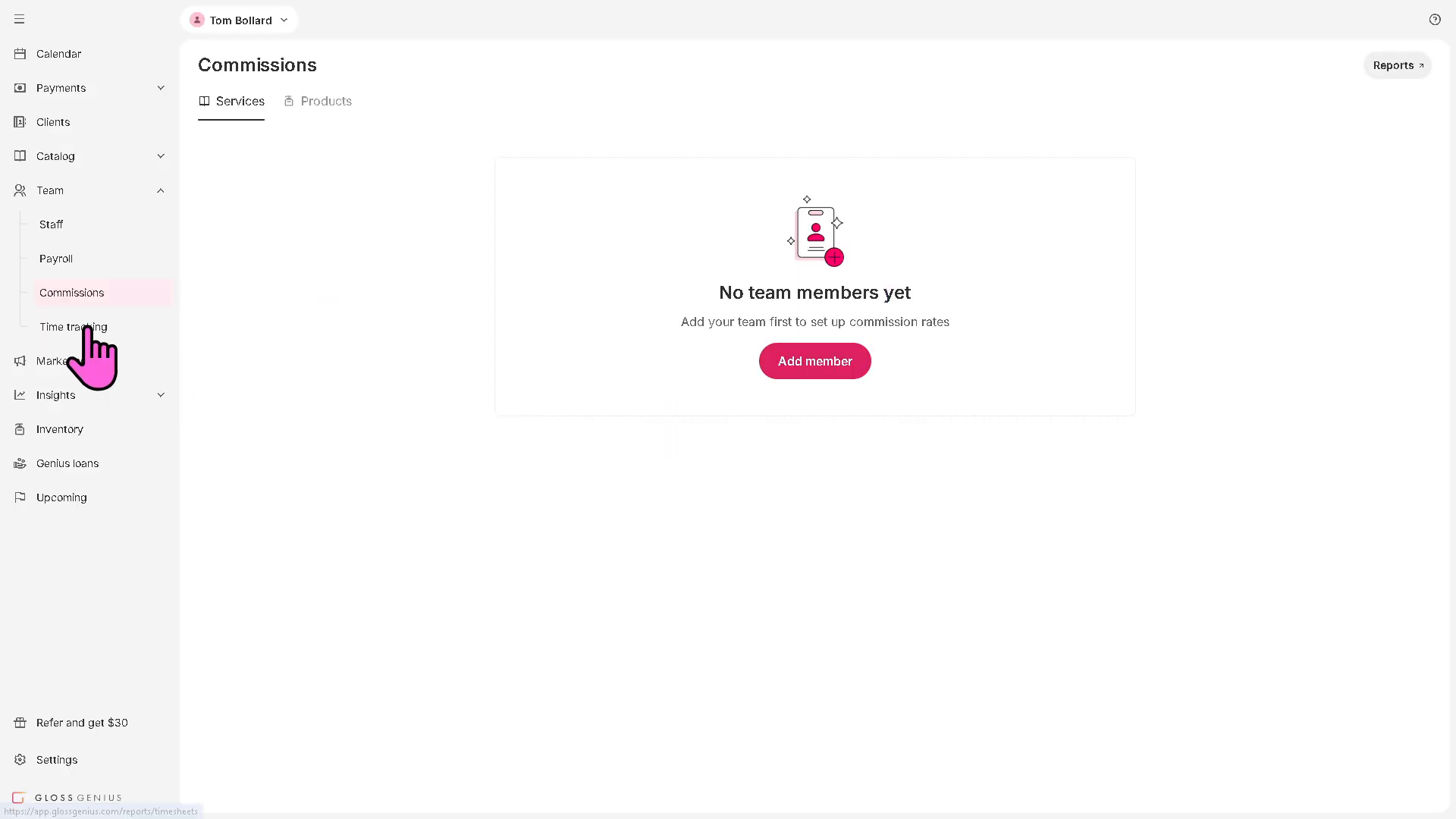
click(73, 326)
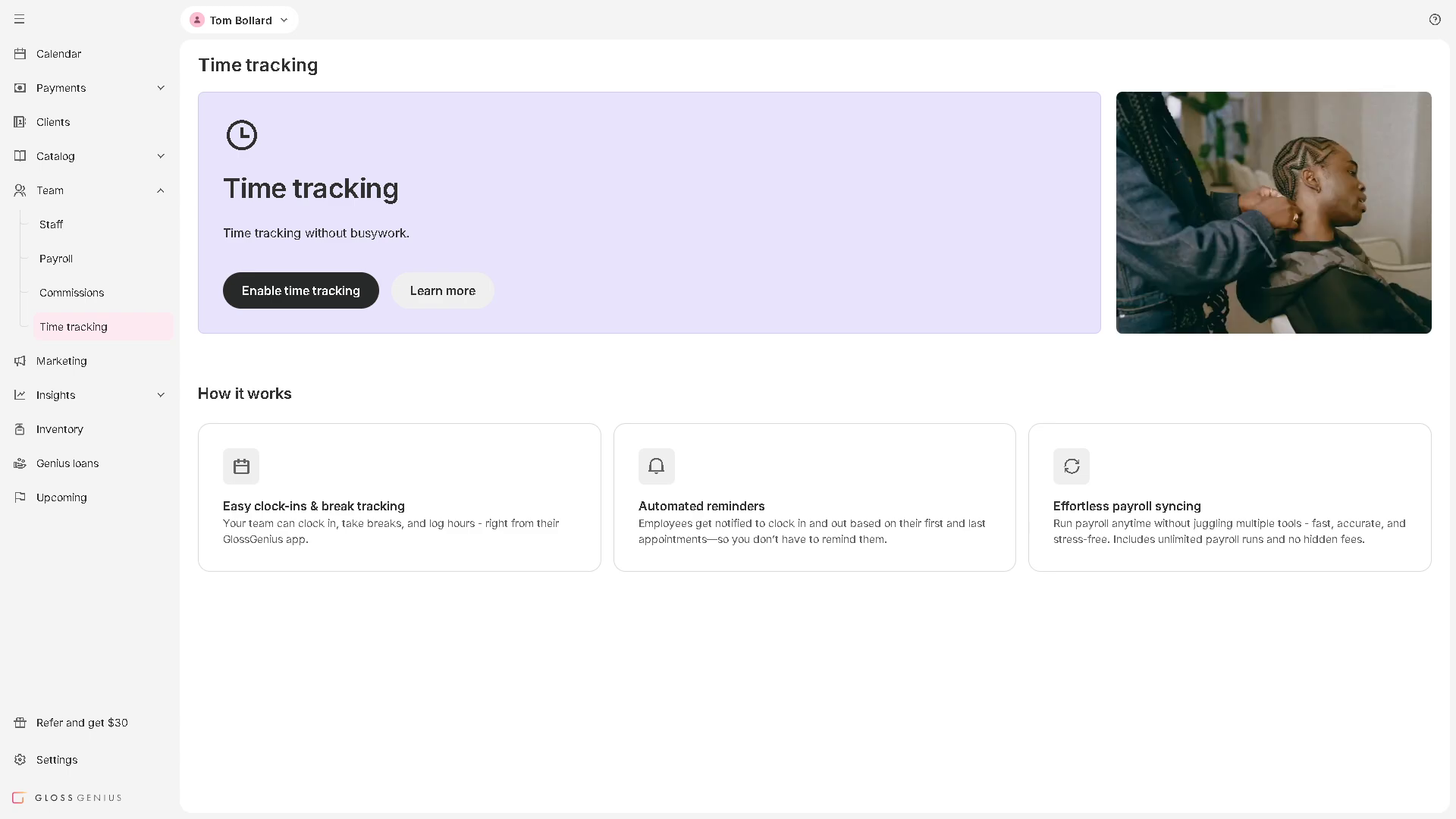
mouse_move(59, 360)
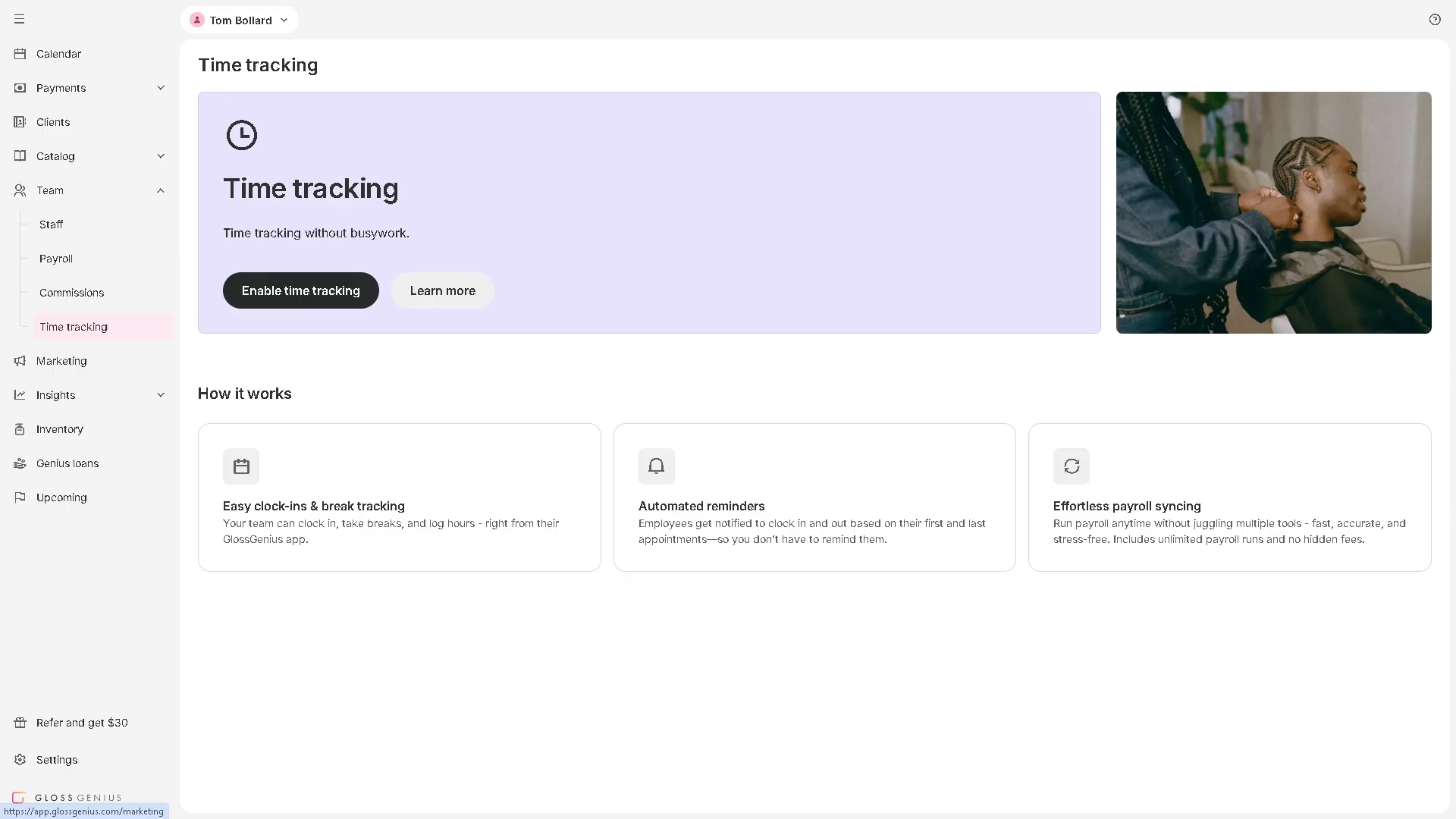
Open Marketing, start an email campaign, dismiss the text credits notice, and continue to clients
click(63, 361)
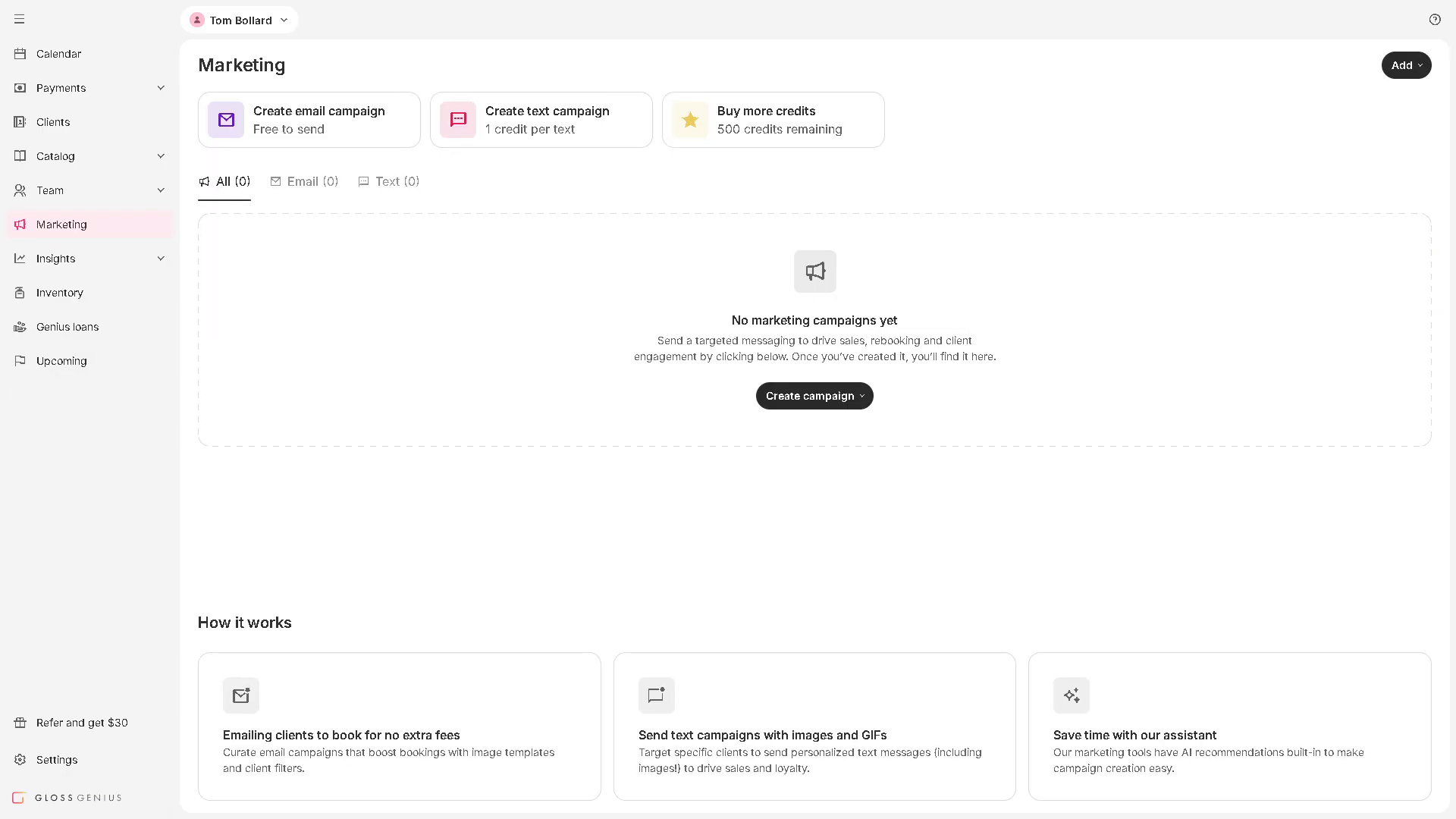
click(814, 394)
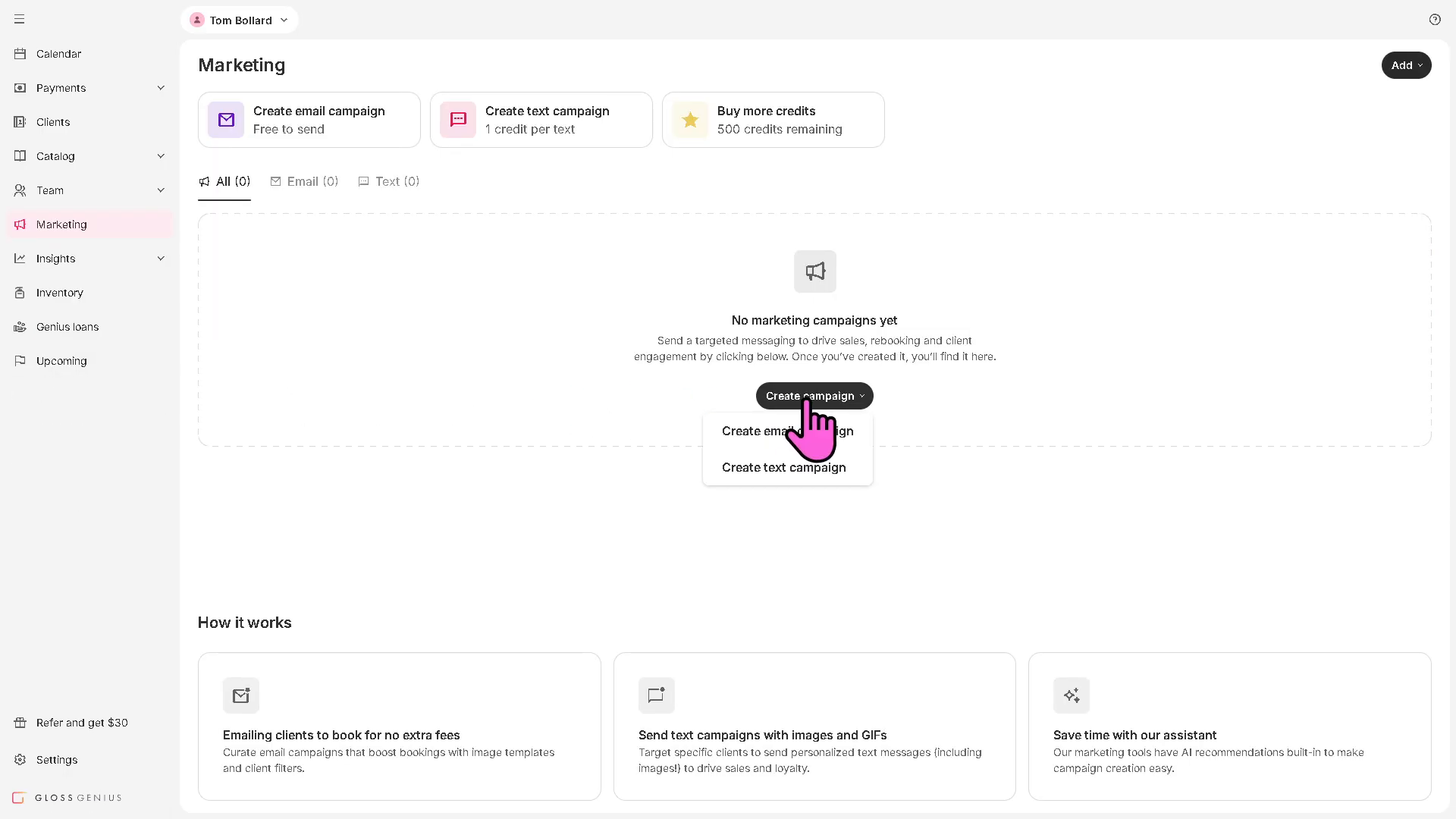
click(784, 431)
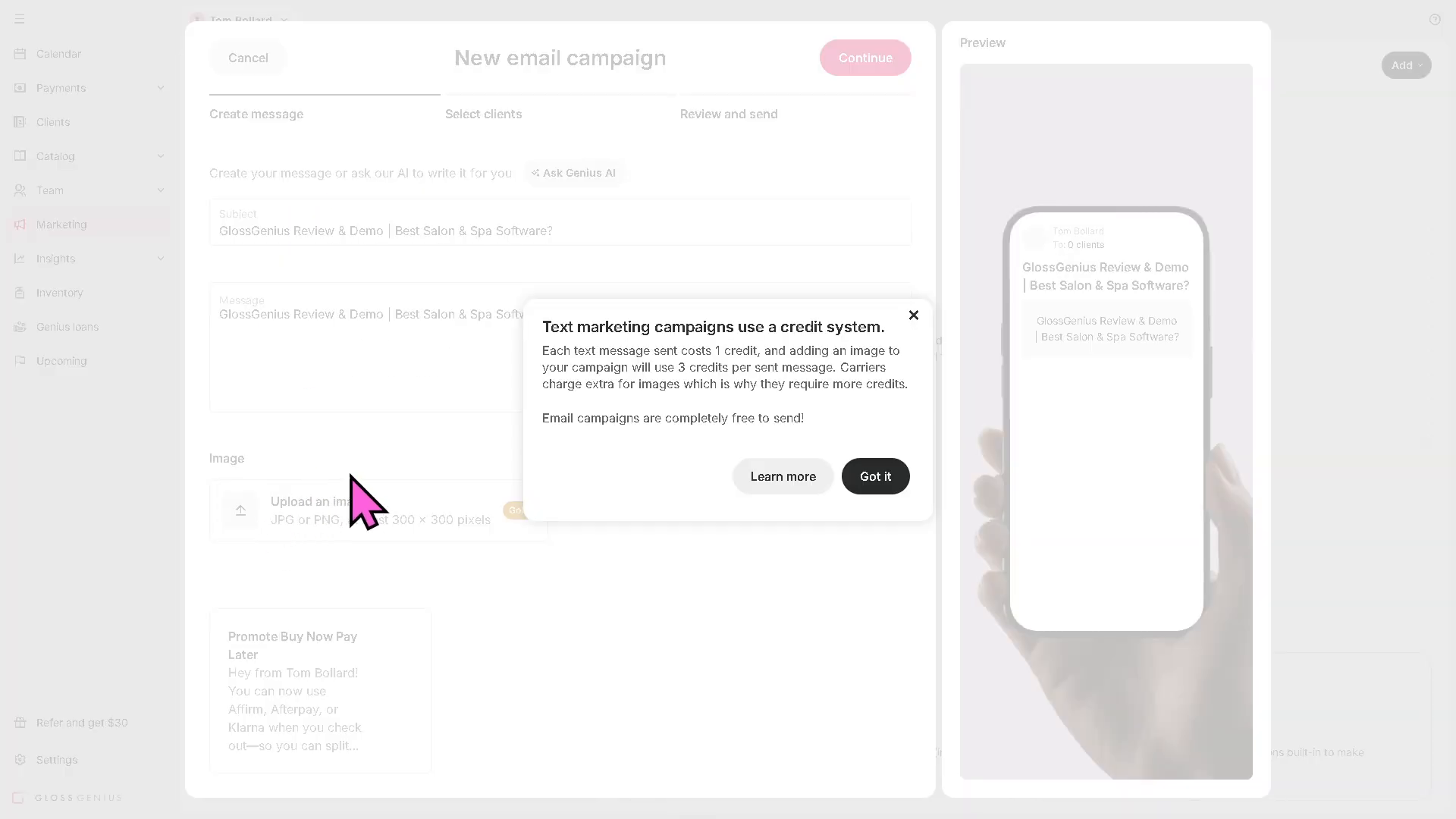
click(873, 477)
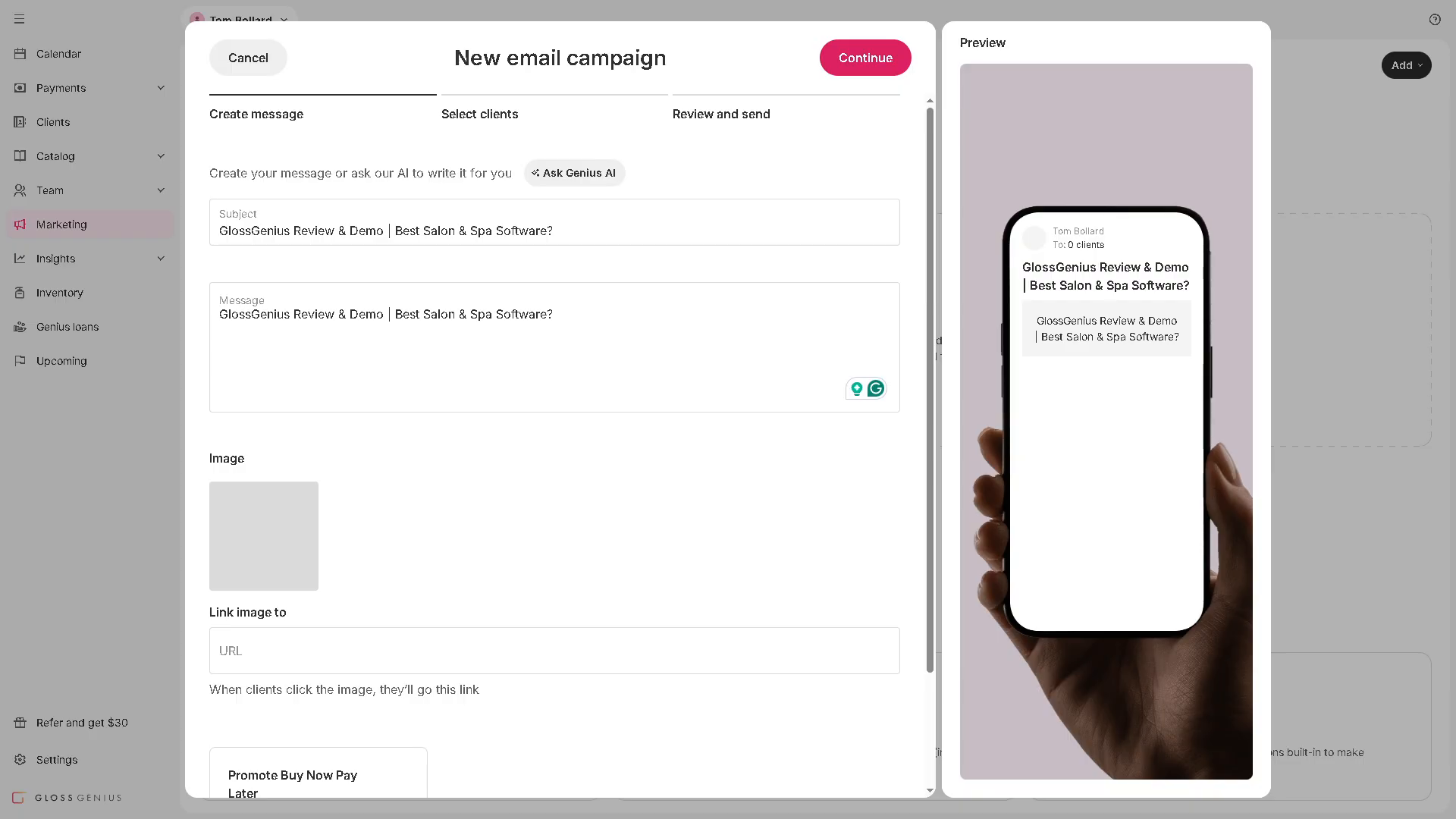
click(864, 58)
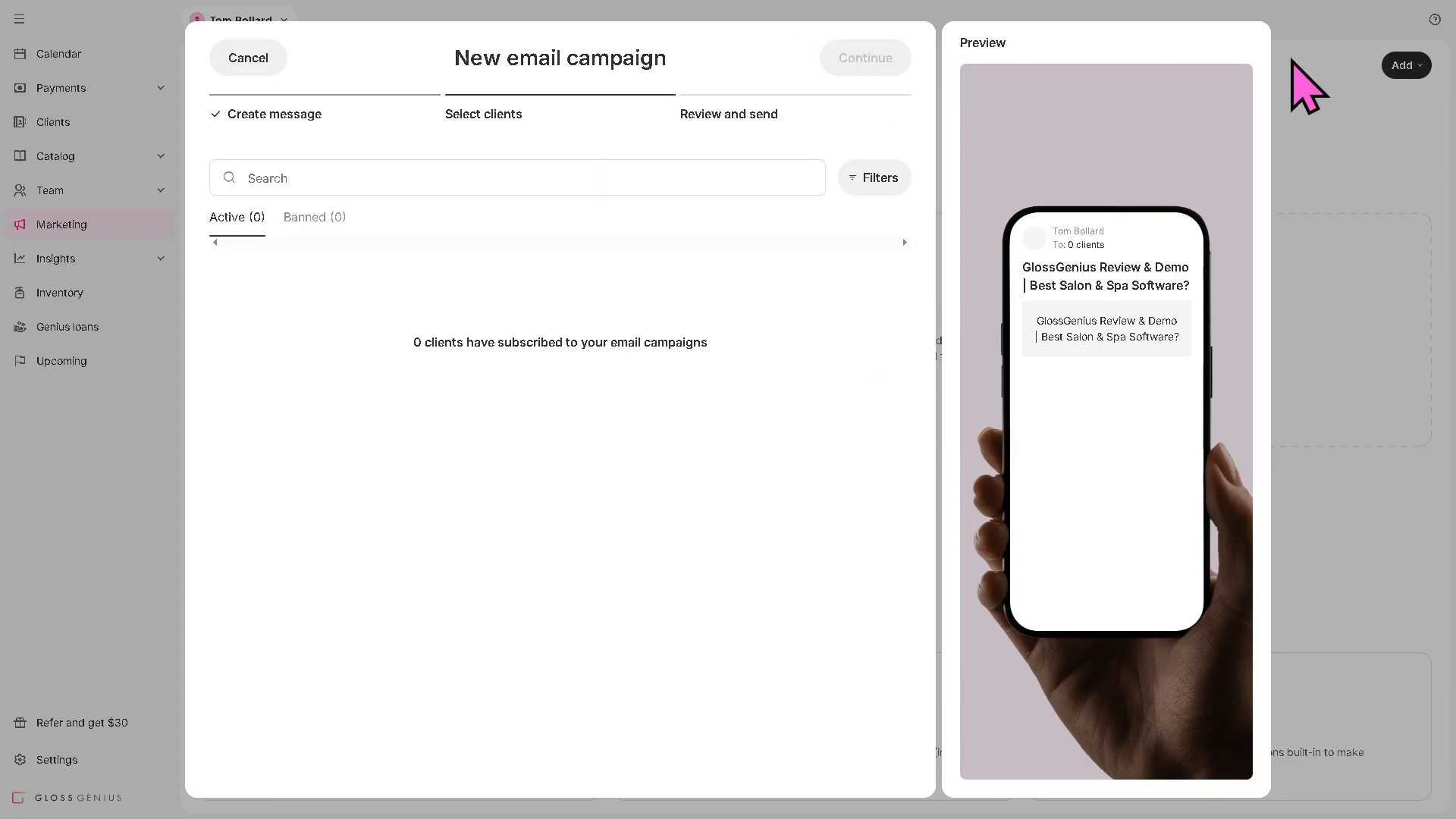
mouse_move(98, 431)
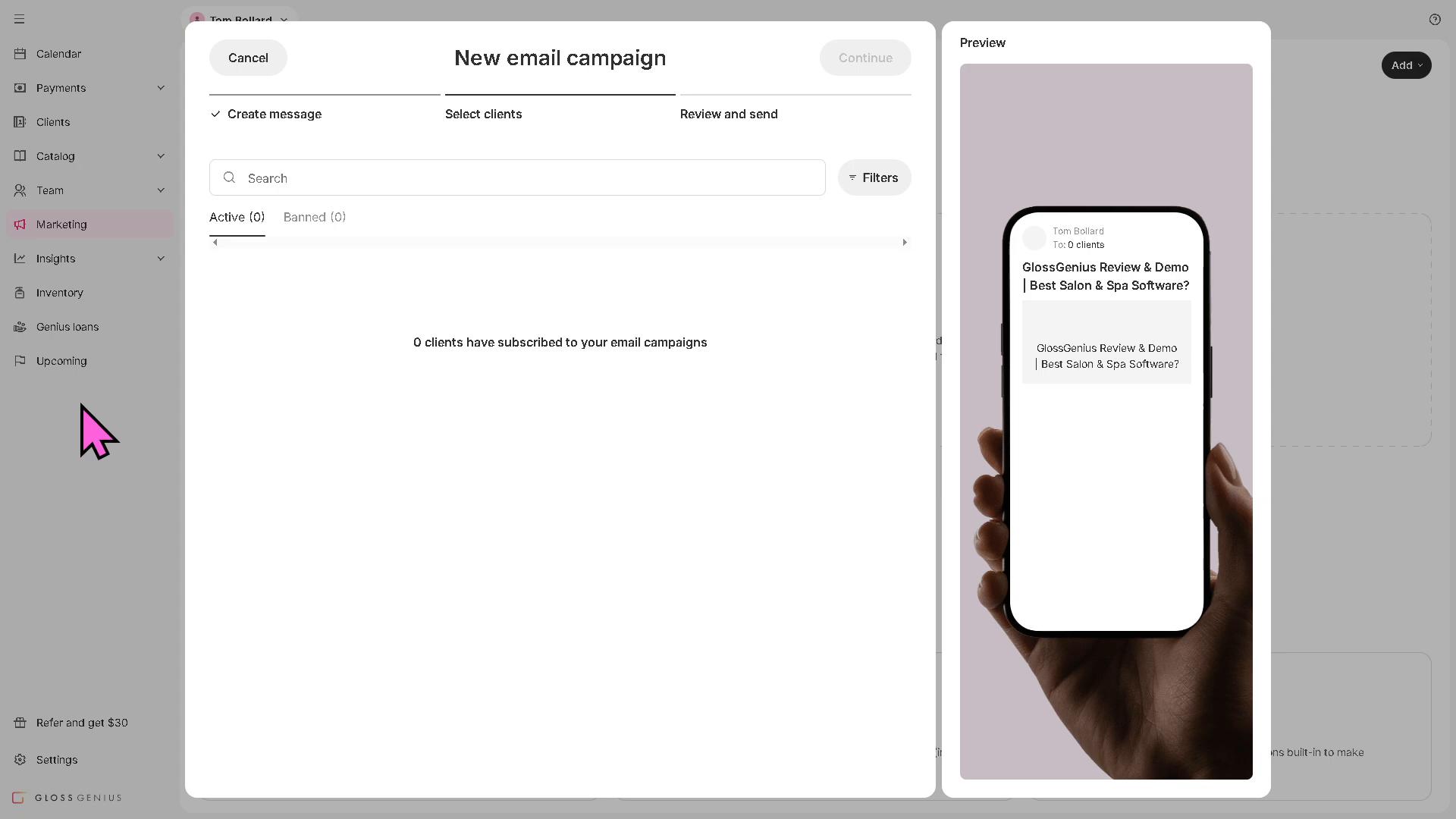
Leave the unfinished email campaign and discard it in the Unsaved changes dialog
click(247, 57)
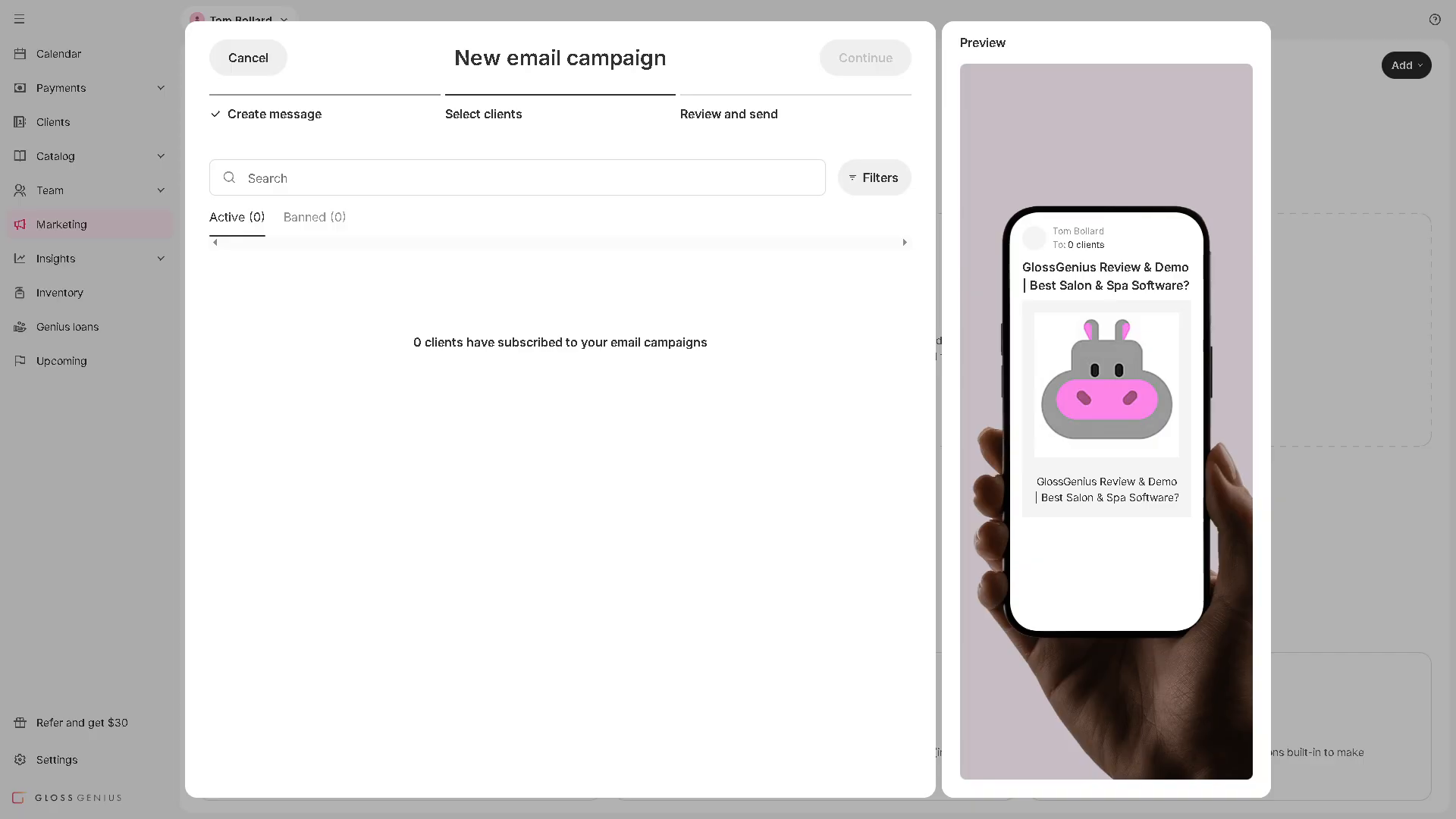
mouse_move(83, 368)
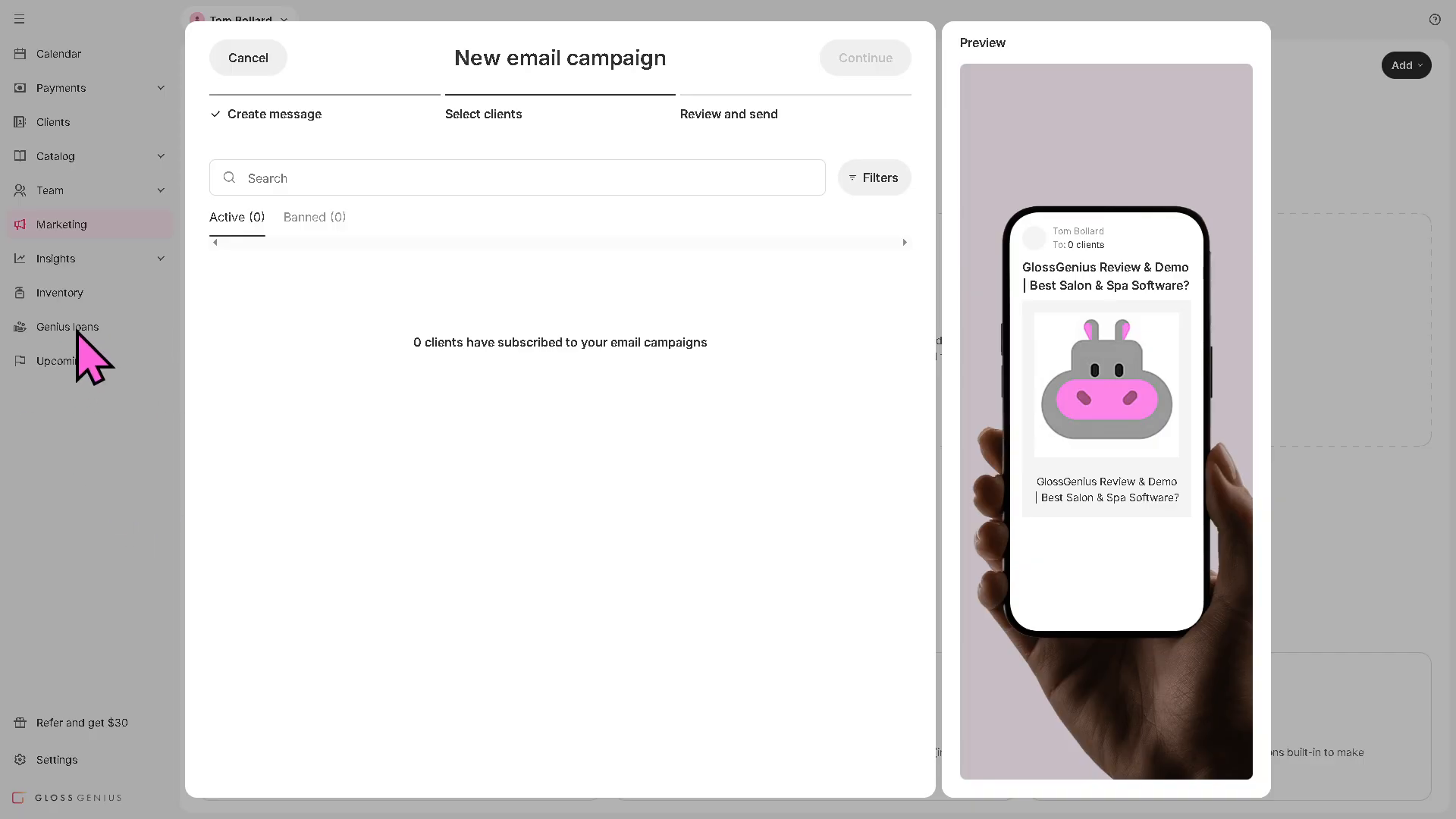
click(248, 57)
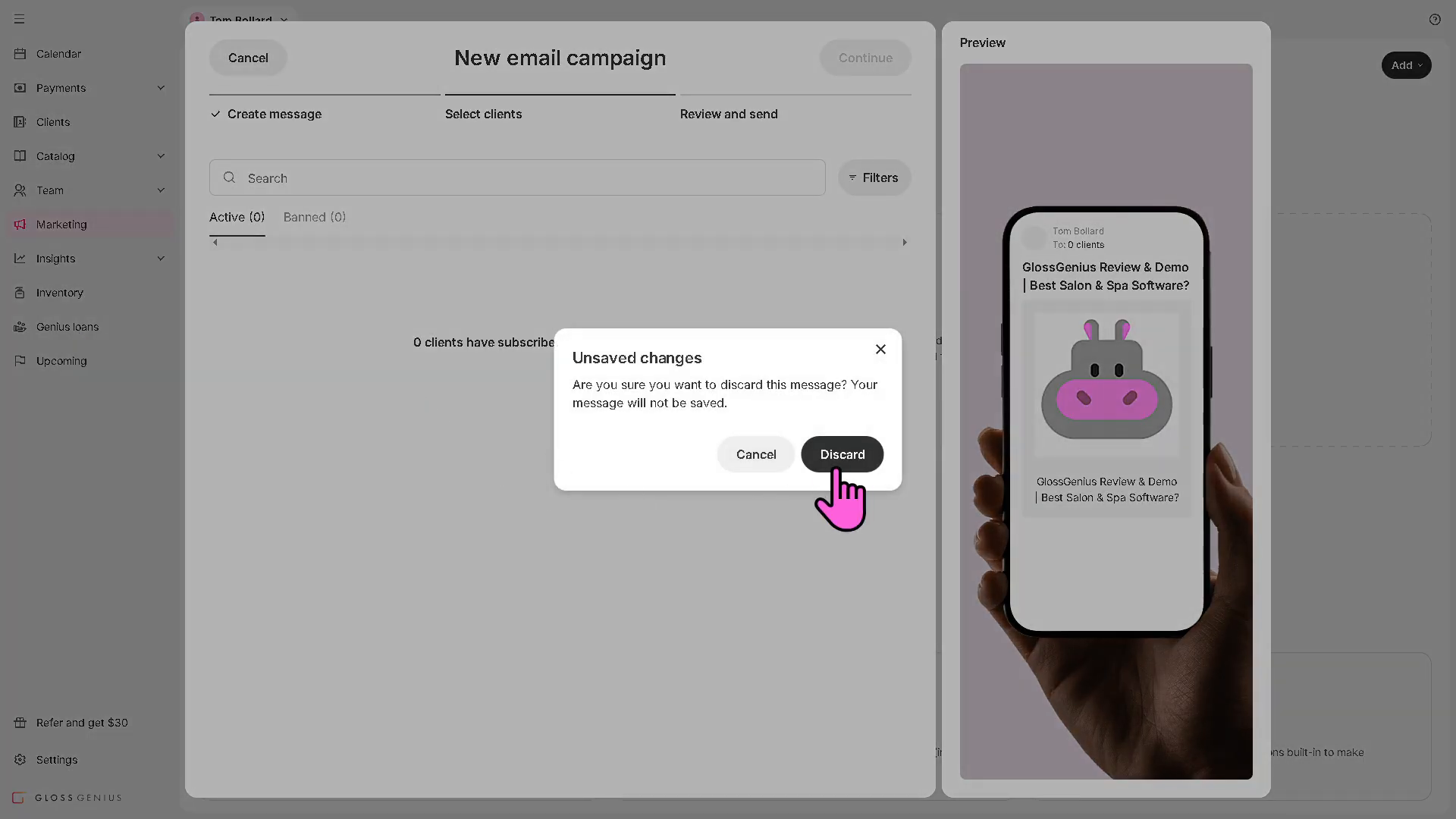
click(840, 454)
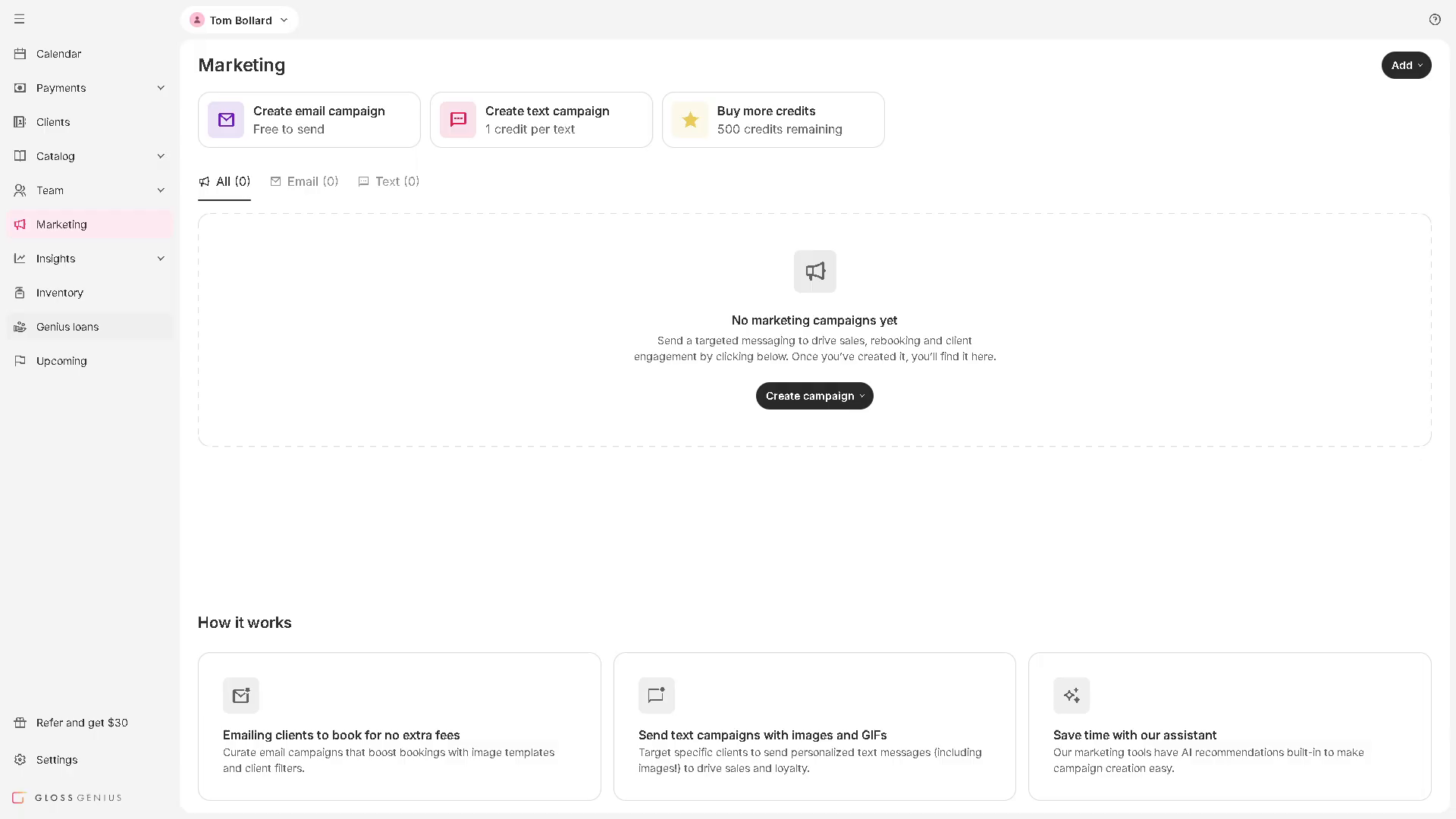
click(66, 326)
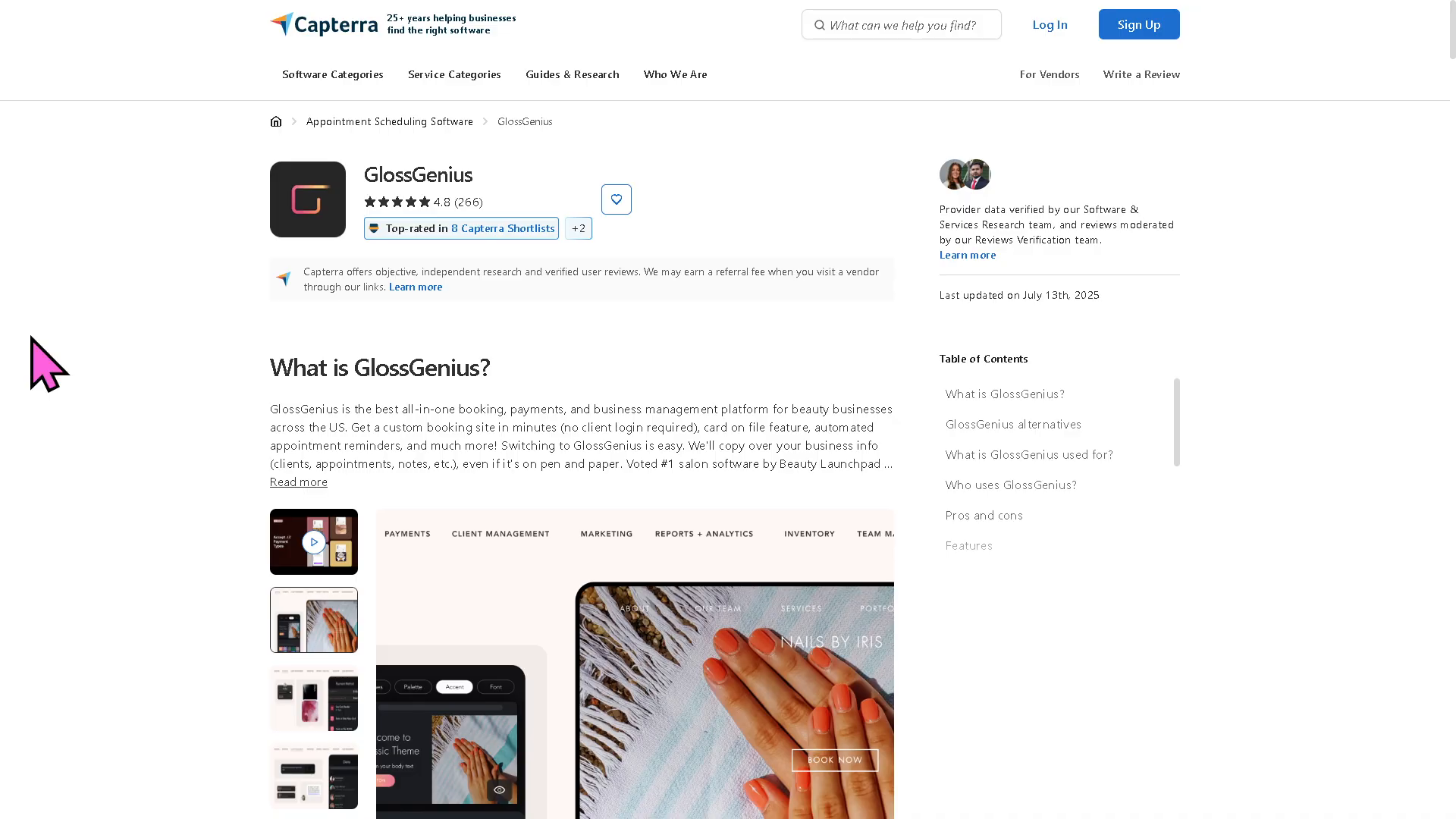
mouse_move(172, 367)
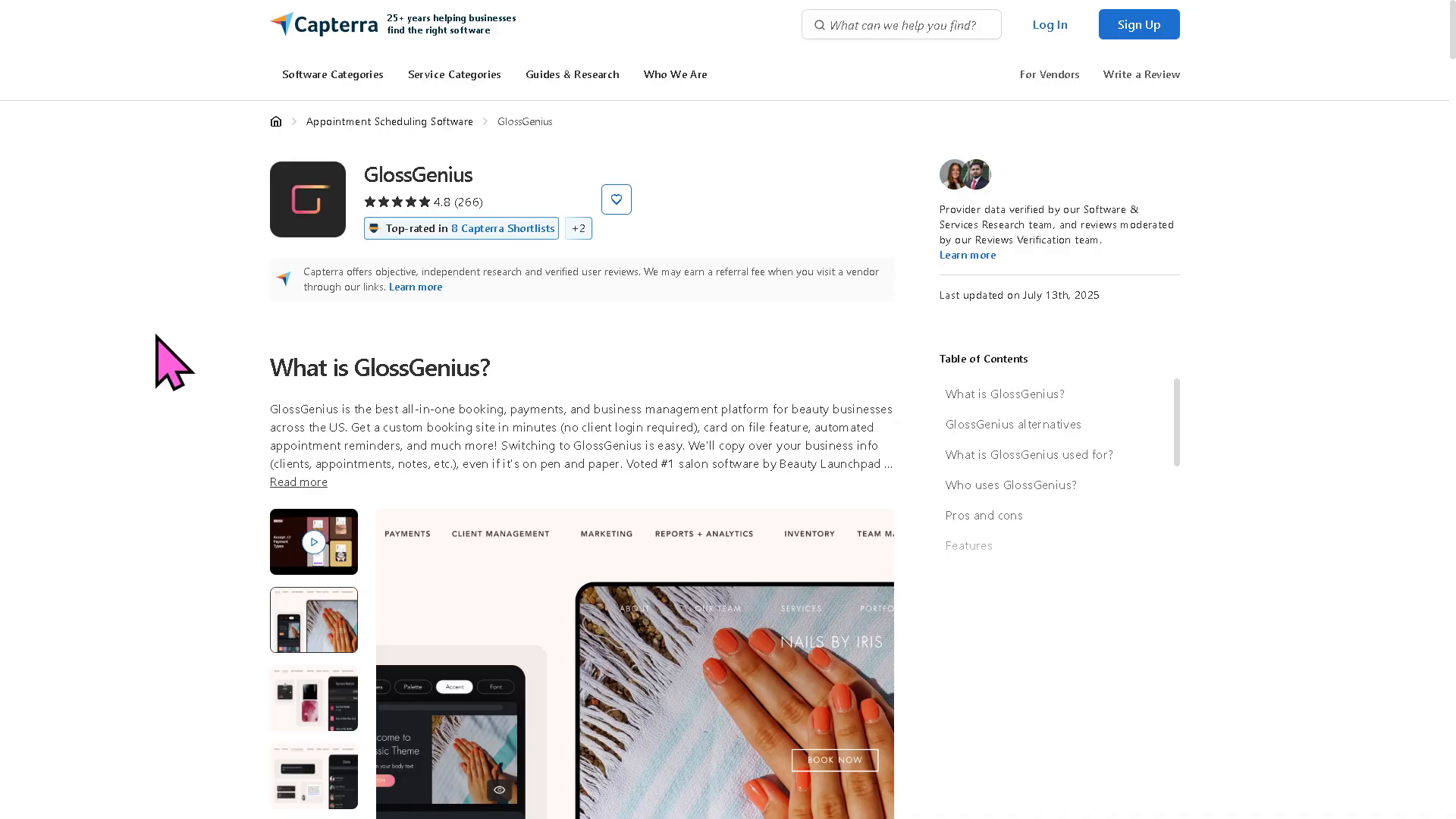
Scroll the Capterra GlossGenius page down to the Fresha pricing and rating comparison
scroll(down, 3)
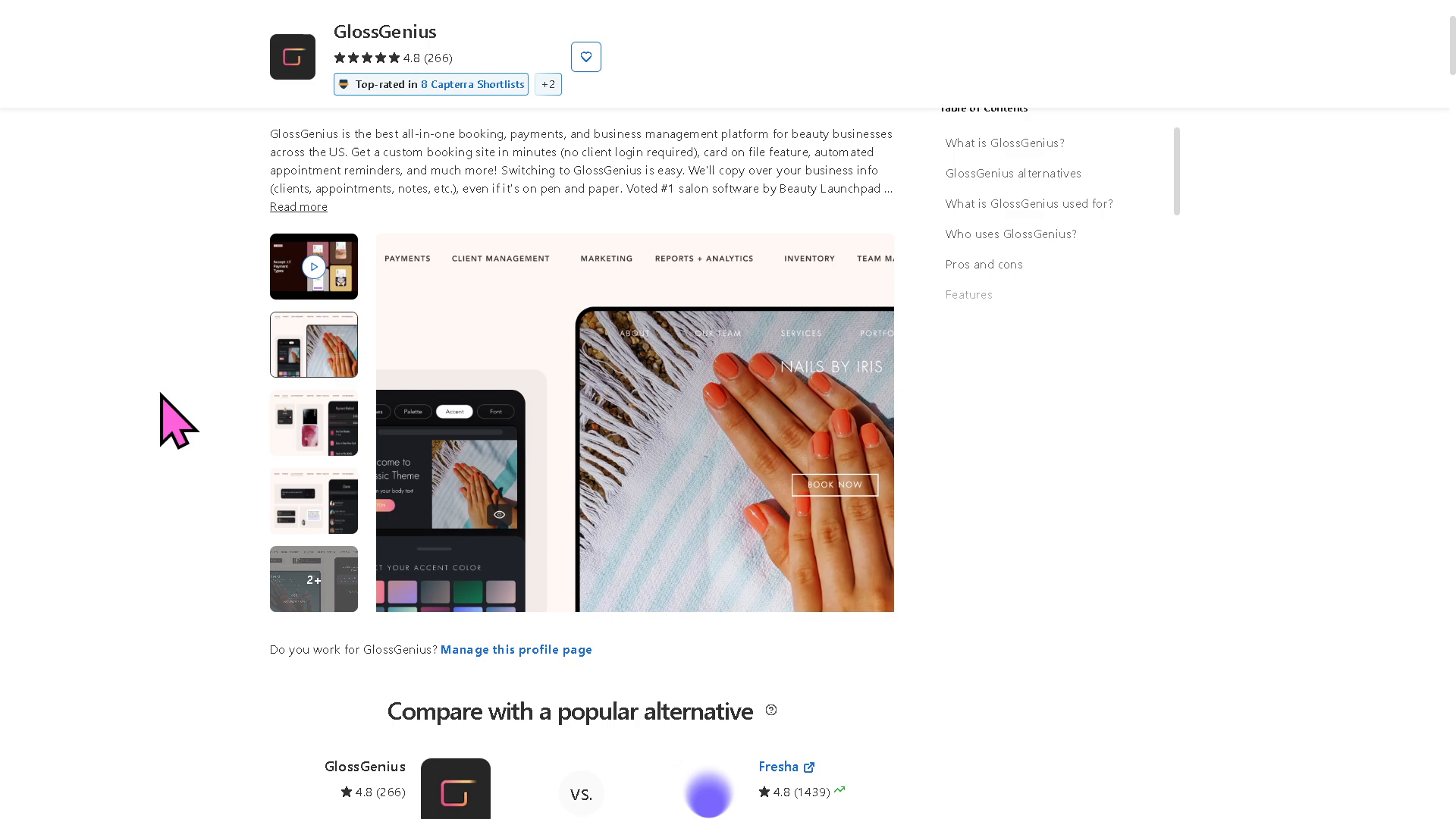
scroll(down, 3)
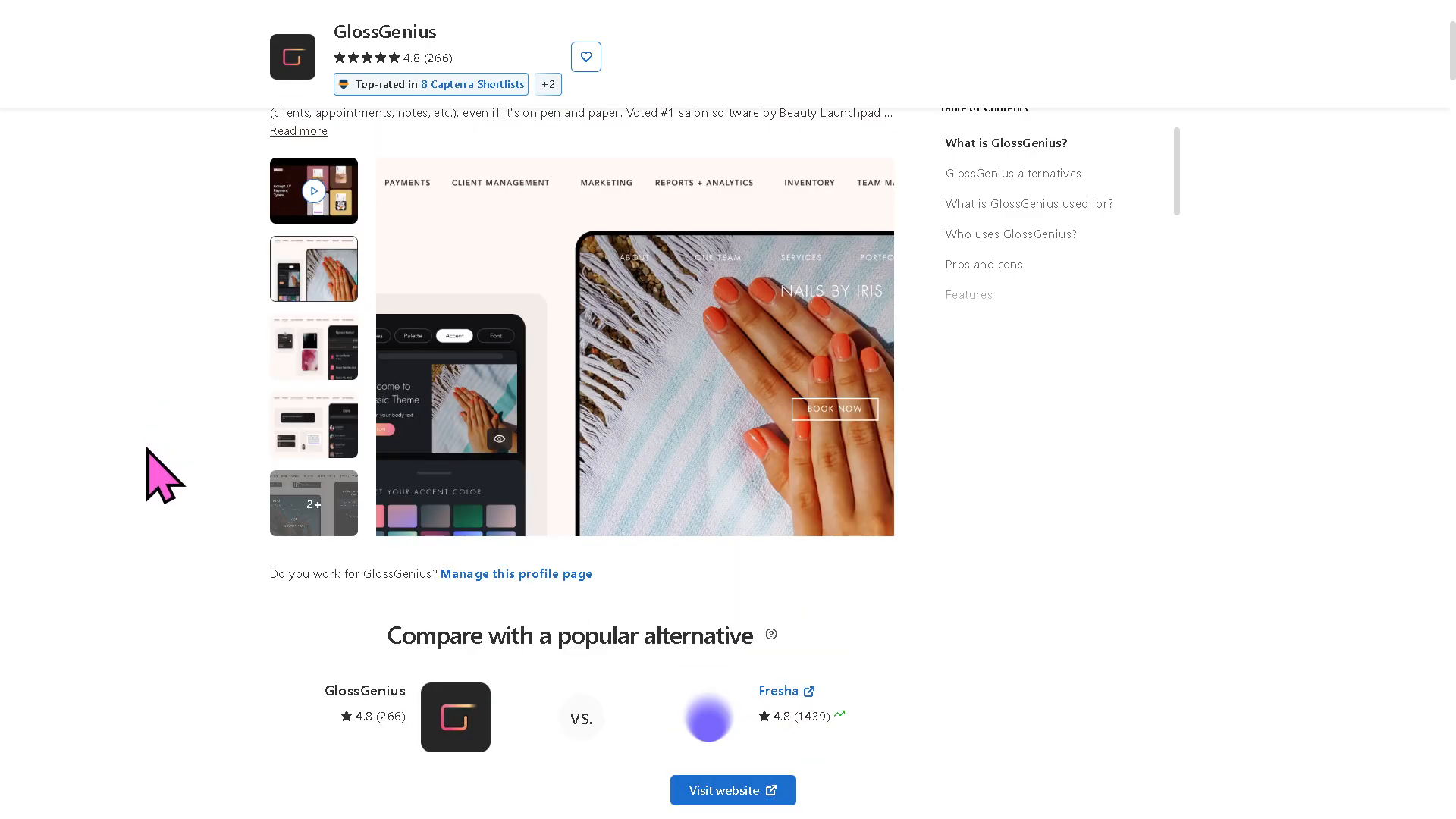
scroll(down, 3)
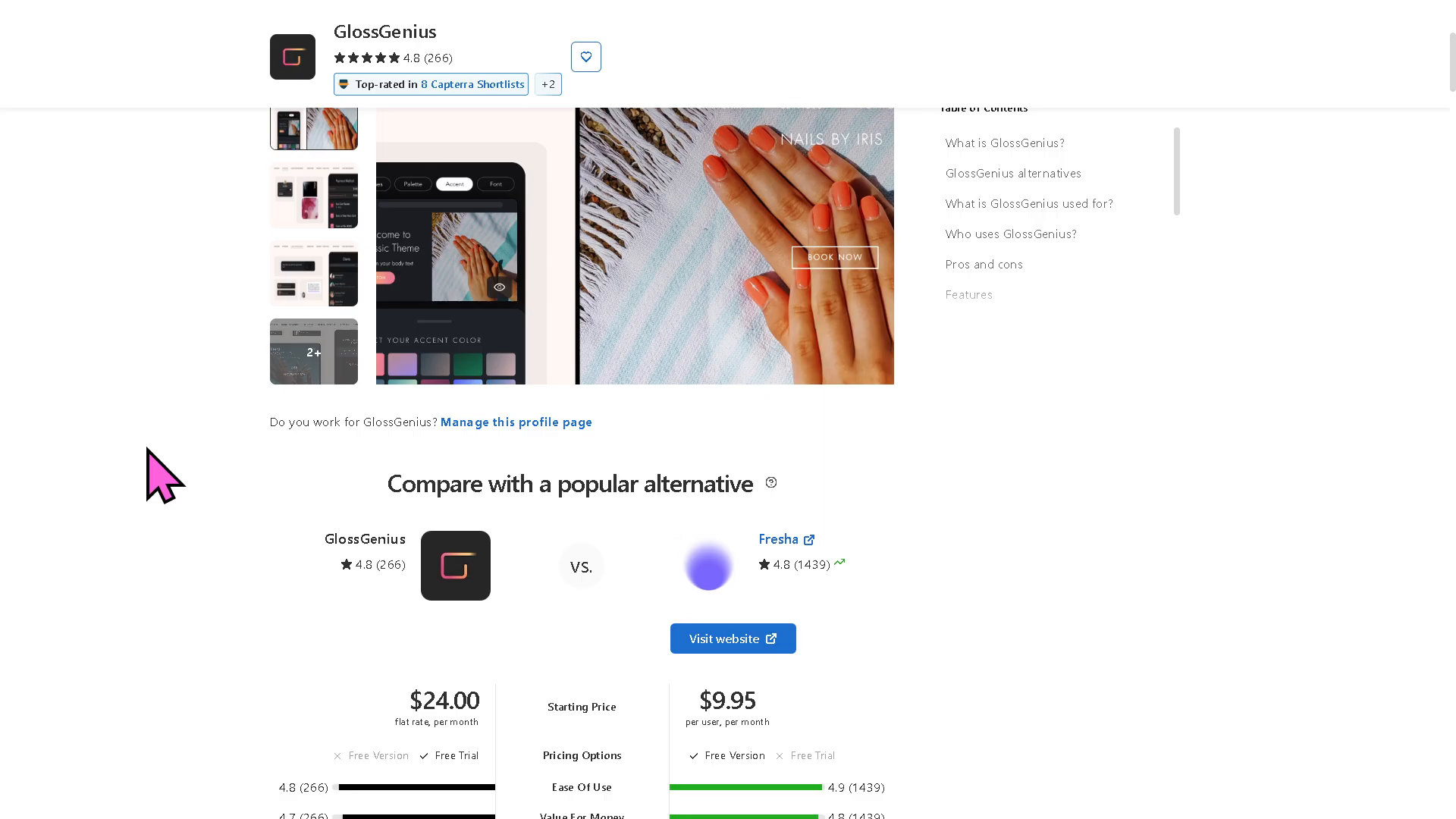
scroll(down, 3)
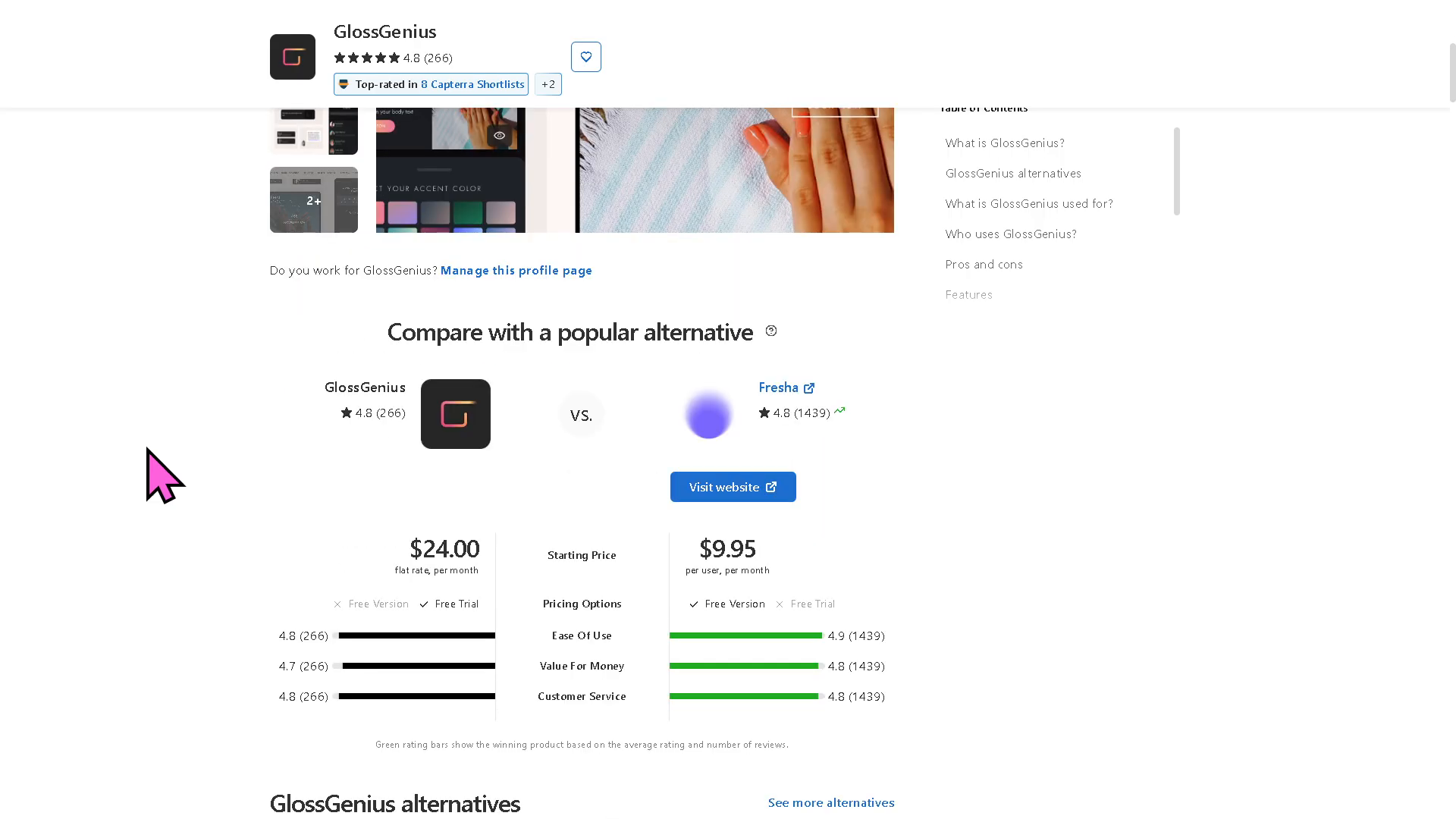
scroll(down, 3)
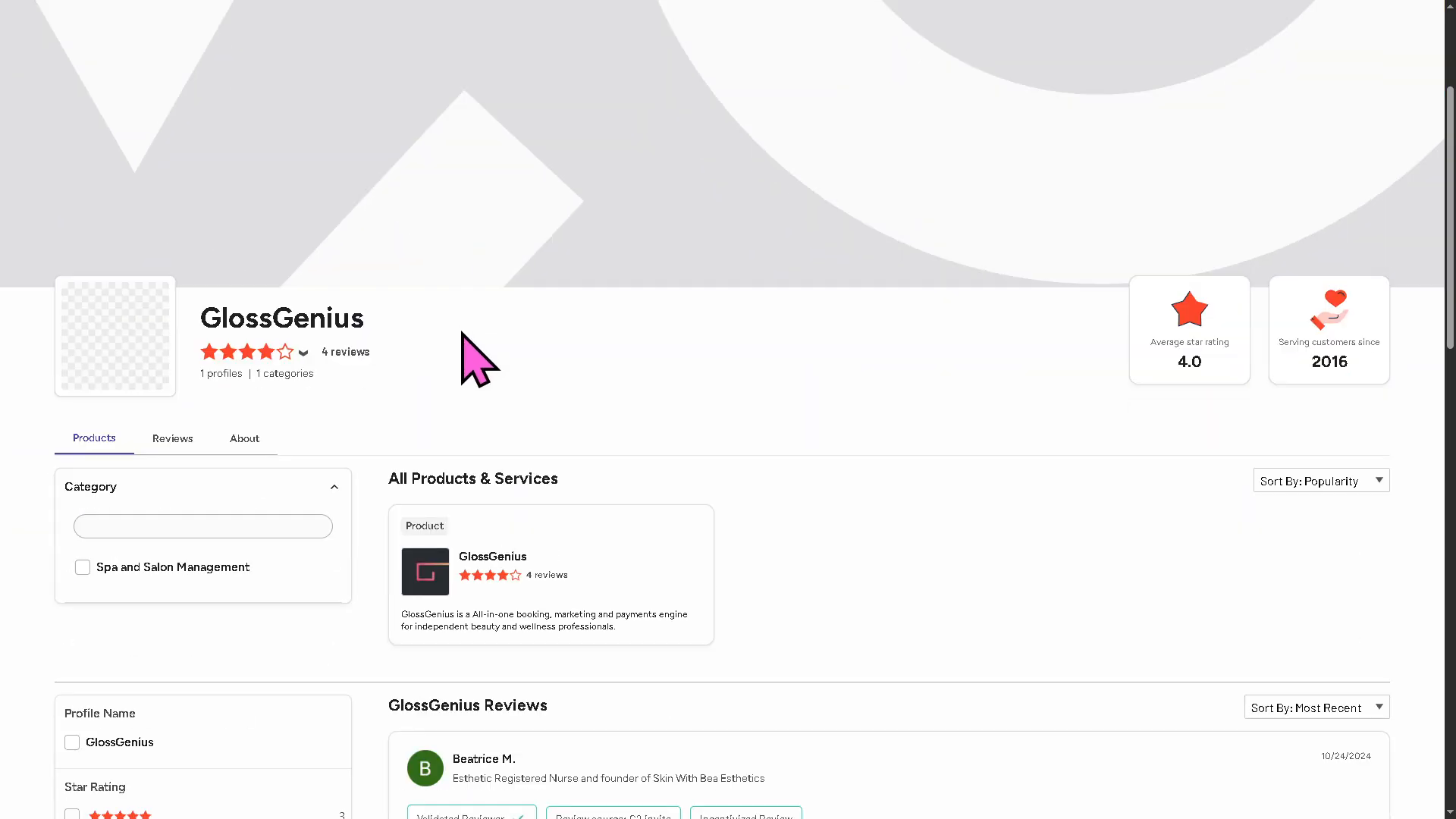
mouse_move(701, 539)
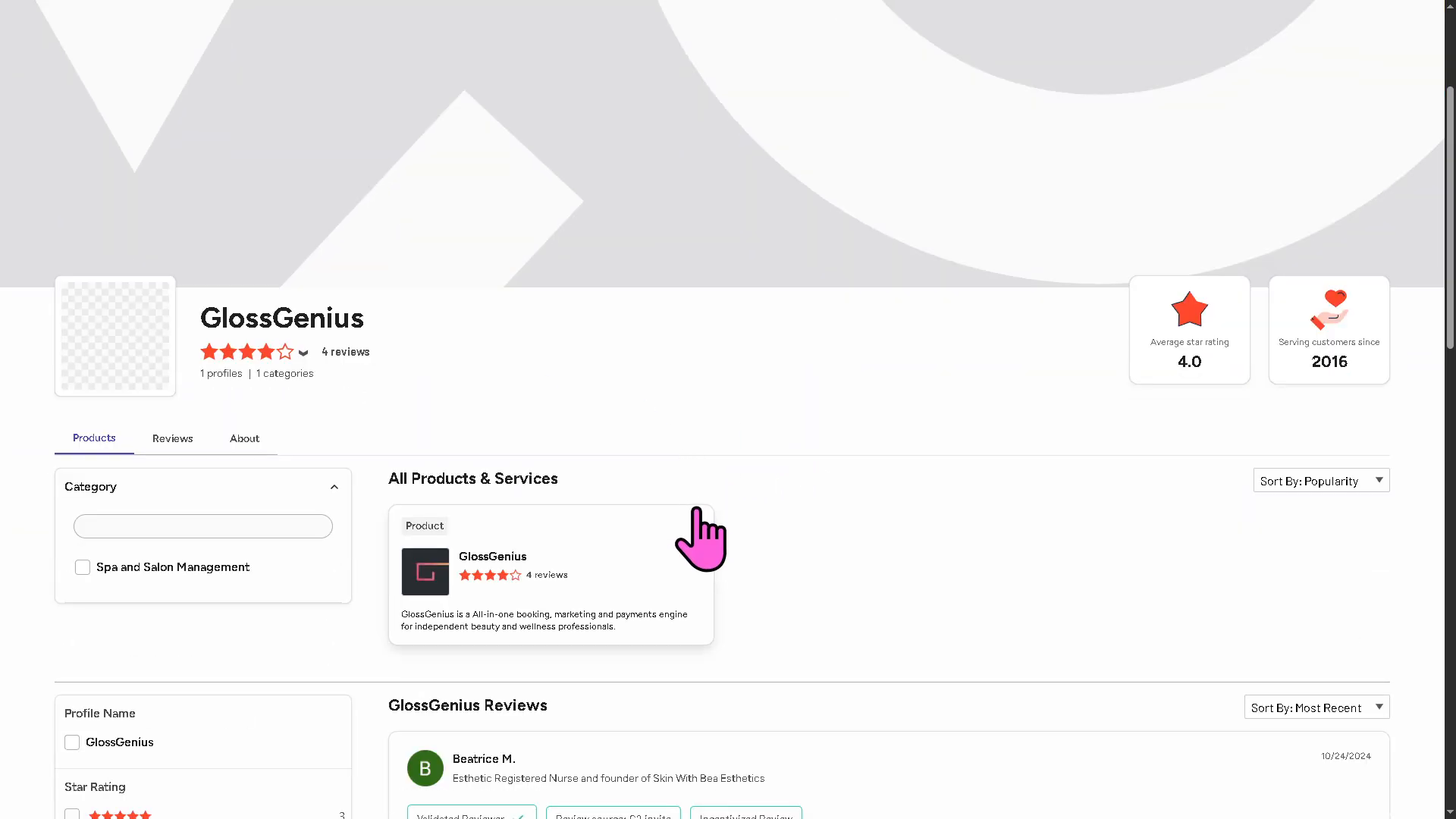
Scroll the G2 GlossGenius profile down to the 4.0-rated reviews list
scroll(down, 3)
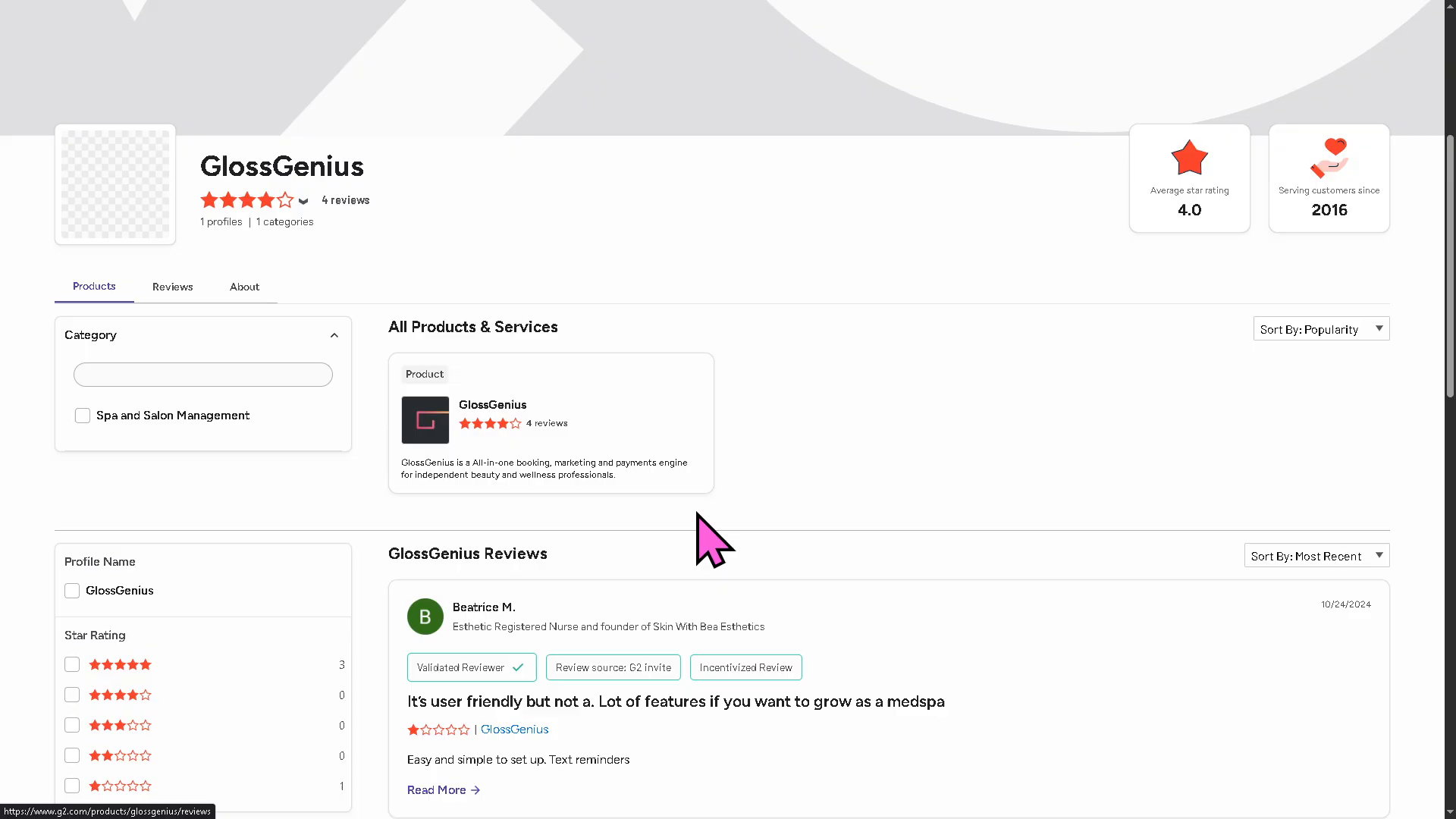
mouse_move(744, 557)
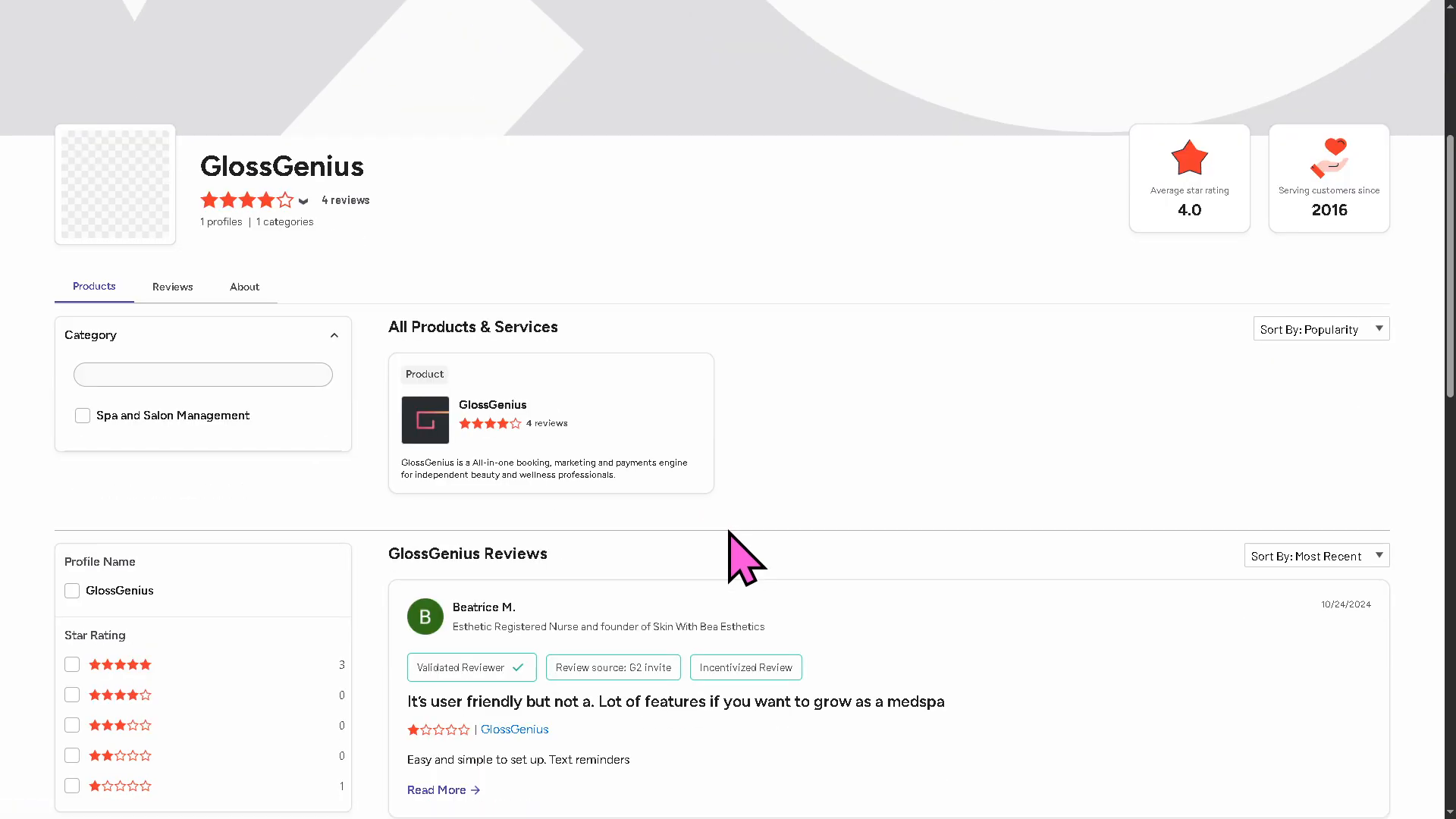
scroll(down, 3)
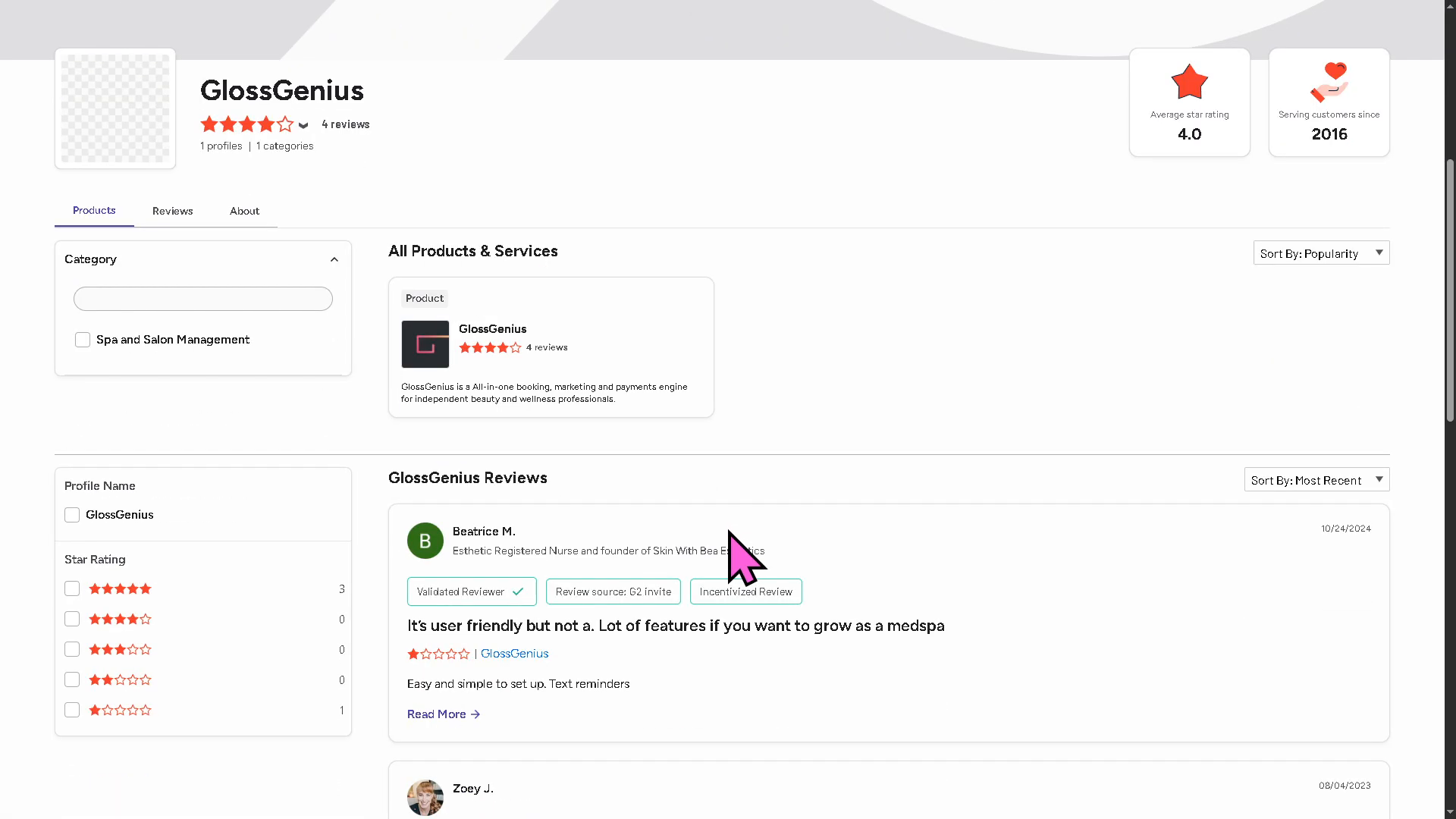
scroll(down, 3)
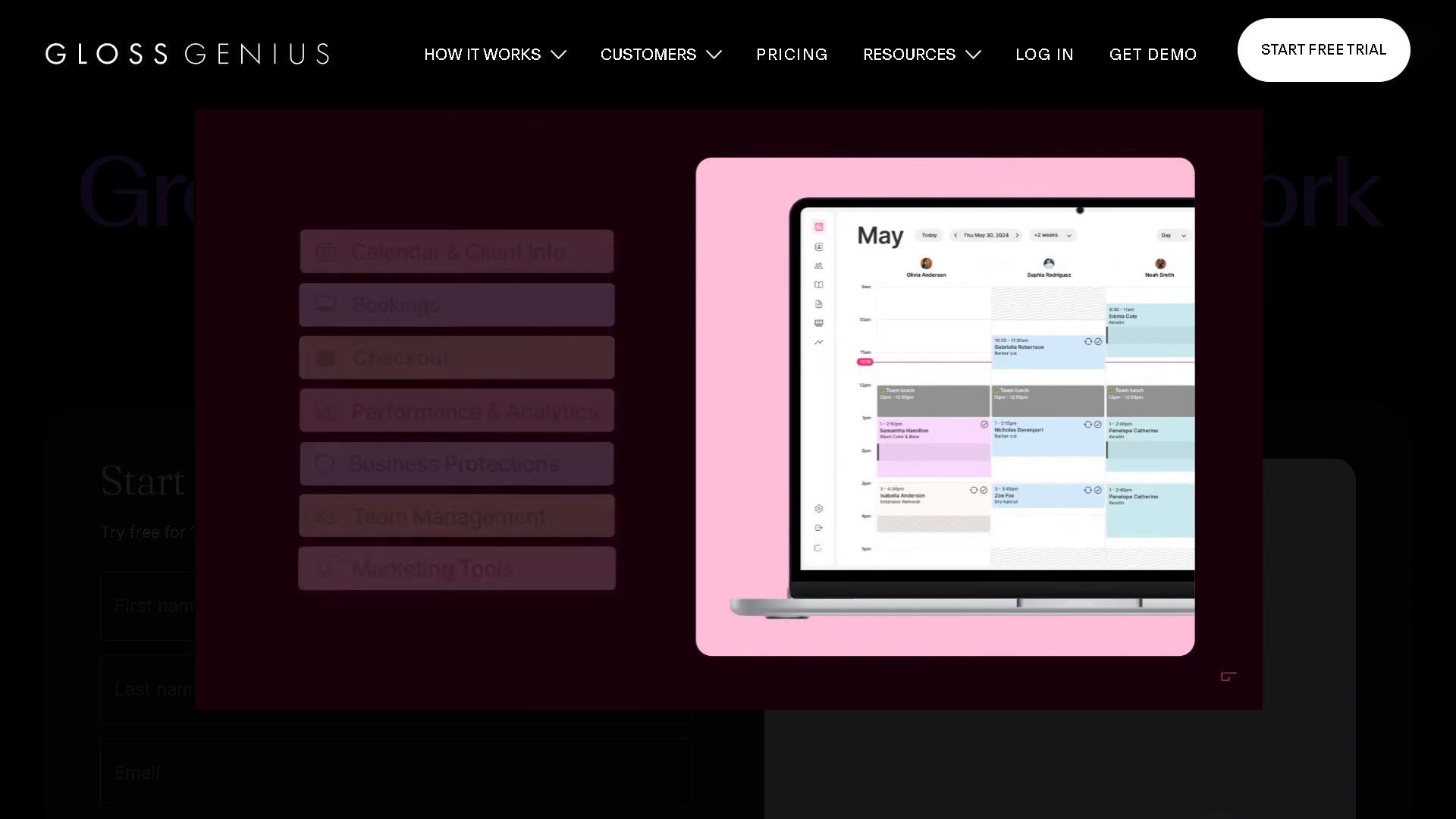
Play the feature showcase and advance it to the Bookings booking-confirmation example
click(455, 251)
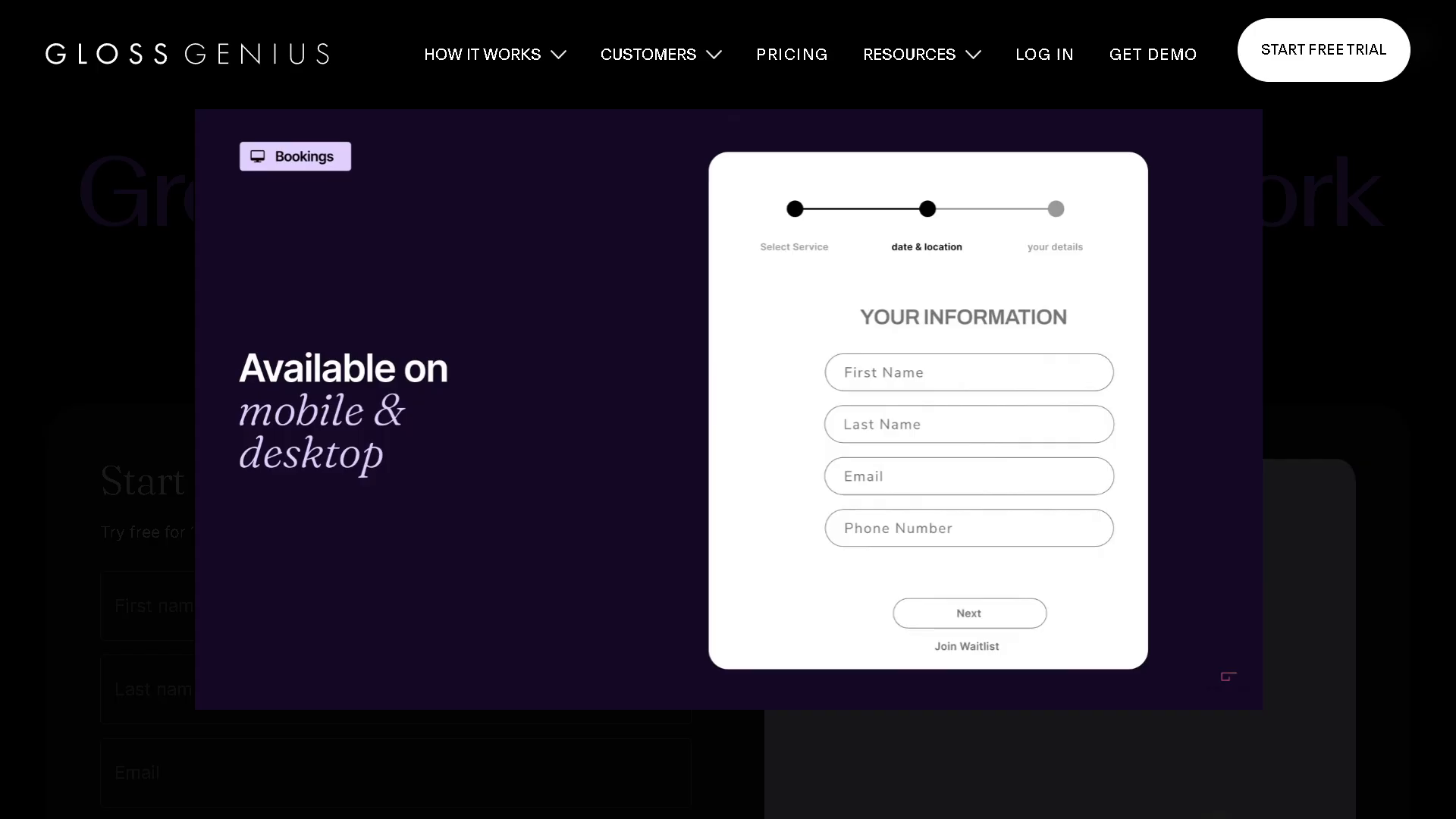
click(968, 613)
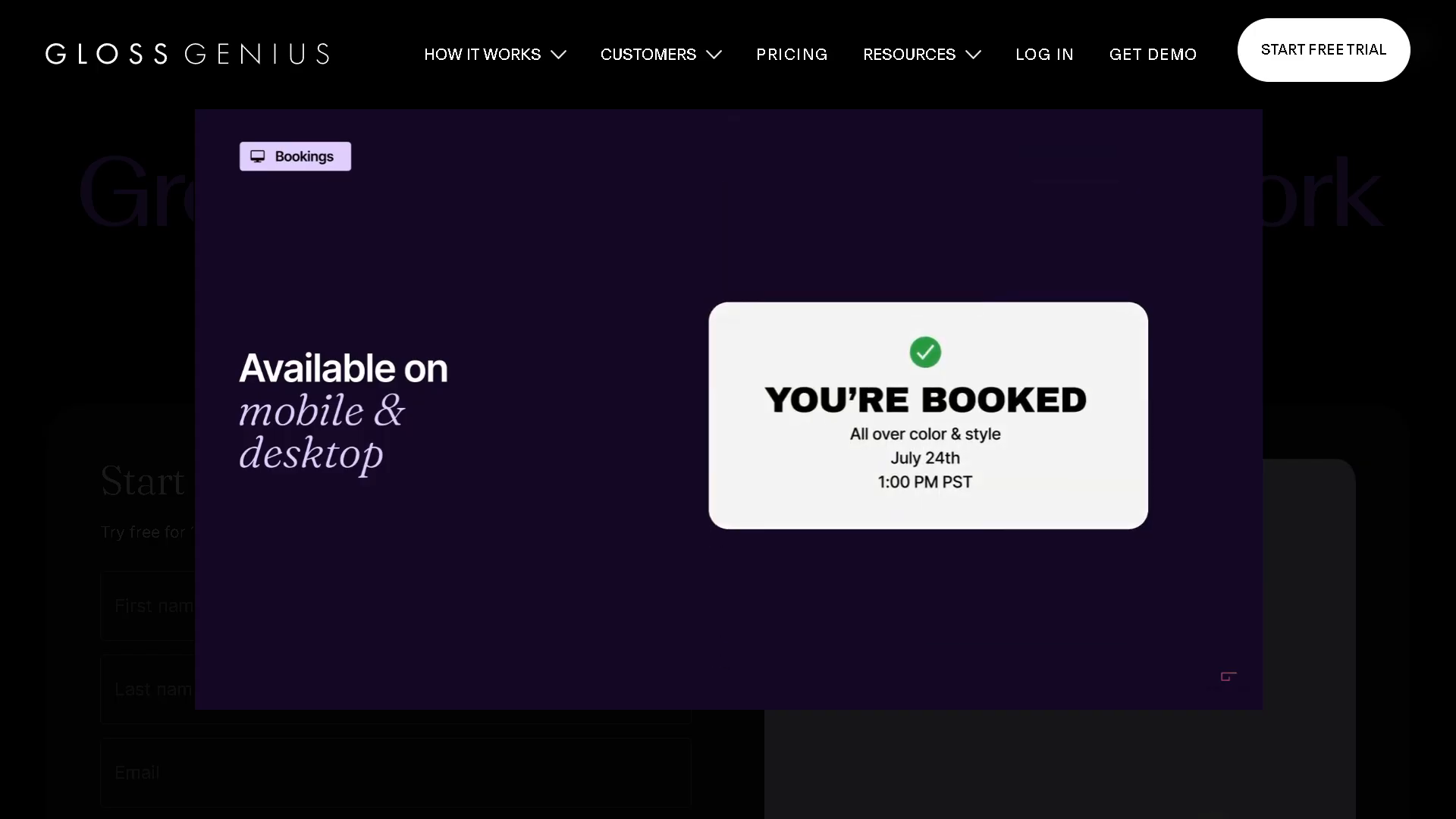